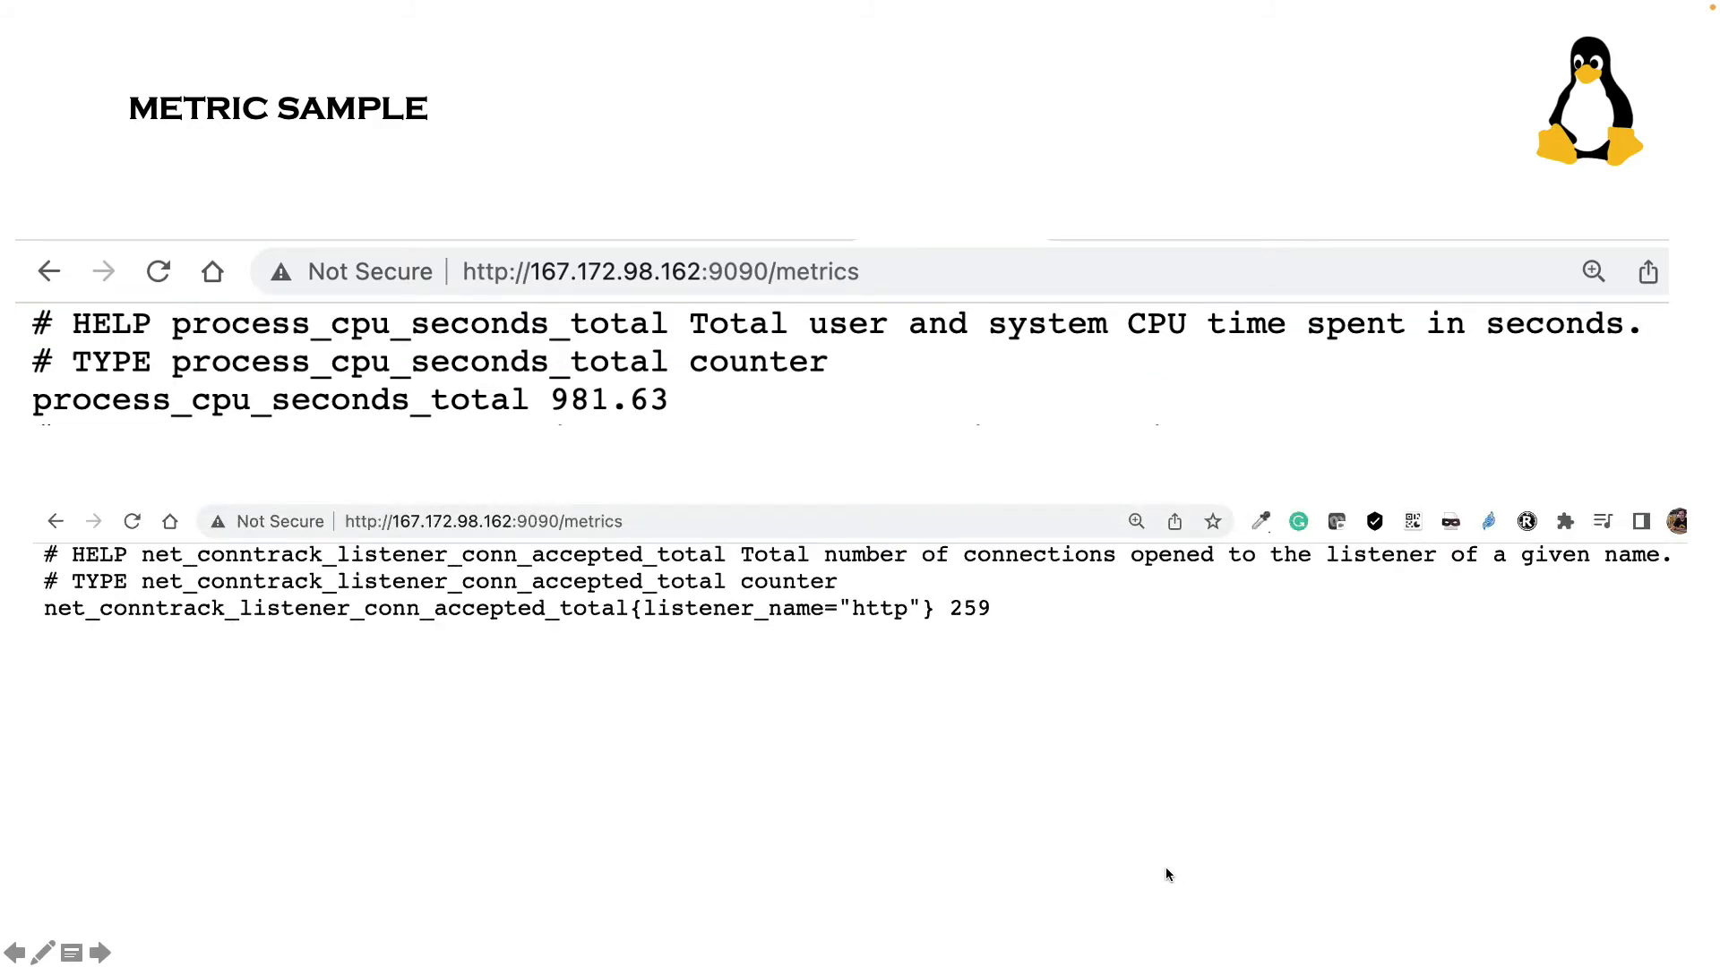
# - Leave the slideshow and bring up the GitHub profile with its pinned repositories
pyautogui.doubleClick(779, 609)
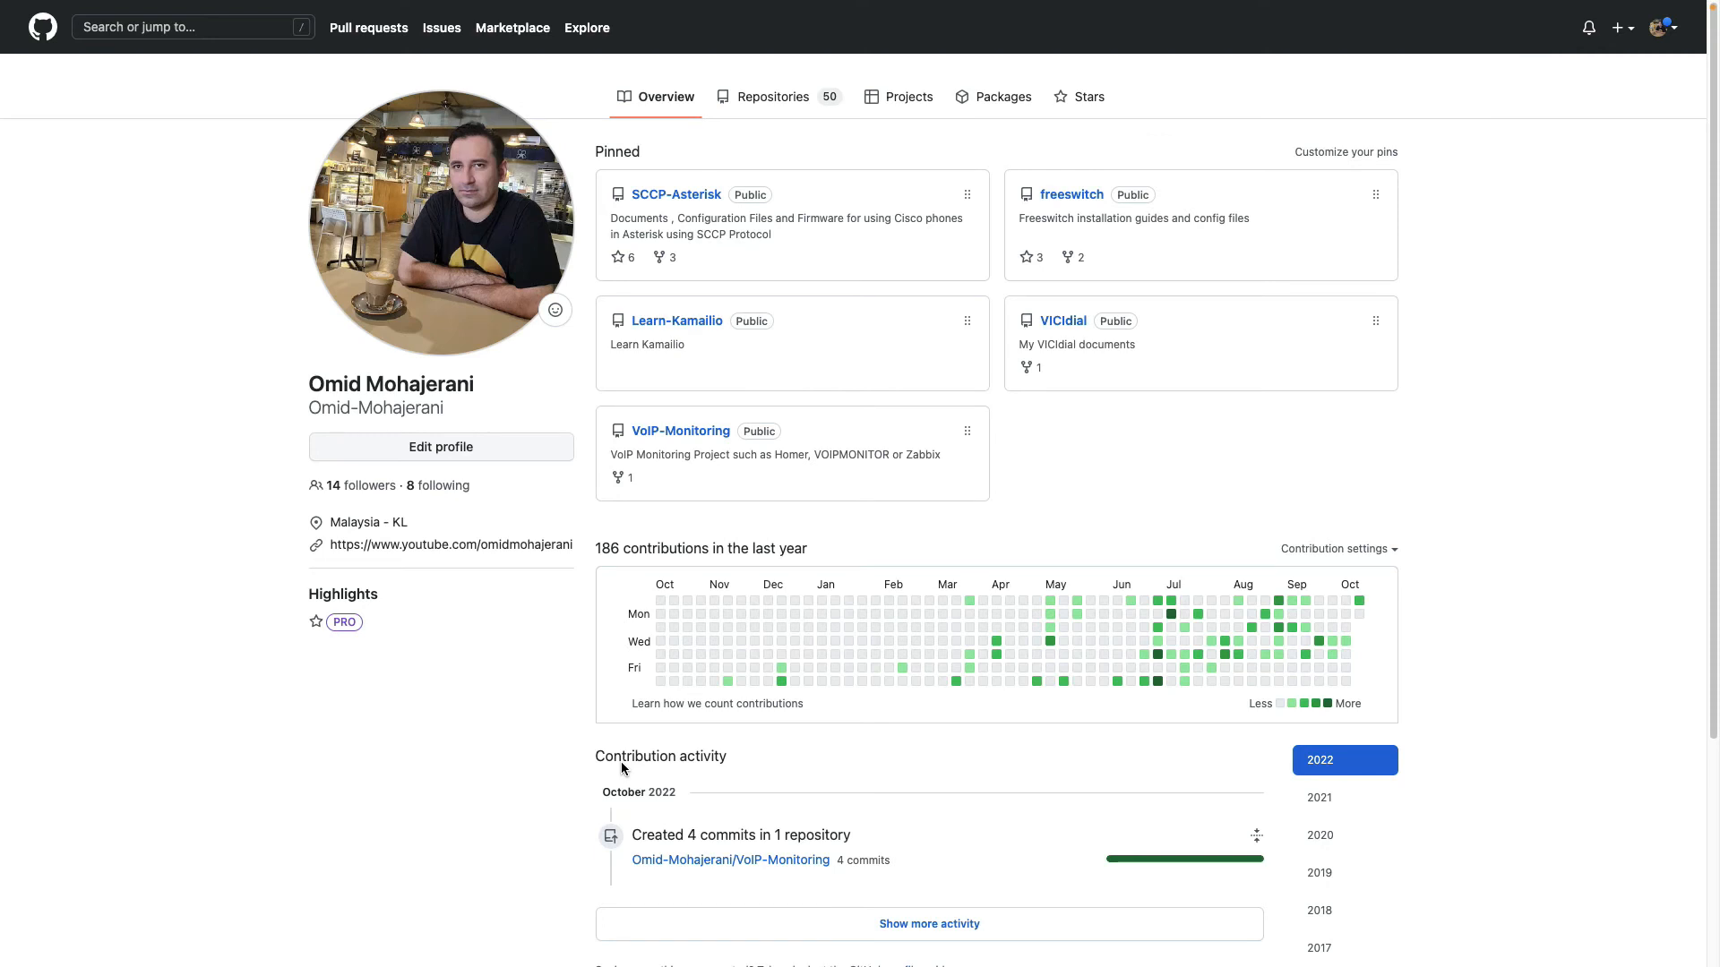
pyautogui.moveTo(623, 784)
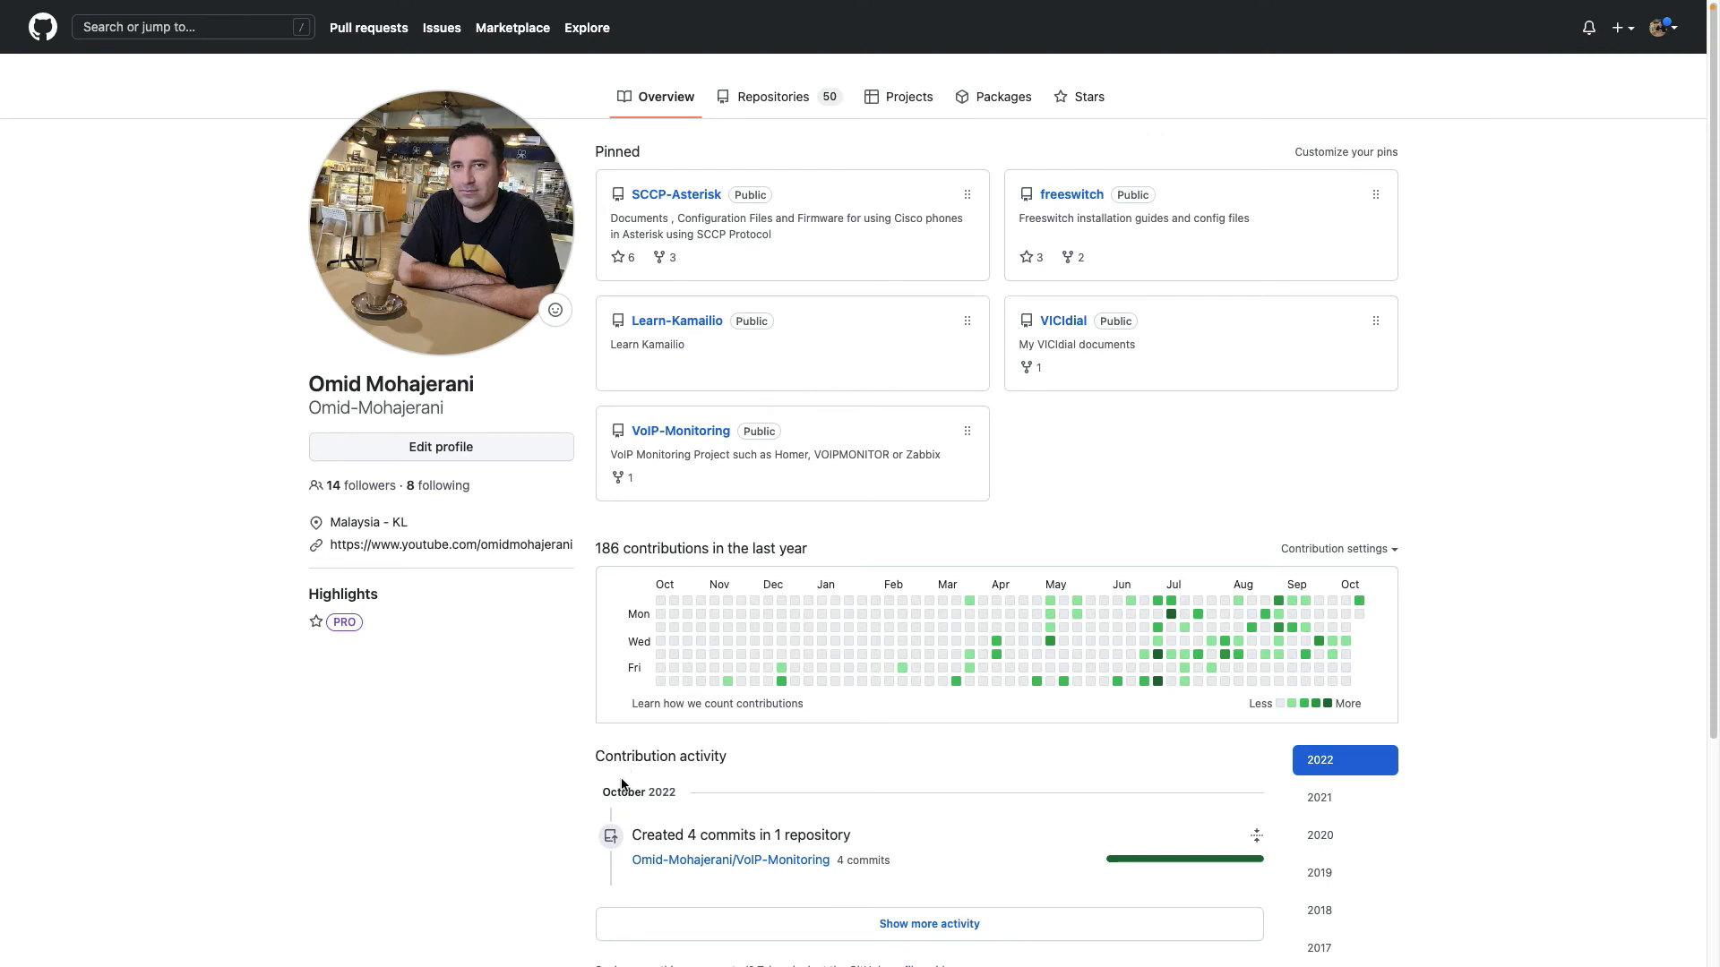
pyautogui.moveTo(498, 770)
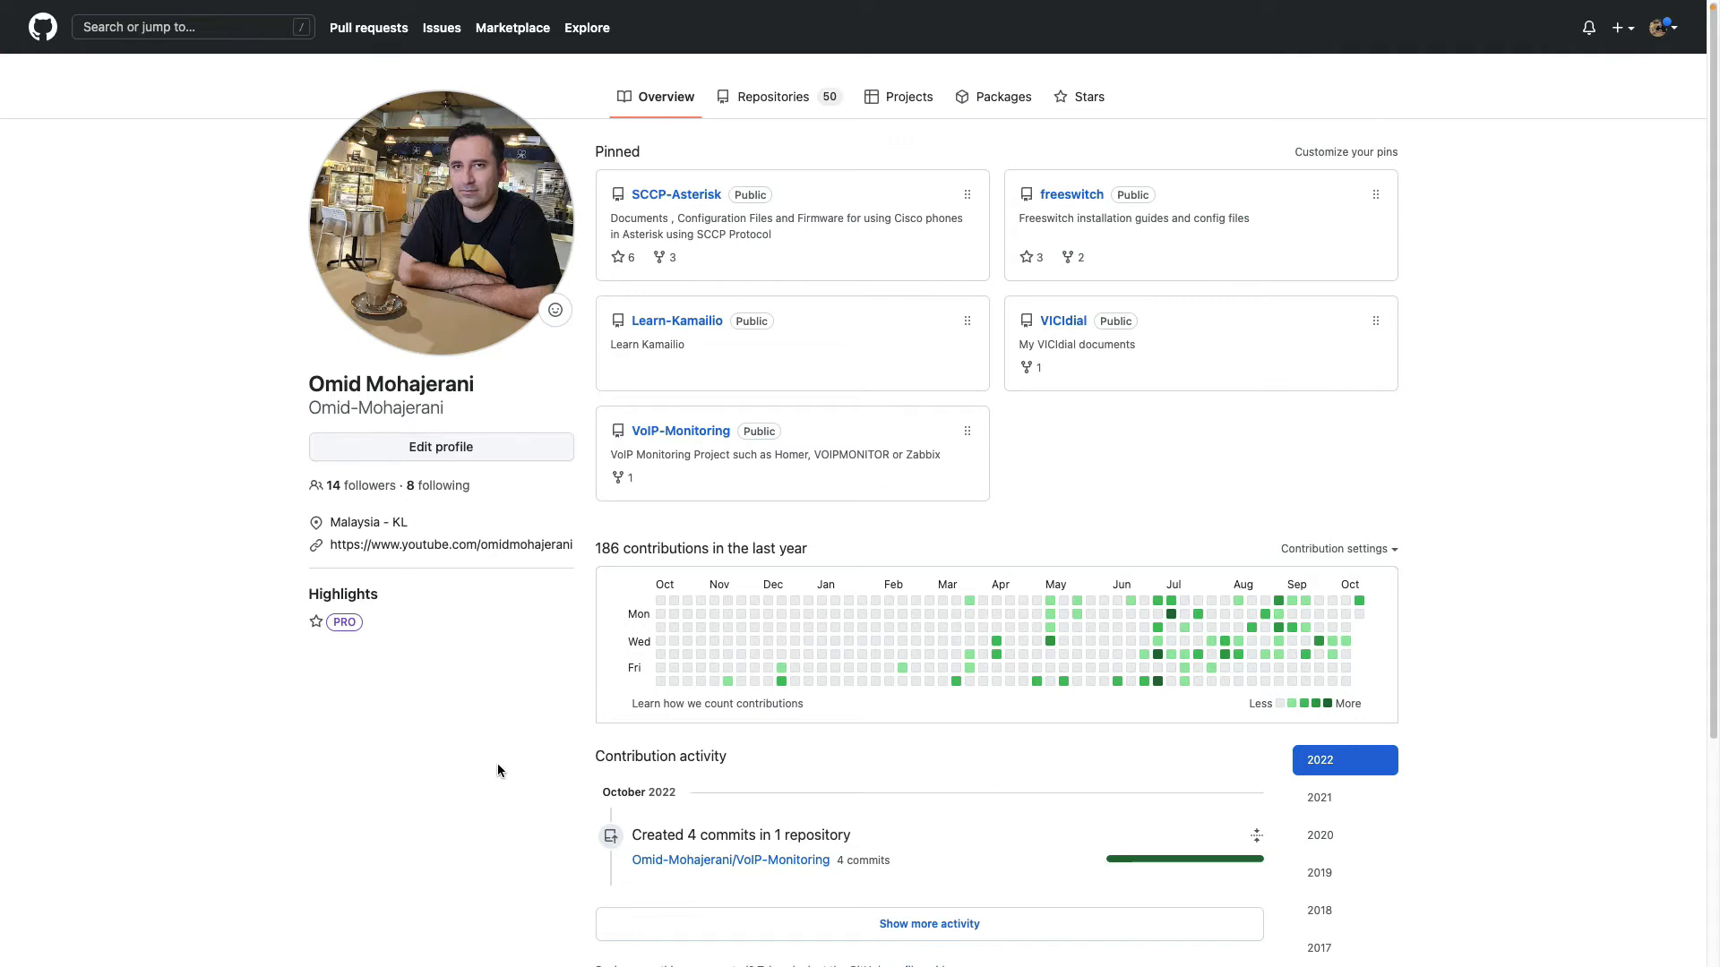
# - From the pinned VoIP-Monitoring repo README, follow the Node Exporter on Debian 11 wiki link
pyautogui.click(680, 429)
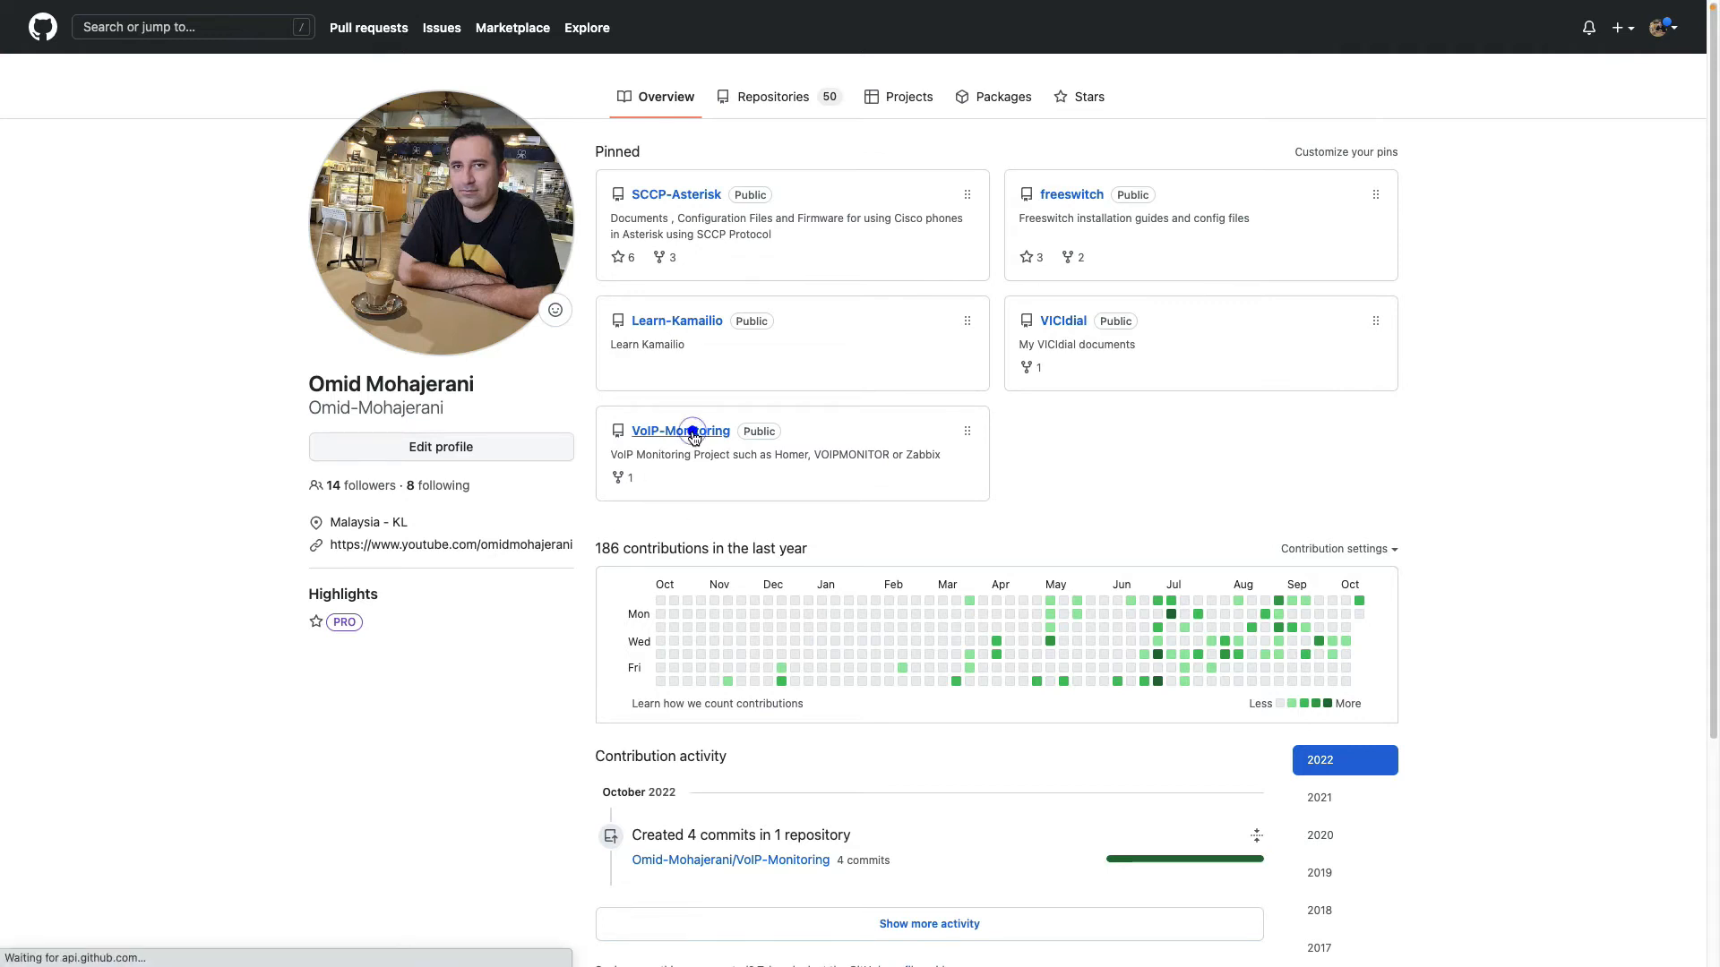
pyautogui.click(680, 430)
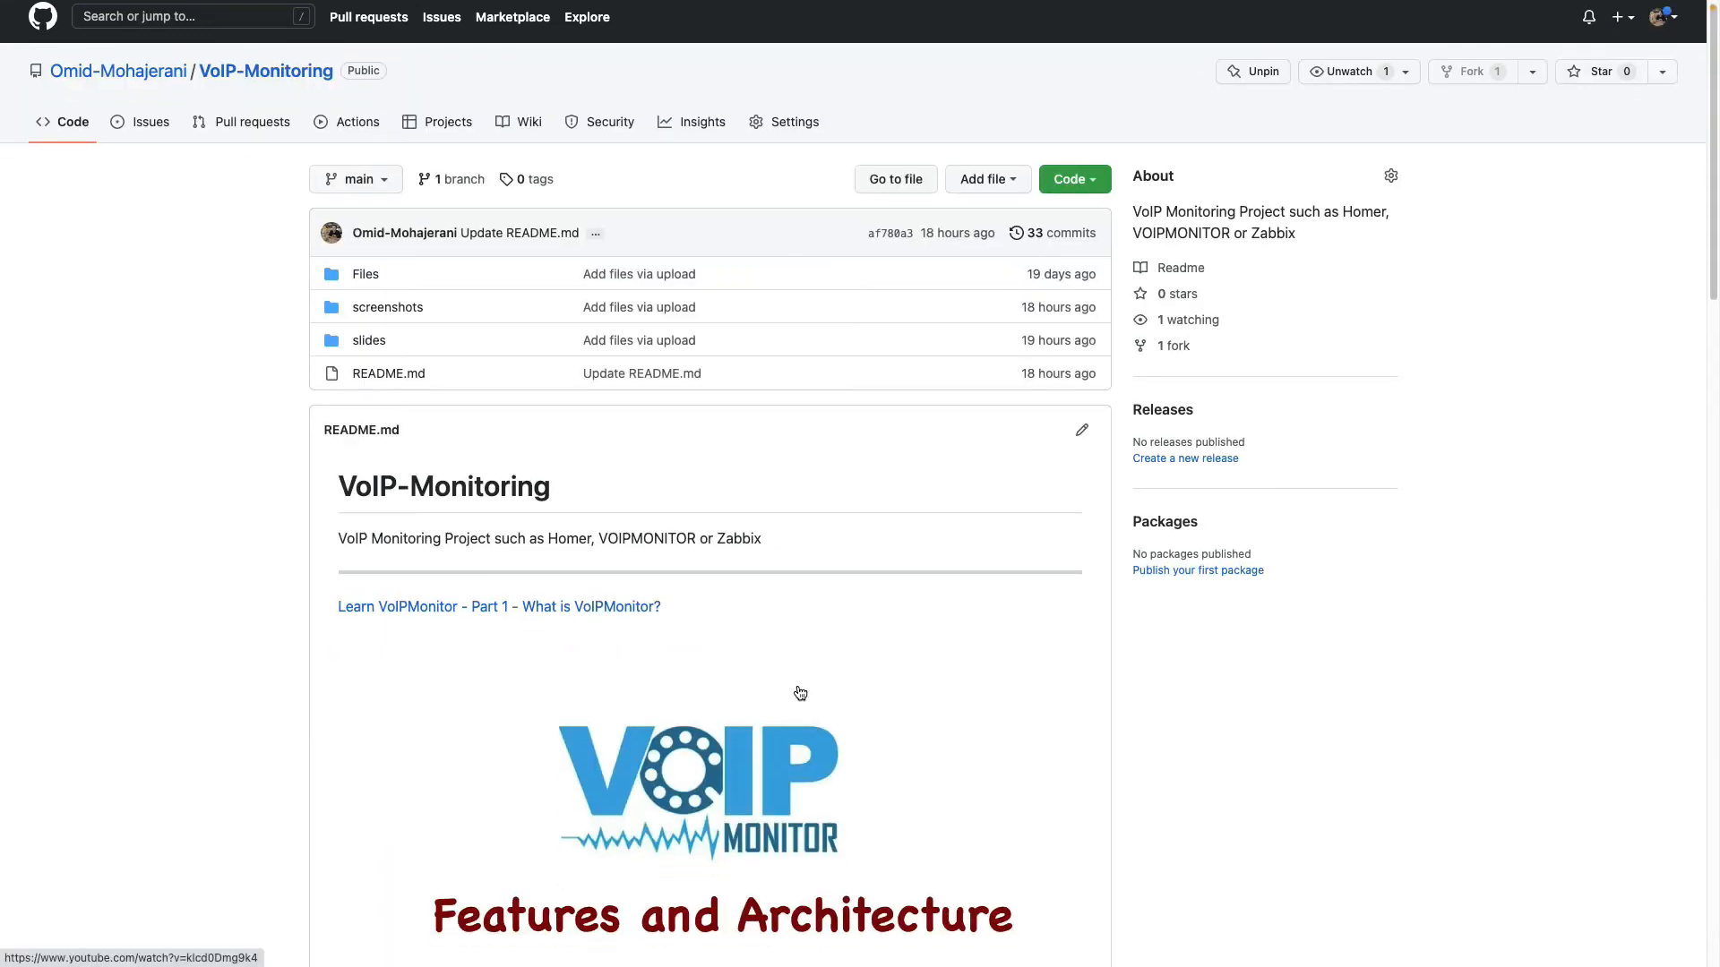
pyautogui.scroll(-3)
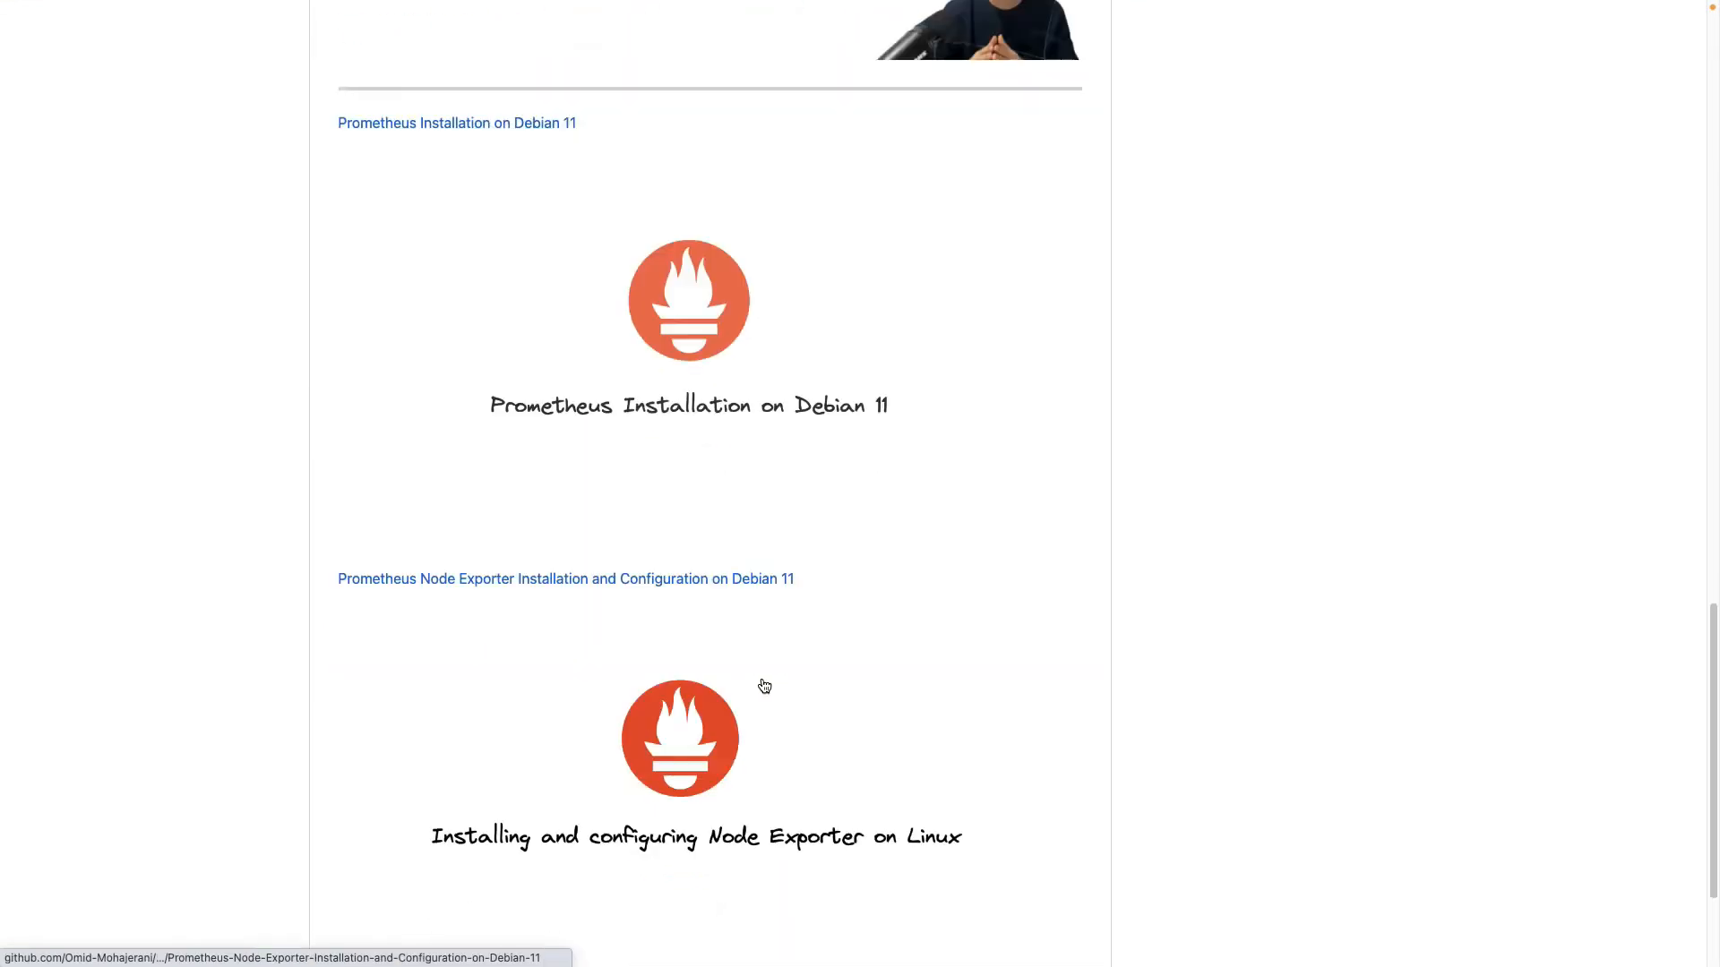
pyautogui.click(565, 580)
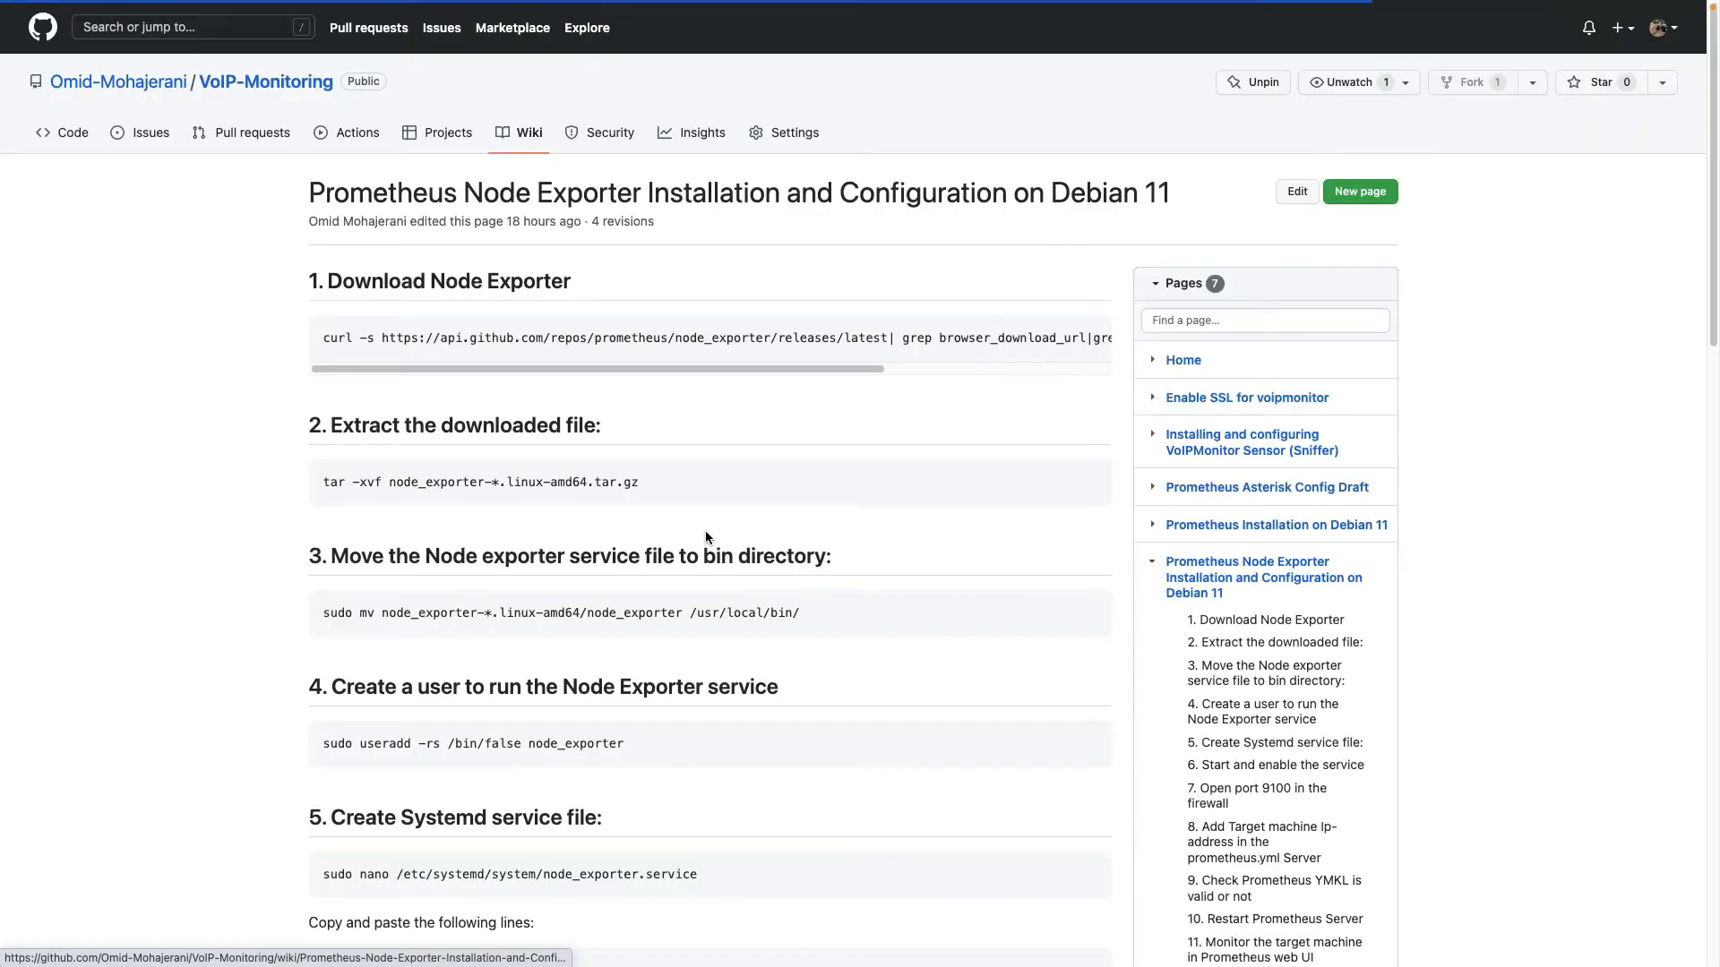
pyautogui.moveTo(690, 401)
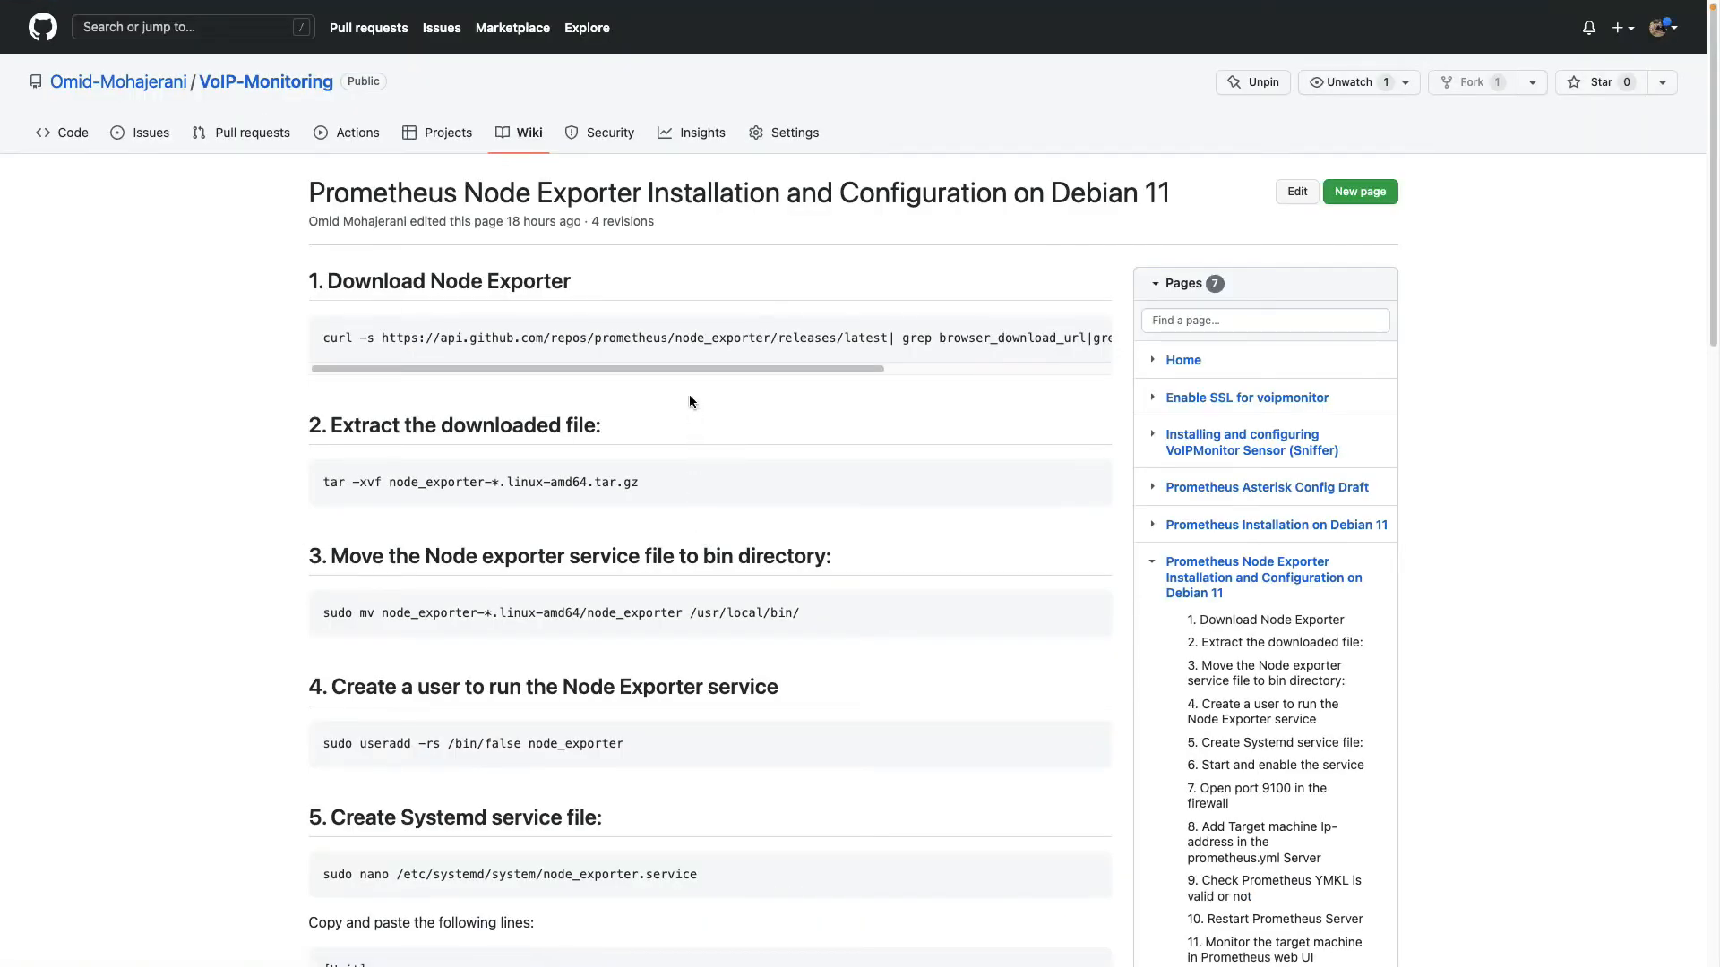
pyautogui.moveTo(760, 560)
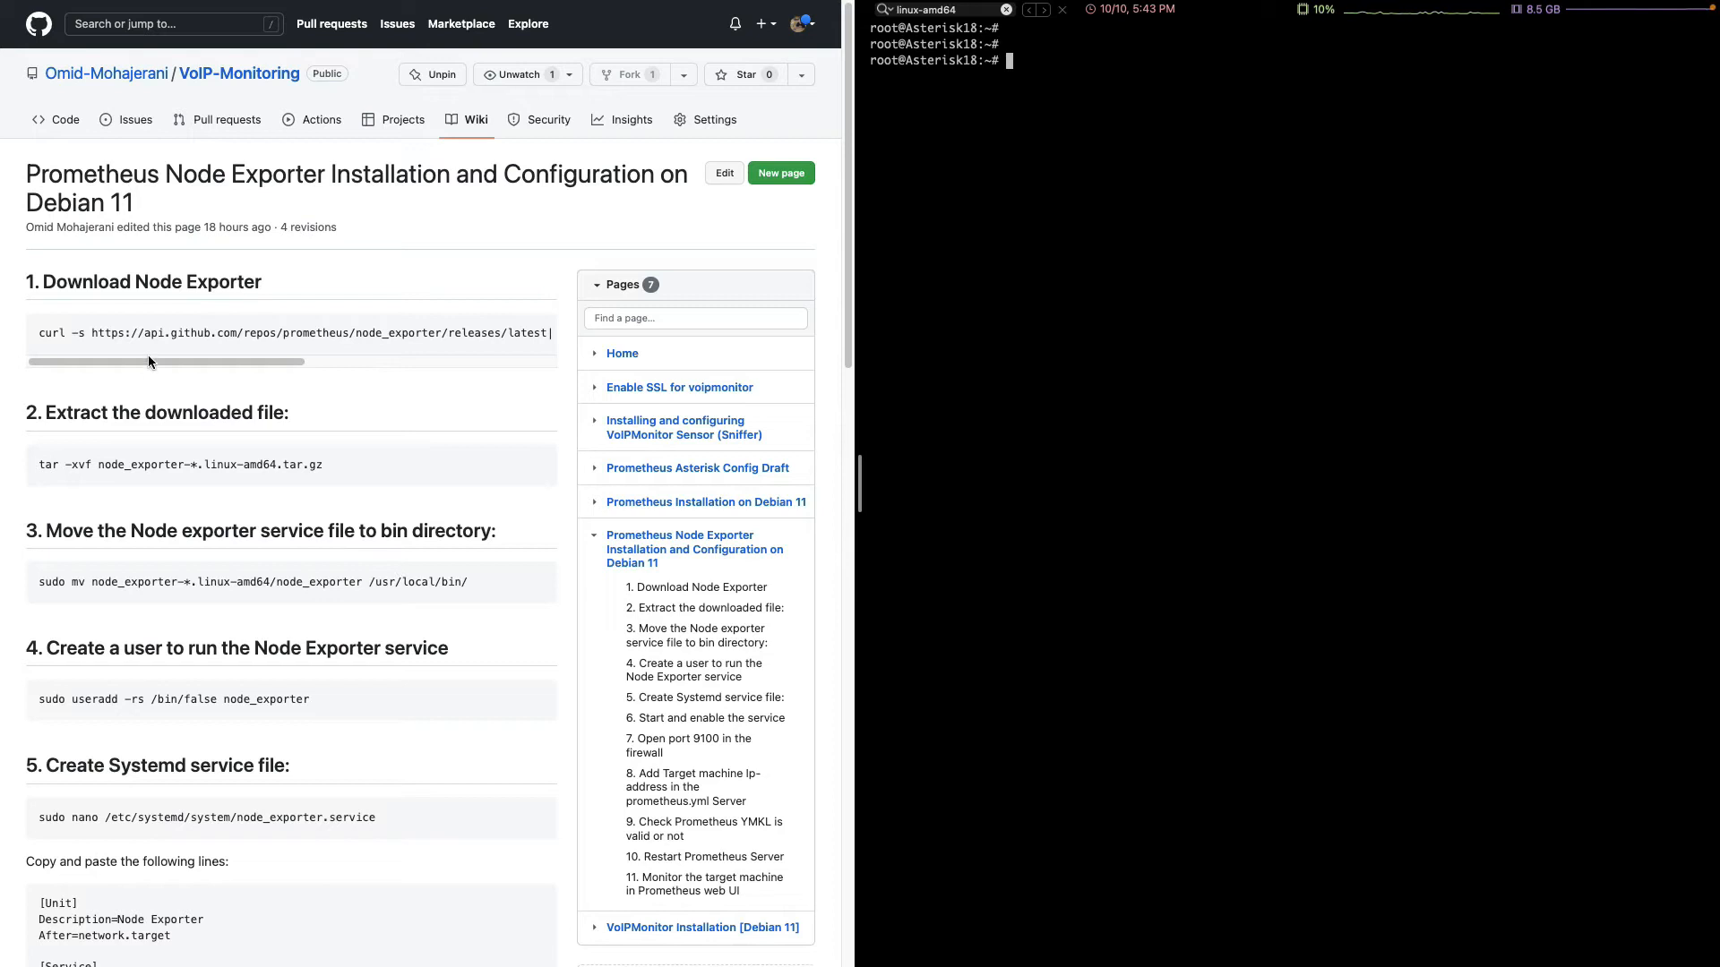
# - Run the guide's curl, tar, mv and useradd commands to install Node Exporter 1.4.0
pyautogui.click(282, 361)
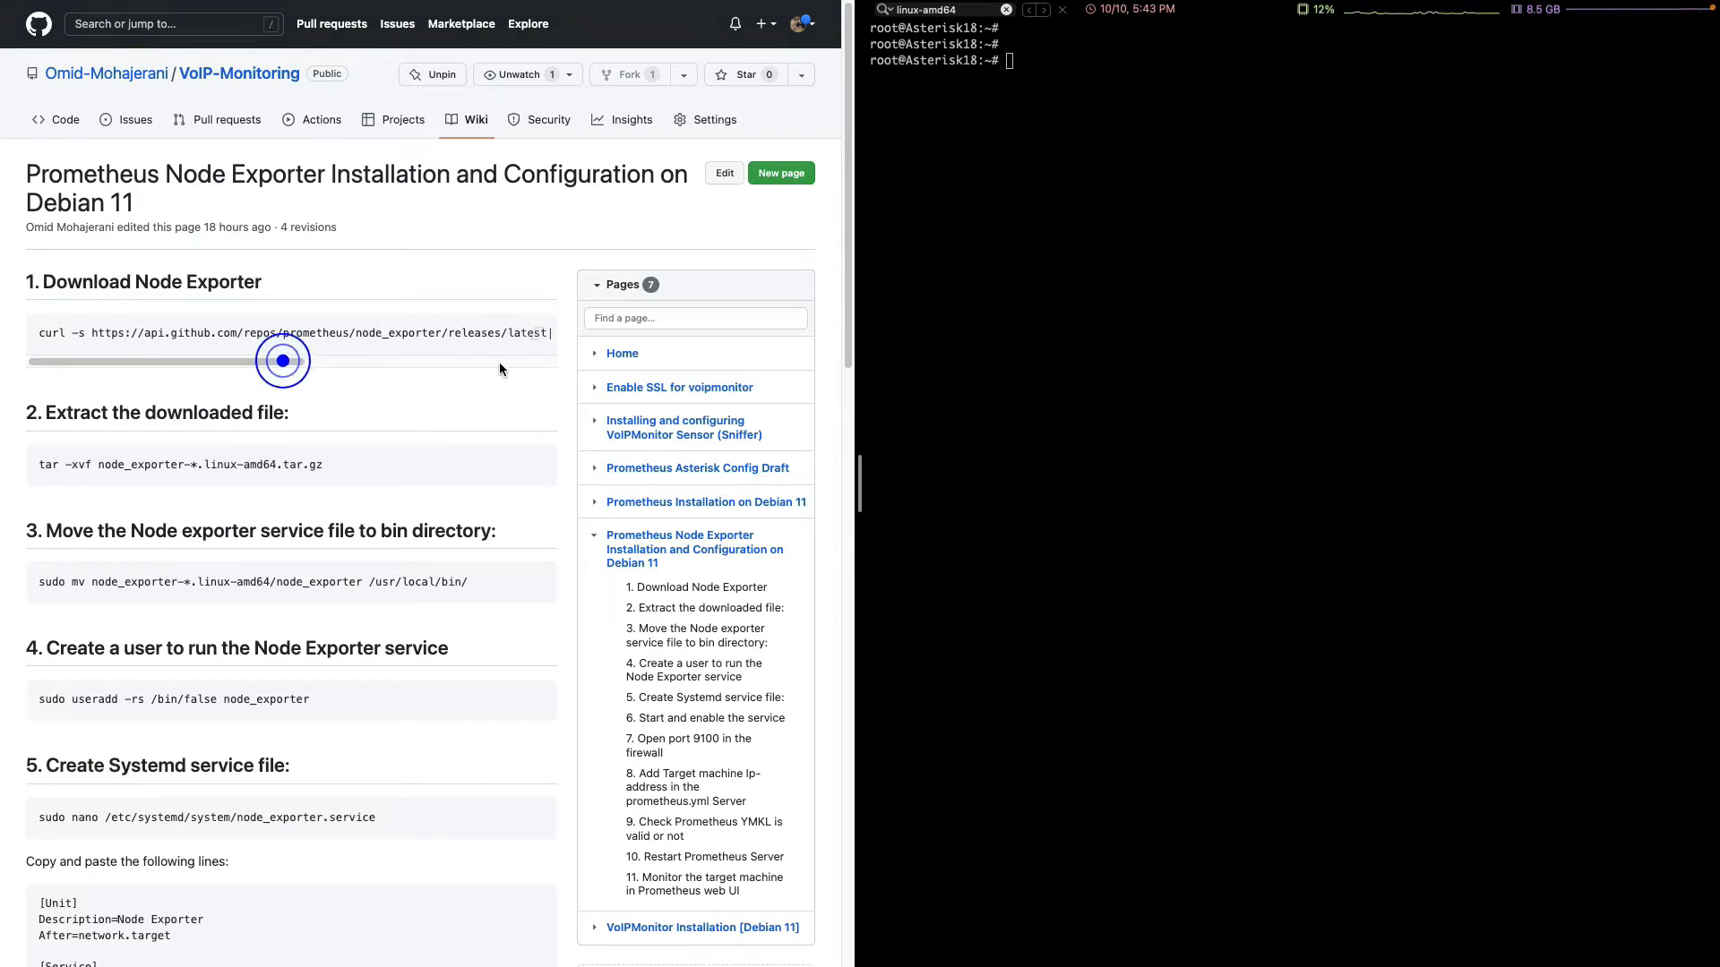
pyautogui.hscroll(3)
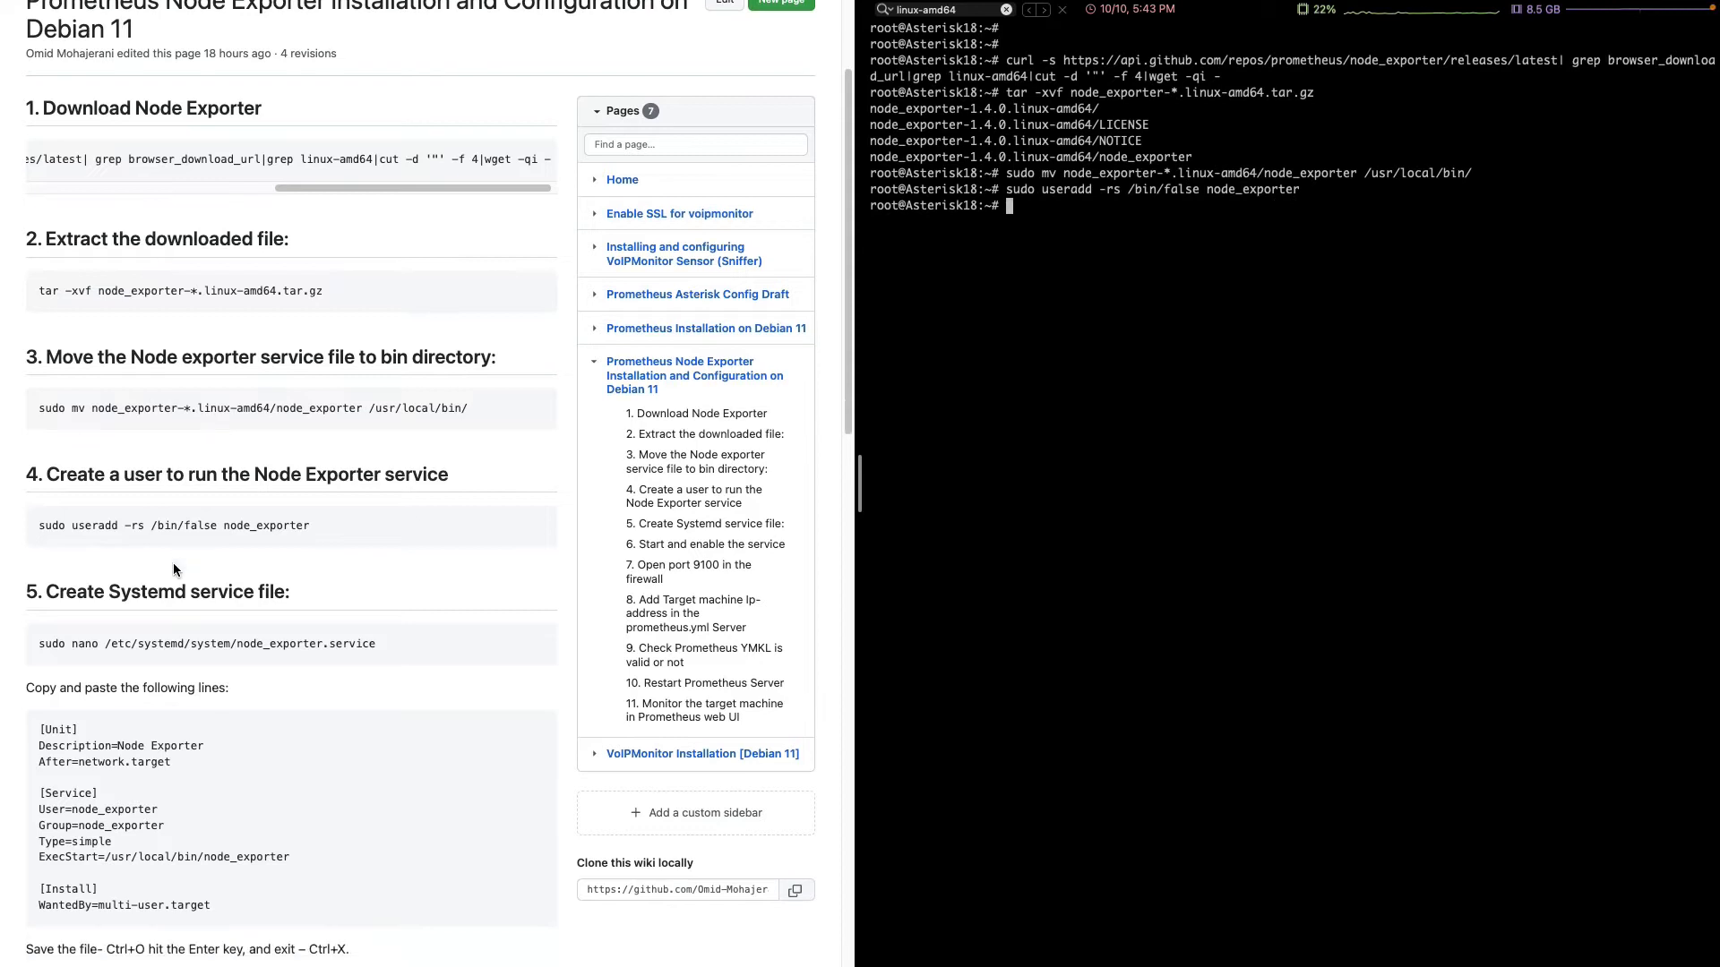
pyautogui.scroll(-3)
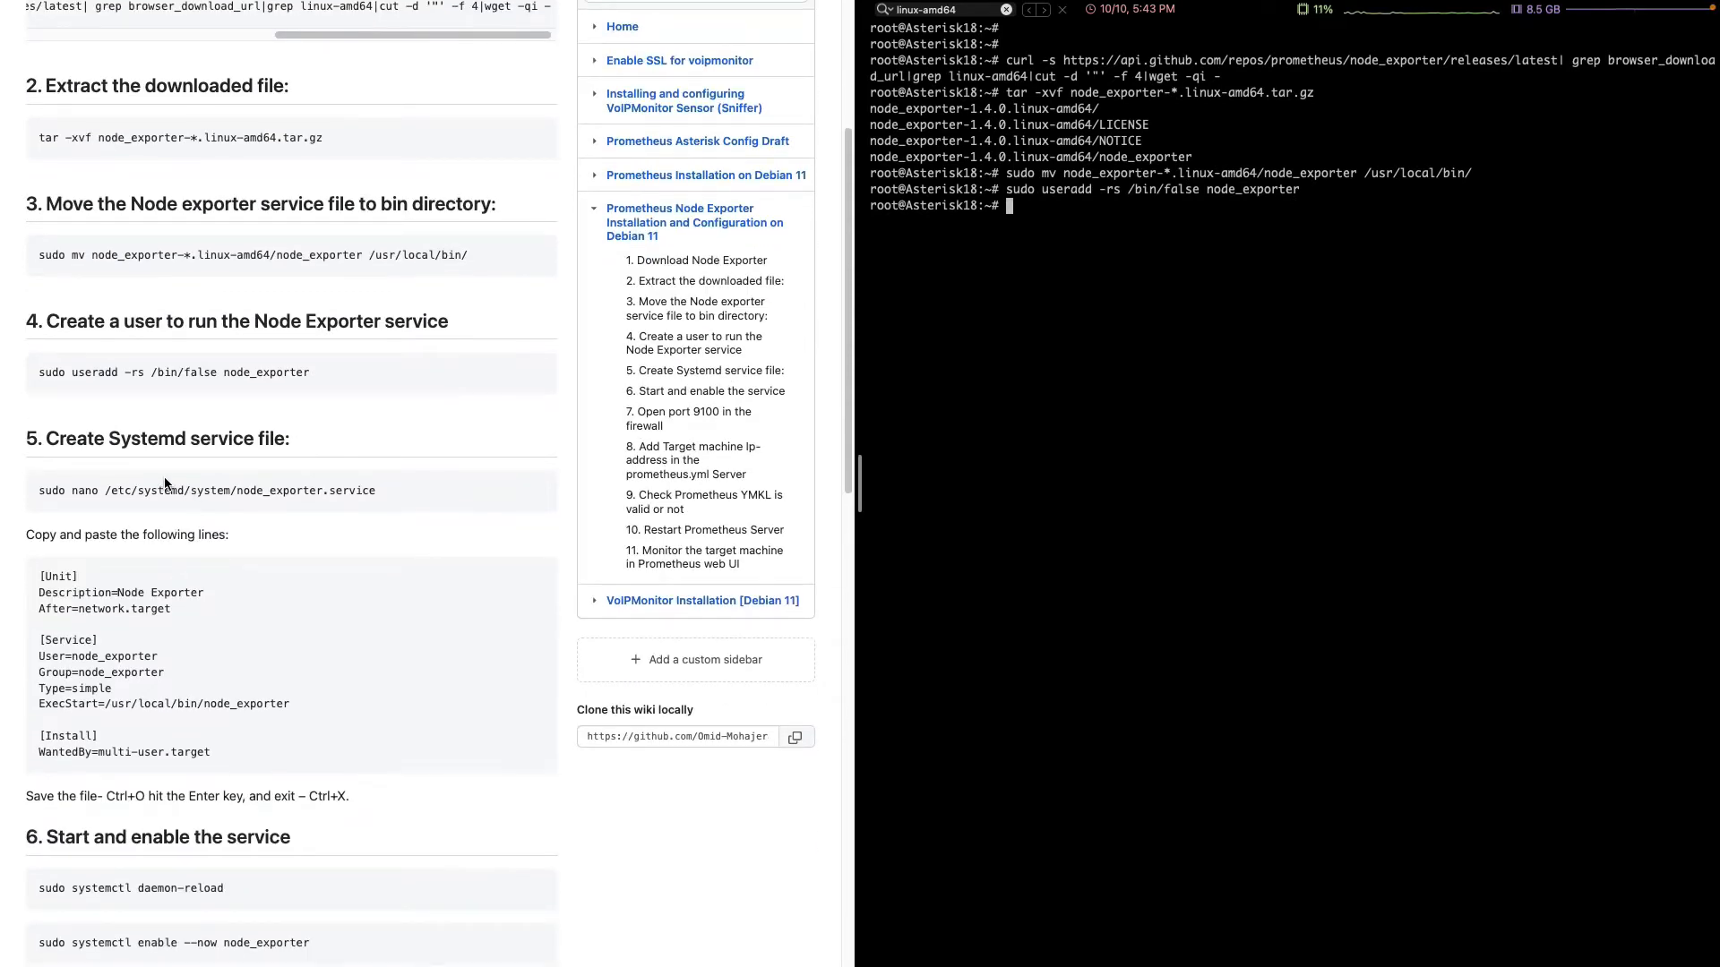
pyautogui.scroll(-3)
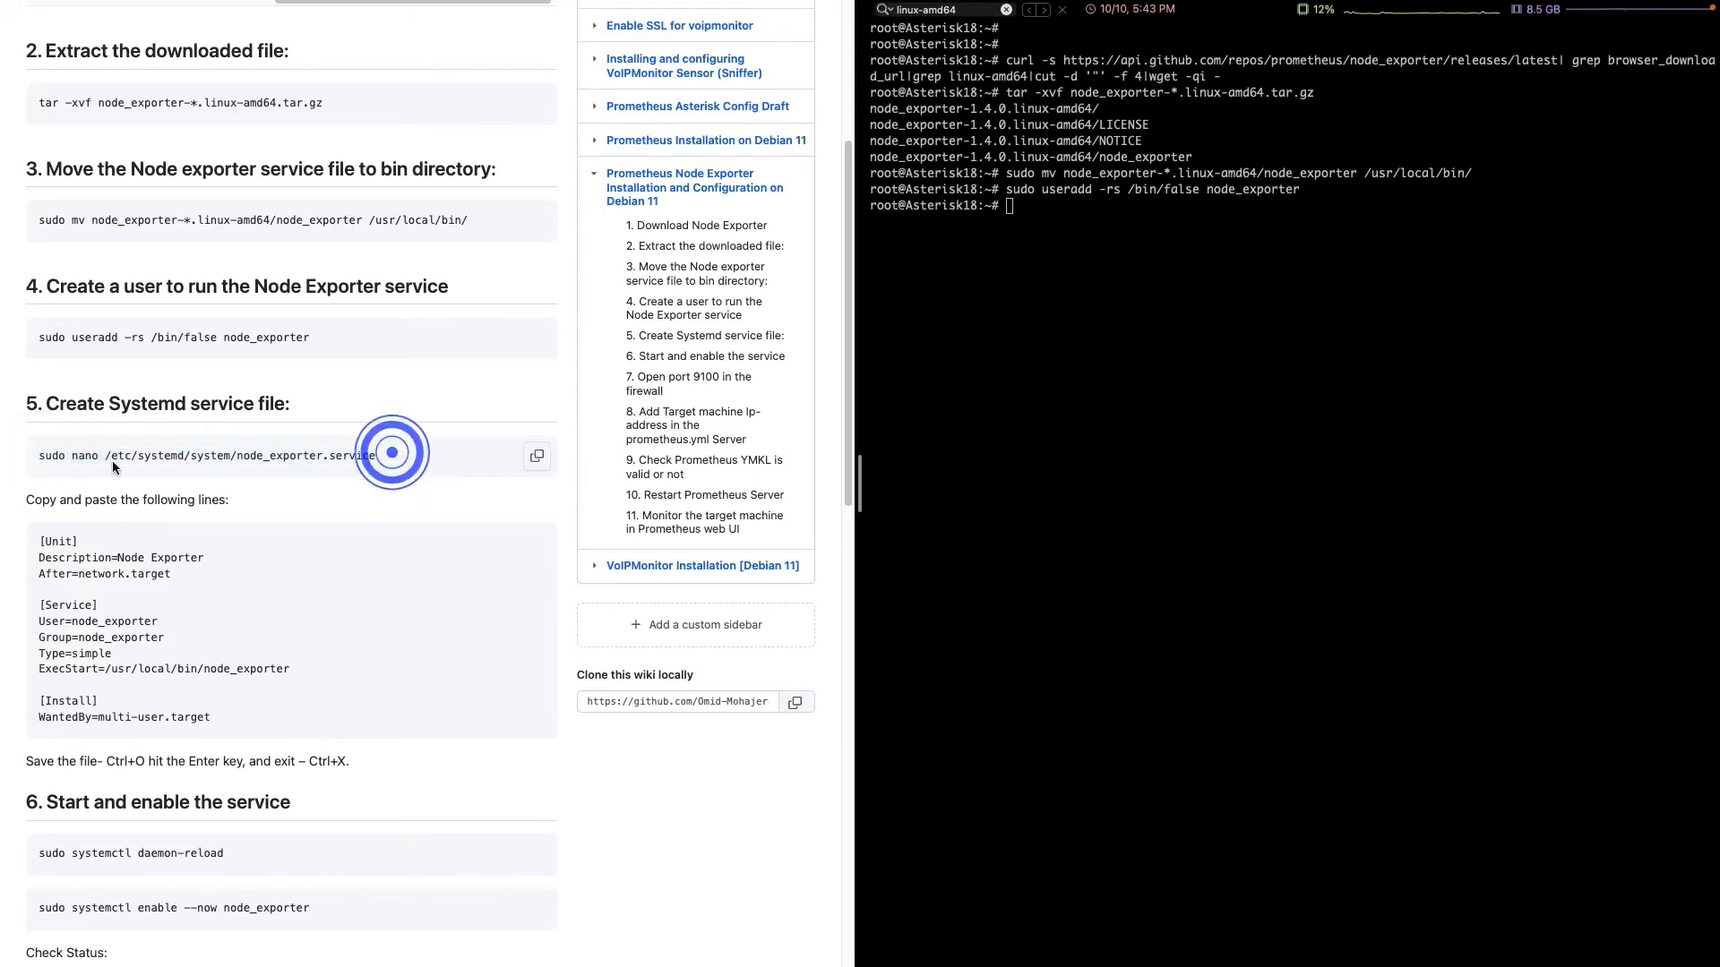
# - Write /etc/systemd/system/node_exporter.service in vim with the guide's unit block and save
pyautogui.doubleClick(235, 455)
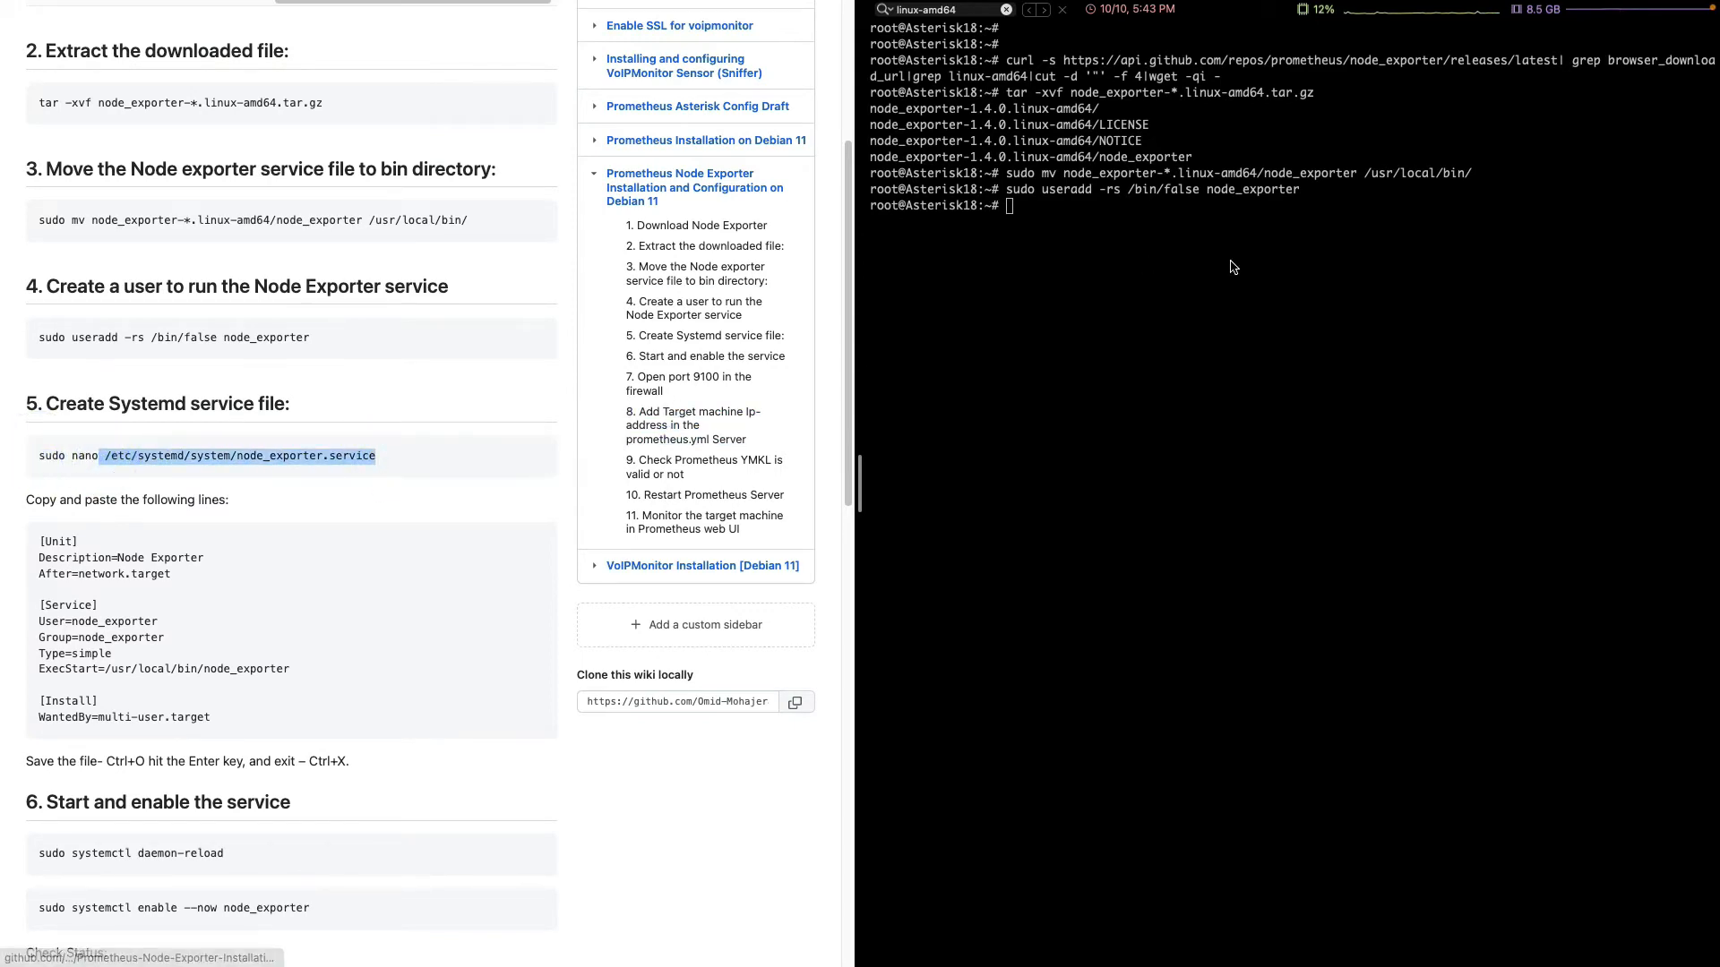
pyautogui.write('vim /etc/systemd/system/node_exporter.service')
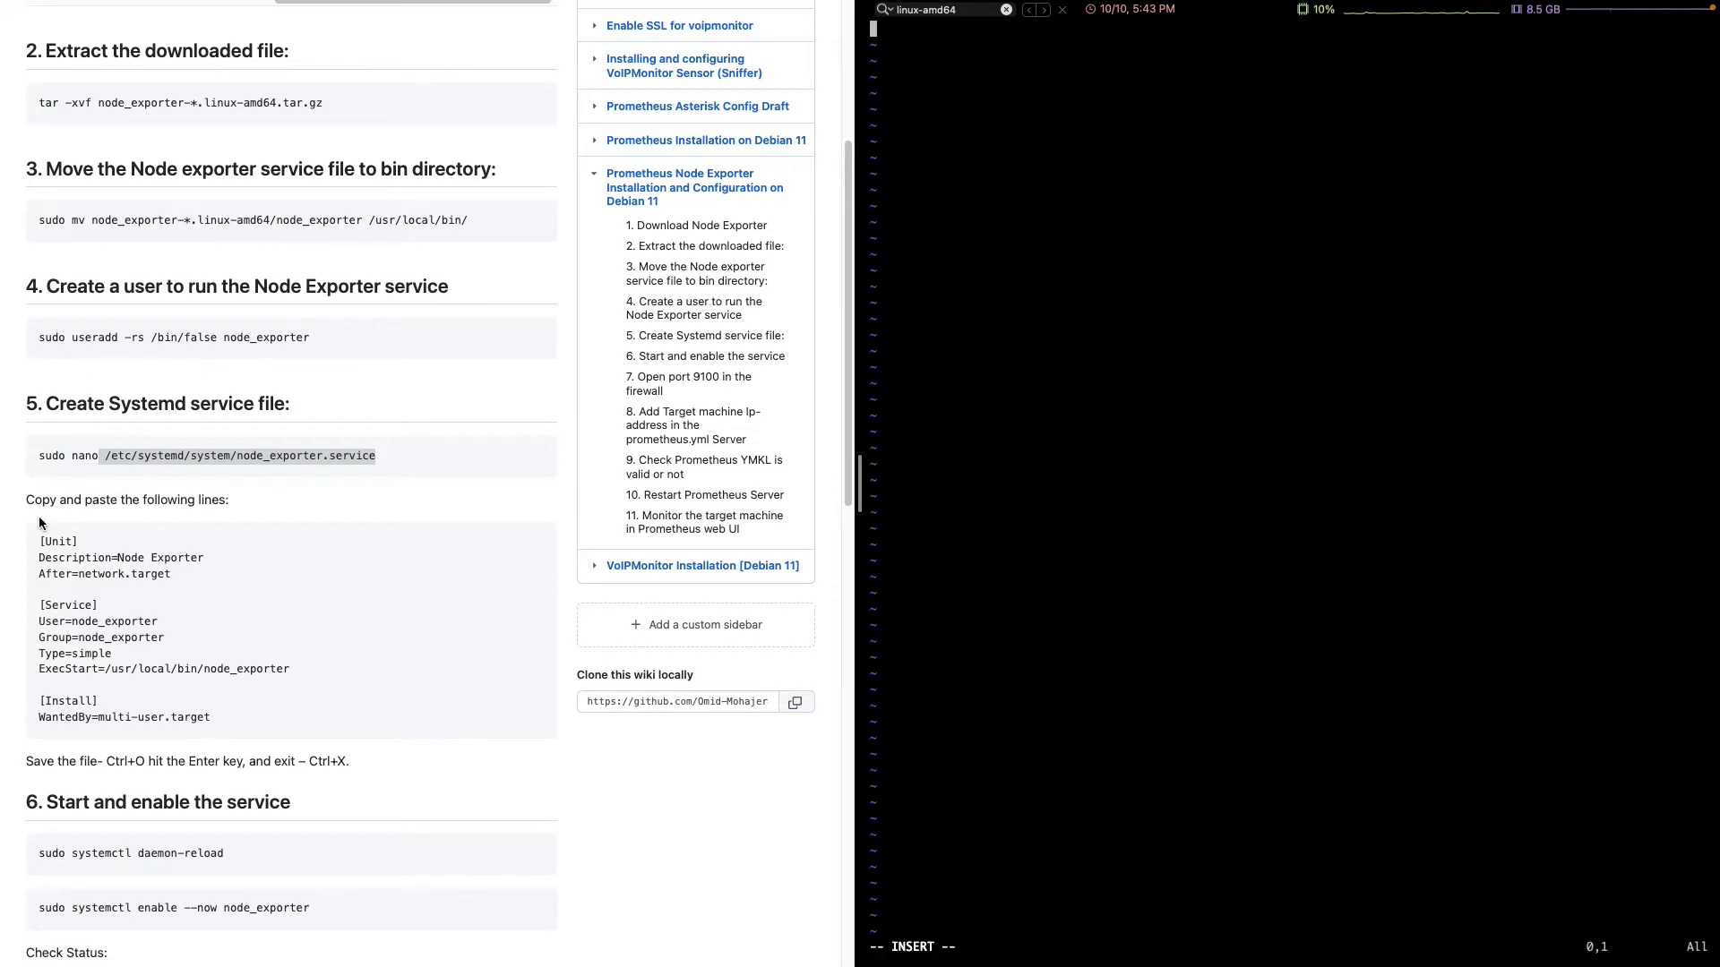
pyautogui.scroll(-3)
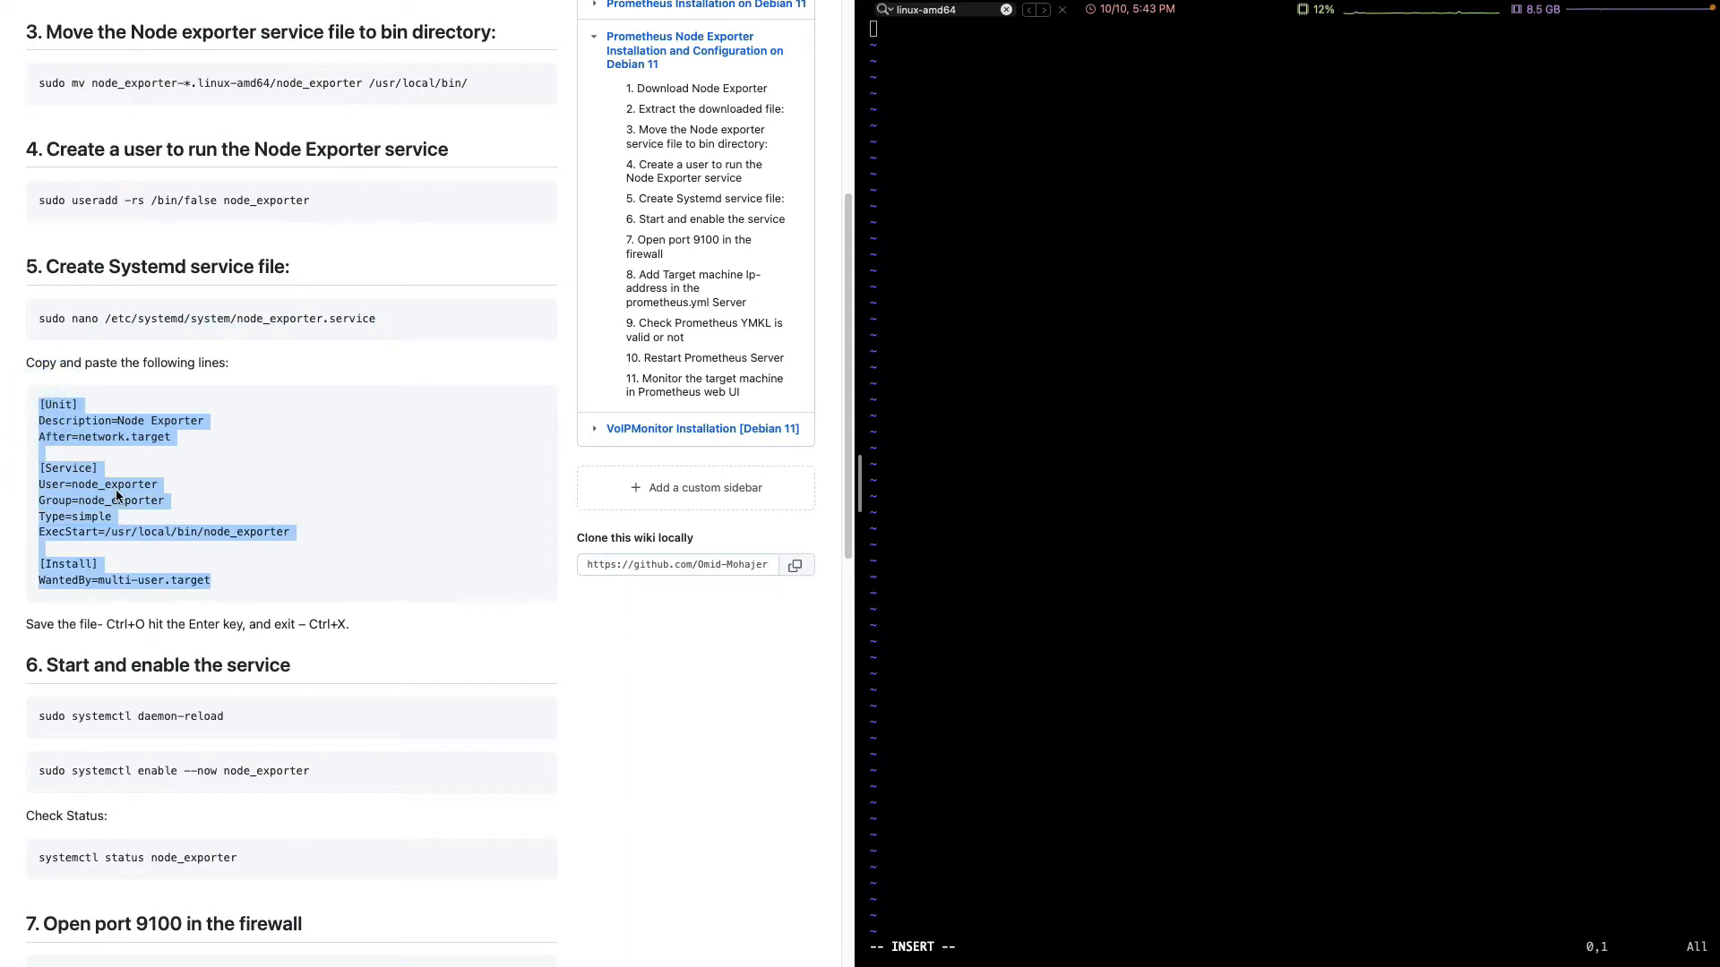
pyautogui.click(1080, 324)
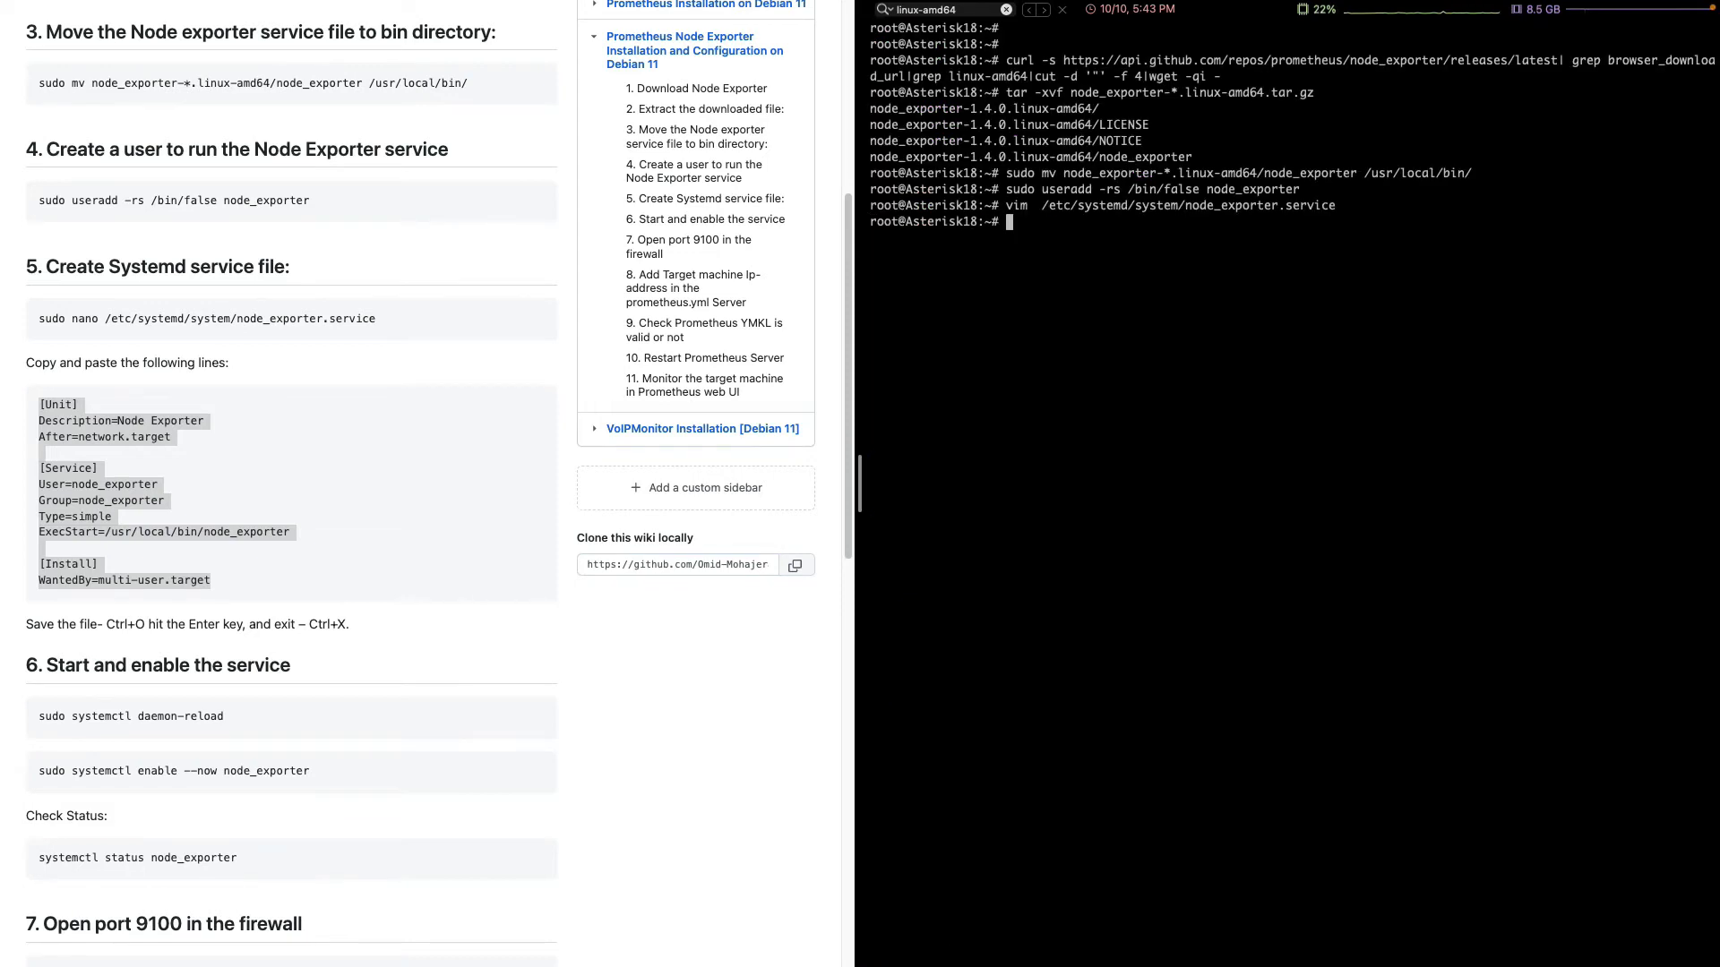
pyautogui.scroll(-3)
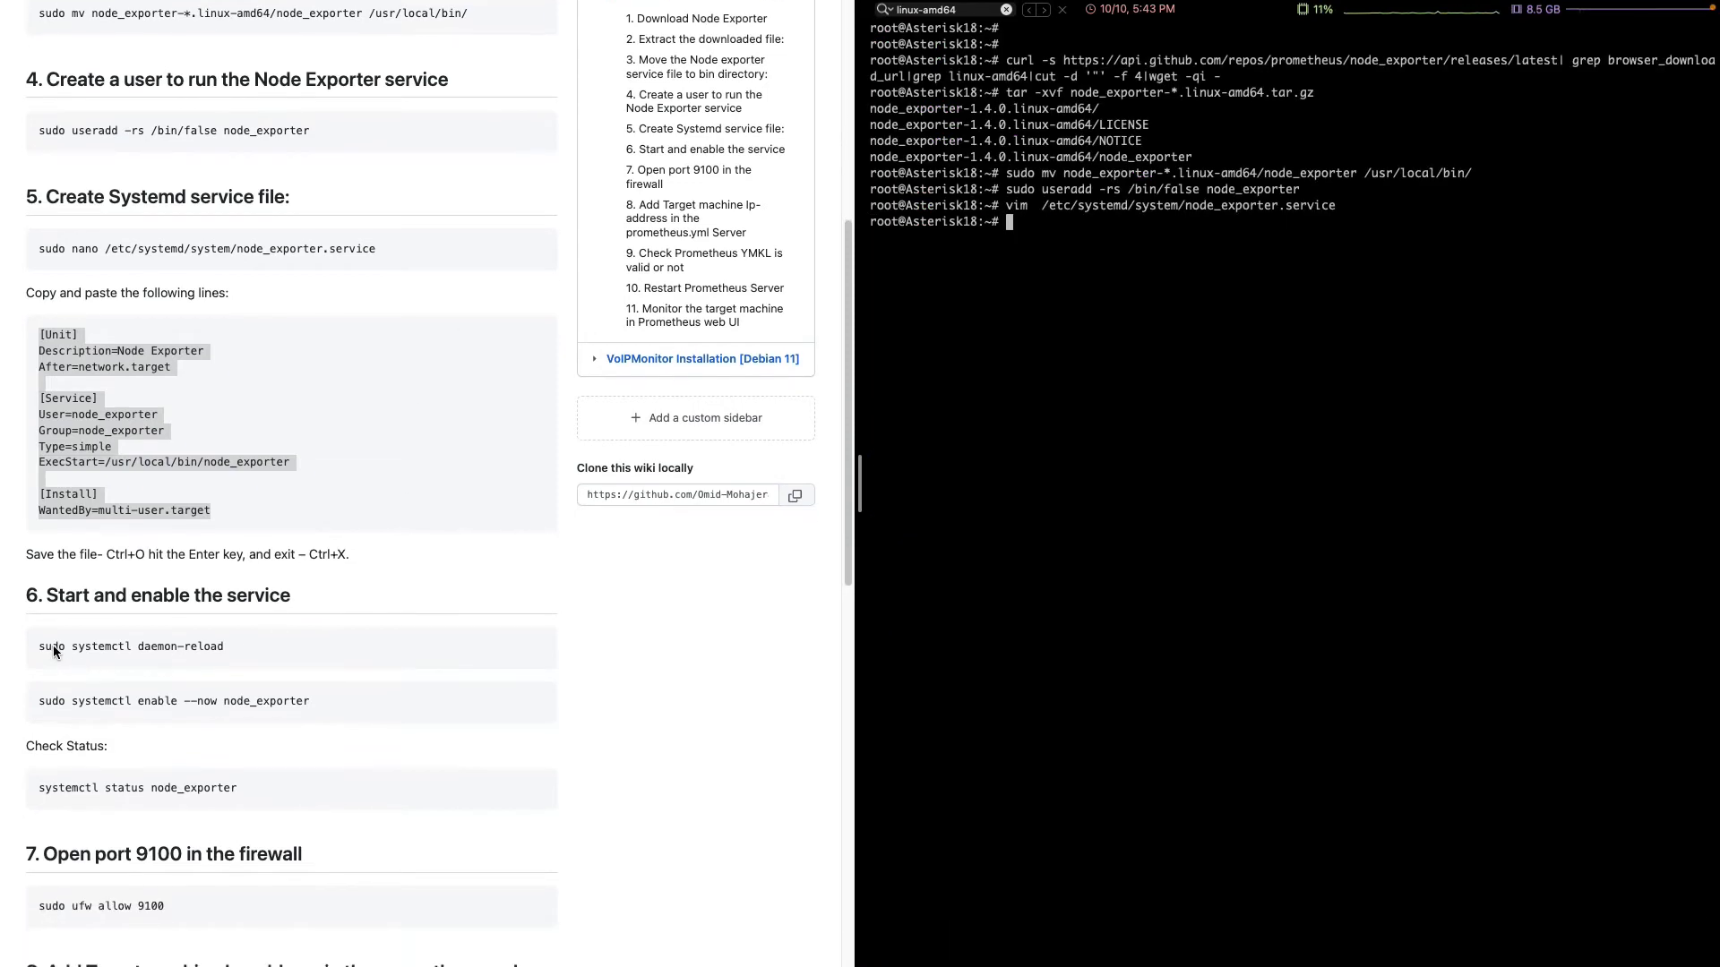
# - Run daemon-reload and enable --now node_exporter, then check its status shows active
pyautogui.doubleClick(131, 646)
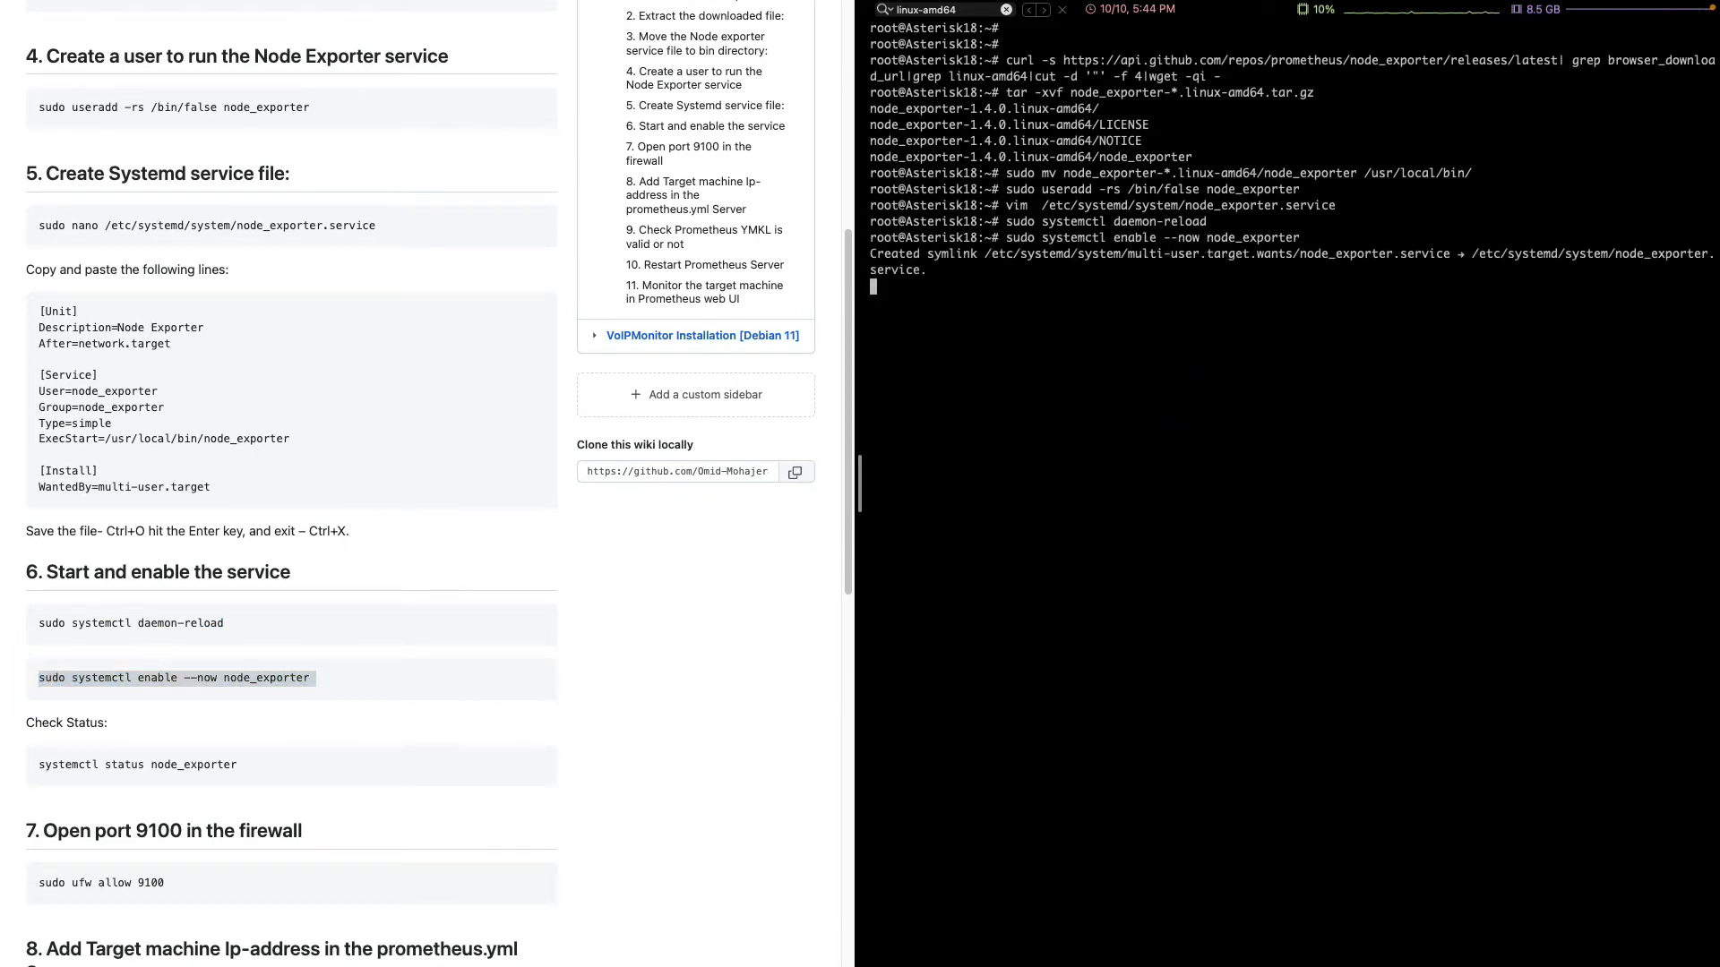
pyautogui.scroll(-3)
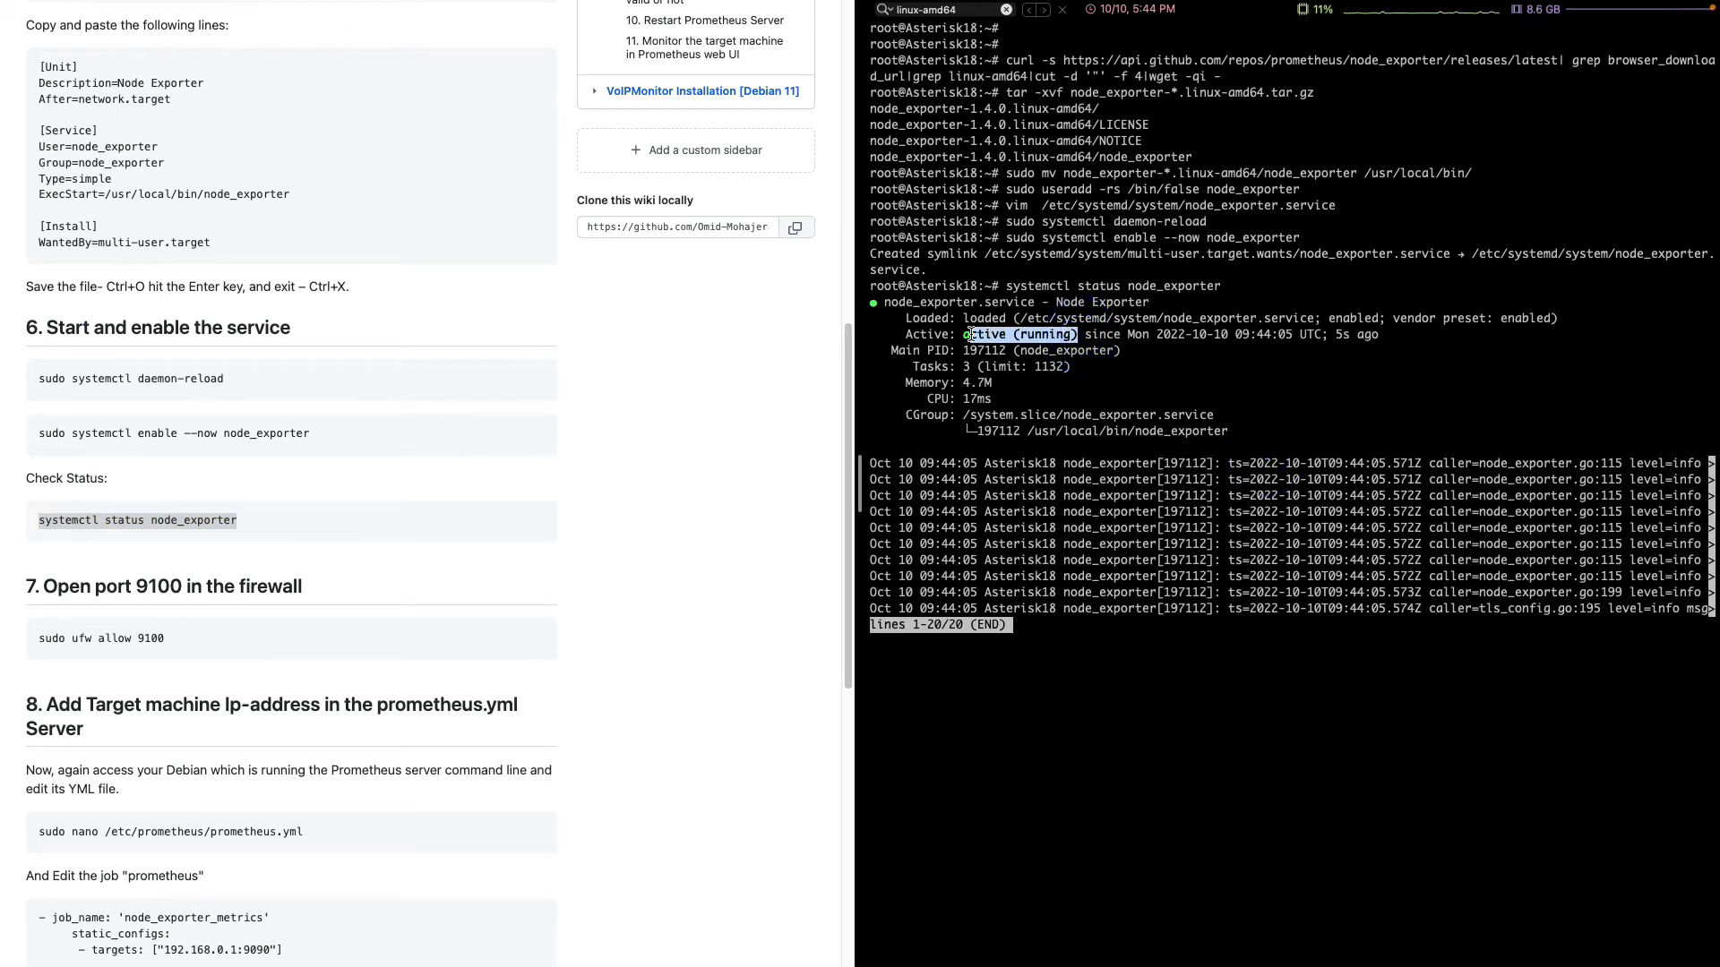
pyautogui.press('q')
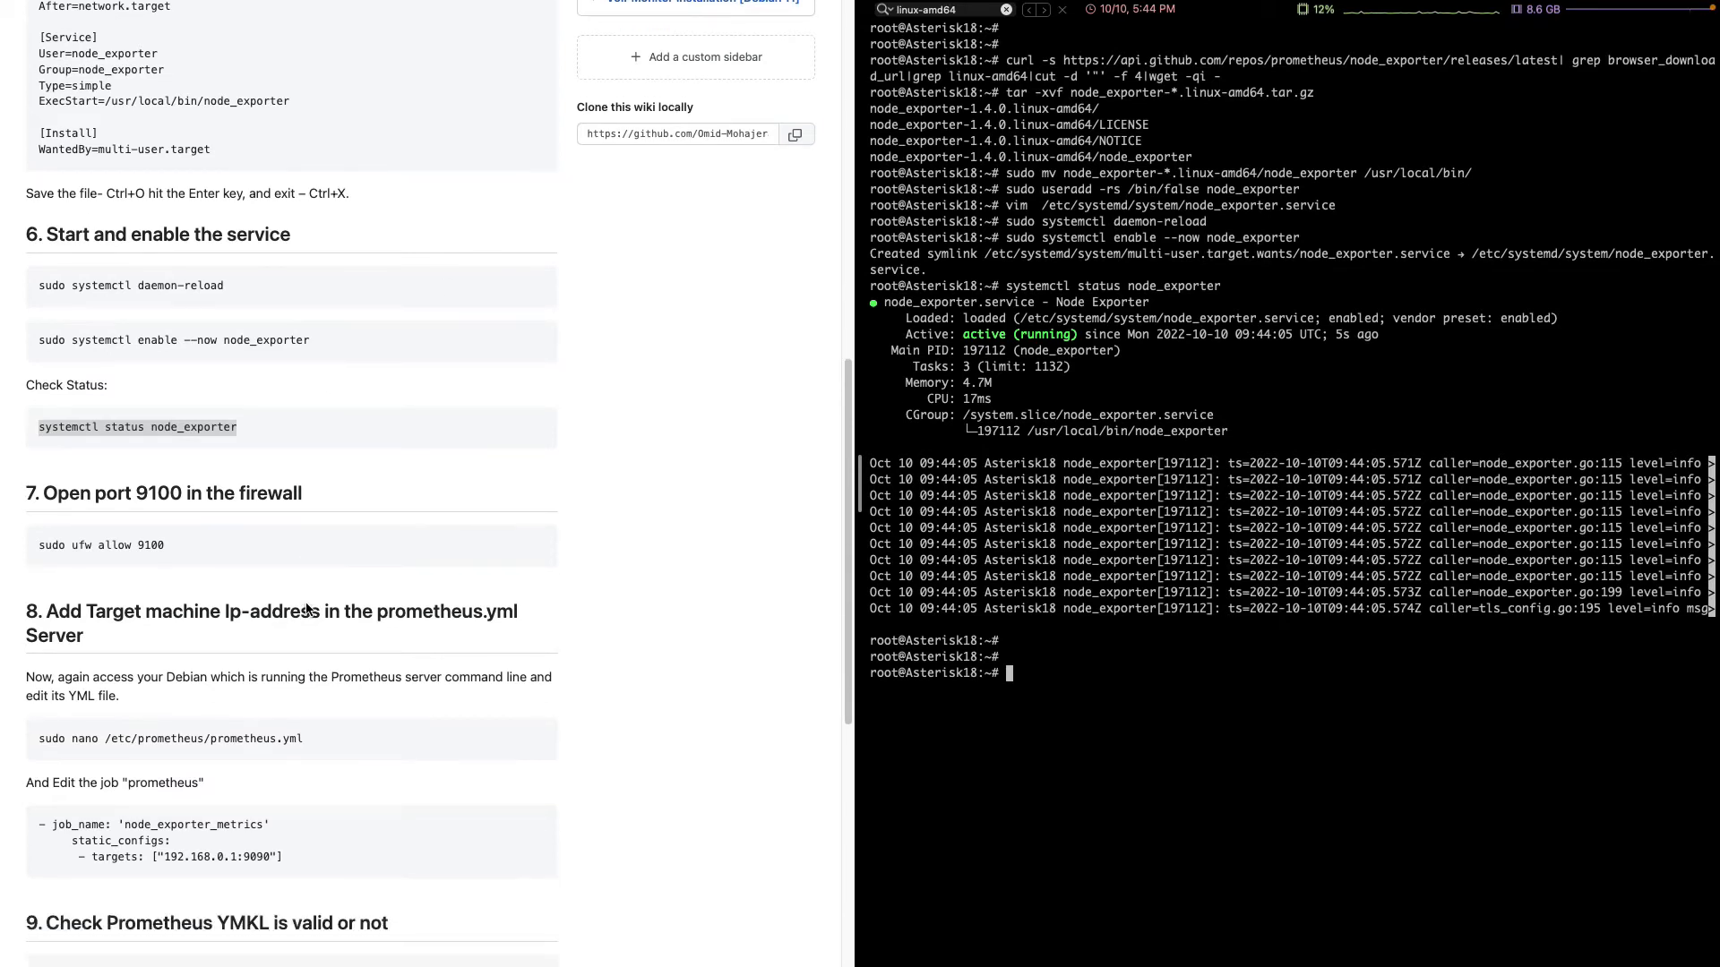
pyautogui.scroll(-3)
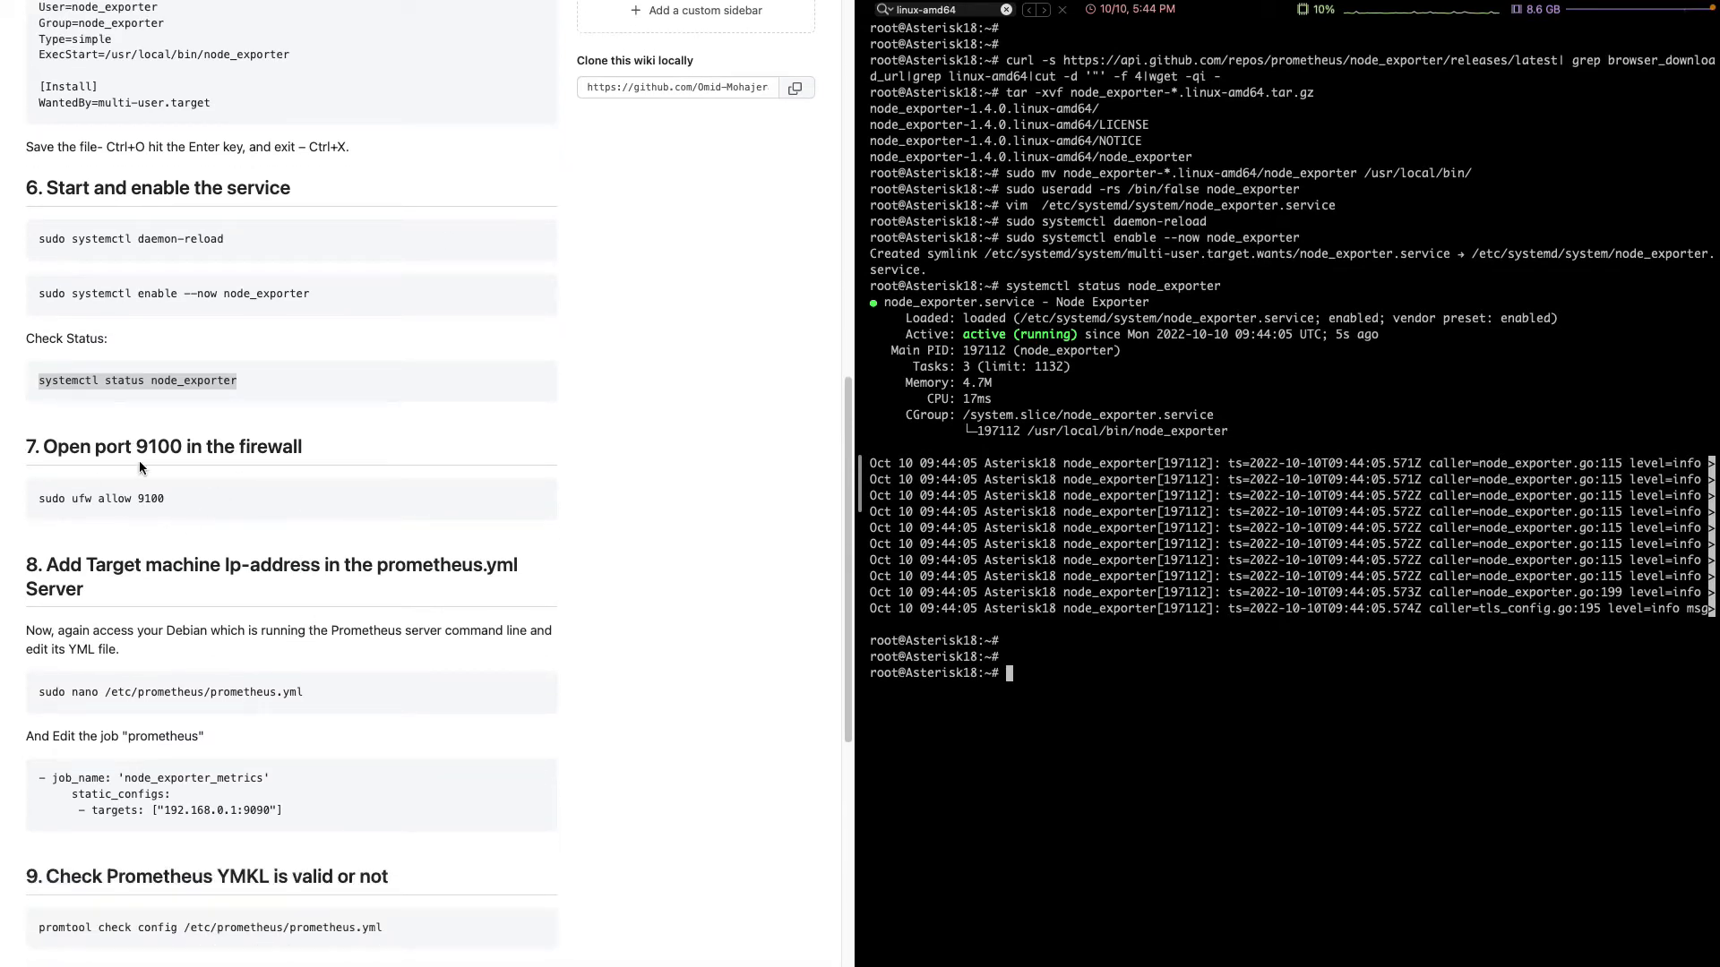
pyautogui.moveTo(793, 623)
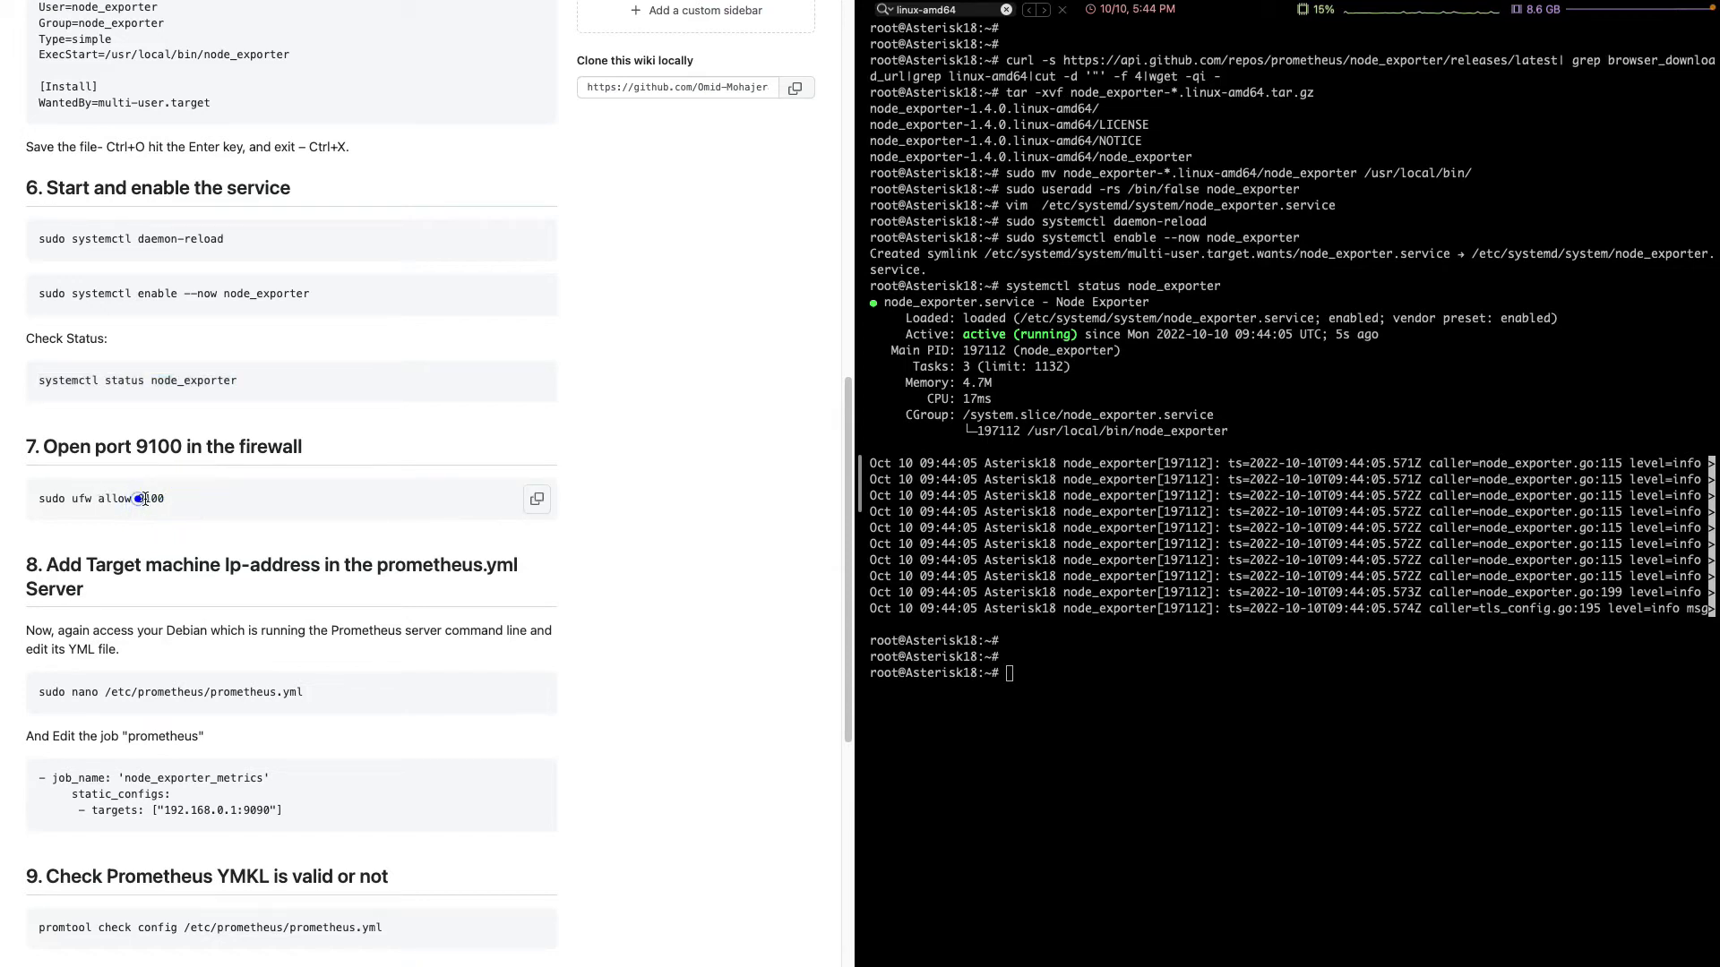
pyautogui.doubleClick(148, 498)
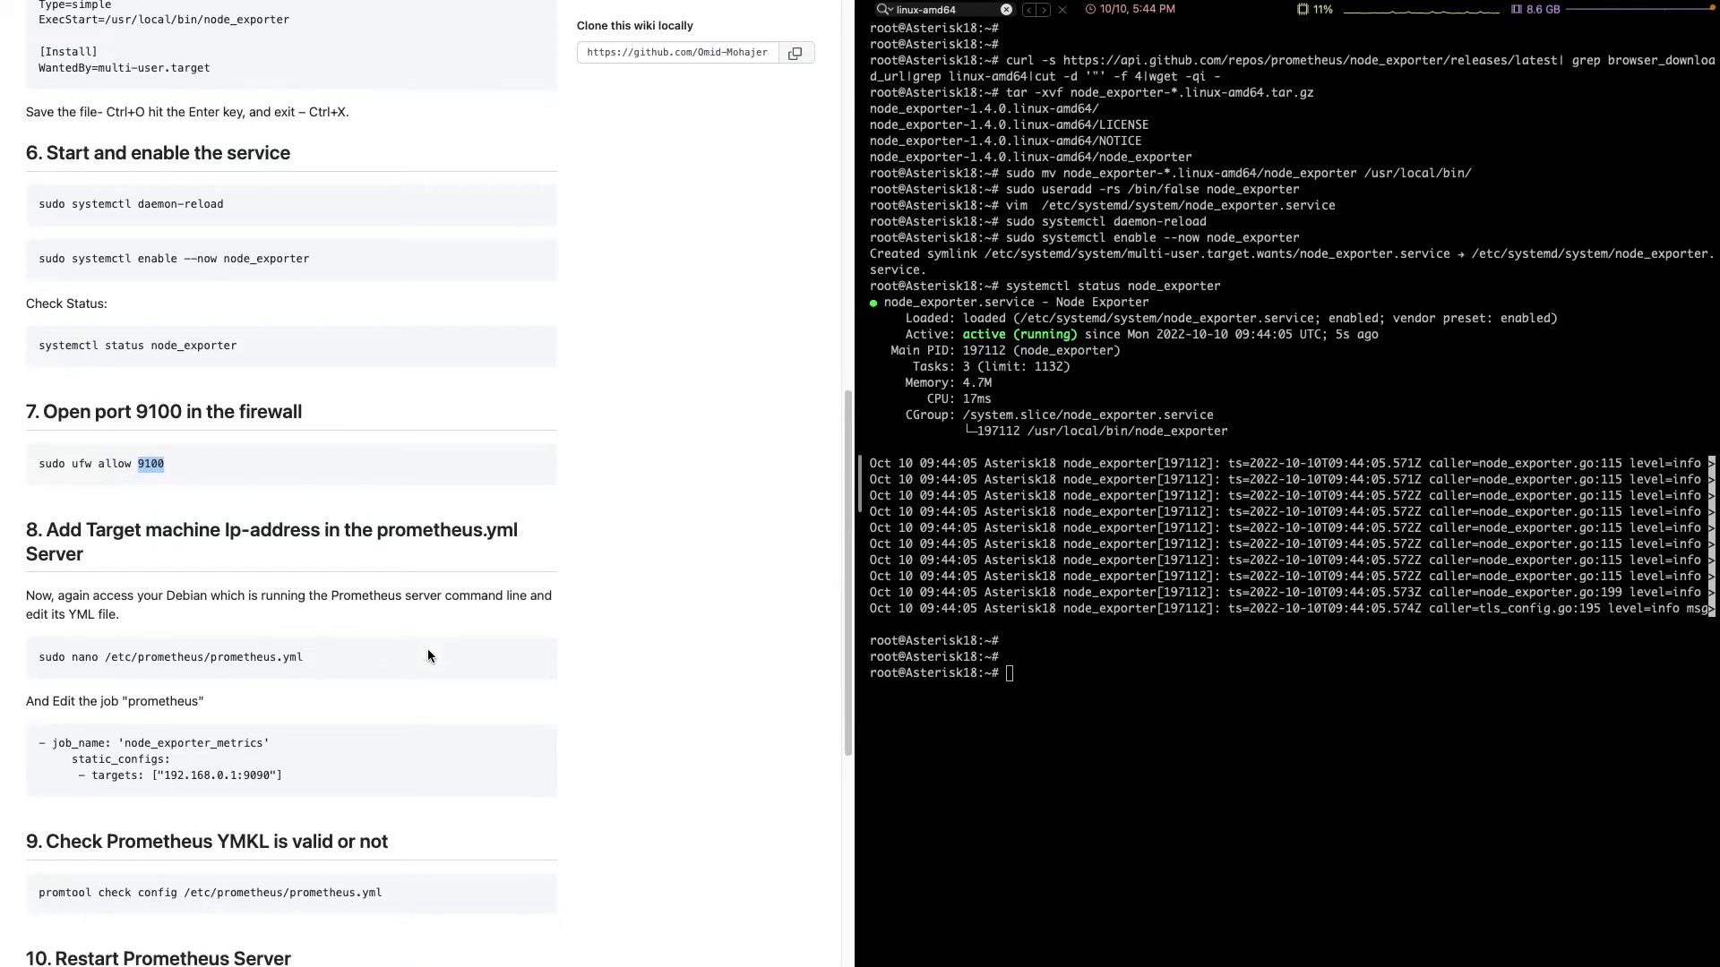
pyautogui.scroll(-3)
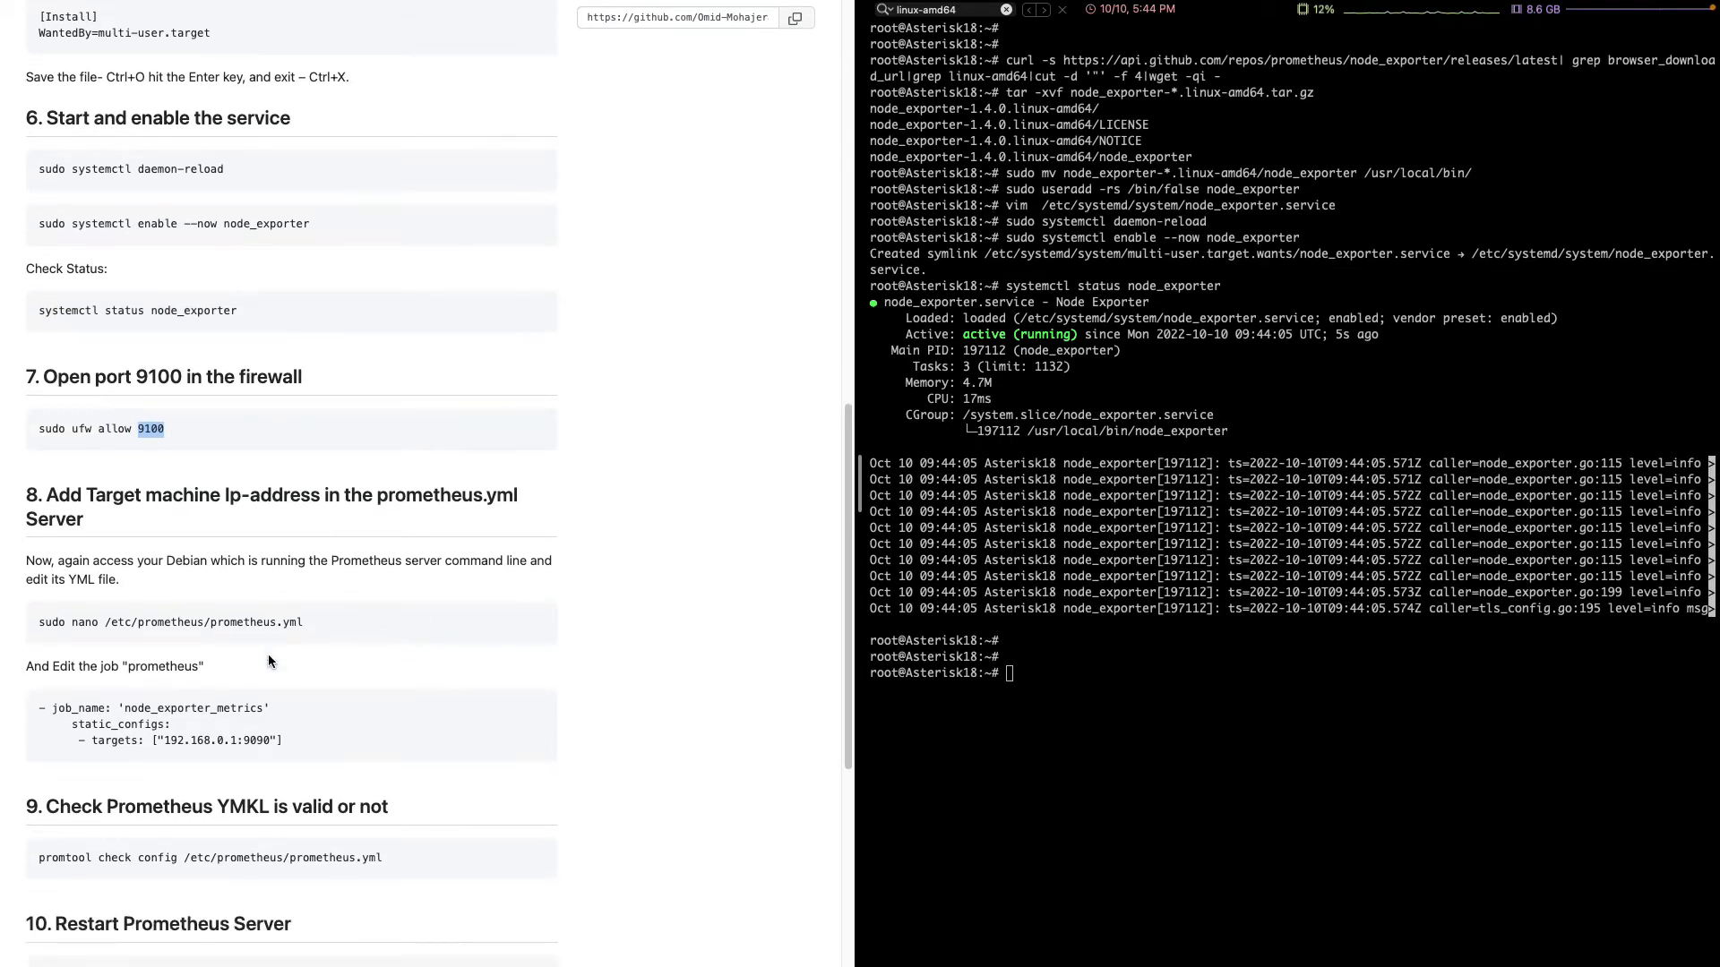
pyautogui.scroll(-3)
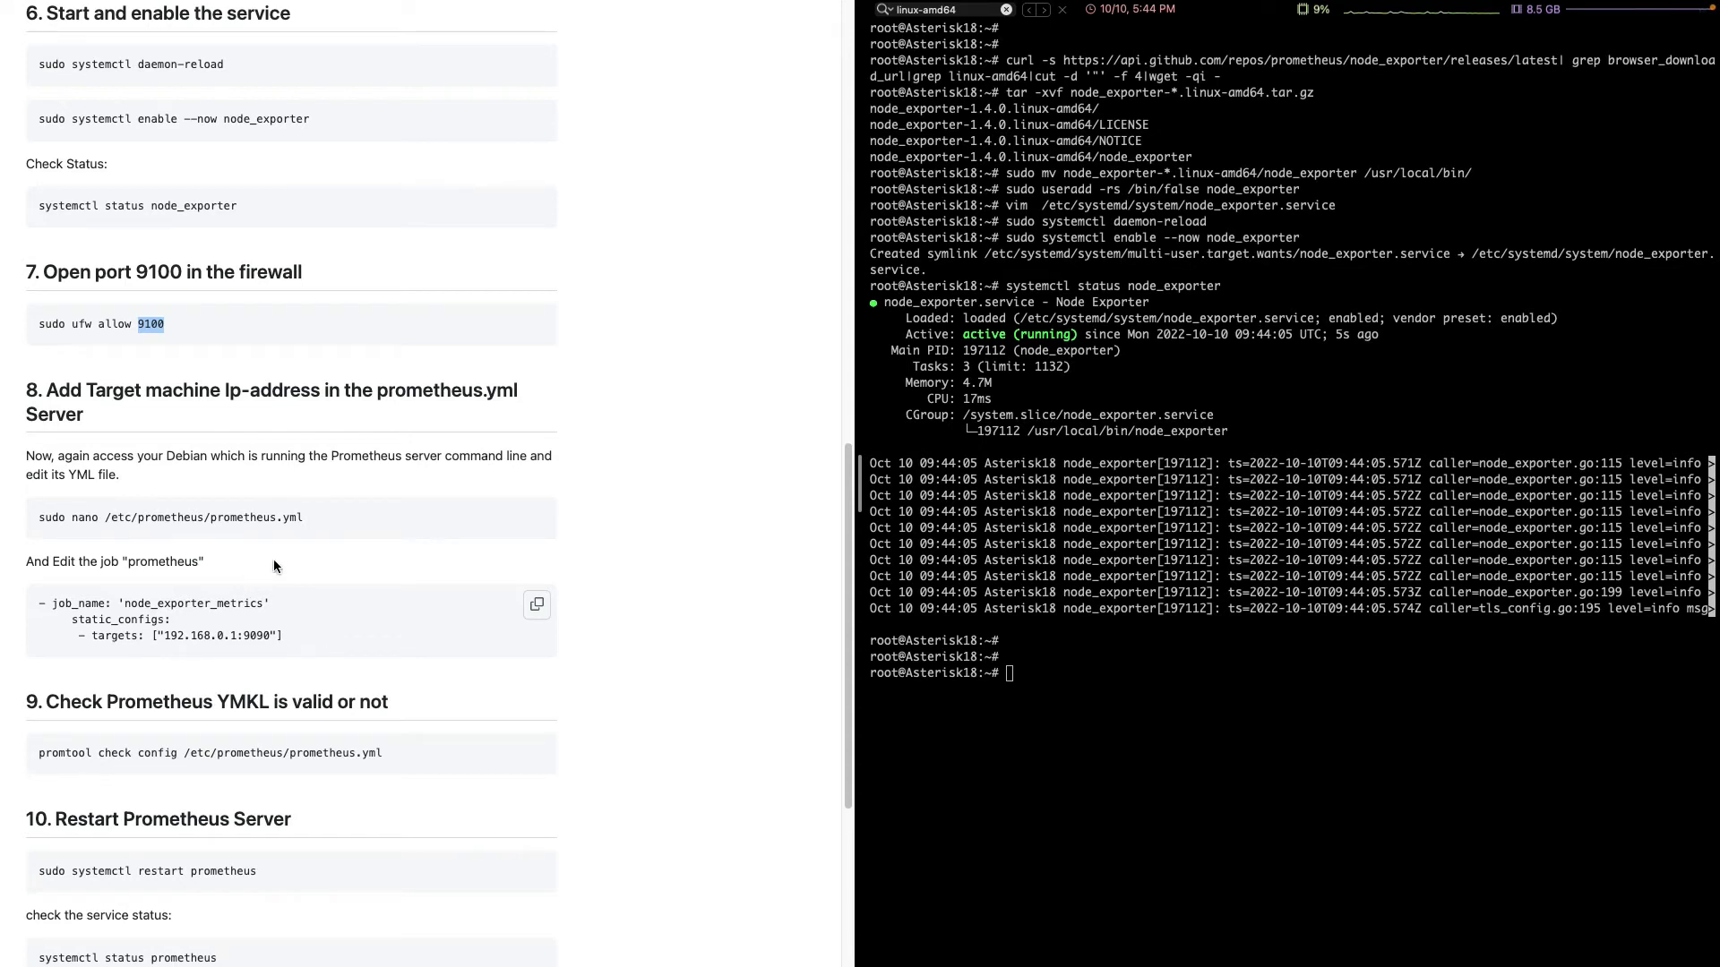
pyautogui.scroll(-3)
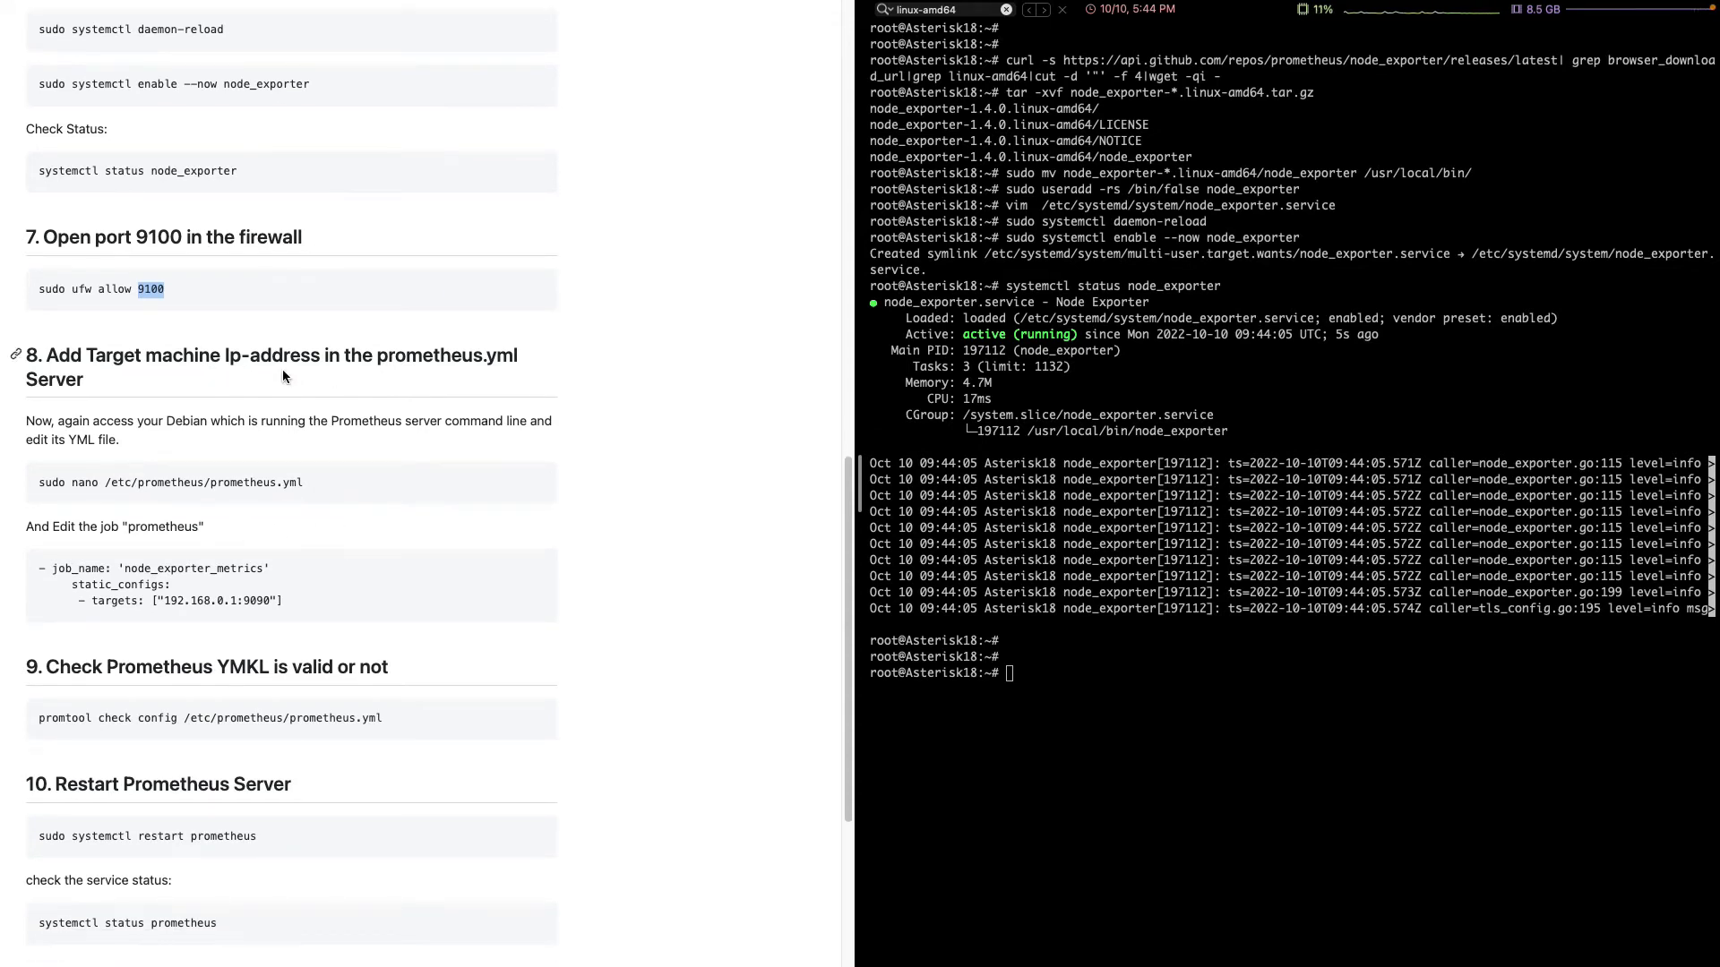
pyautogui.moveTo(364, 408)
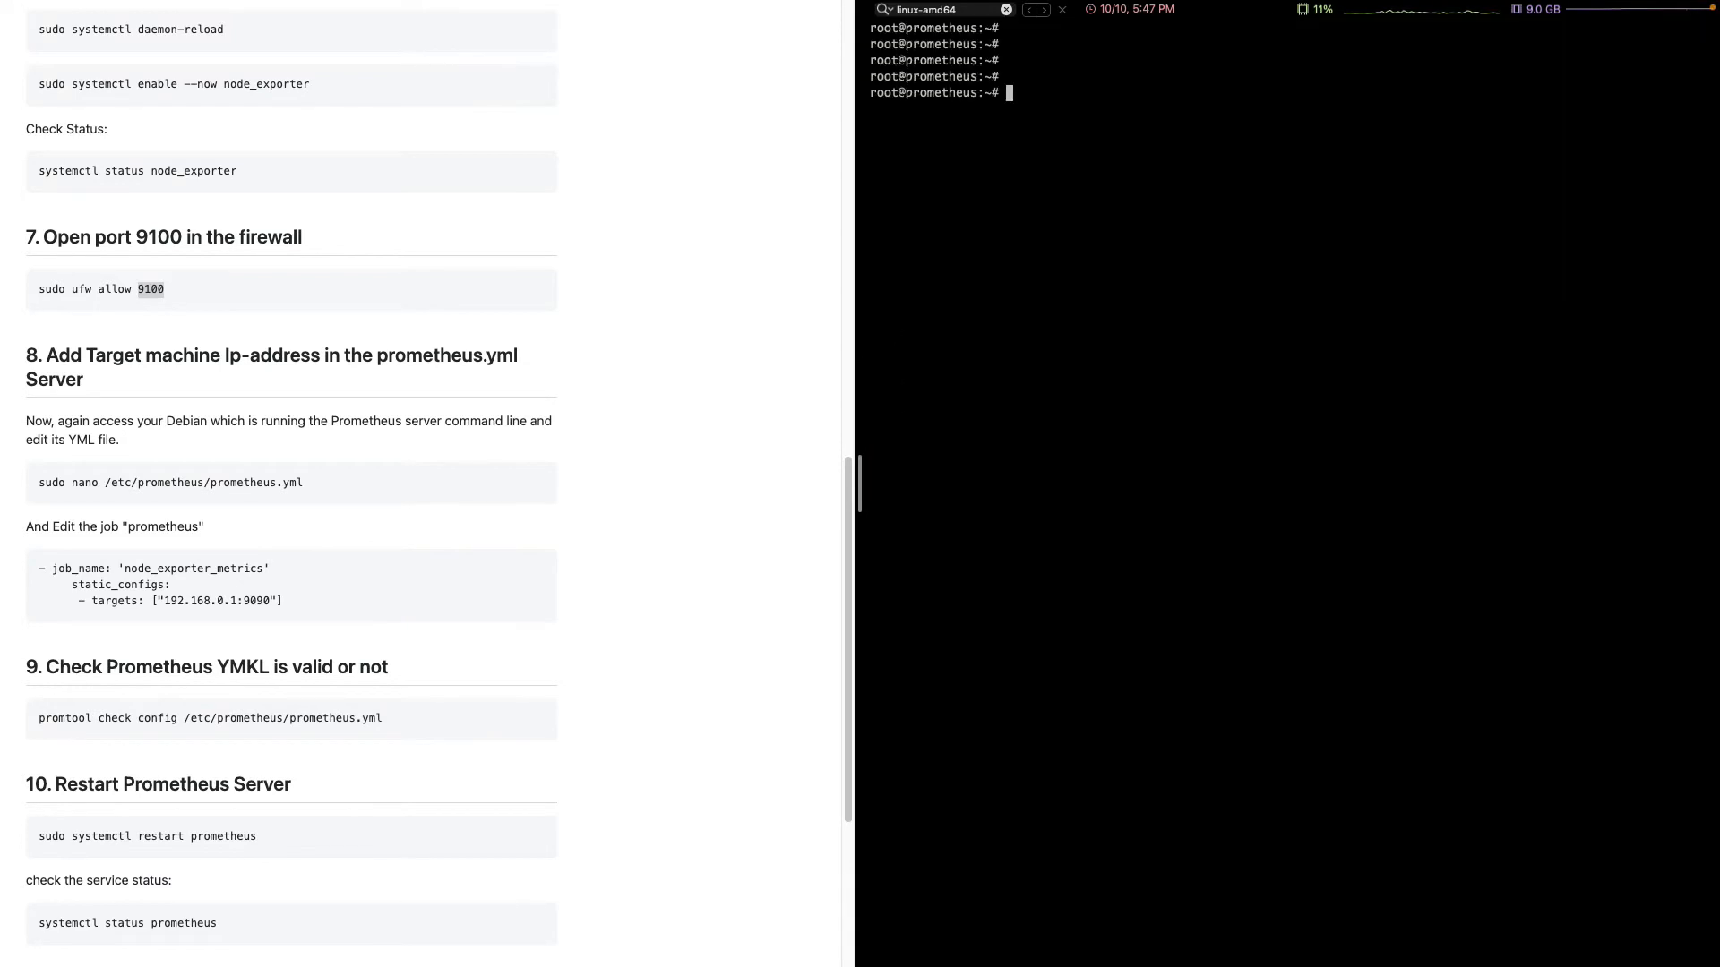
# - Change into /etc/prometheus and view prometheus.yml in vim, then quit
pyautogui.write('cd /etc/prometheus/')
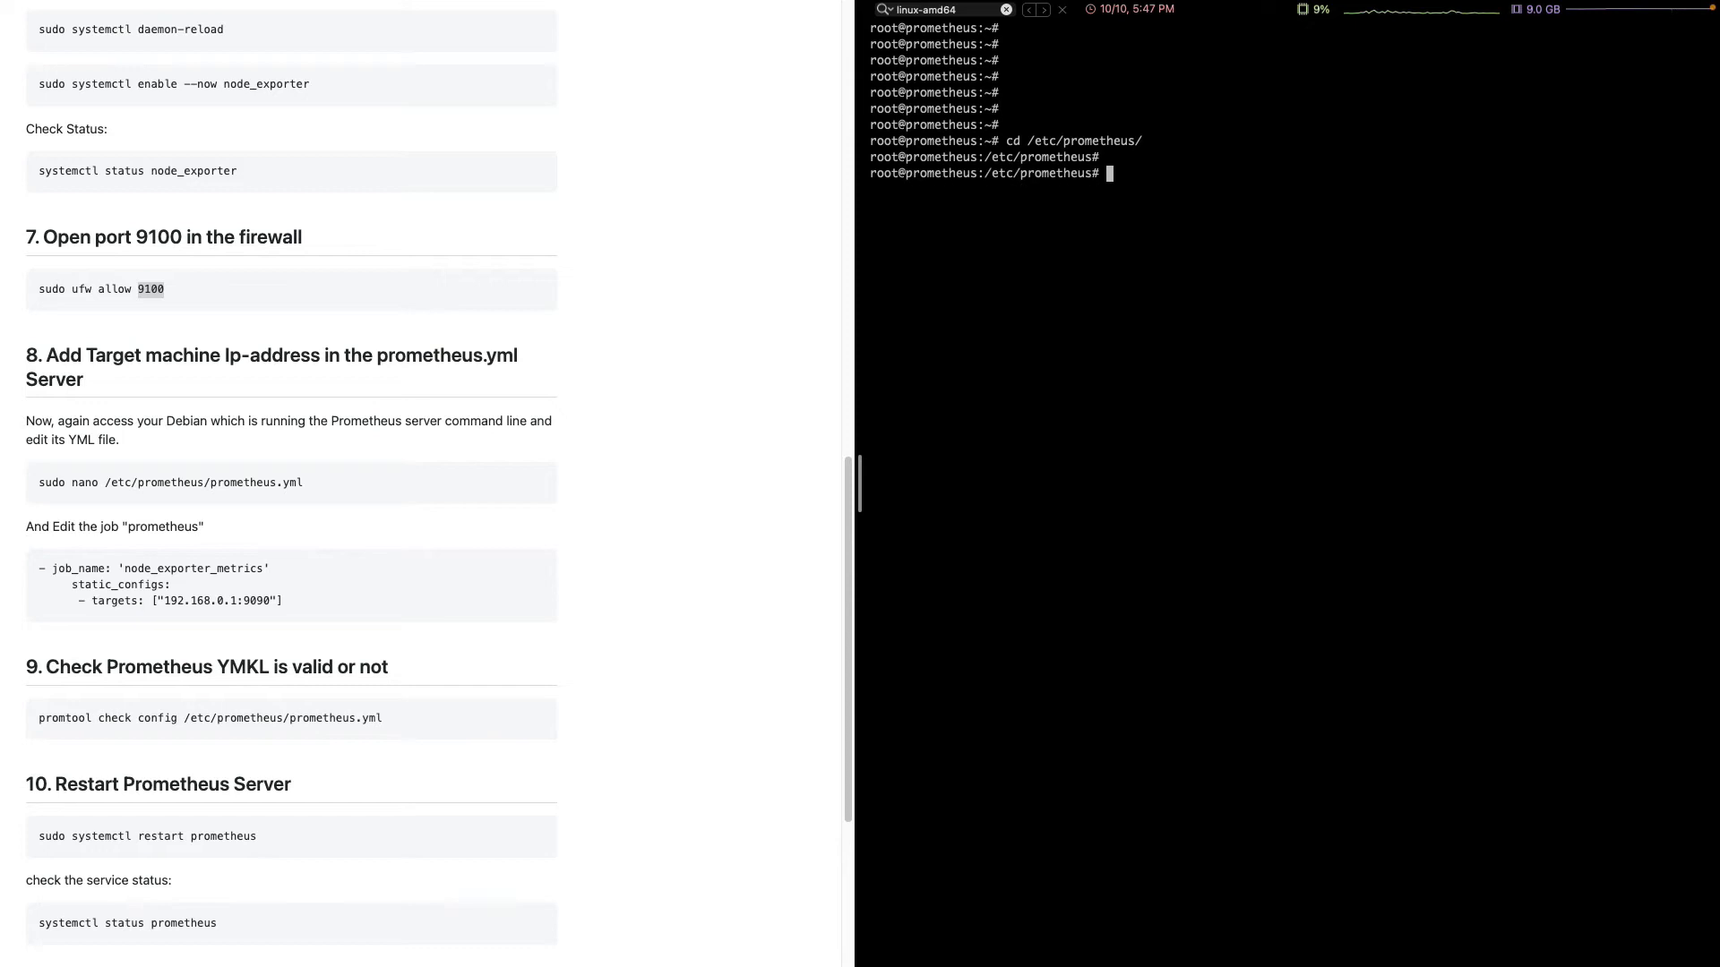
pyautogui.write('vim')
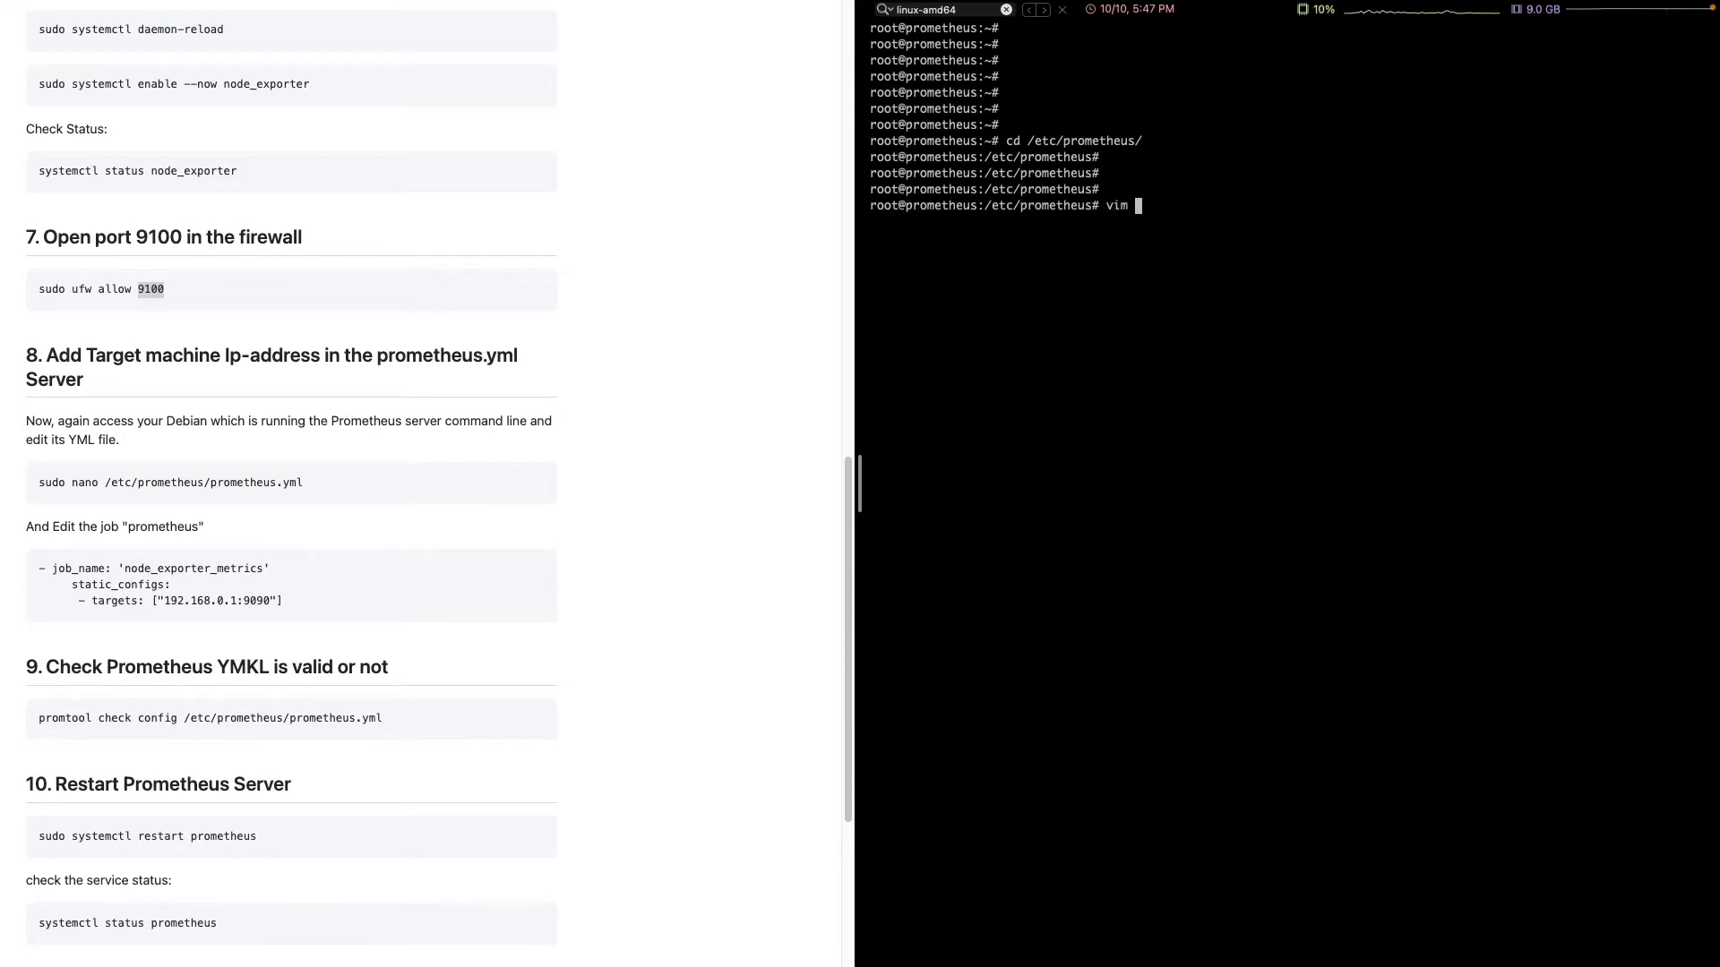
pyautogui.write('prom')
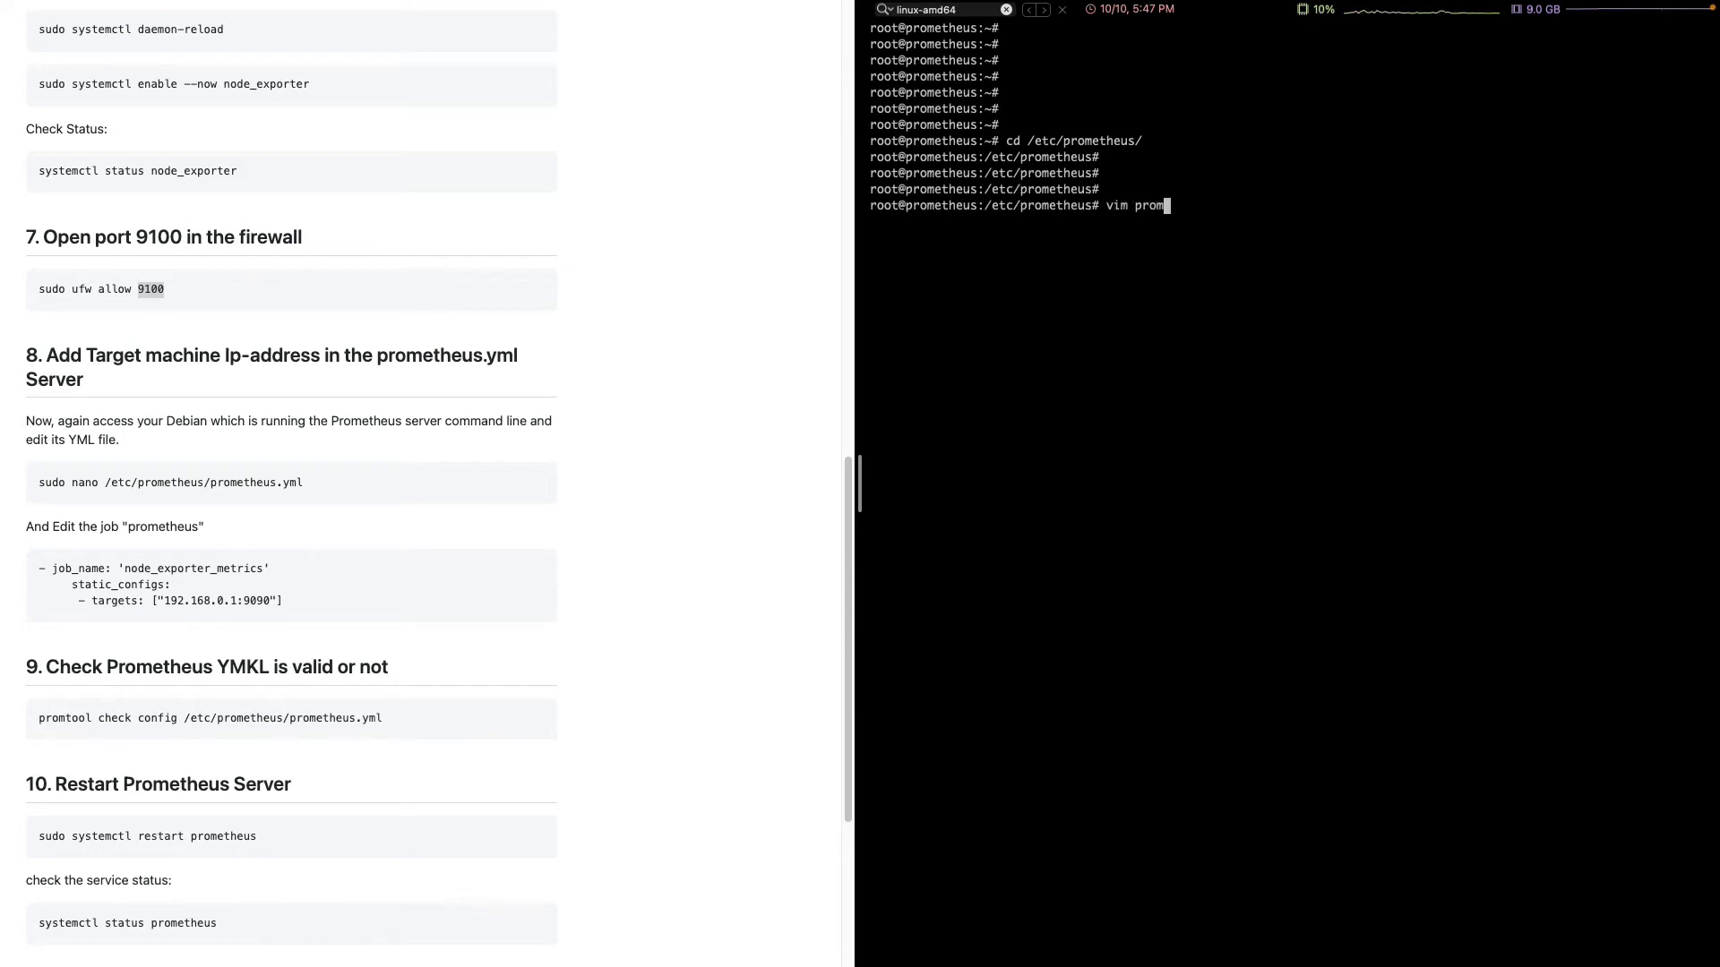
pyautogui.write('etheus.yml')
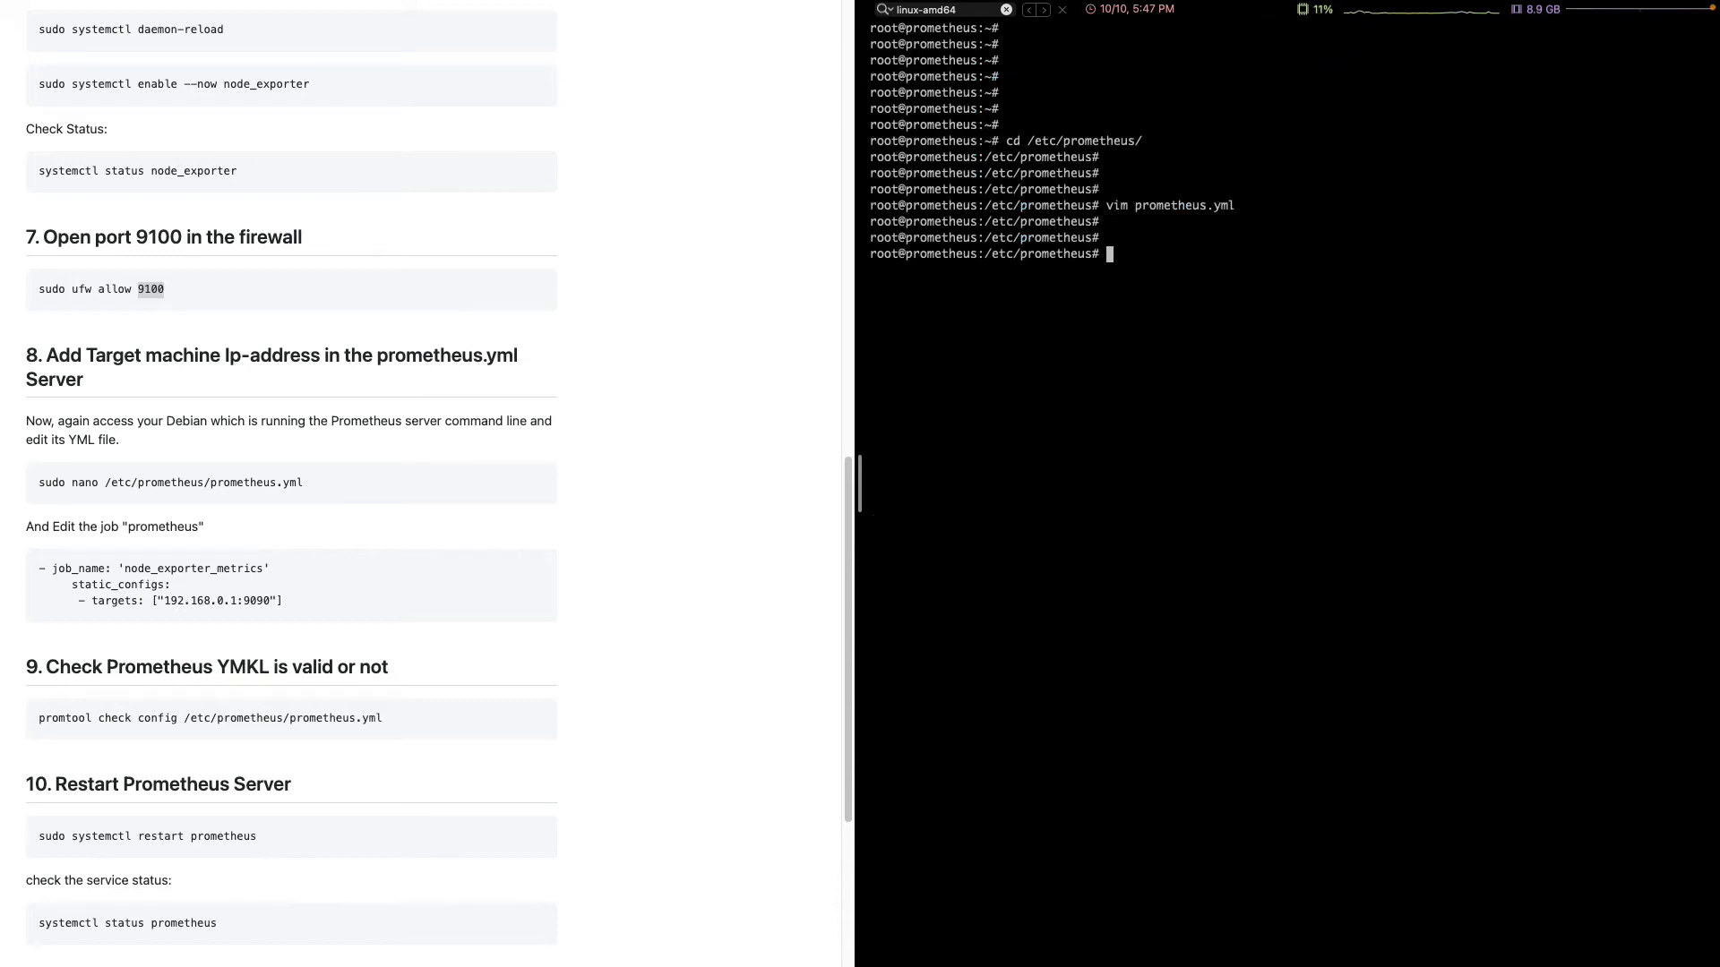
# - Ping asterisk18.omid.blog and copy its resolved address 167.172.169.213
pyautogui.write('ping asterisk18.omid.blog')
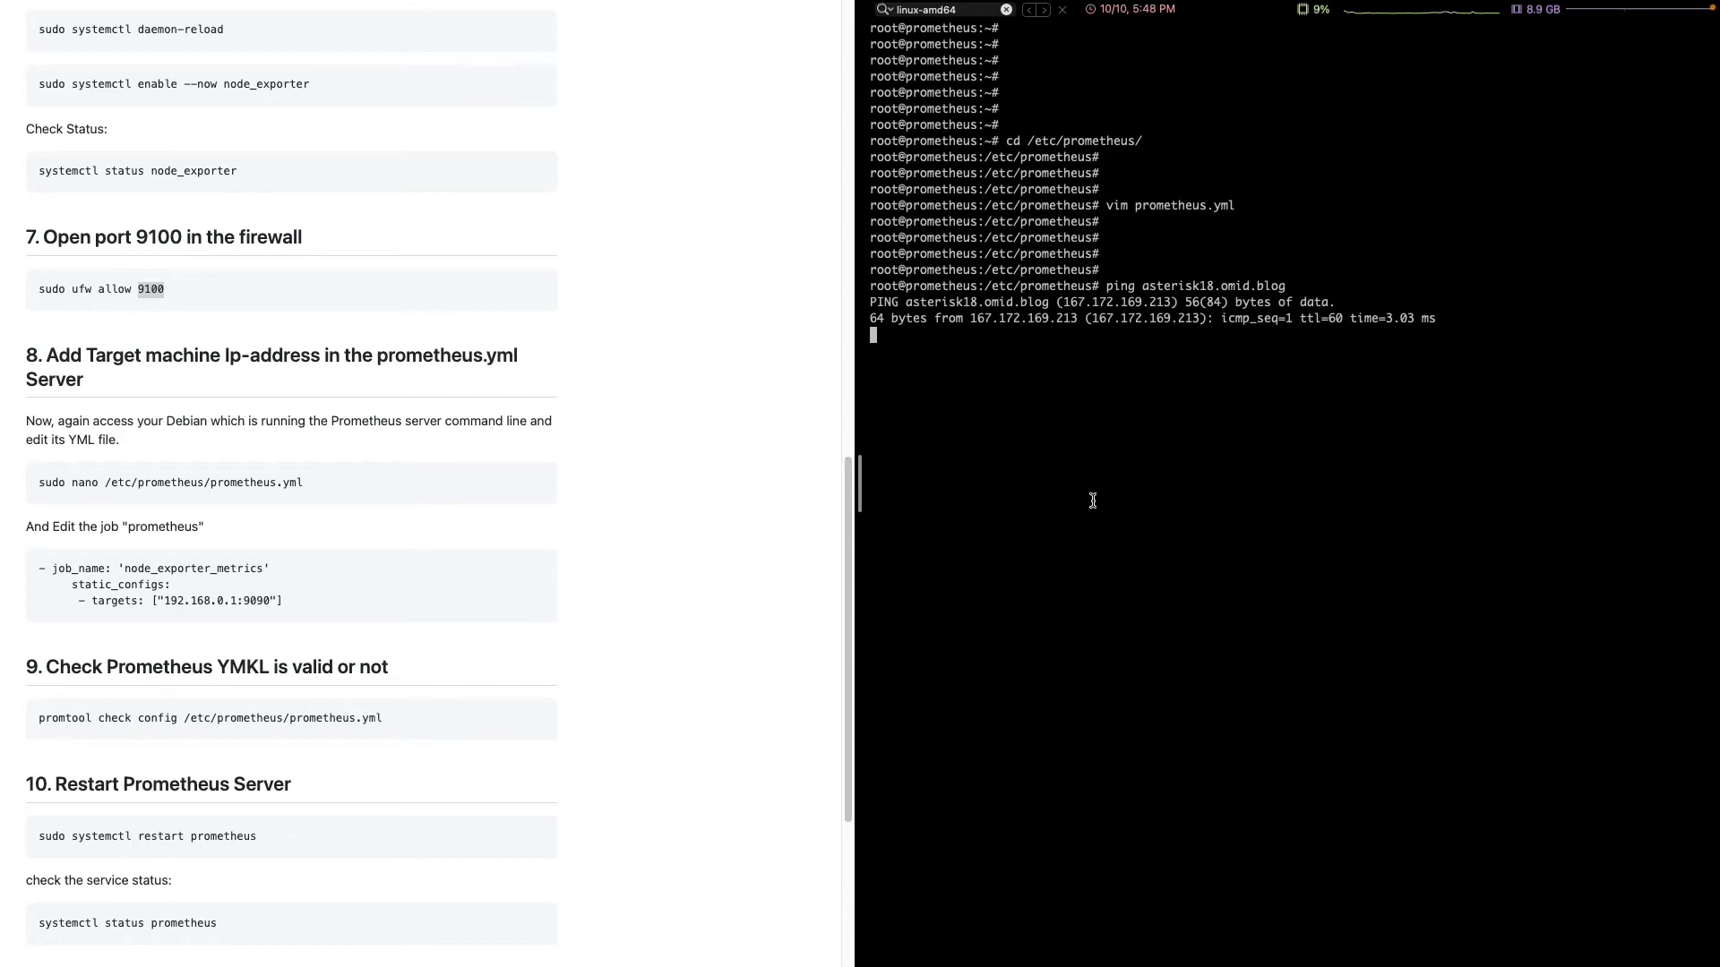
pyautogui.press('ctrl+c')
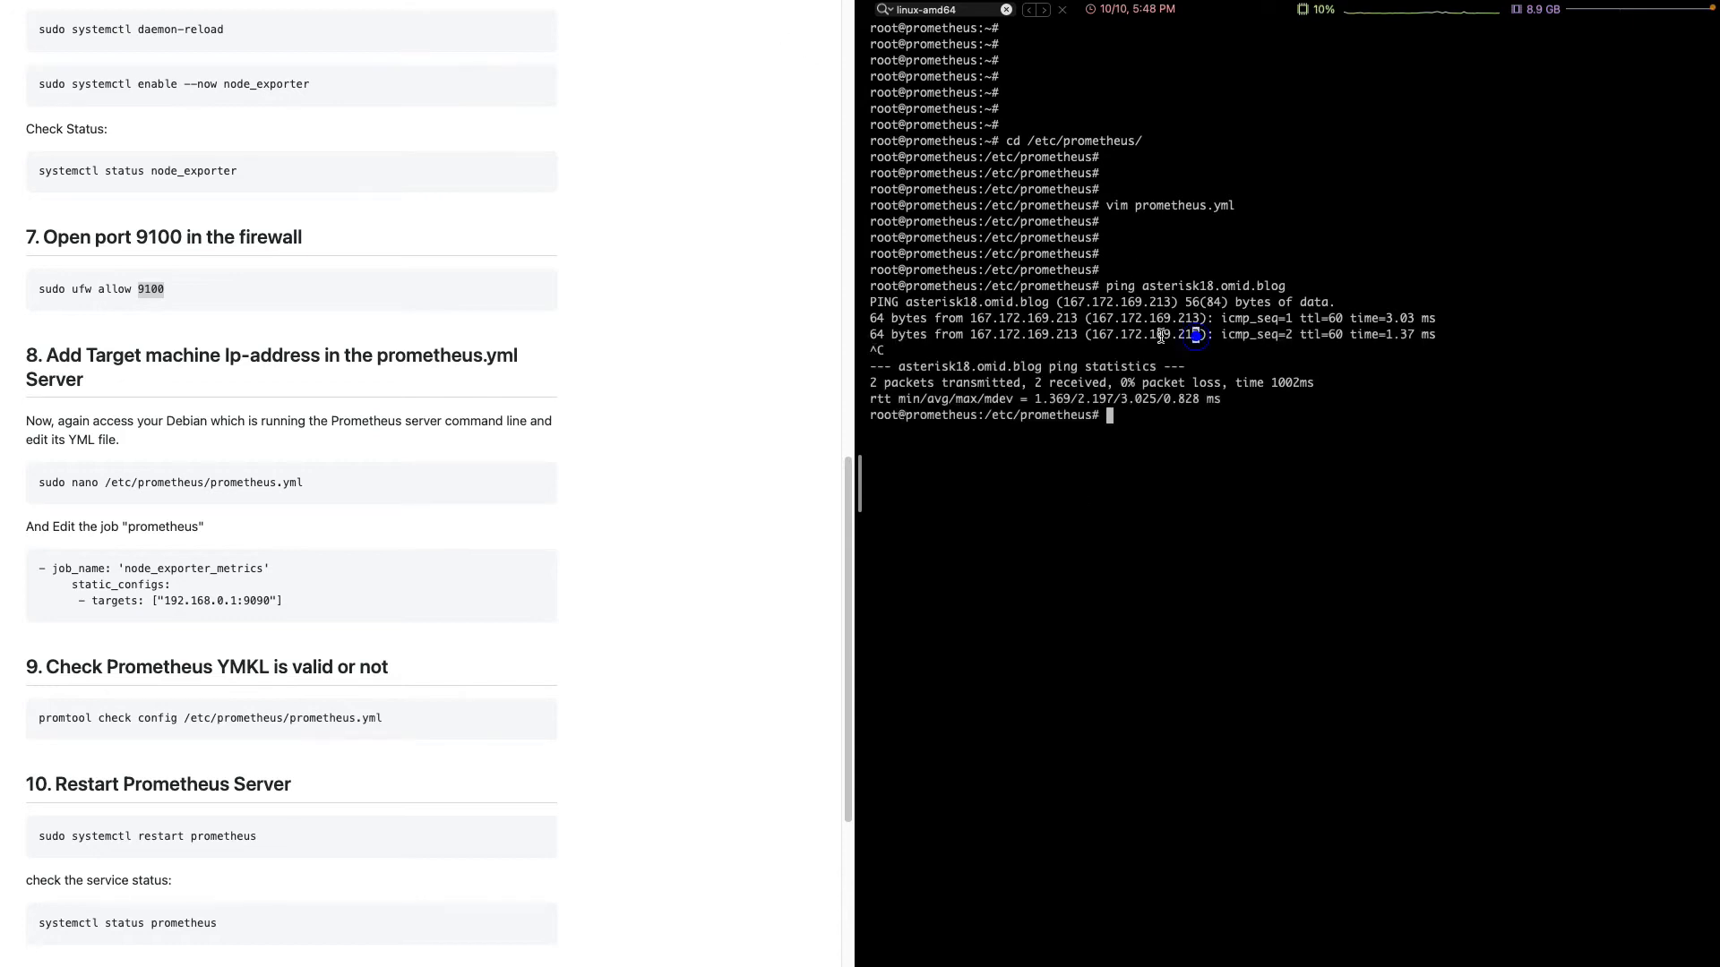
pyautogui.rightClick(1159, 336)
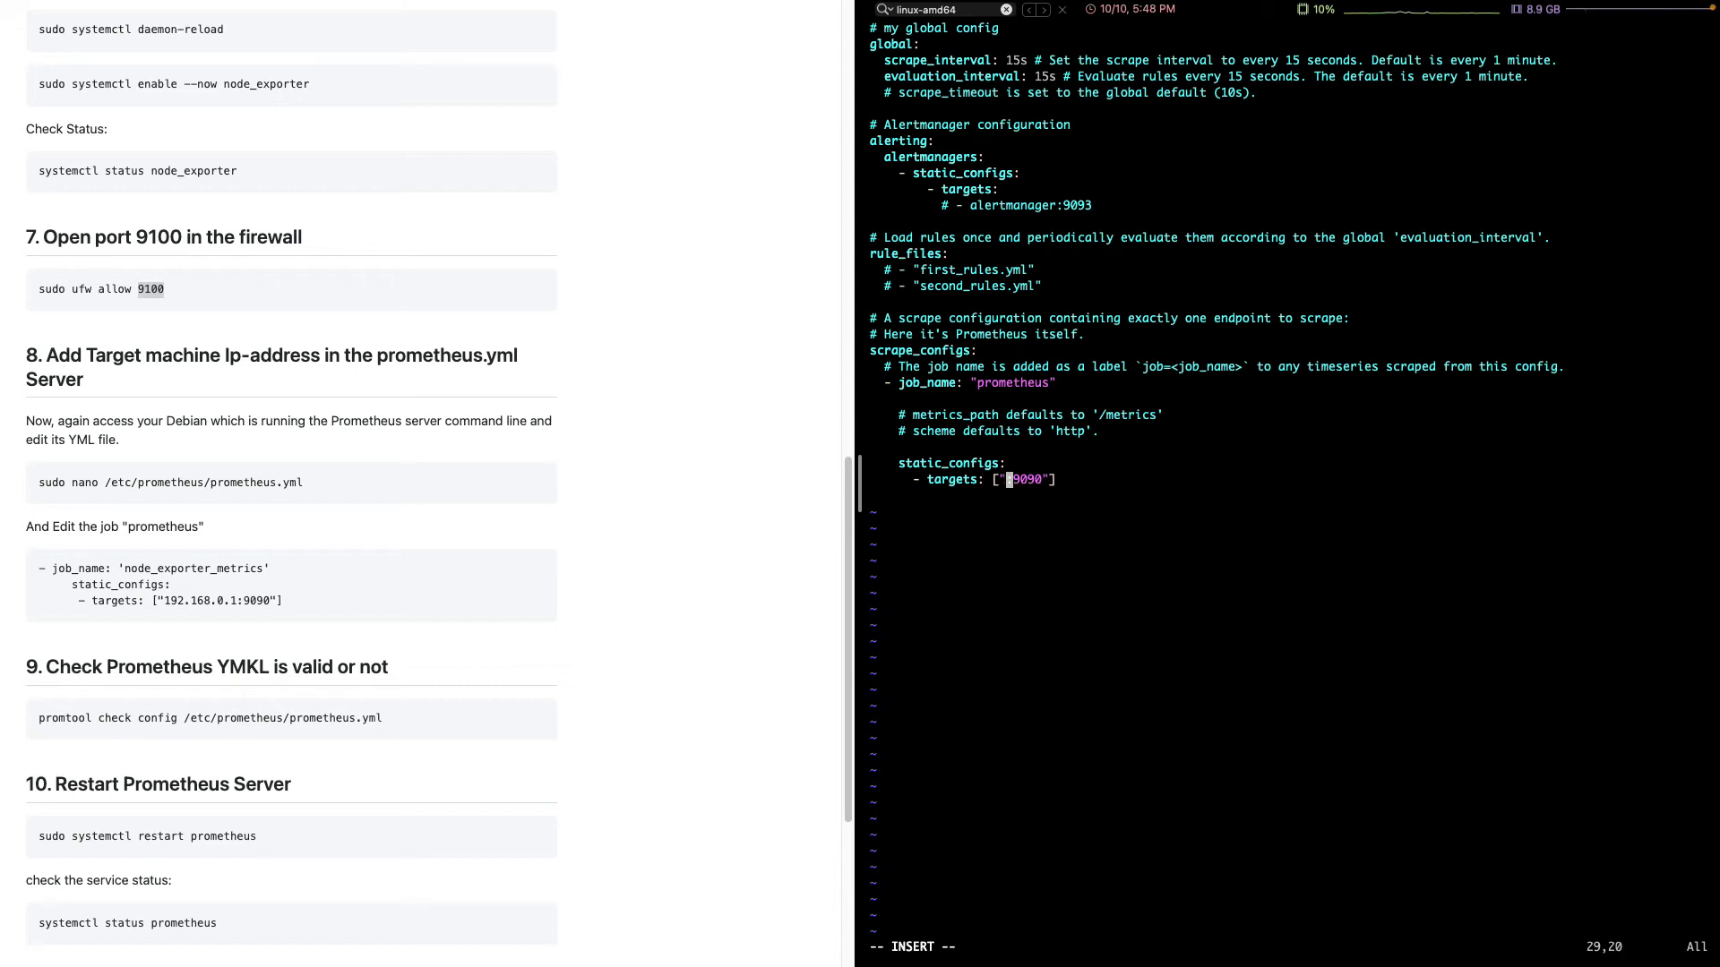
# - Insert 167.172.169.213 before :9090 in the targets line and save with :wq
pyautogui.write('167.172.169.213')
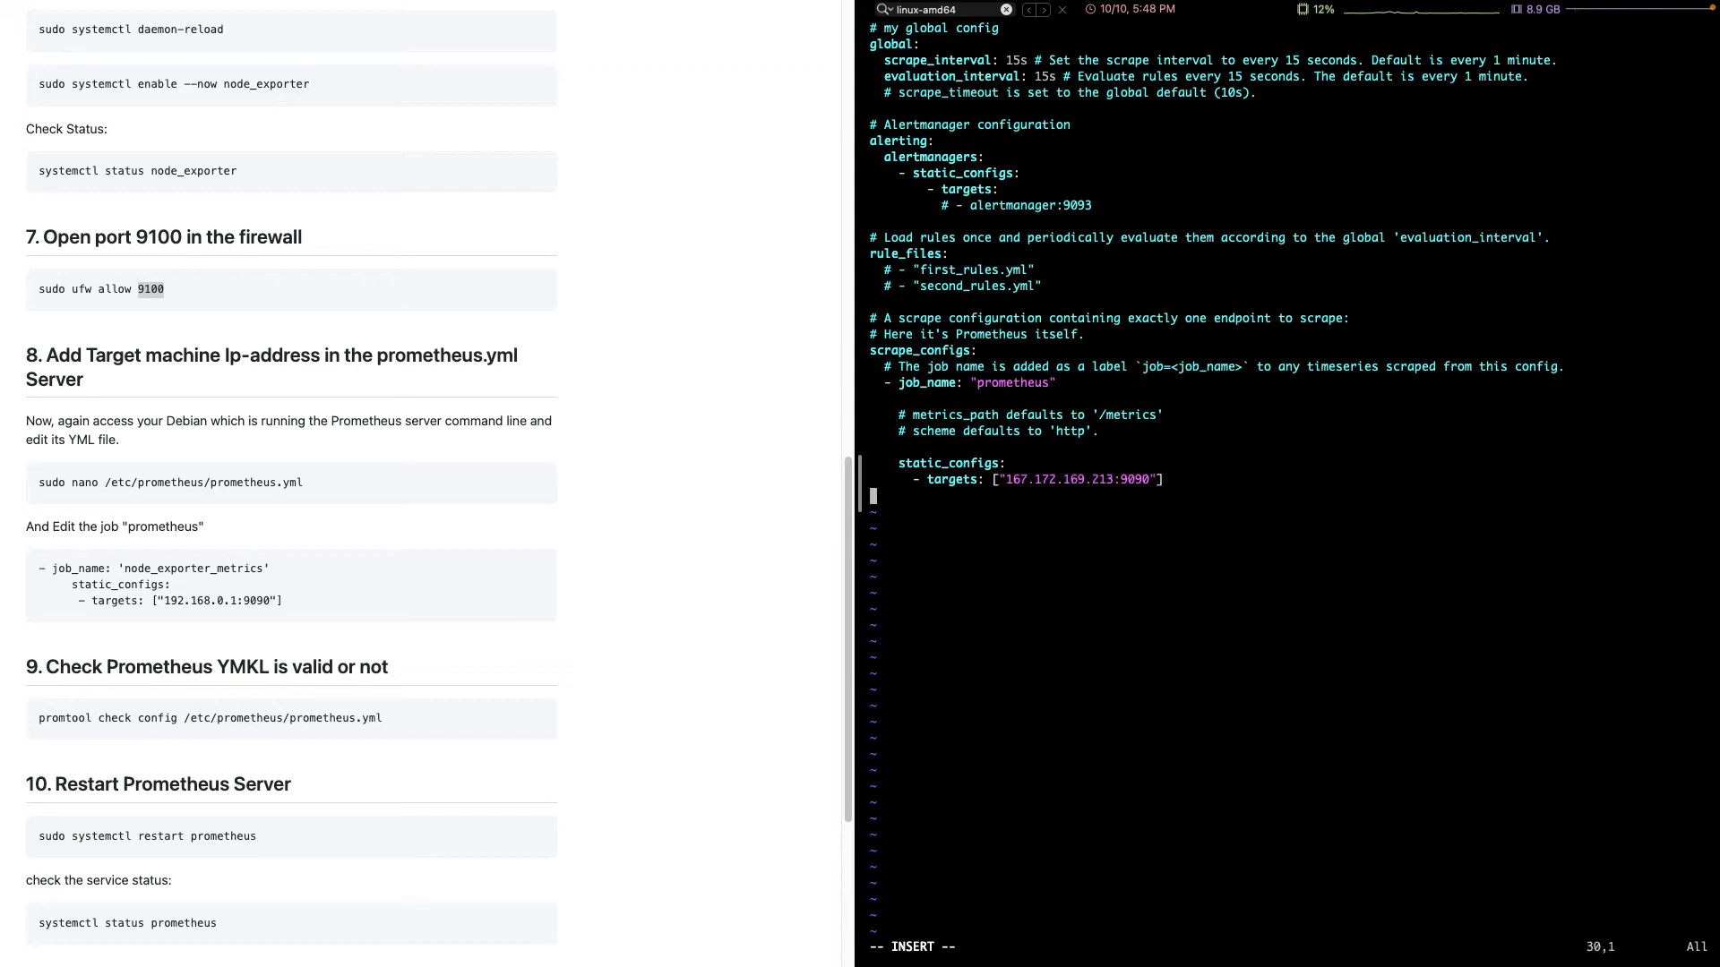
pyautogui.press('Escape')
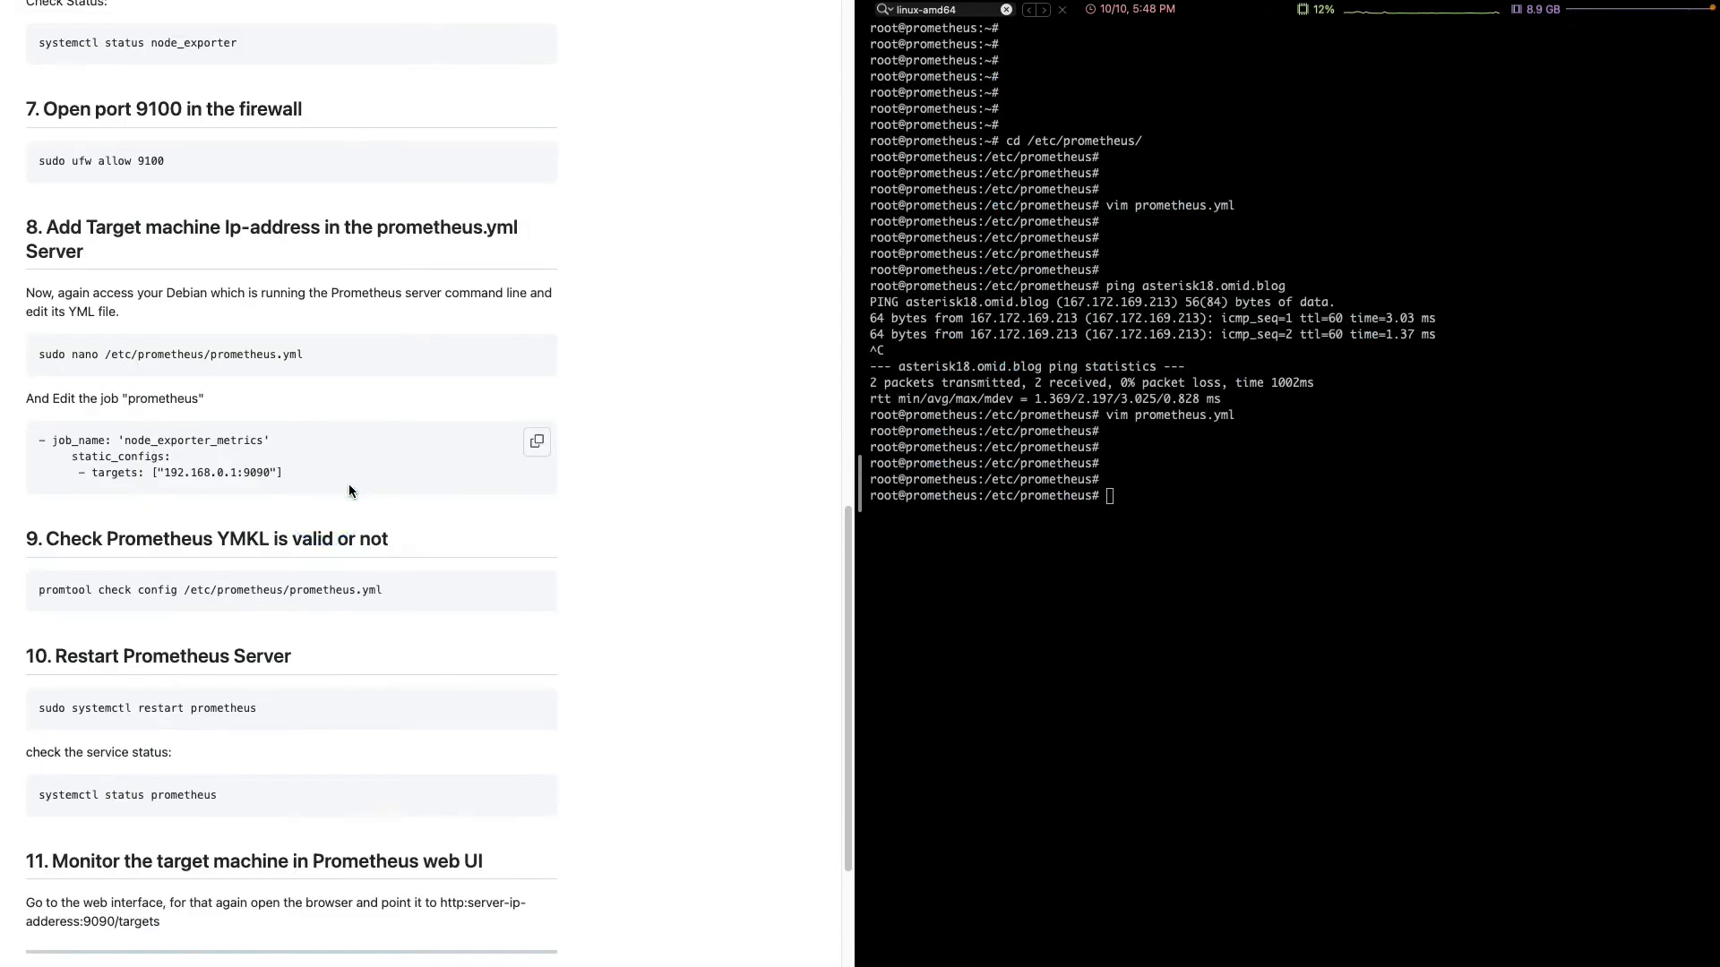
# - Paste the guide's promtool check config command and see SUCCESS for prometheus.yml
pyautogui.scroll(-3)
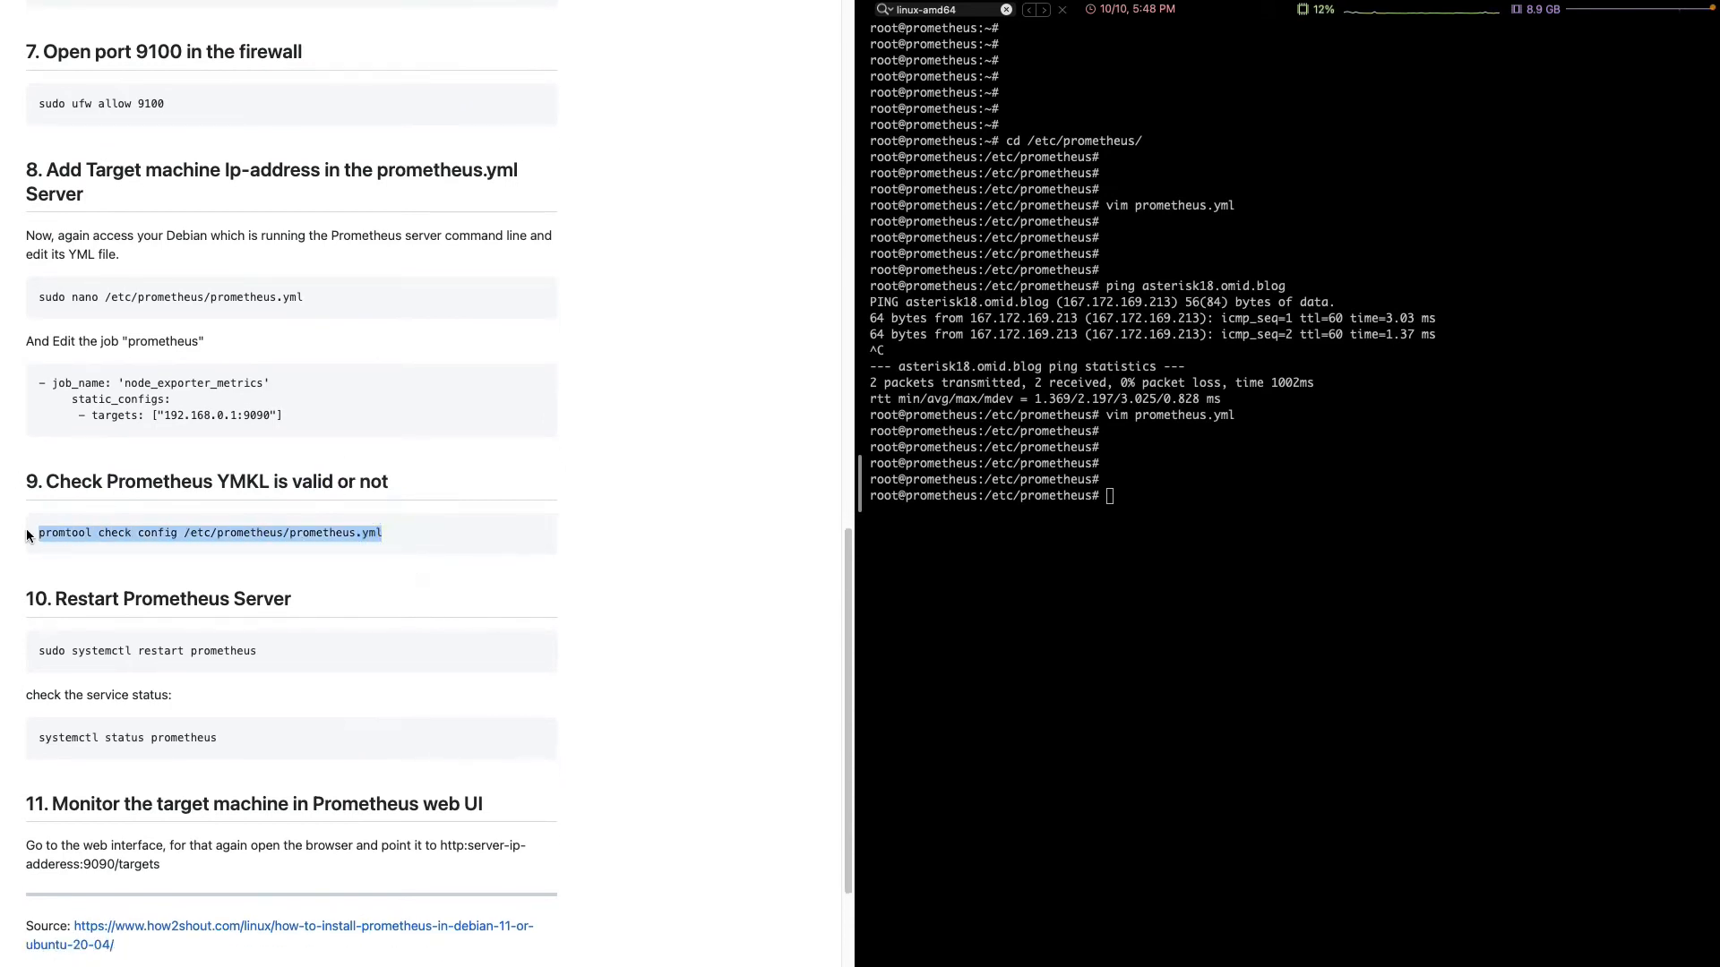
pyautogui.rightClick(208, 533)
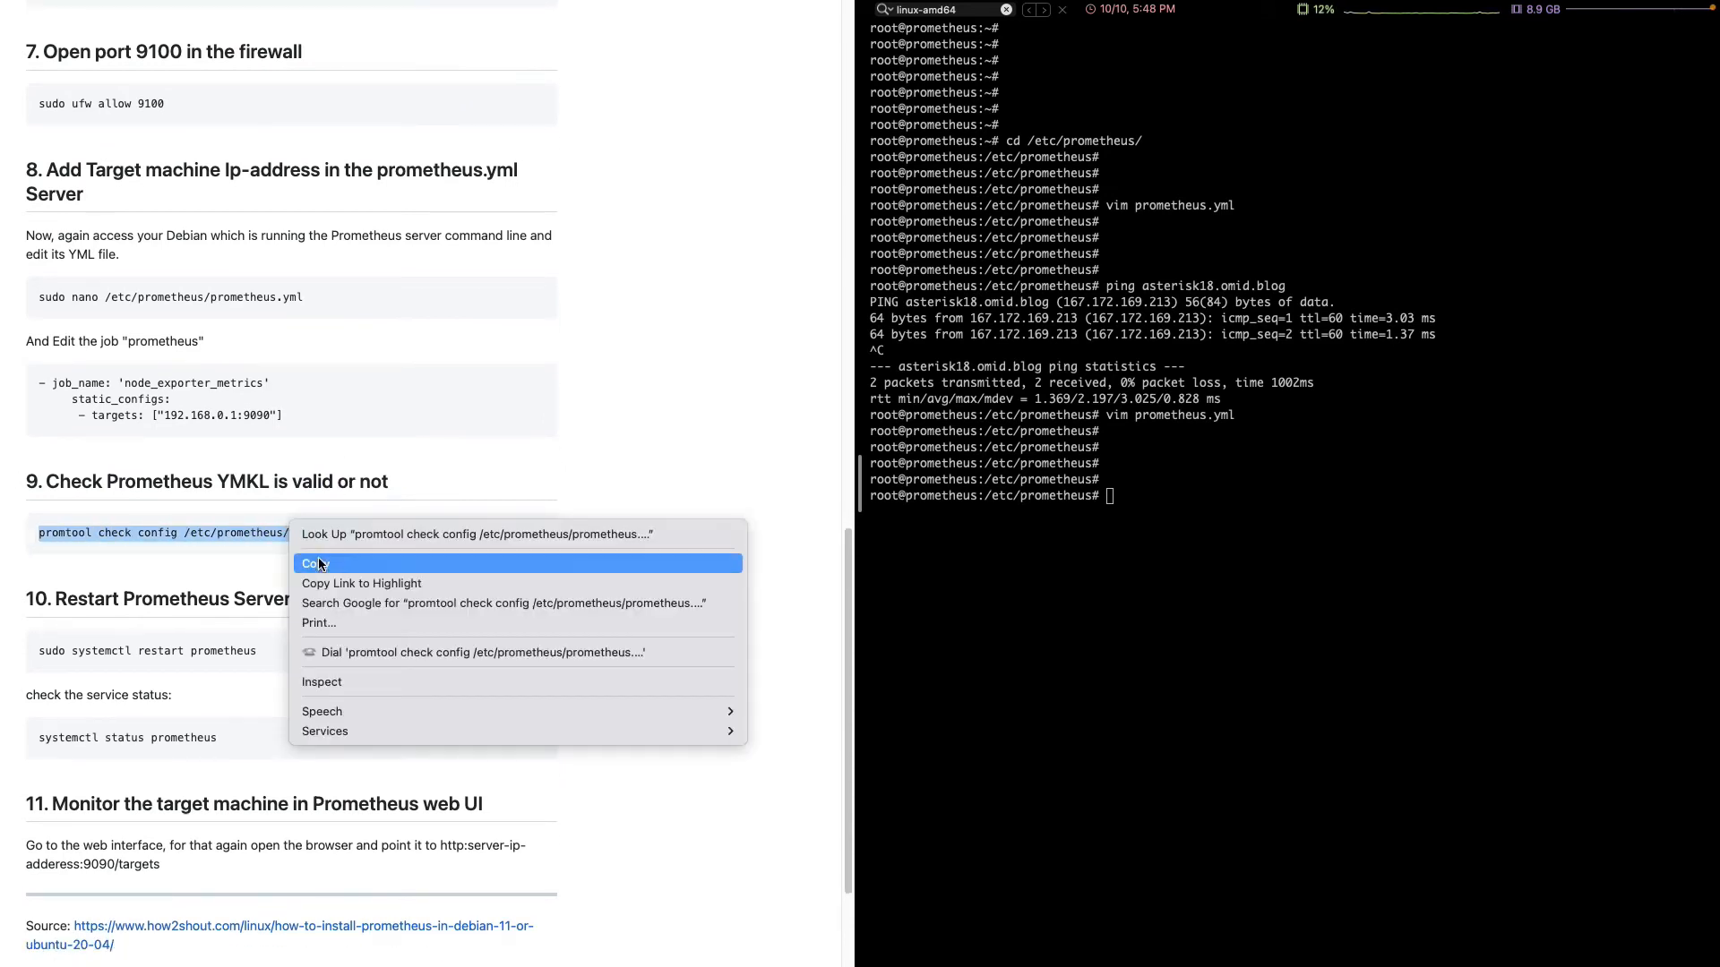
pyautogui.click(314, 563)
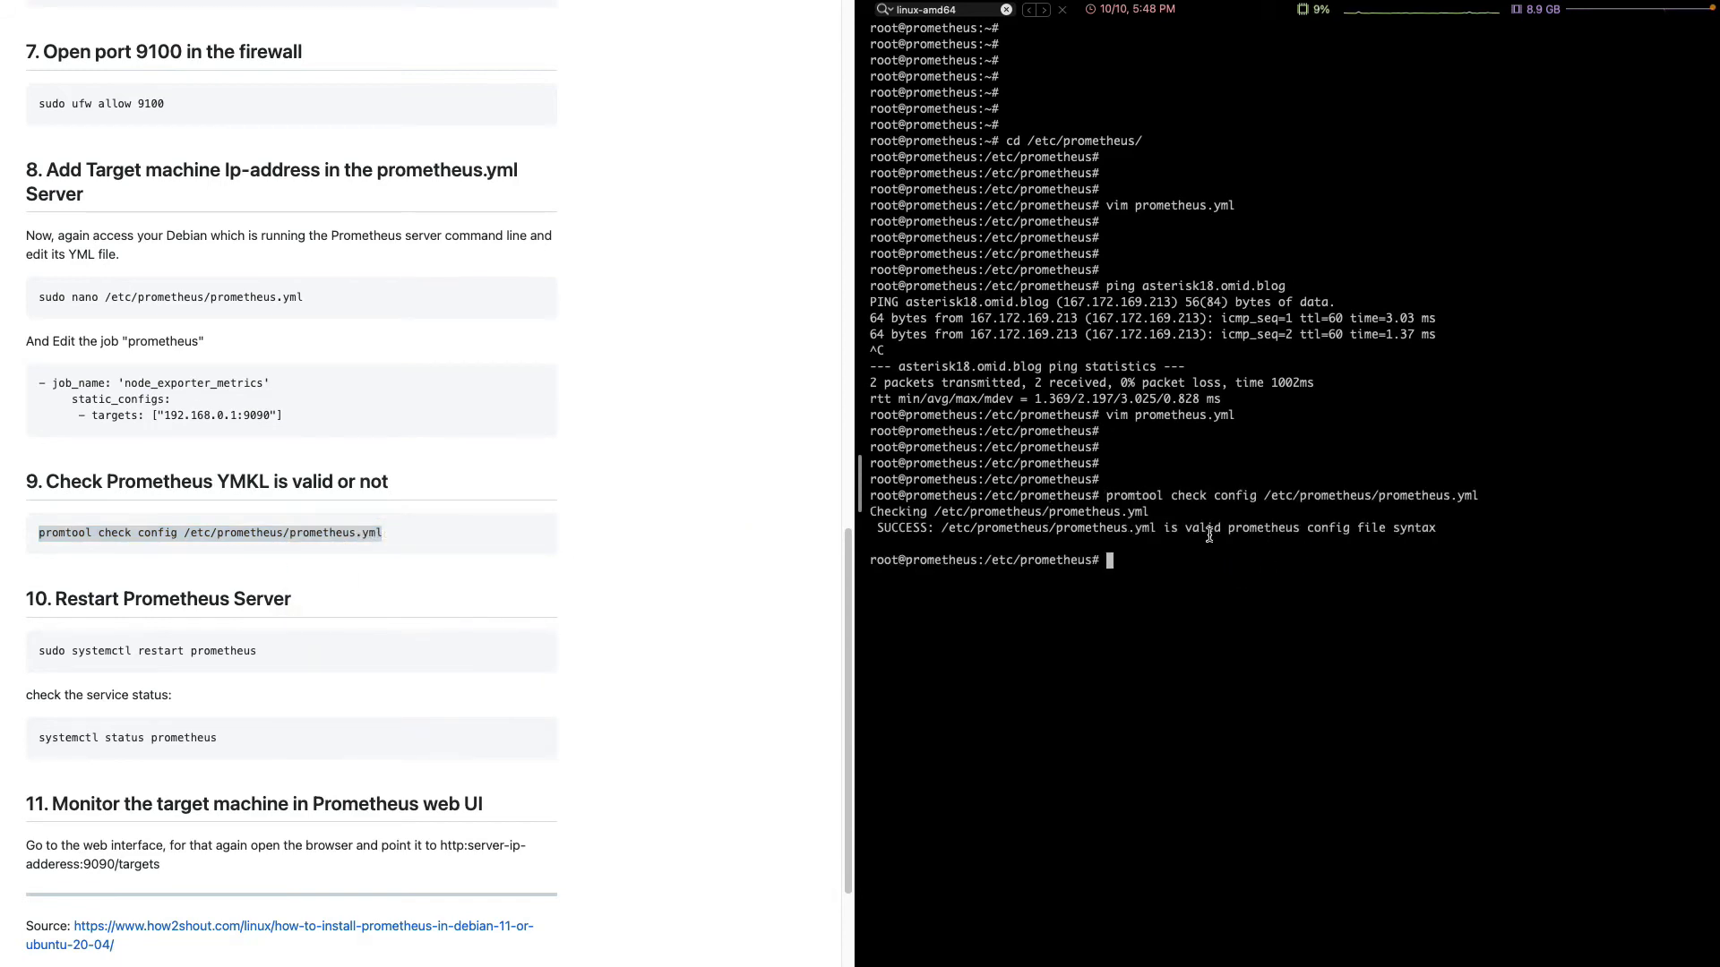
pyautogui.doubleClick(1206, 527)
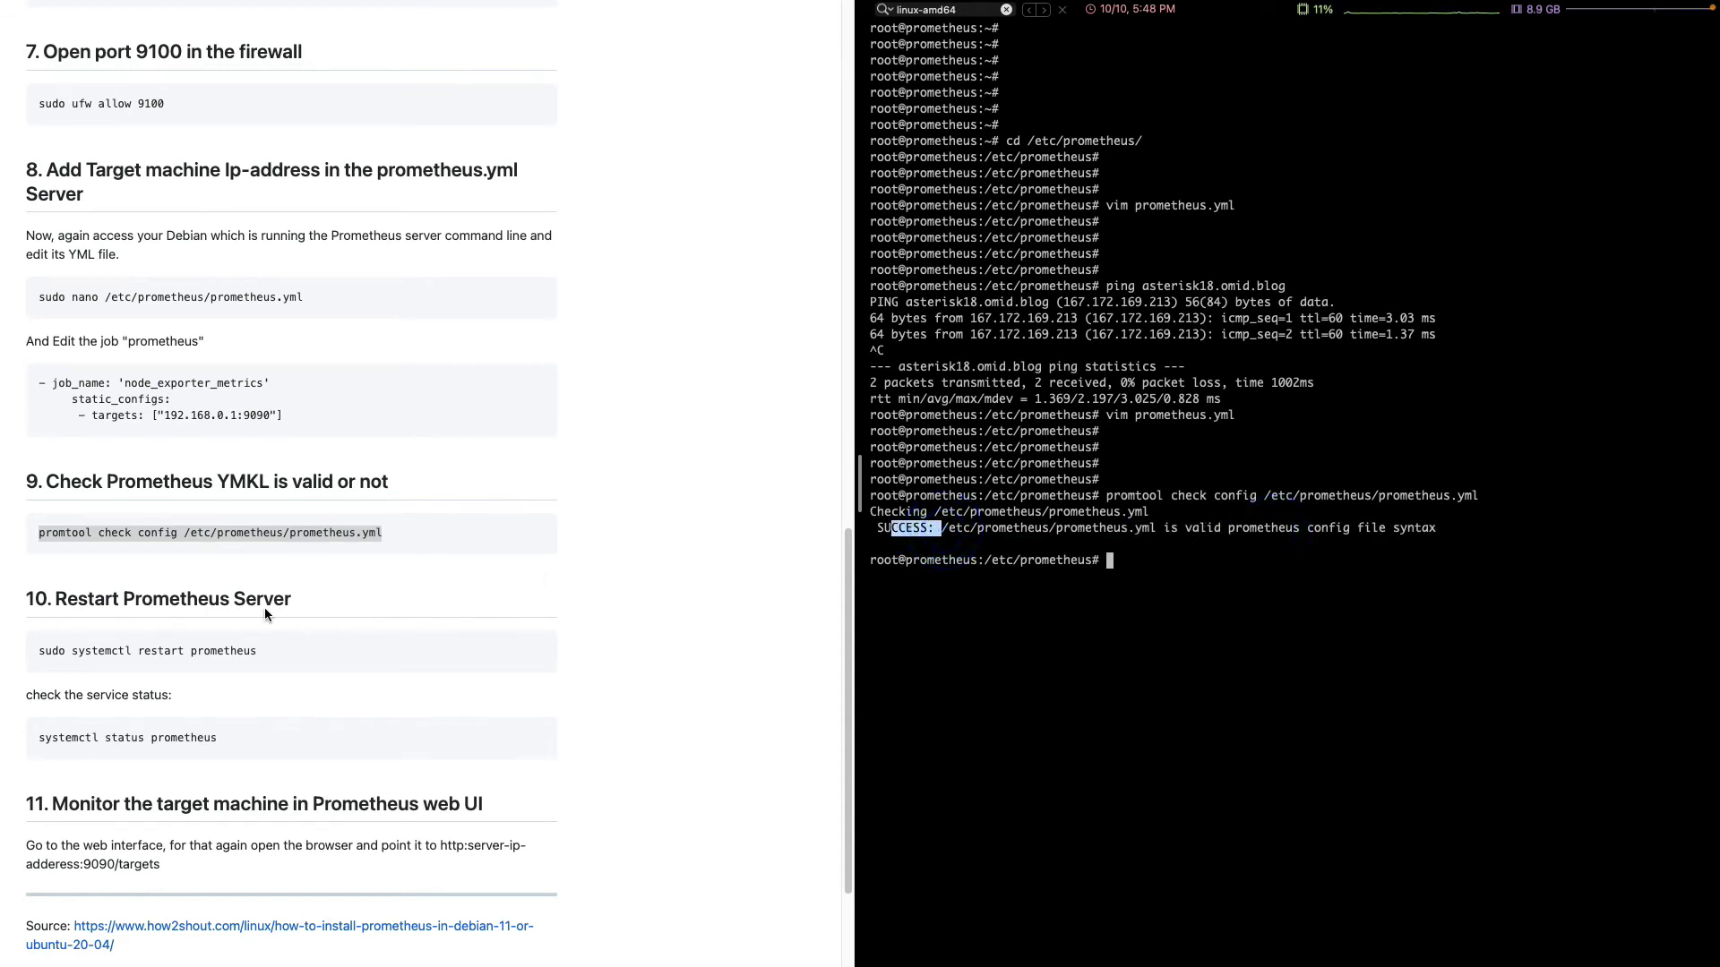
pyautogui.click(249, 577)
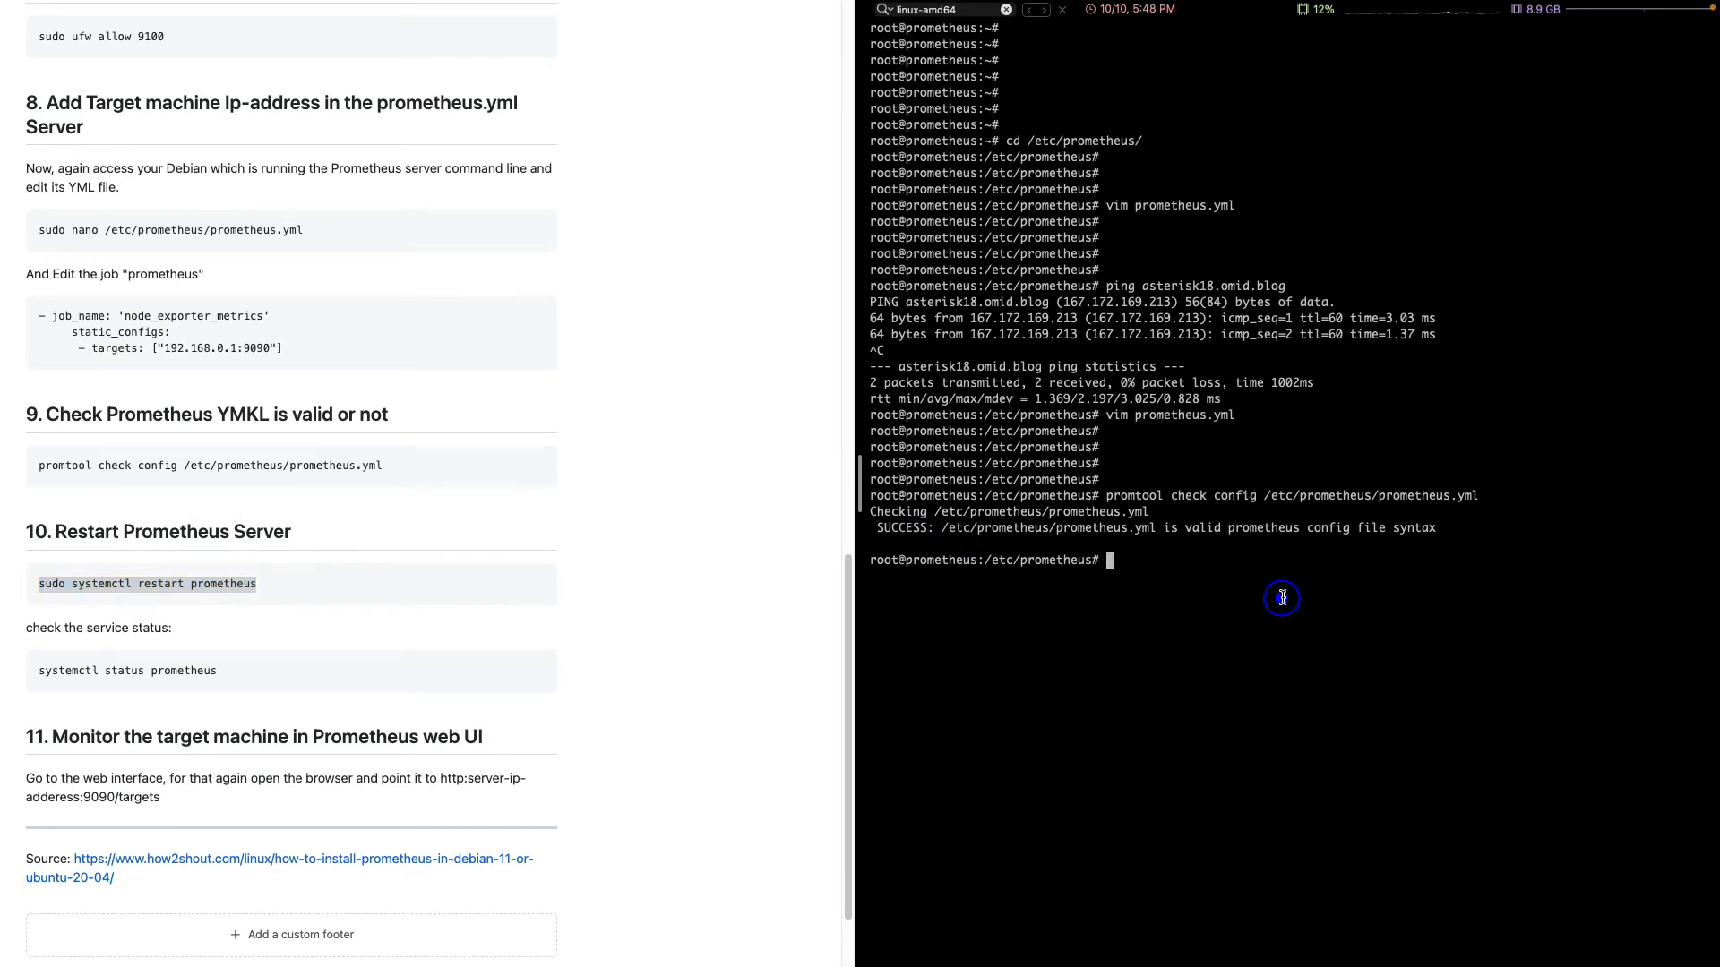
# - Run sudo systemctl restart prometheus and check its status shows active
pyautogui.write('sudo systemctl restart prometheus')
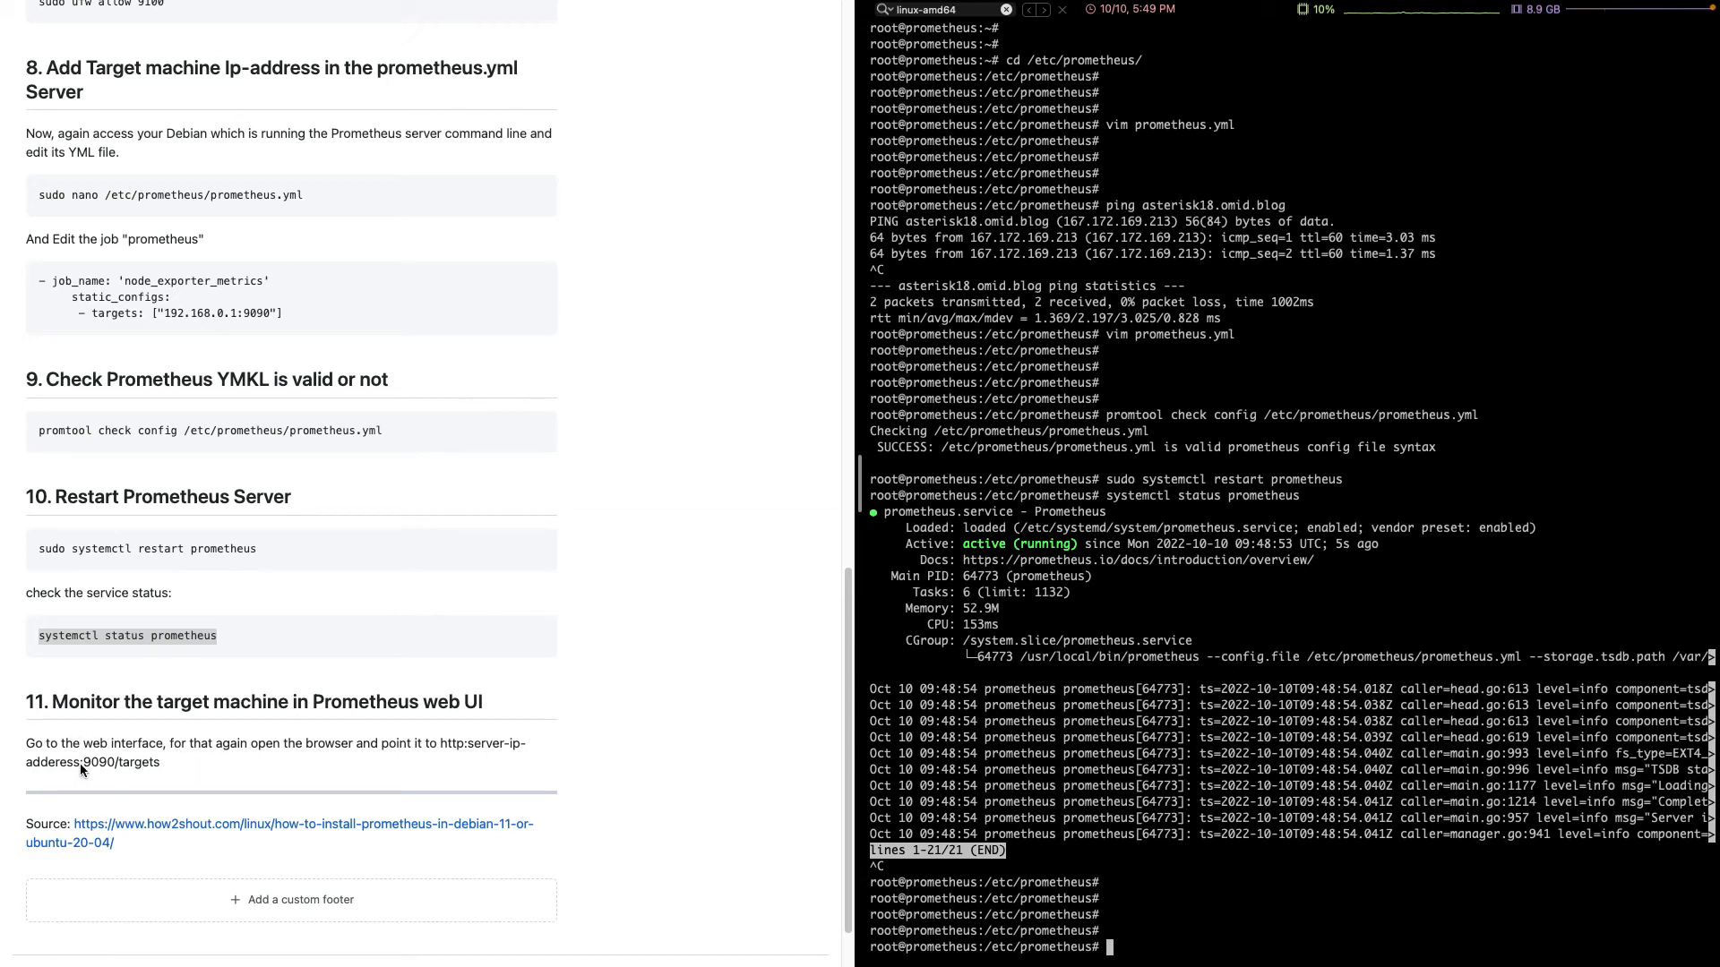
pyautogui.moveTo(1160, 337)
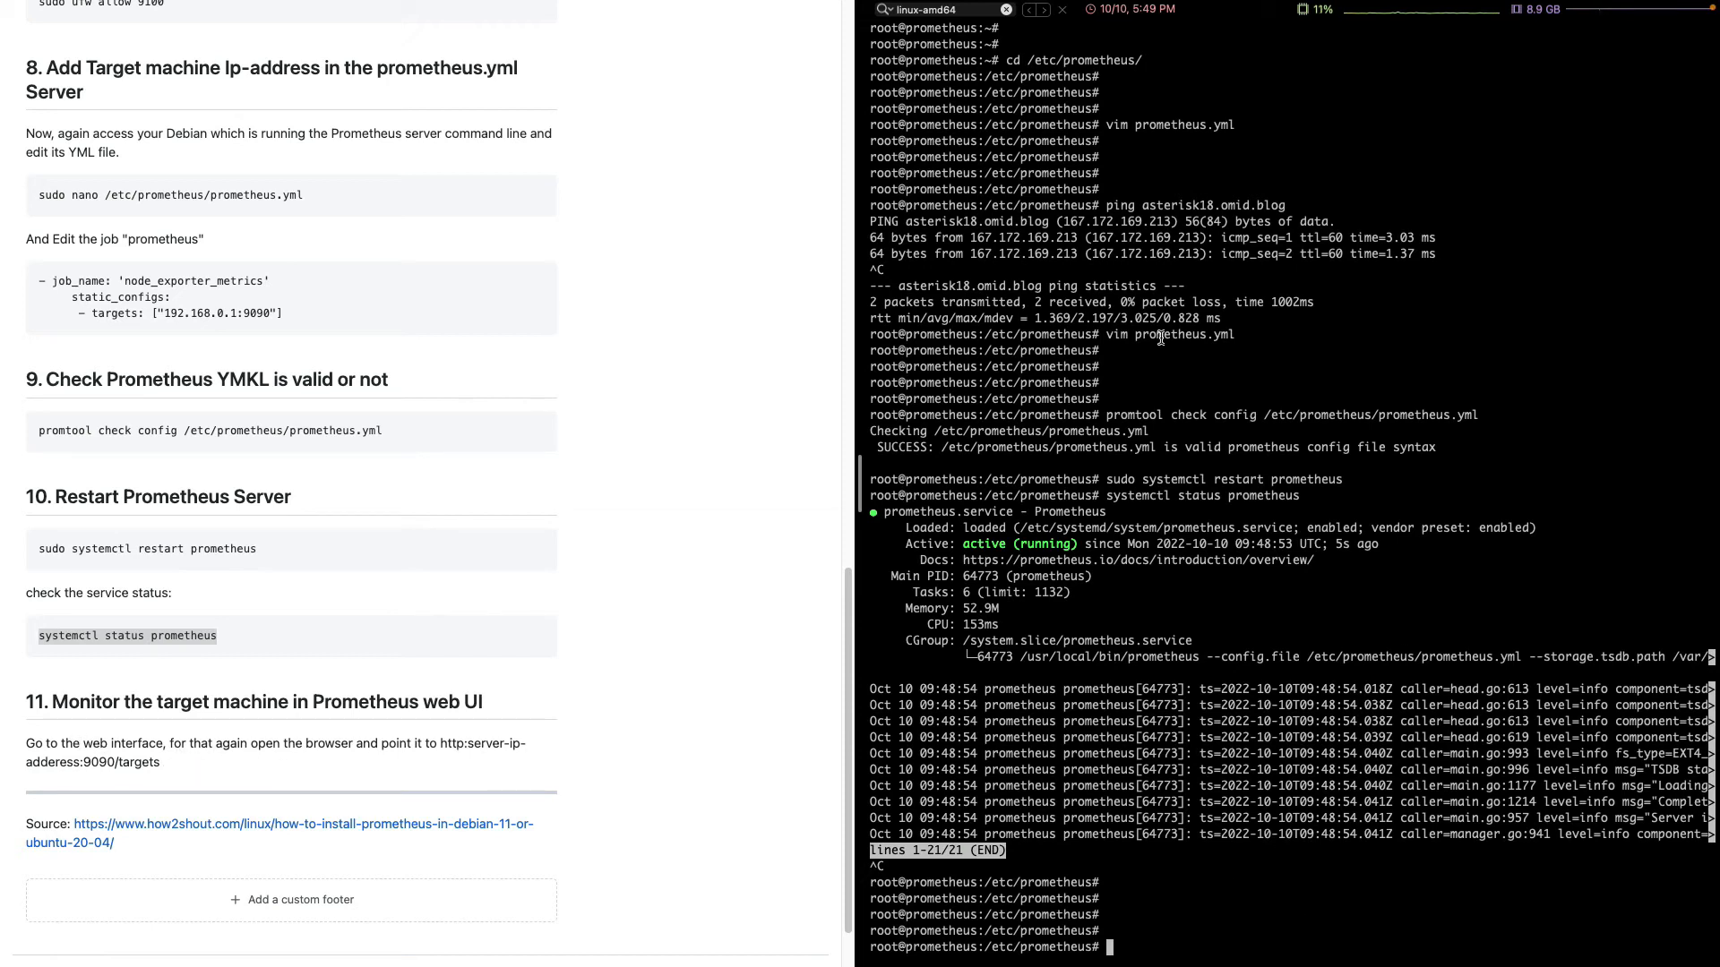
# - Run ifconfig and select eth0's public address 167.99.138.98 to copy it
pyautogui.write('ifconfig')
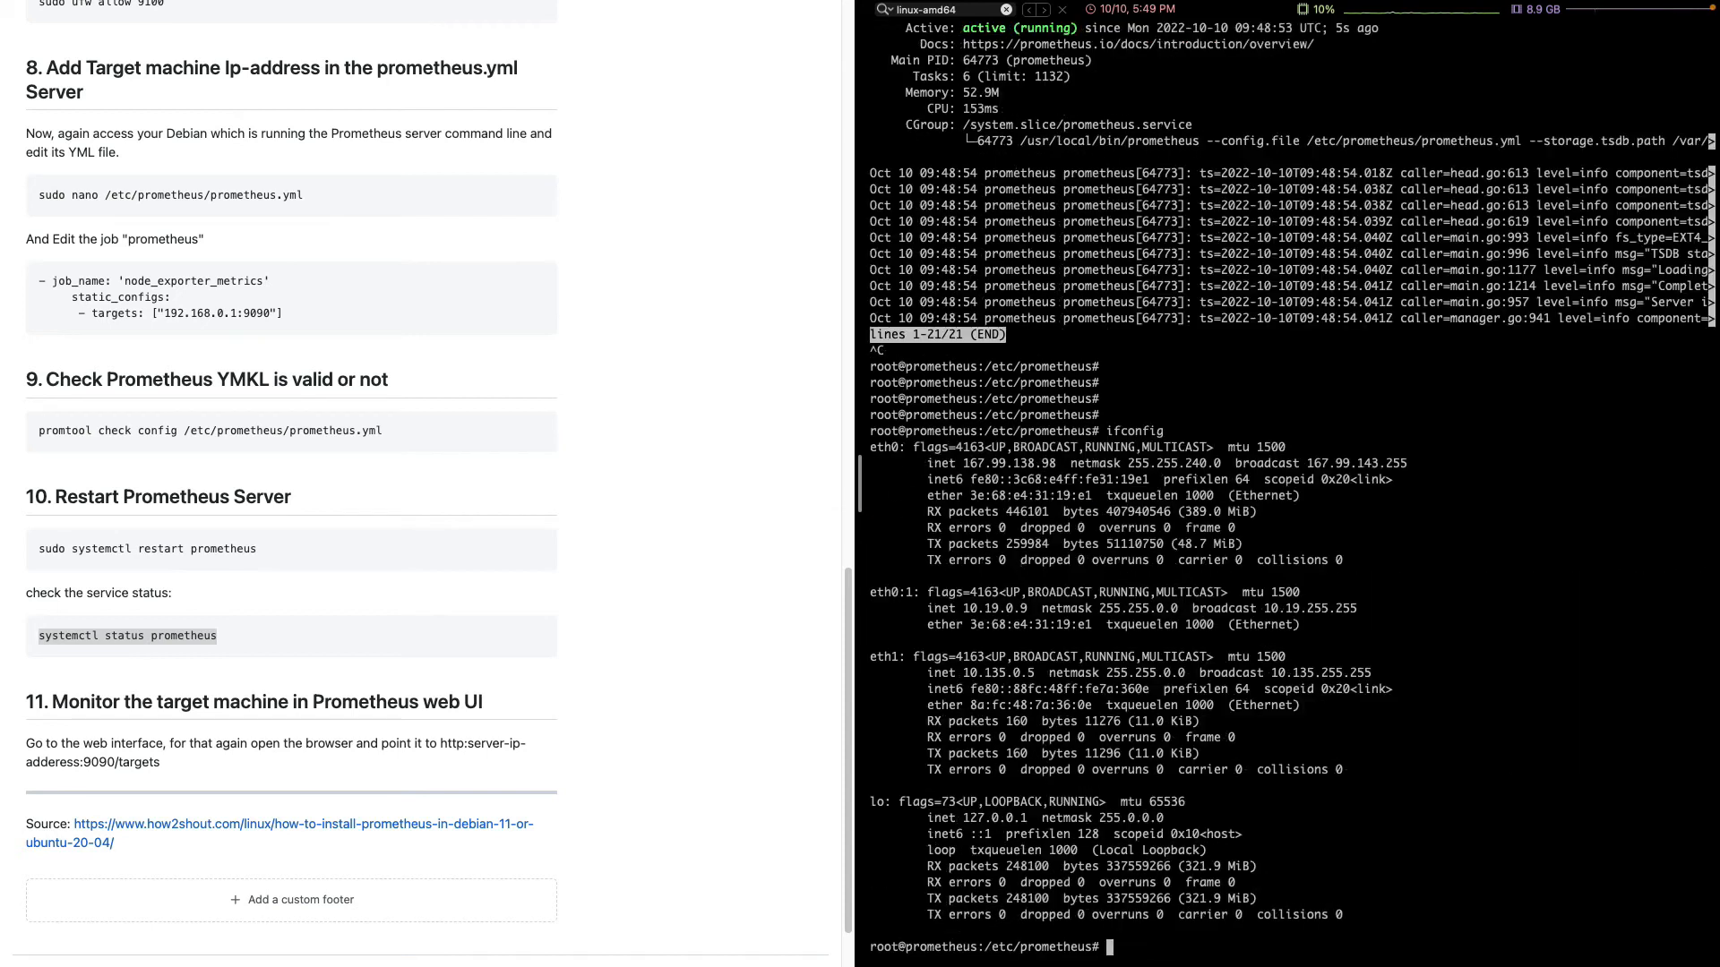
pyautogui.doubleClick(1009, 463)
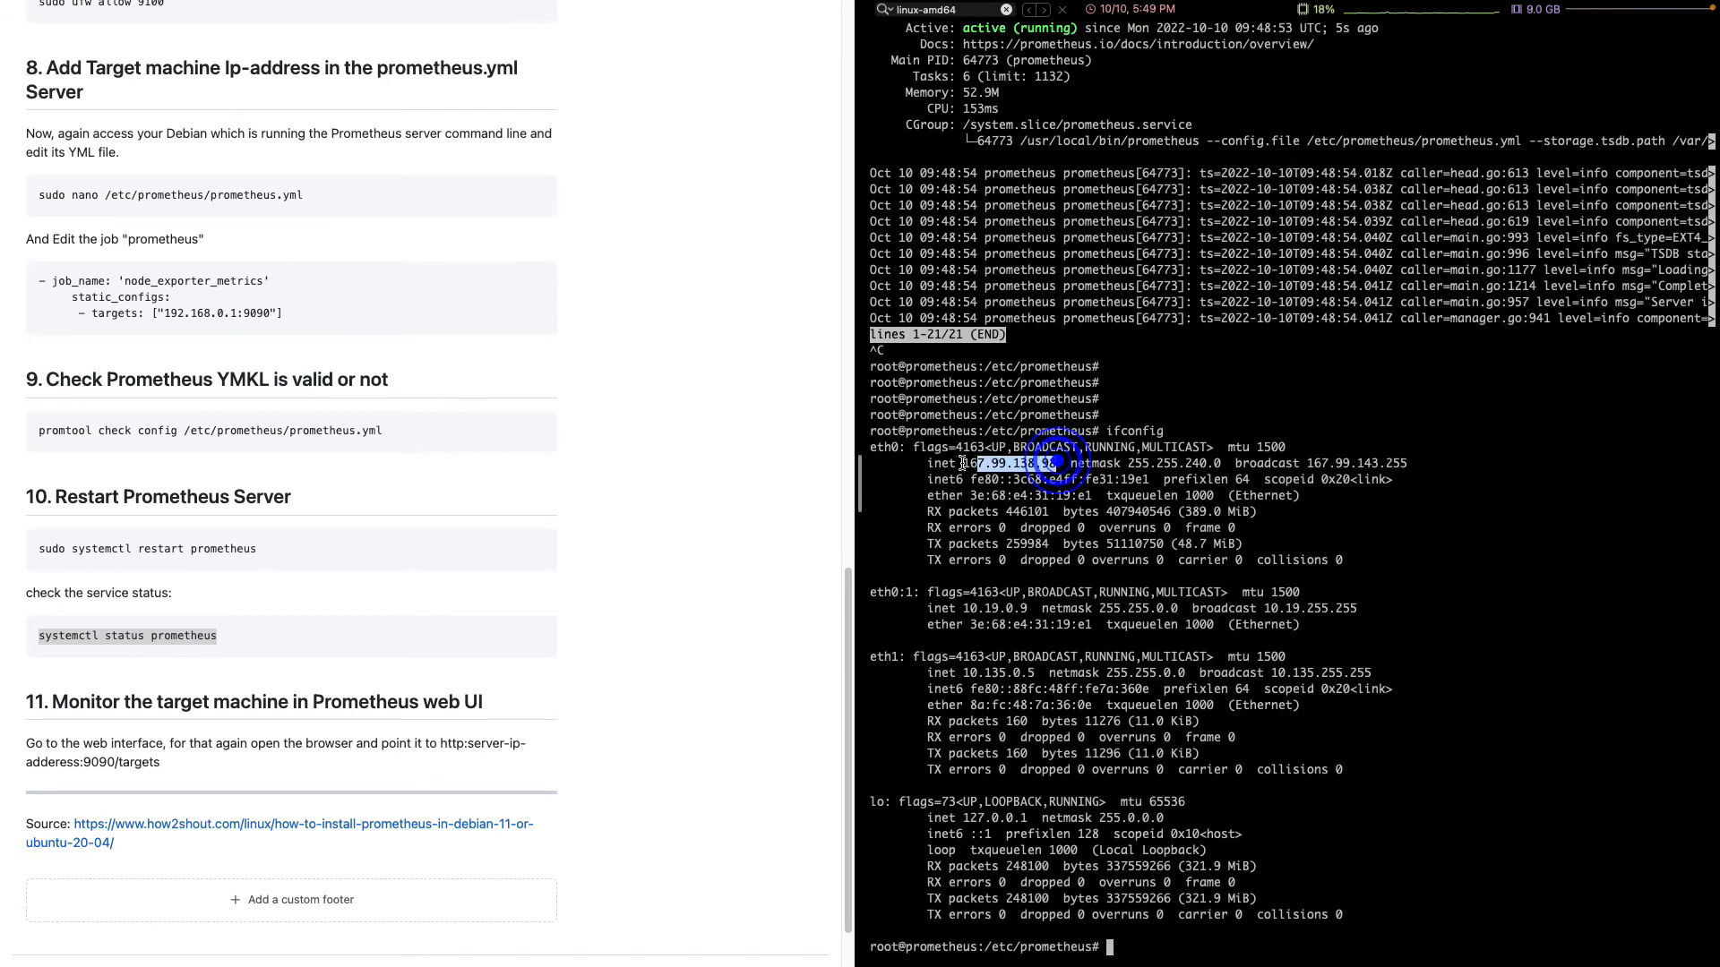
pyautogui.doubleClick(1005, 463)
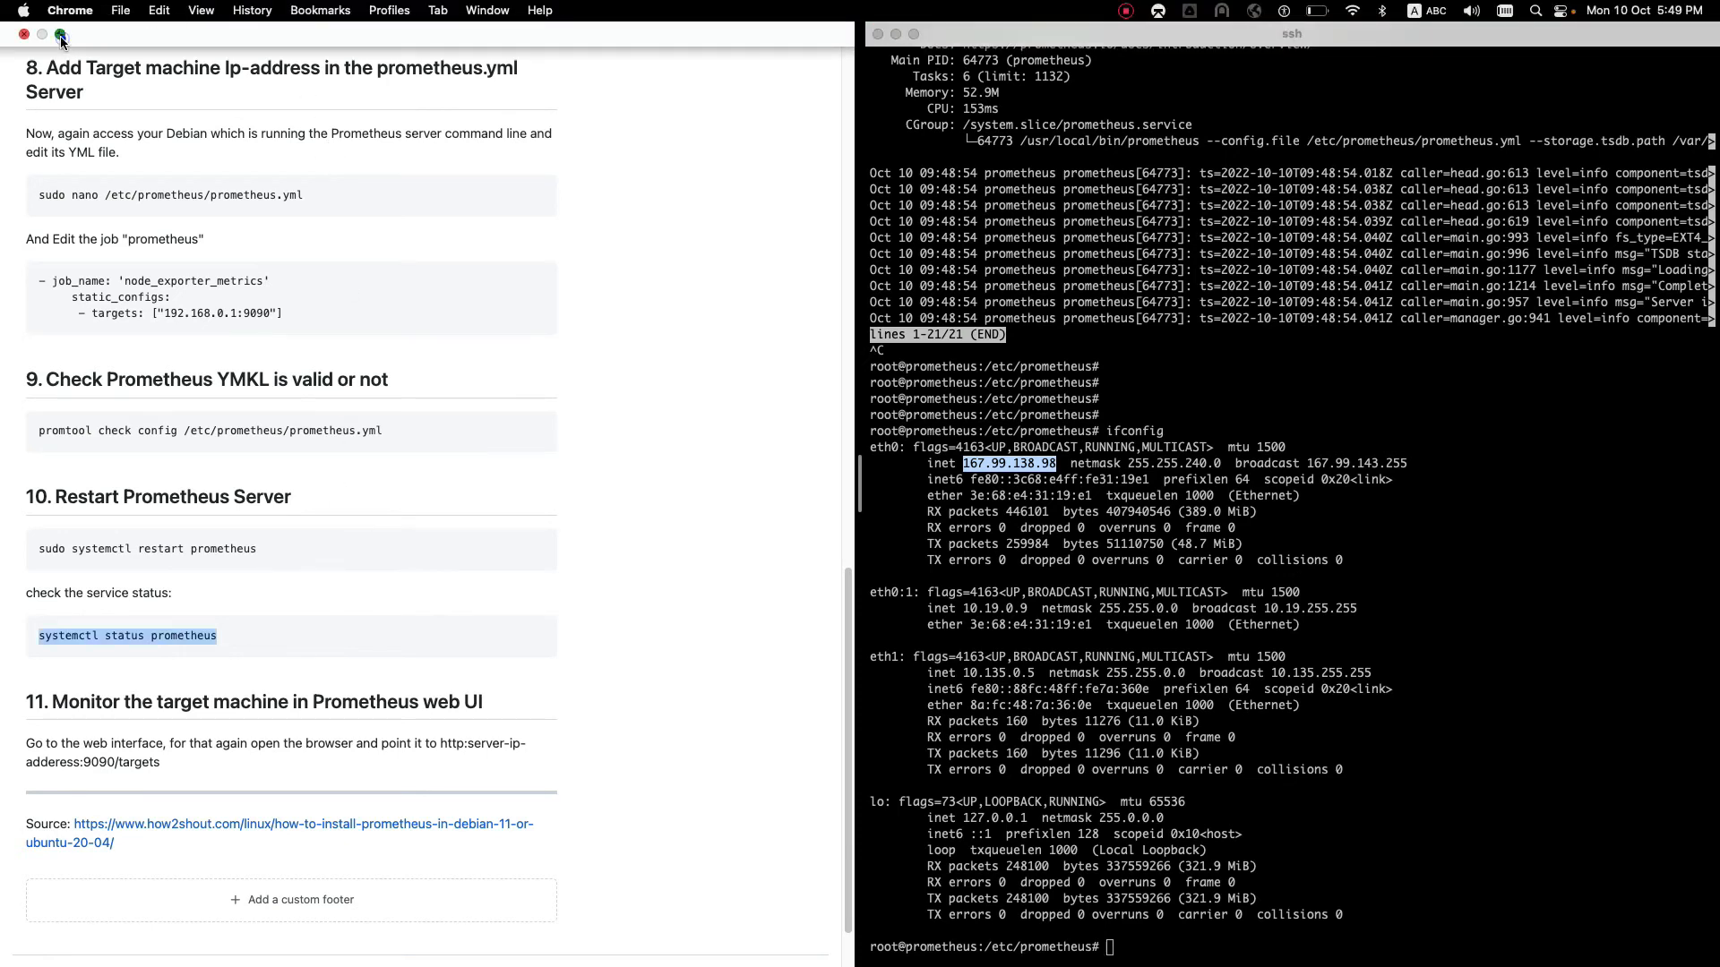
# - Browse to the pasted IP with :9090 /targets, reload, and select the failing 167.172.169.213:9090 metrics URL
pyautogui.click(62, 36)
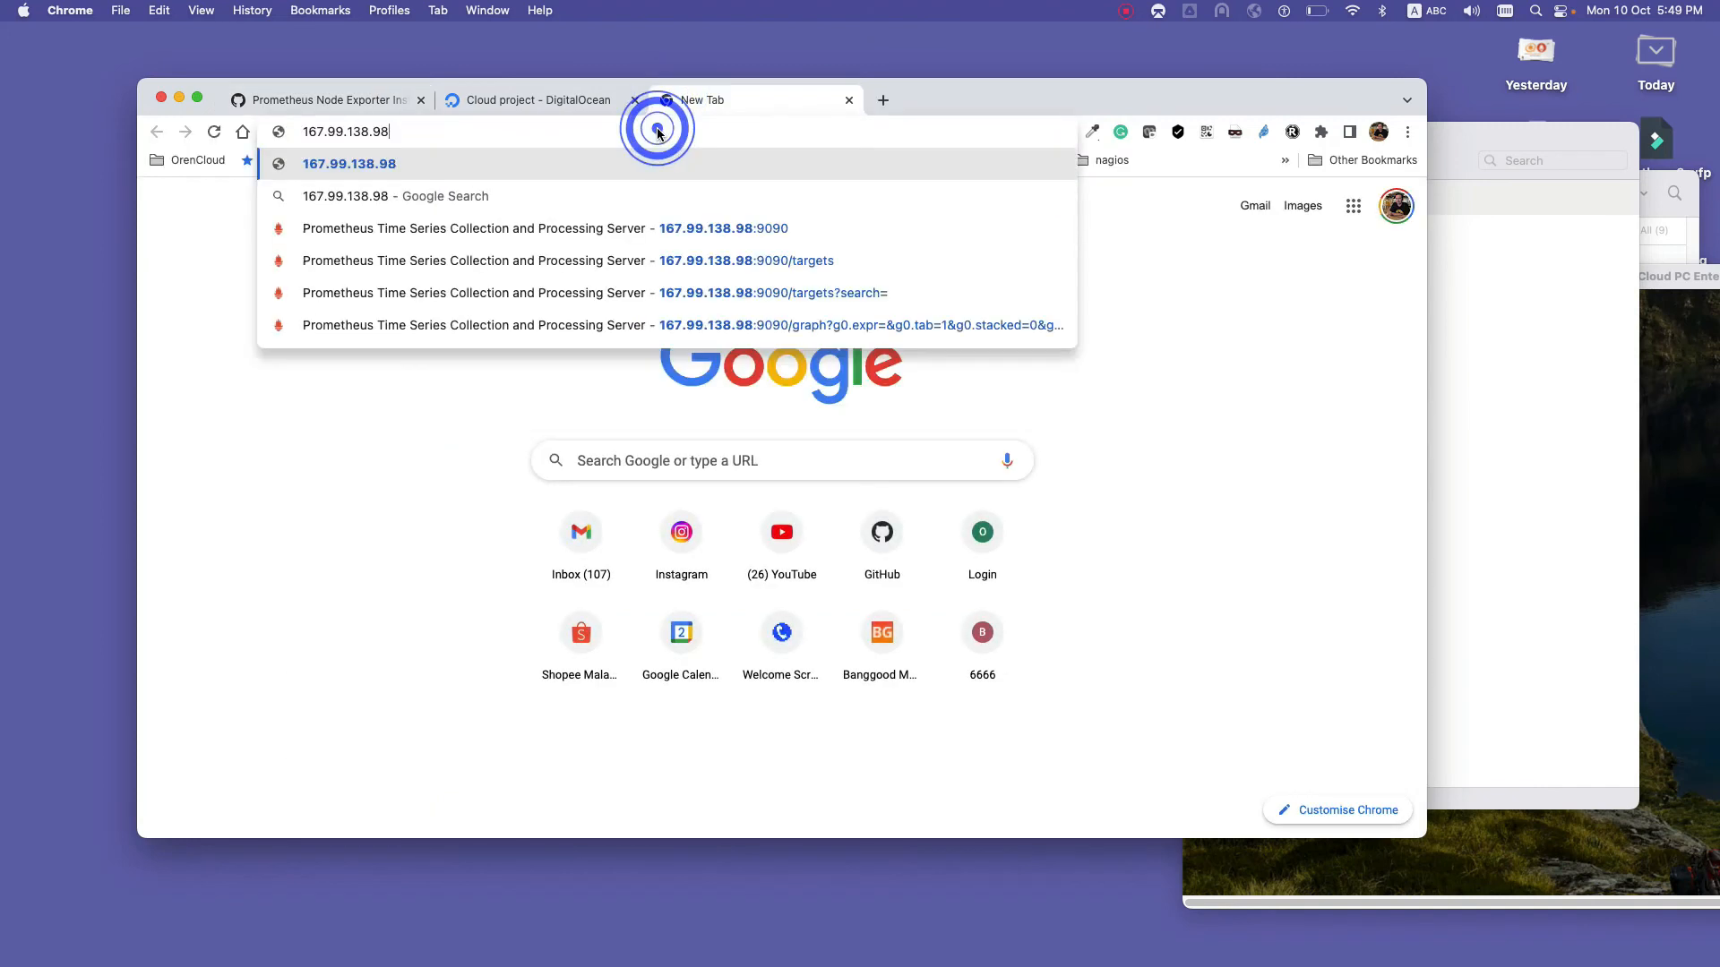
pyautogui.write(':9090/targets?search=')
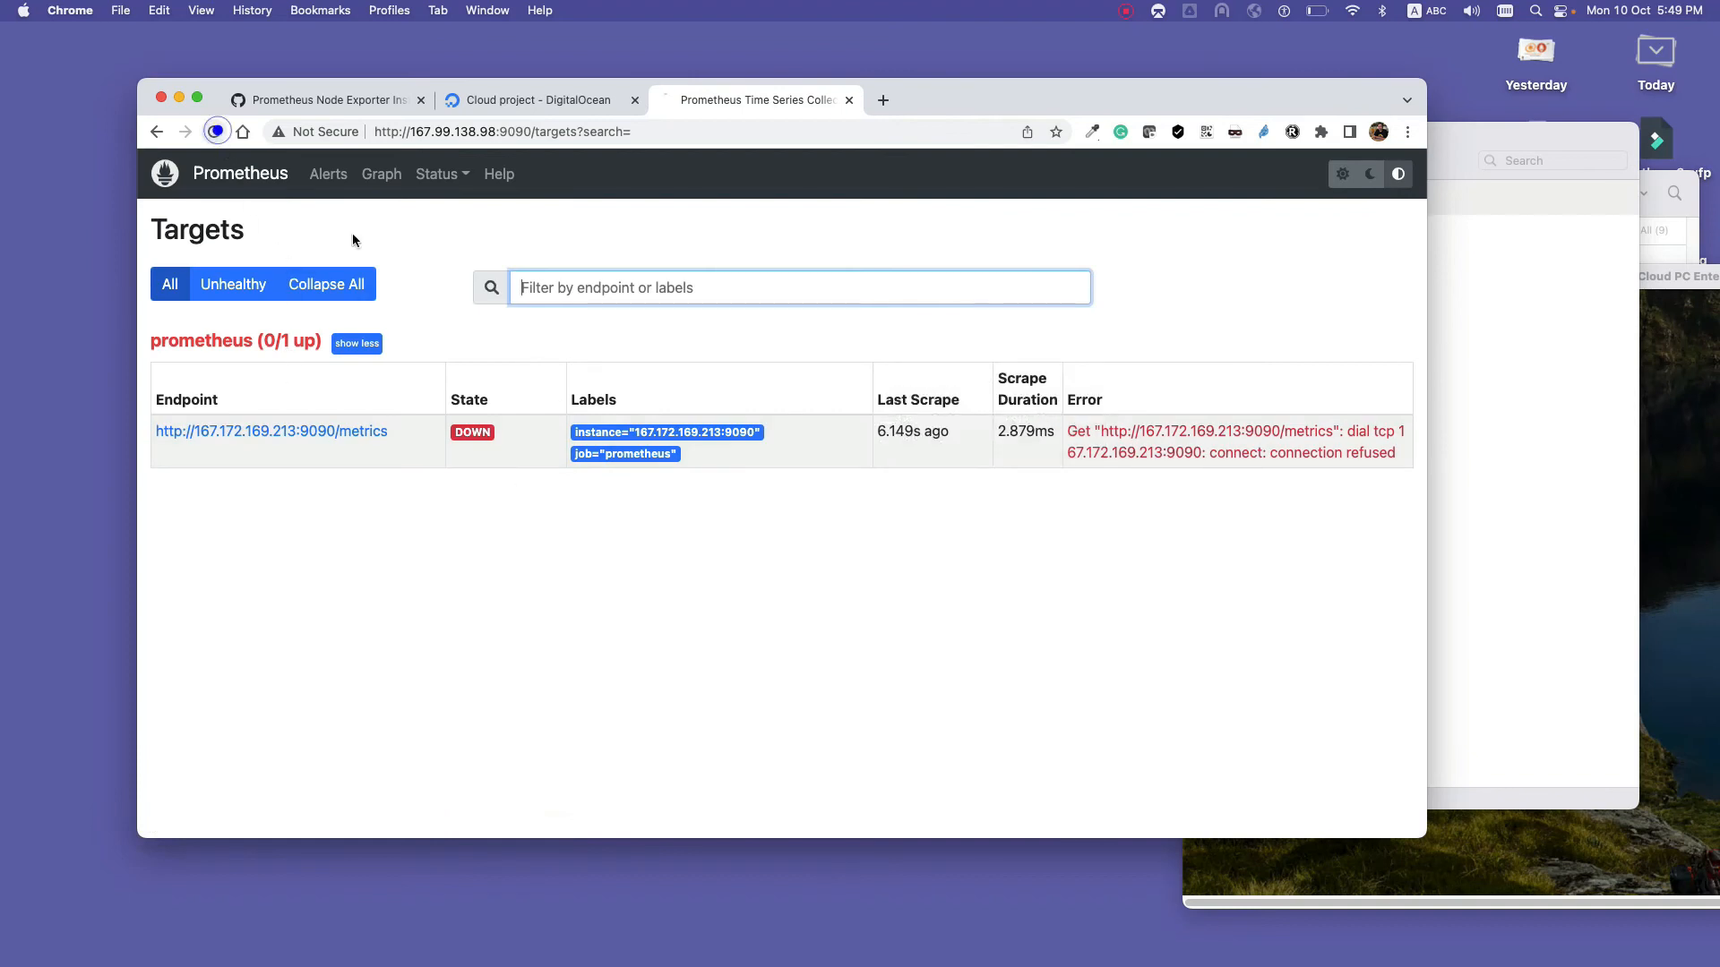
pyautogui.click(214, 132)
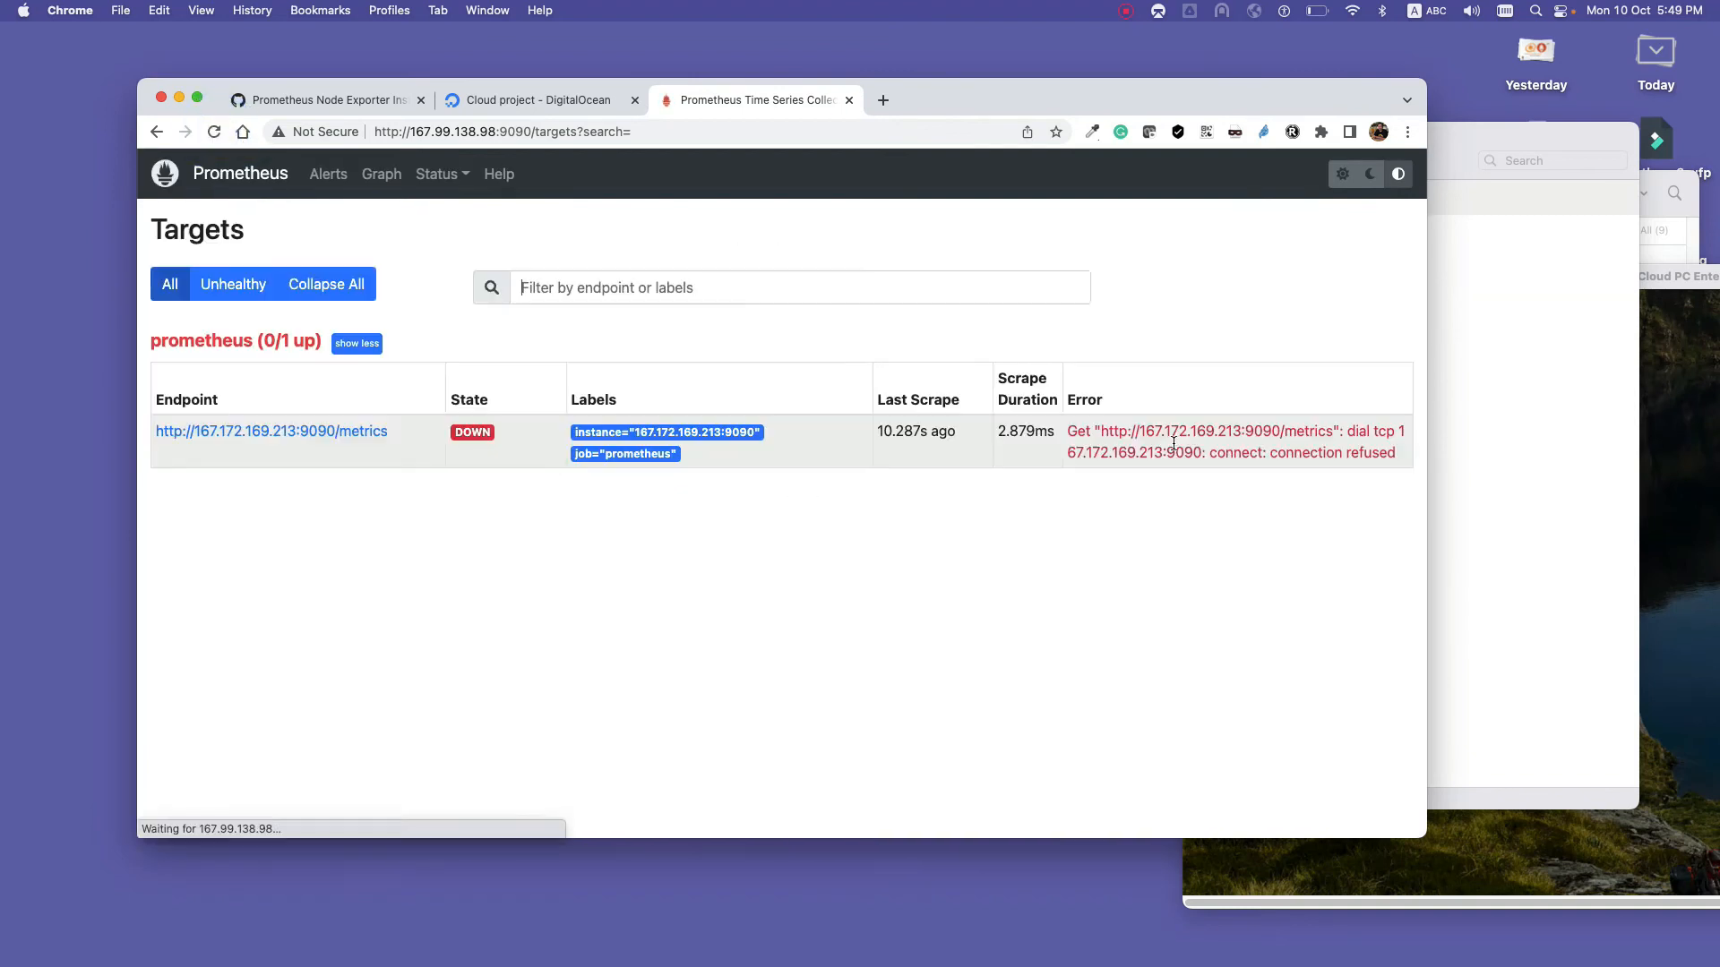
pyautogui.click(798, 287)
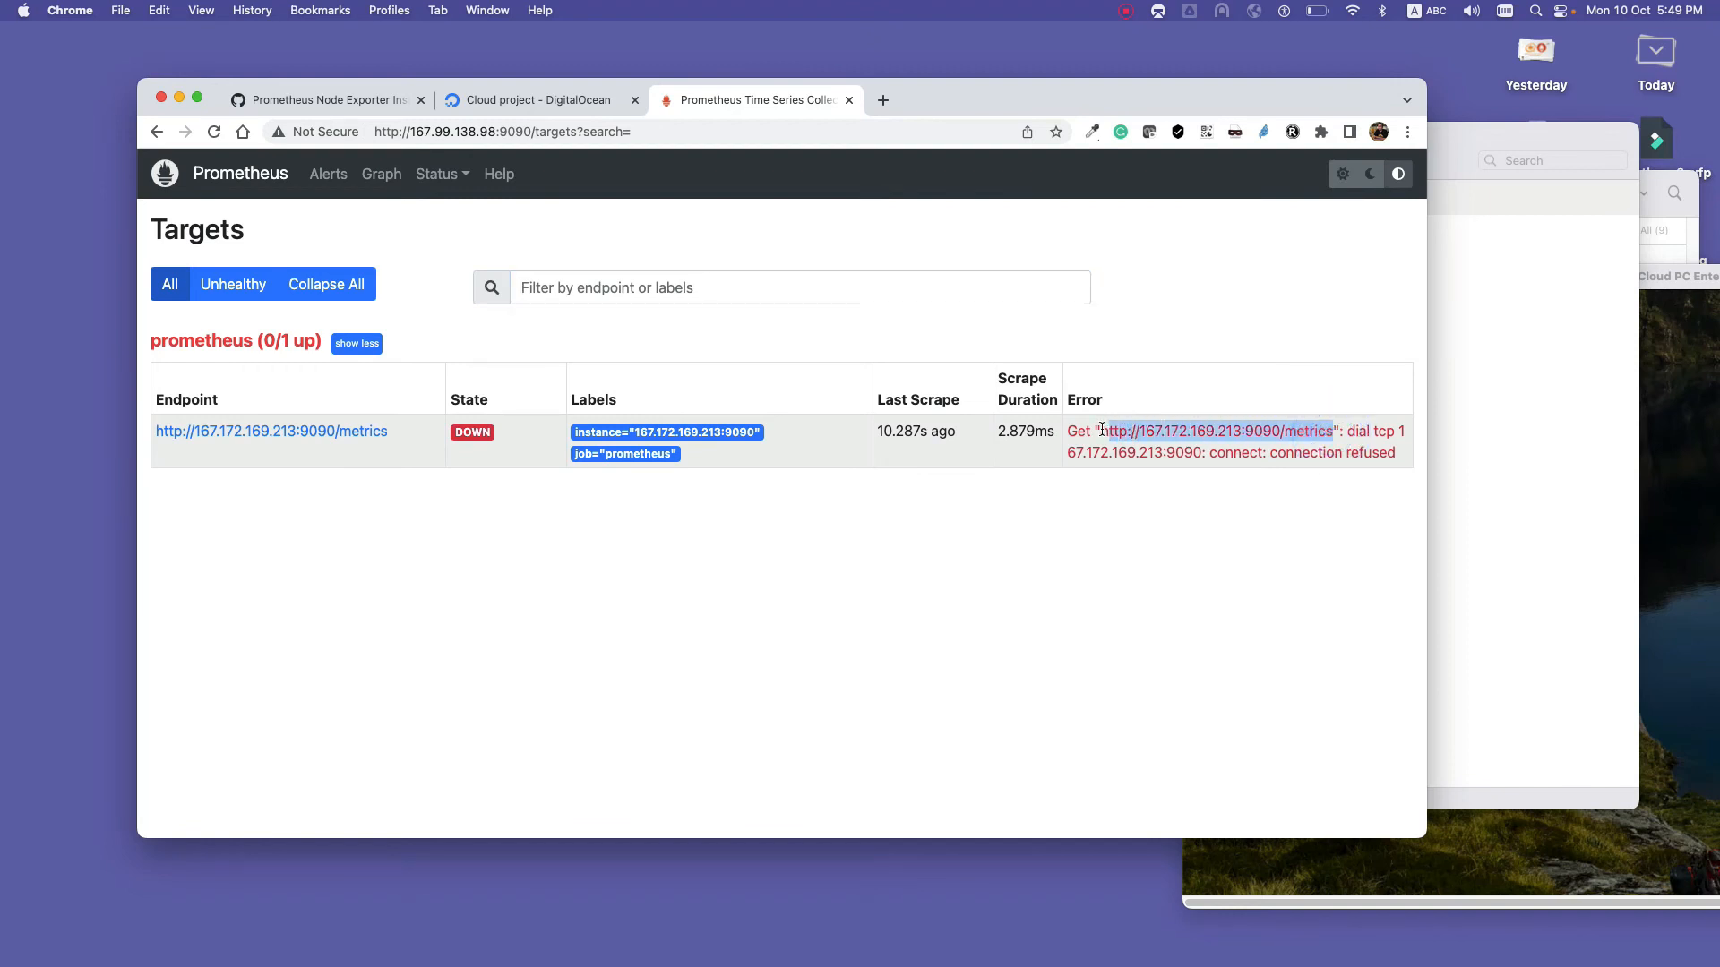
pyautogui.click(883, 99)
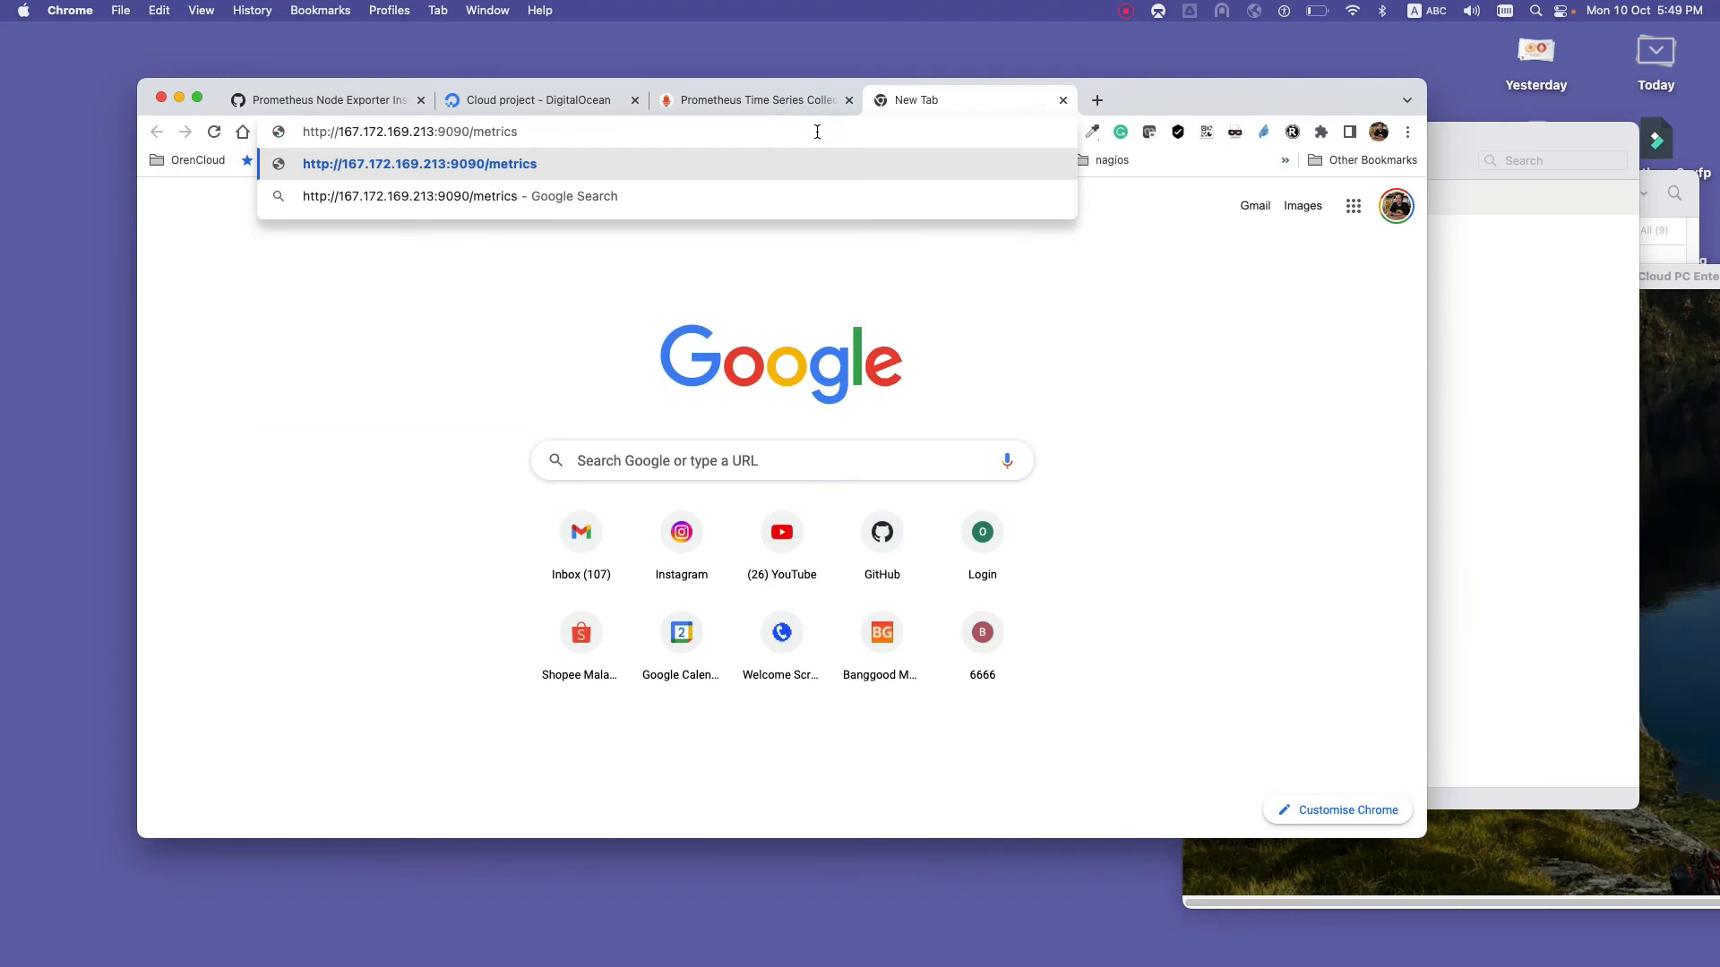
pyautogui.click(751, 99)
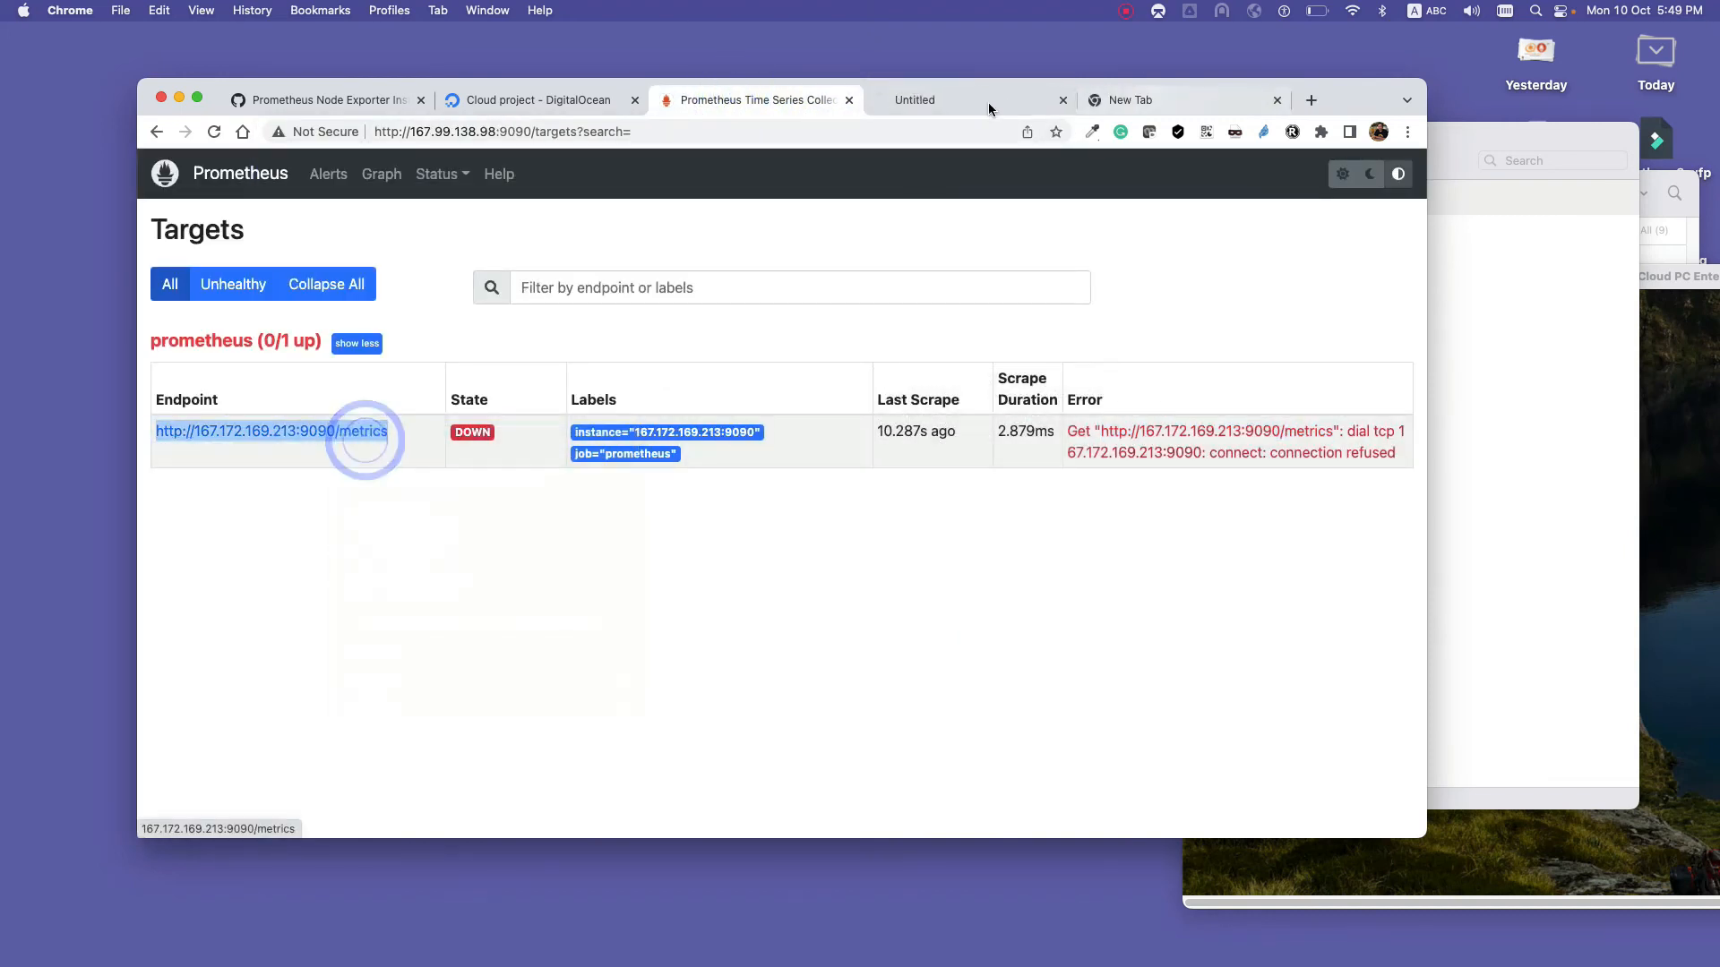
pyautogui.click(271, 430)
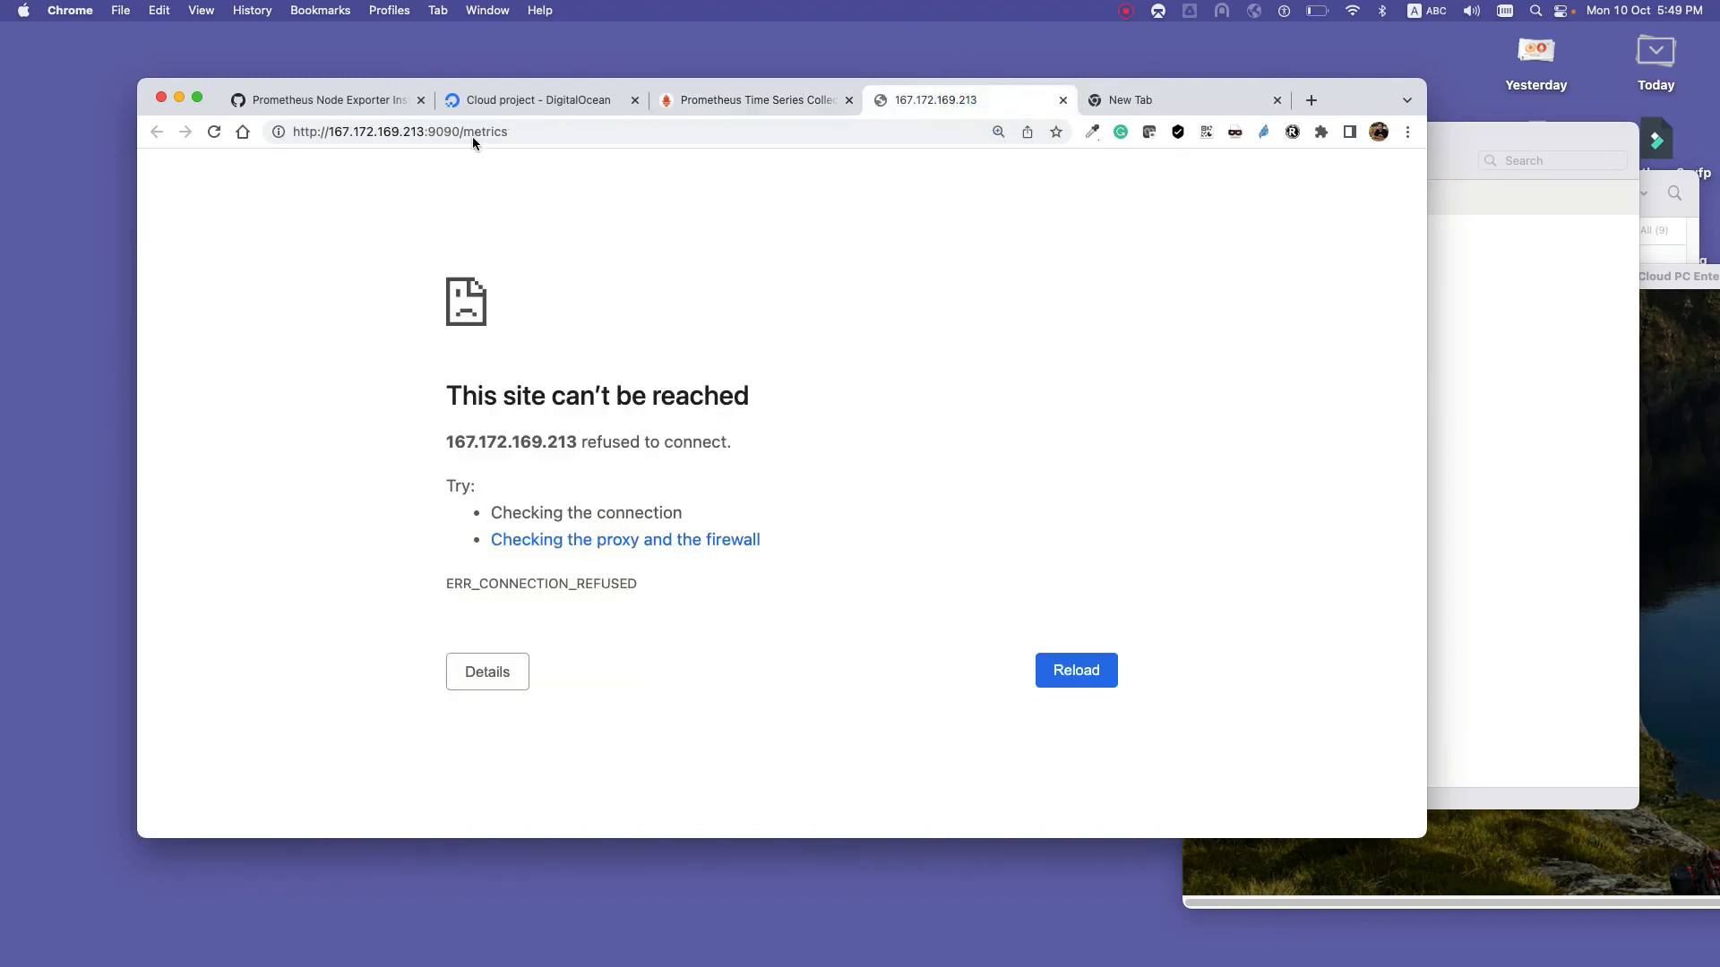
pyautogui.moveTo(690, 371)
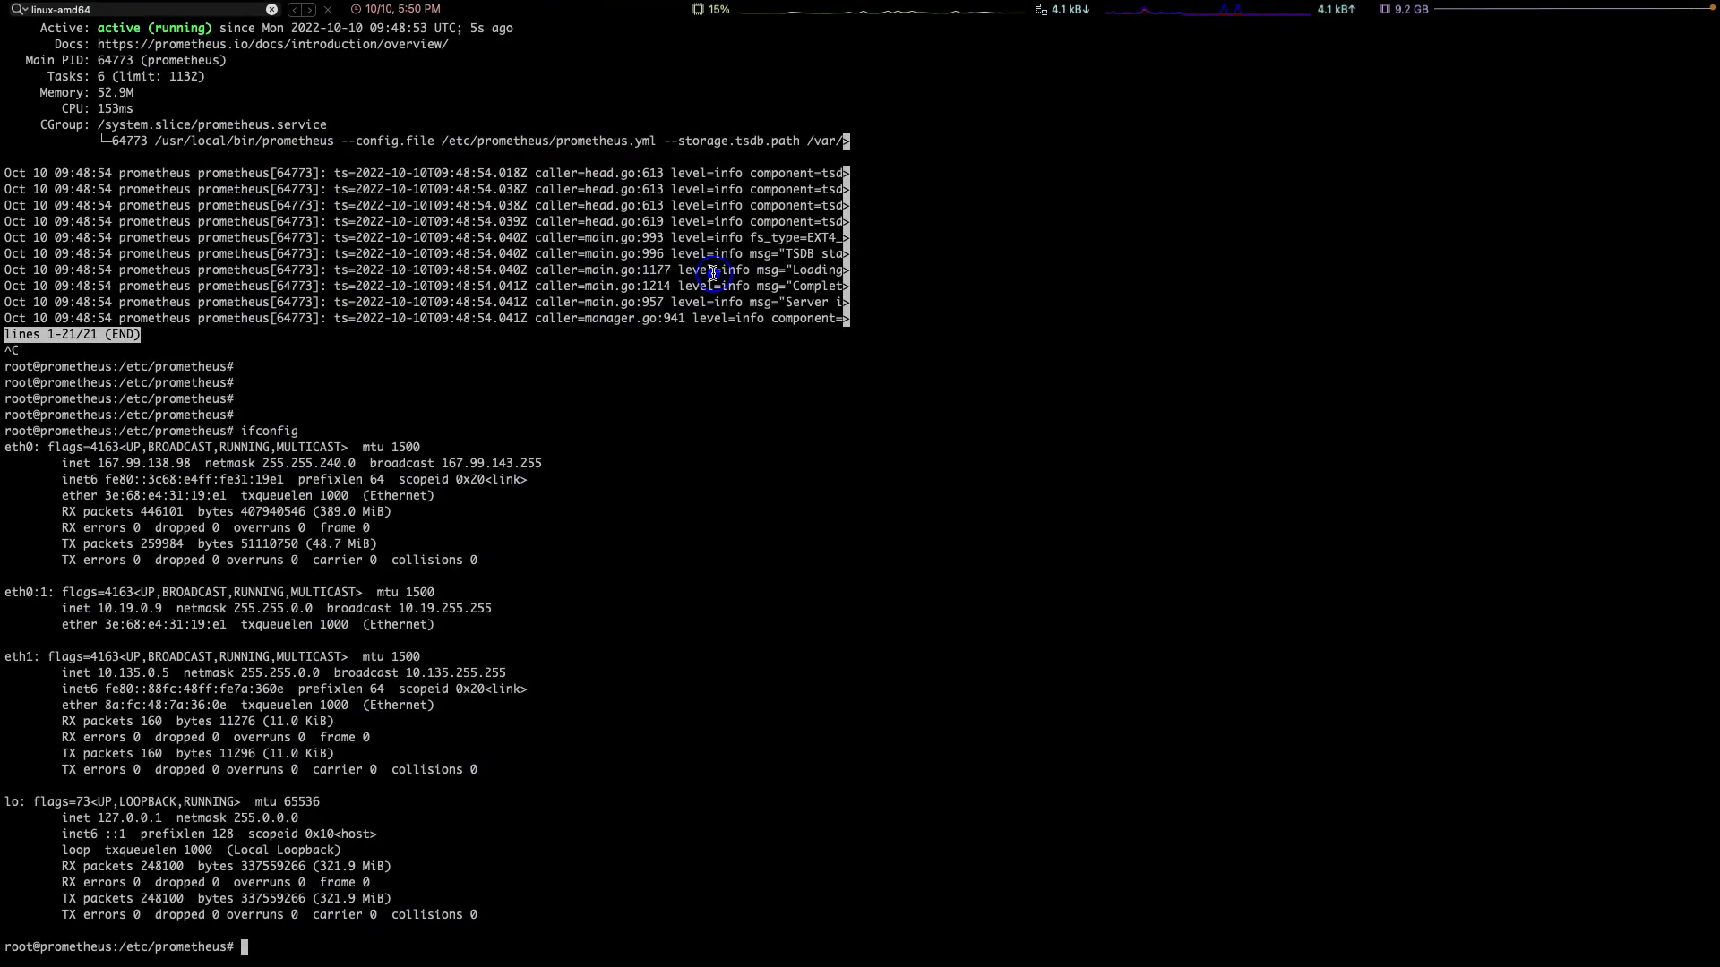
# - SSH to the Asterisk server and run netstat -na | grep 9100 to confirm a LISTEN on port 9100
pyautogui.write('ei')
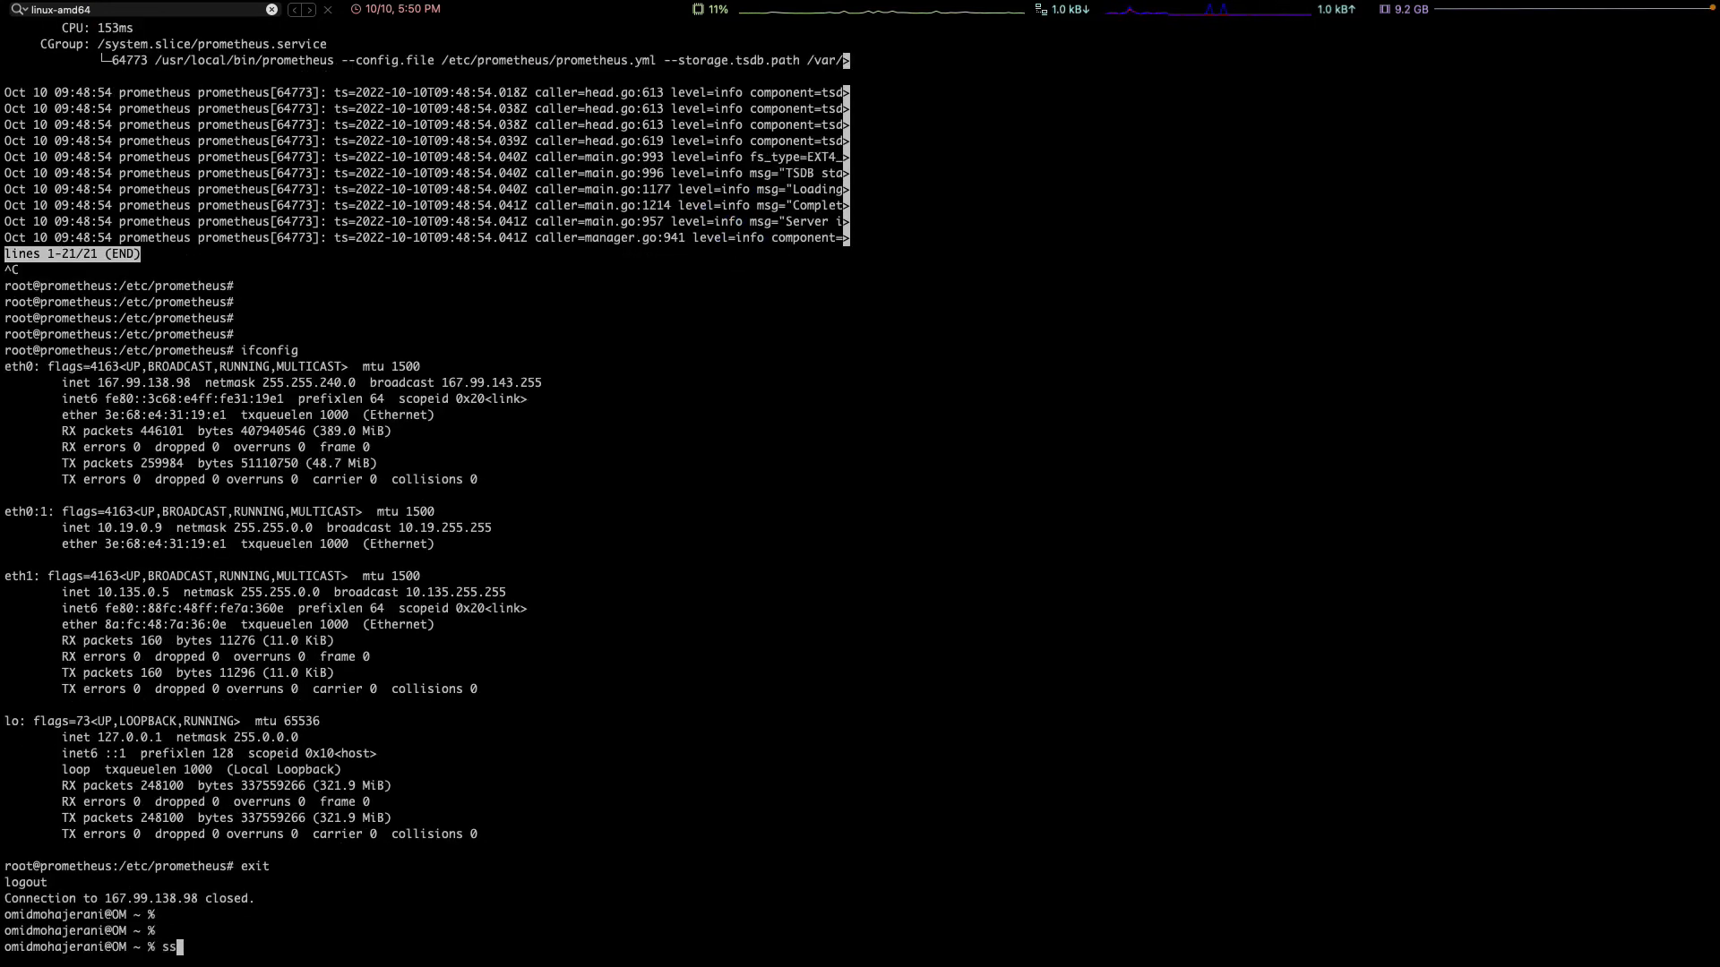
pyautogui.write('sh root@167.172.169.213')
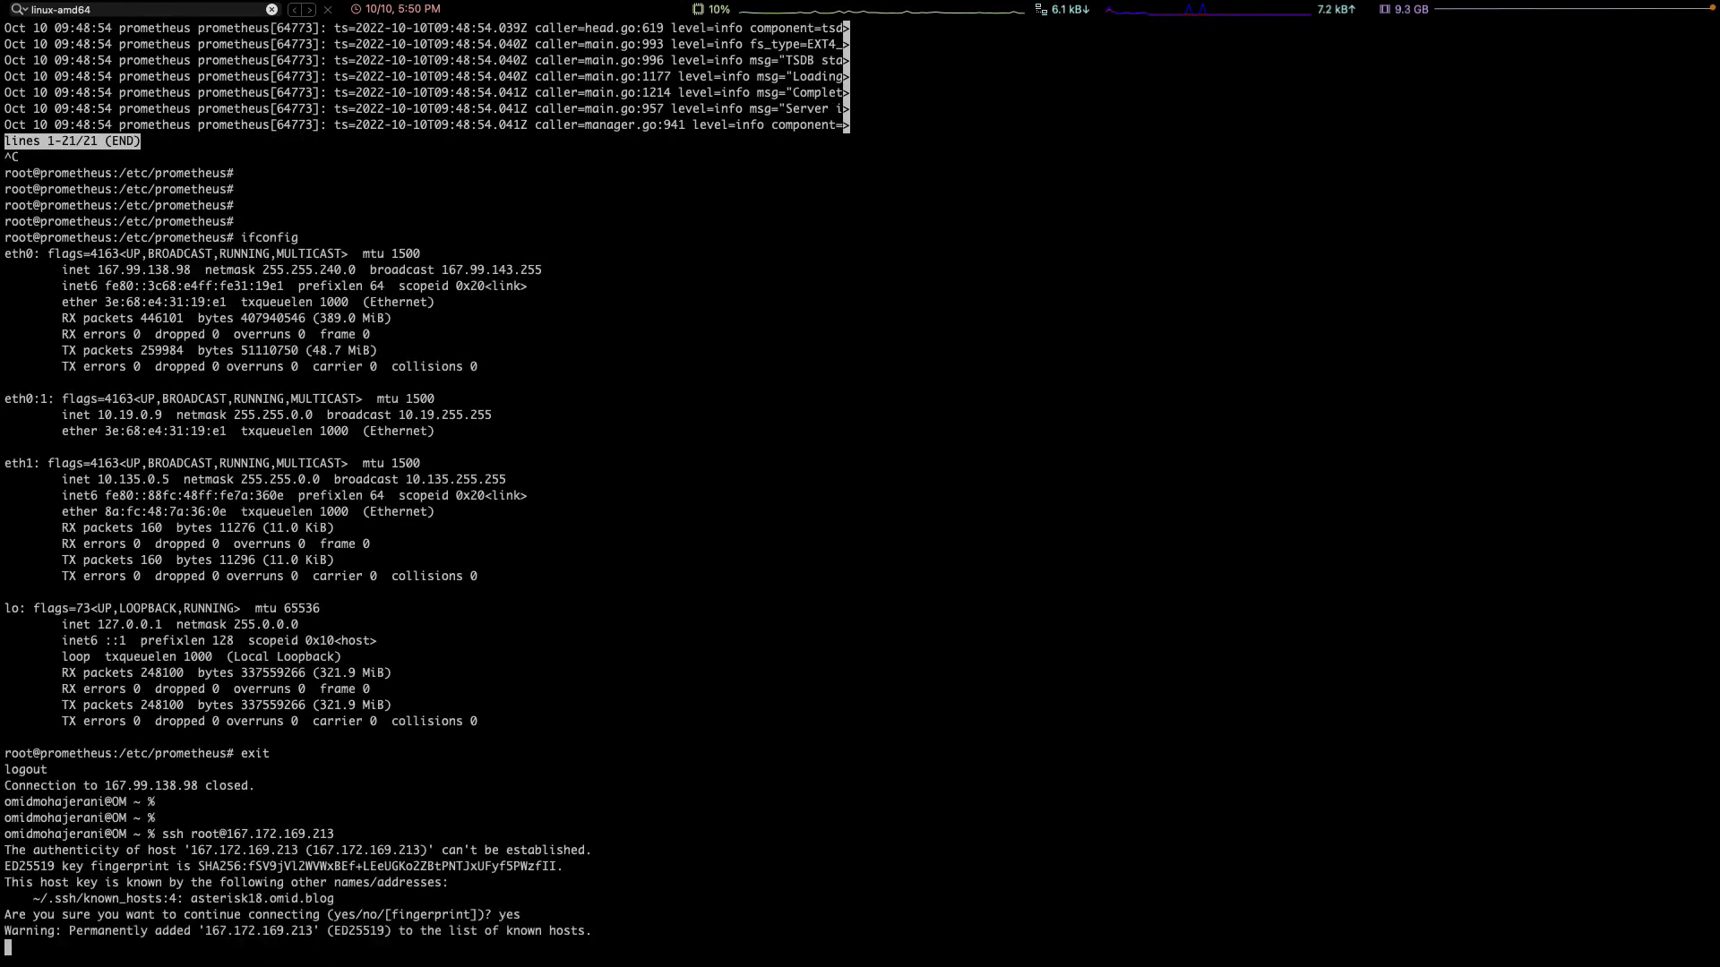
pyautogui.write('cle')
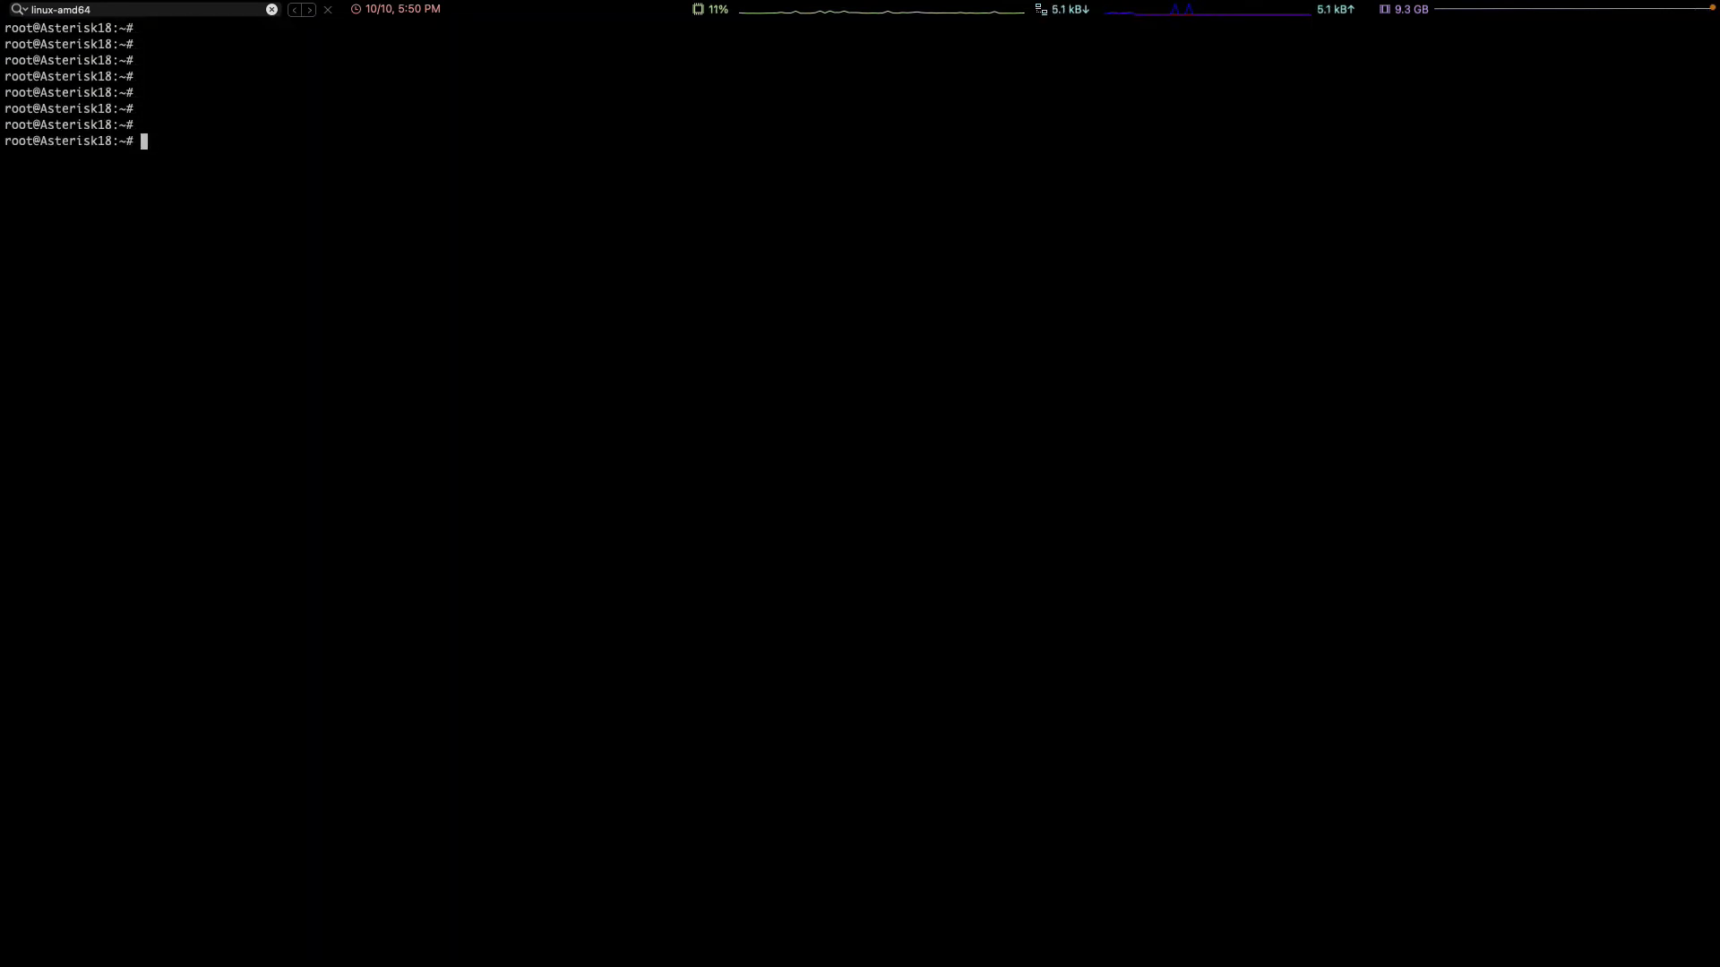
pyautogui.write('netstat -na')
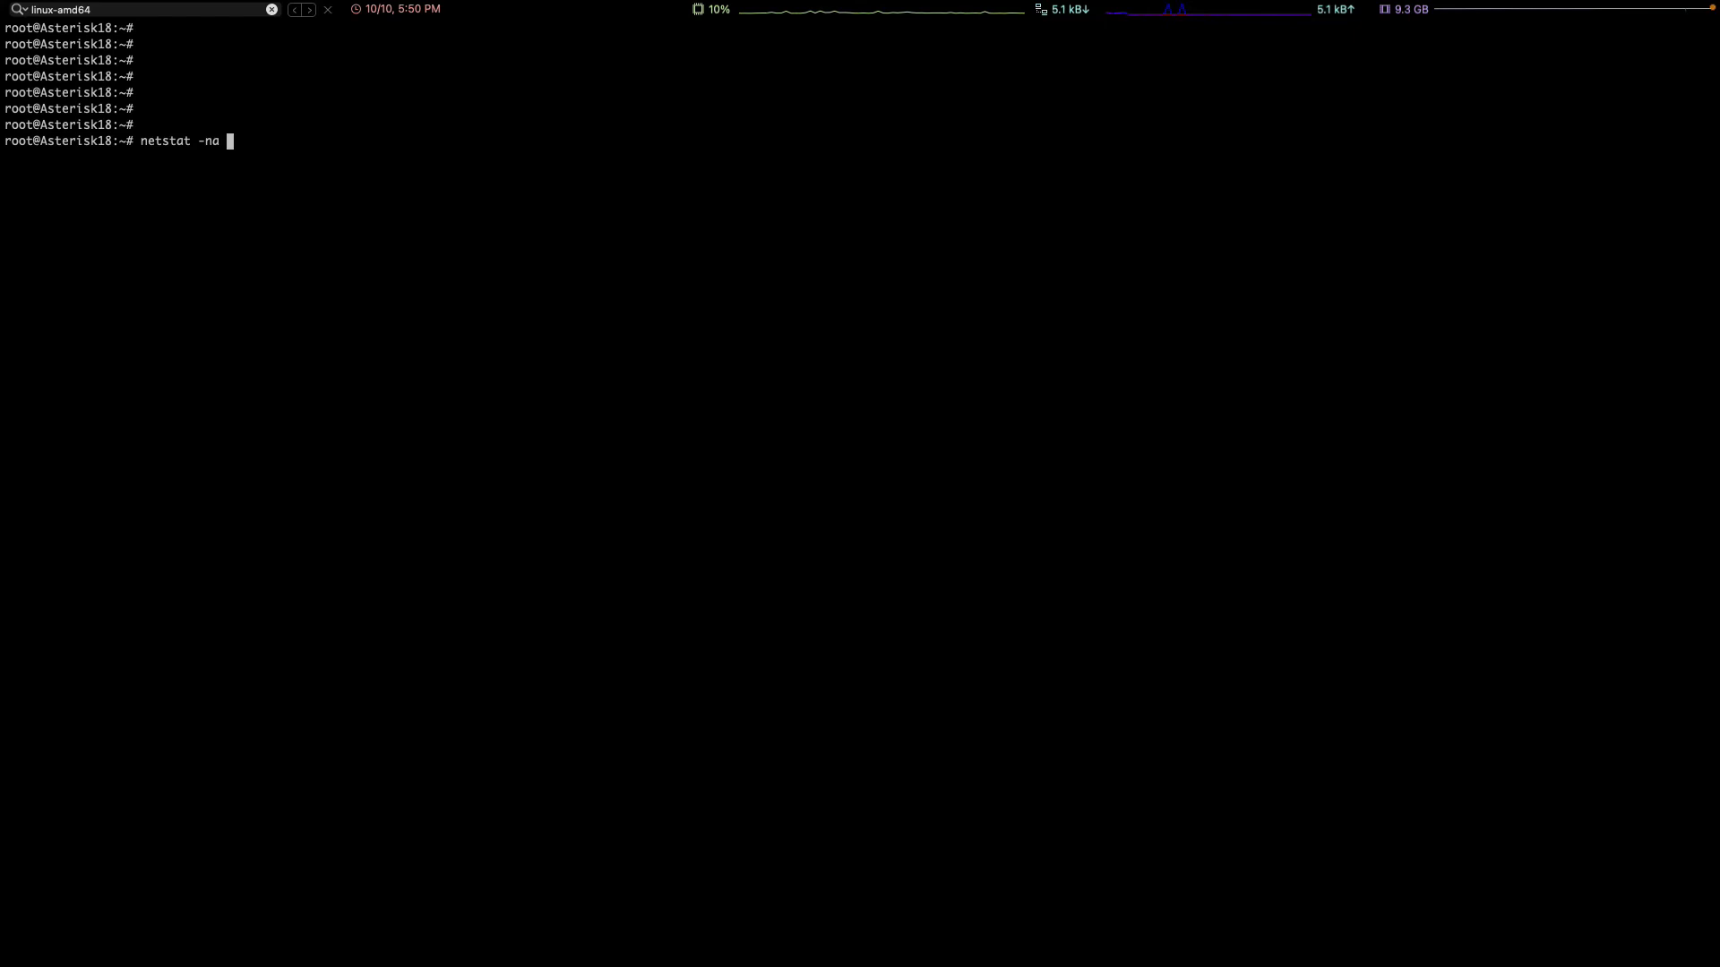
pyautogui.write('| grep 9100')
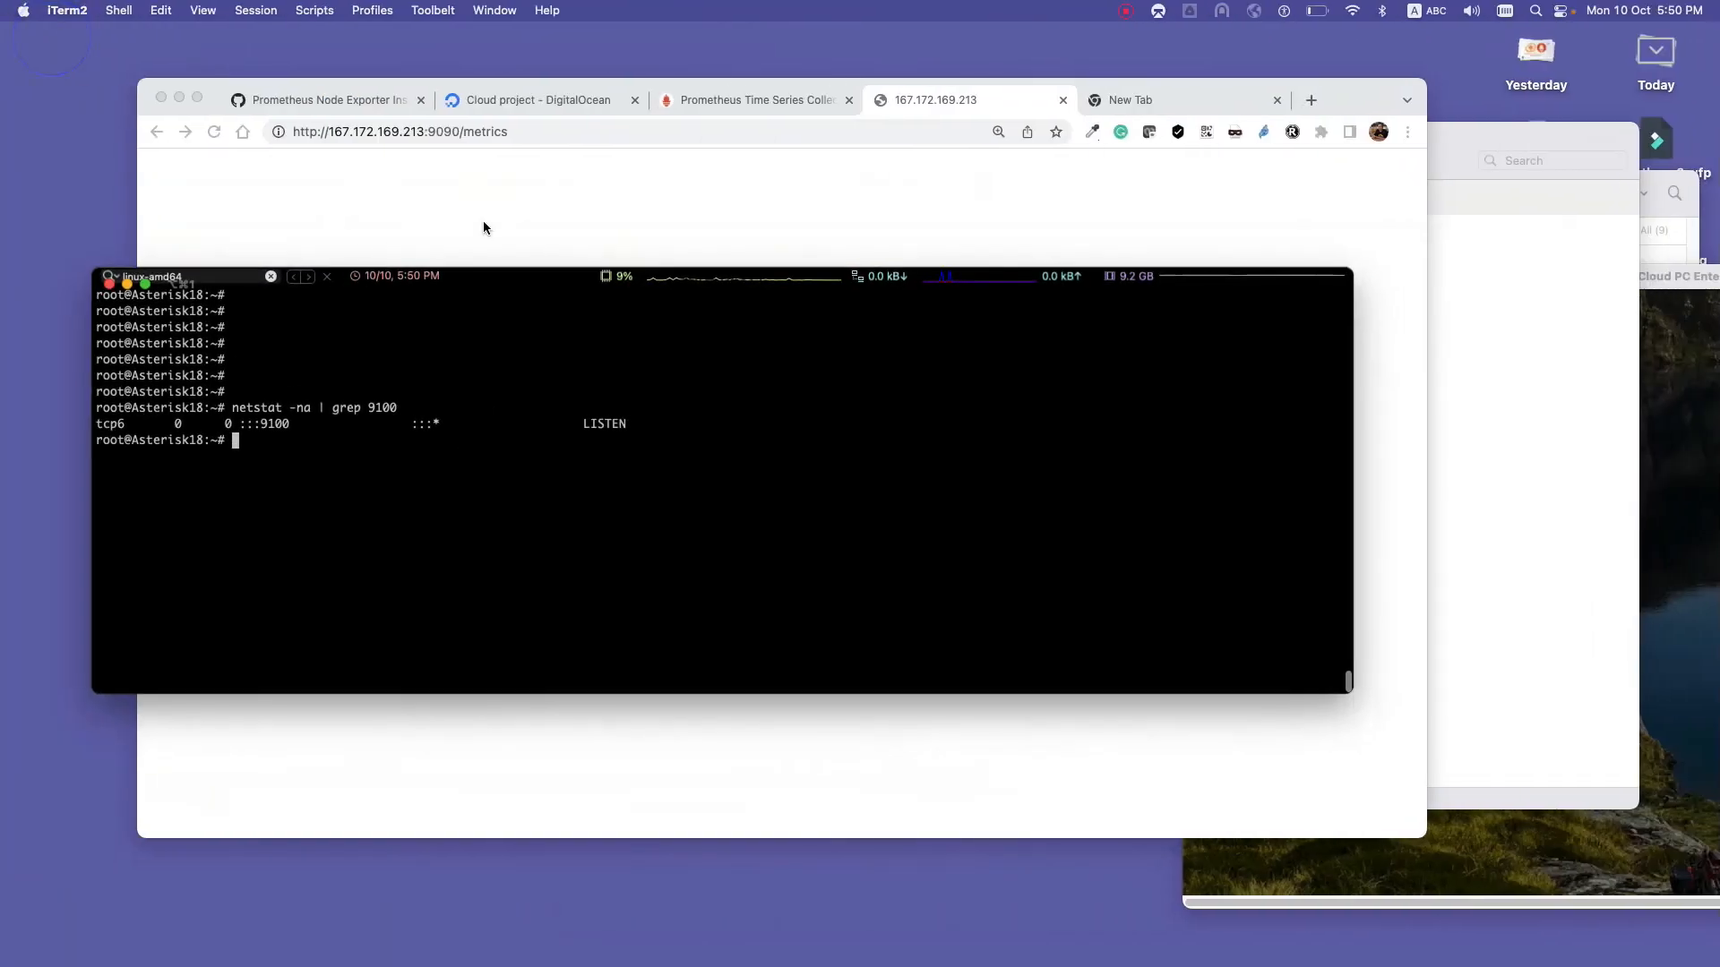
pyautogui.click(757, 100)
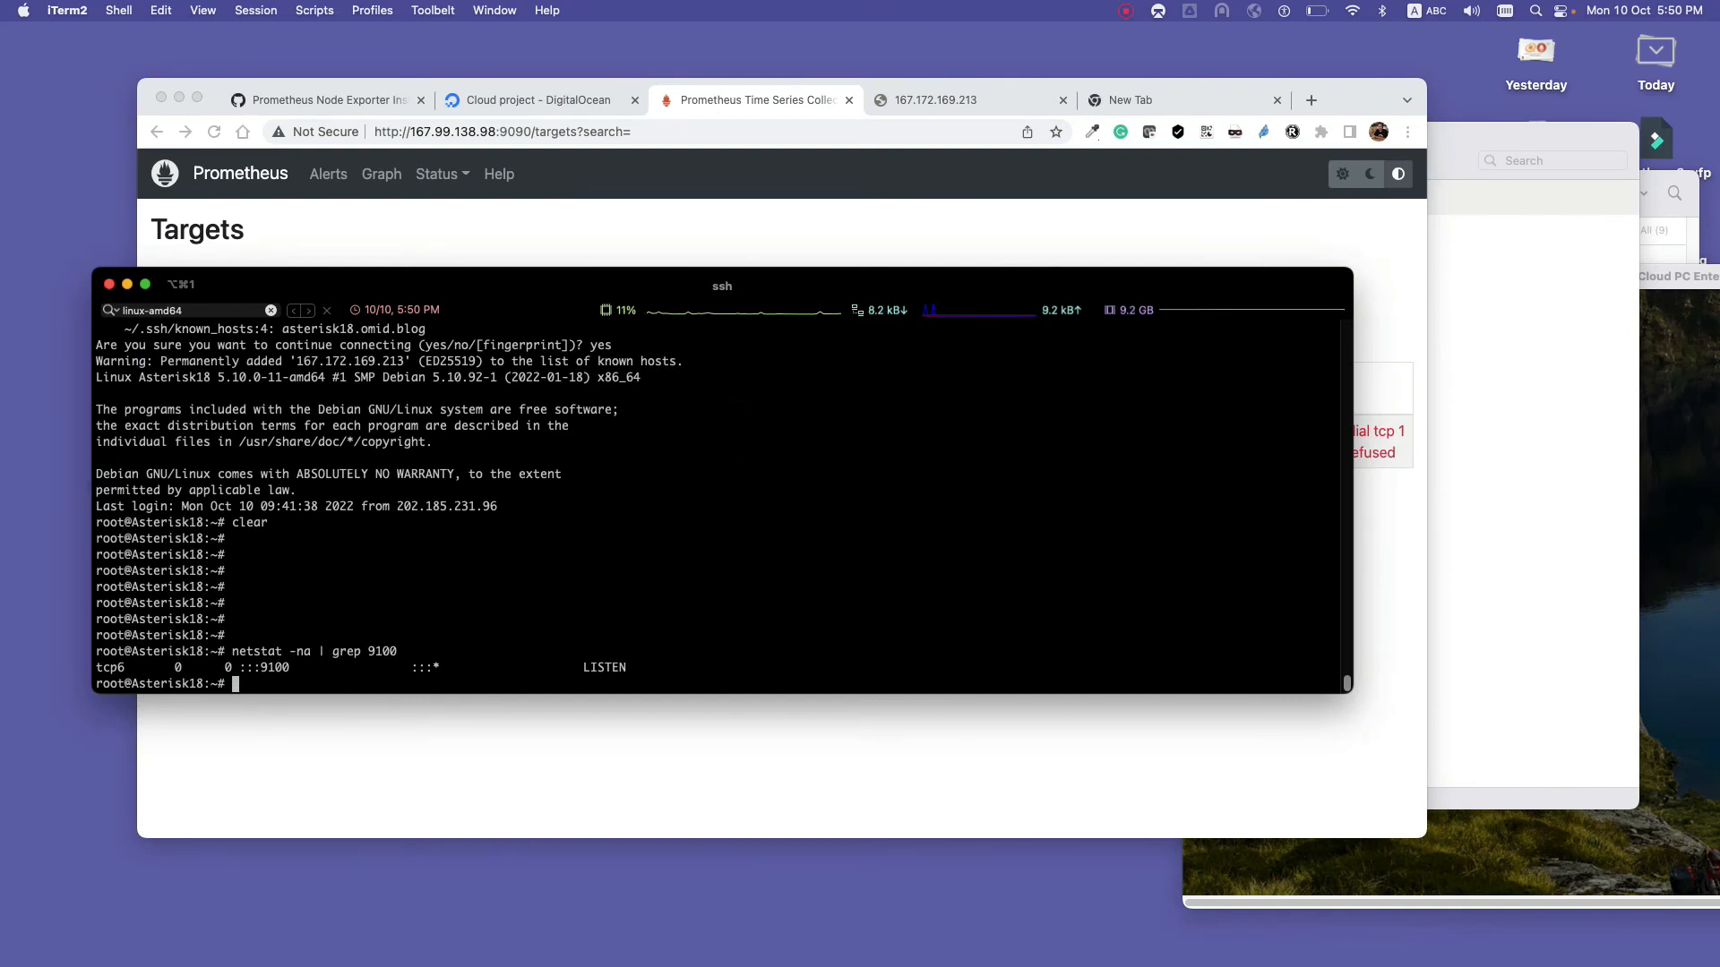
# - Exit back to the Prometheus server and edit /etc/prometheus/prometheus.yml in vim
pyautogui.write('exit')
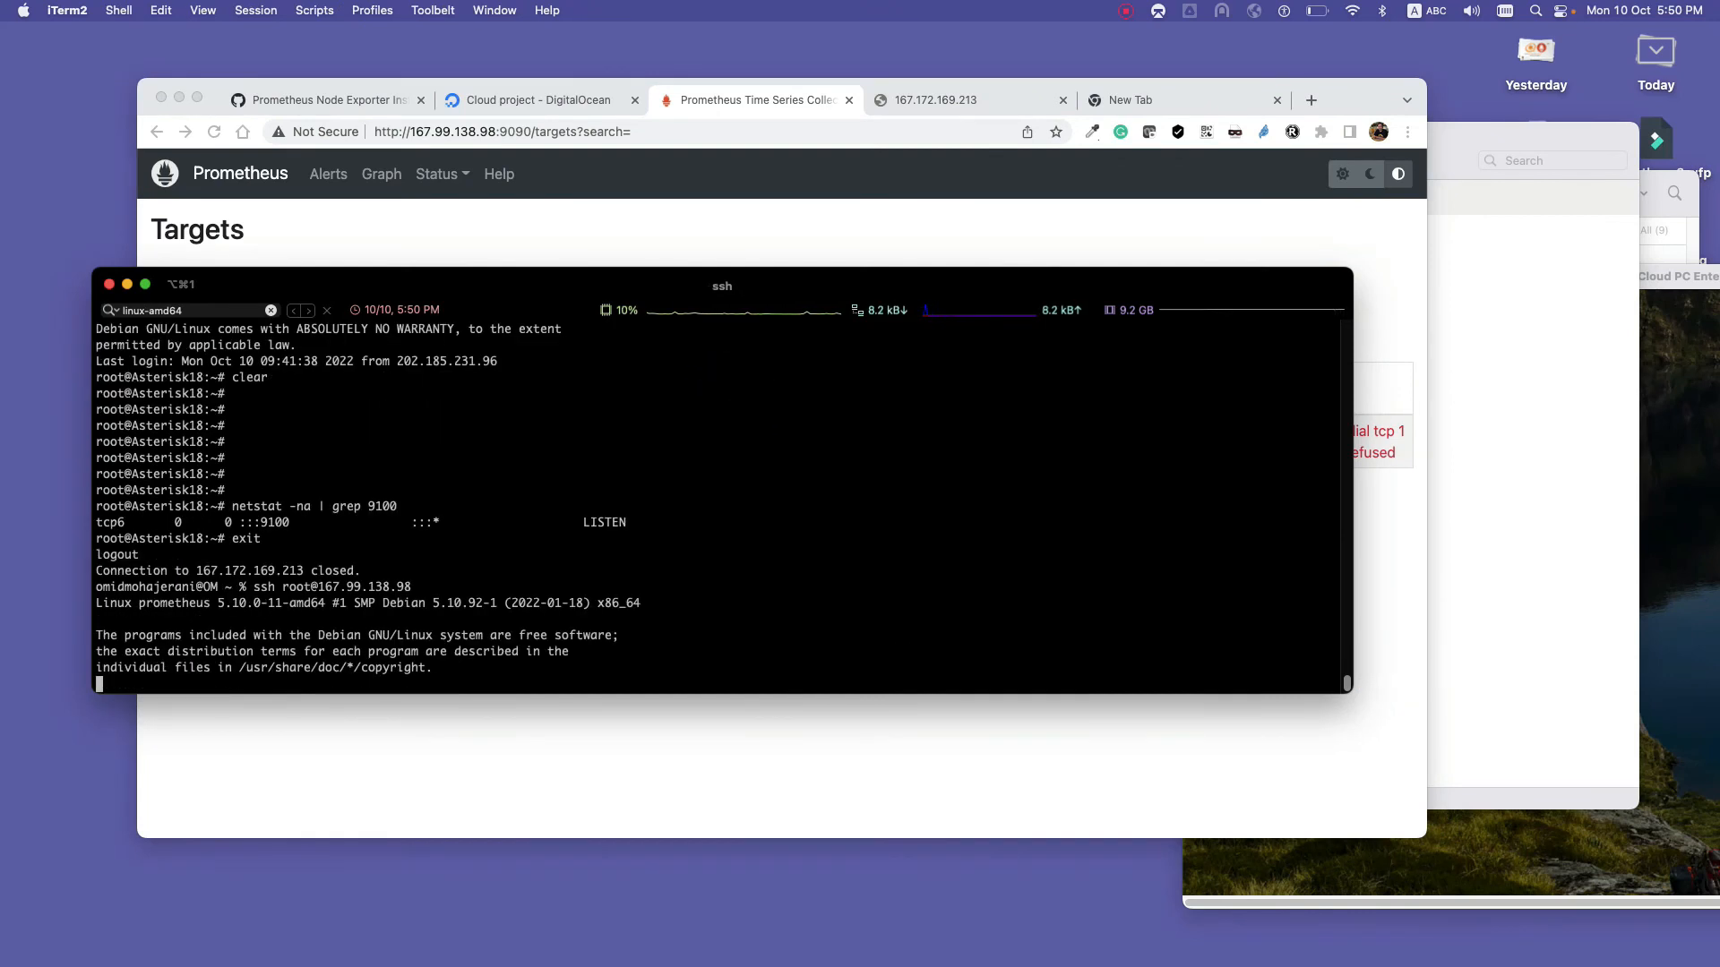
pyautogui.write('cd ./etc/prometheus/')
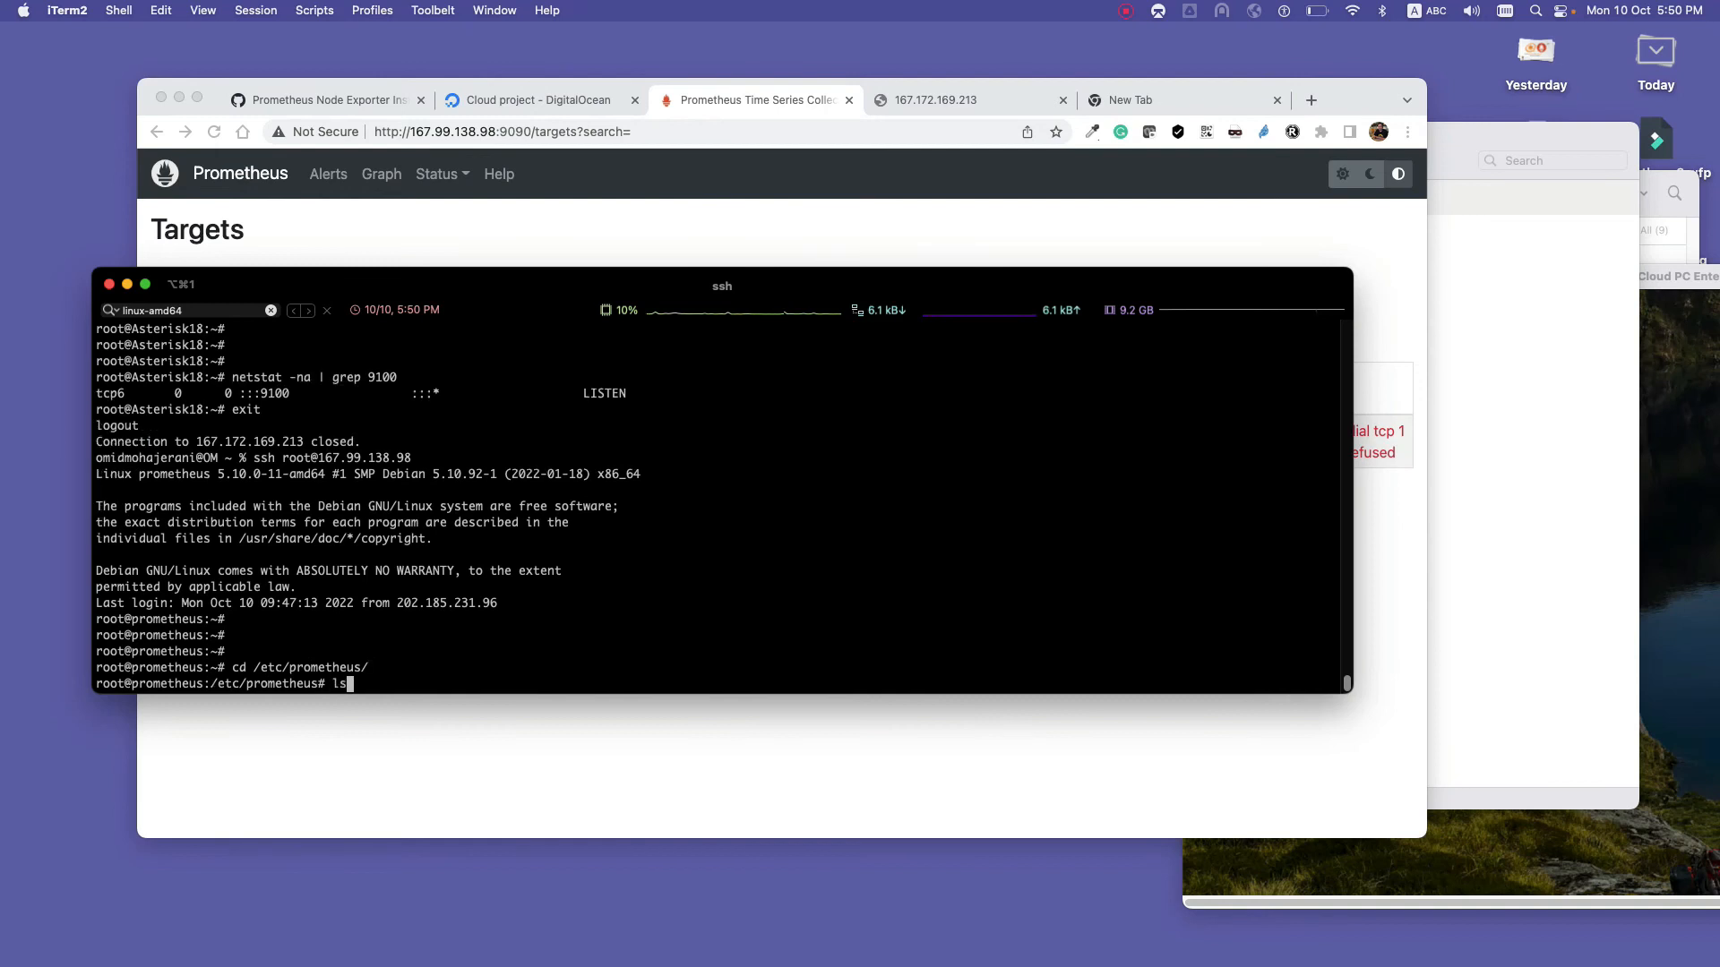
pyautogui.write('vim p')
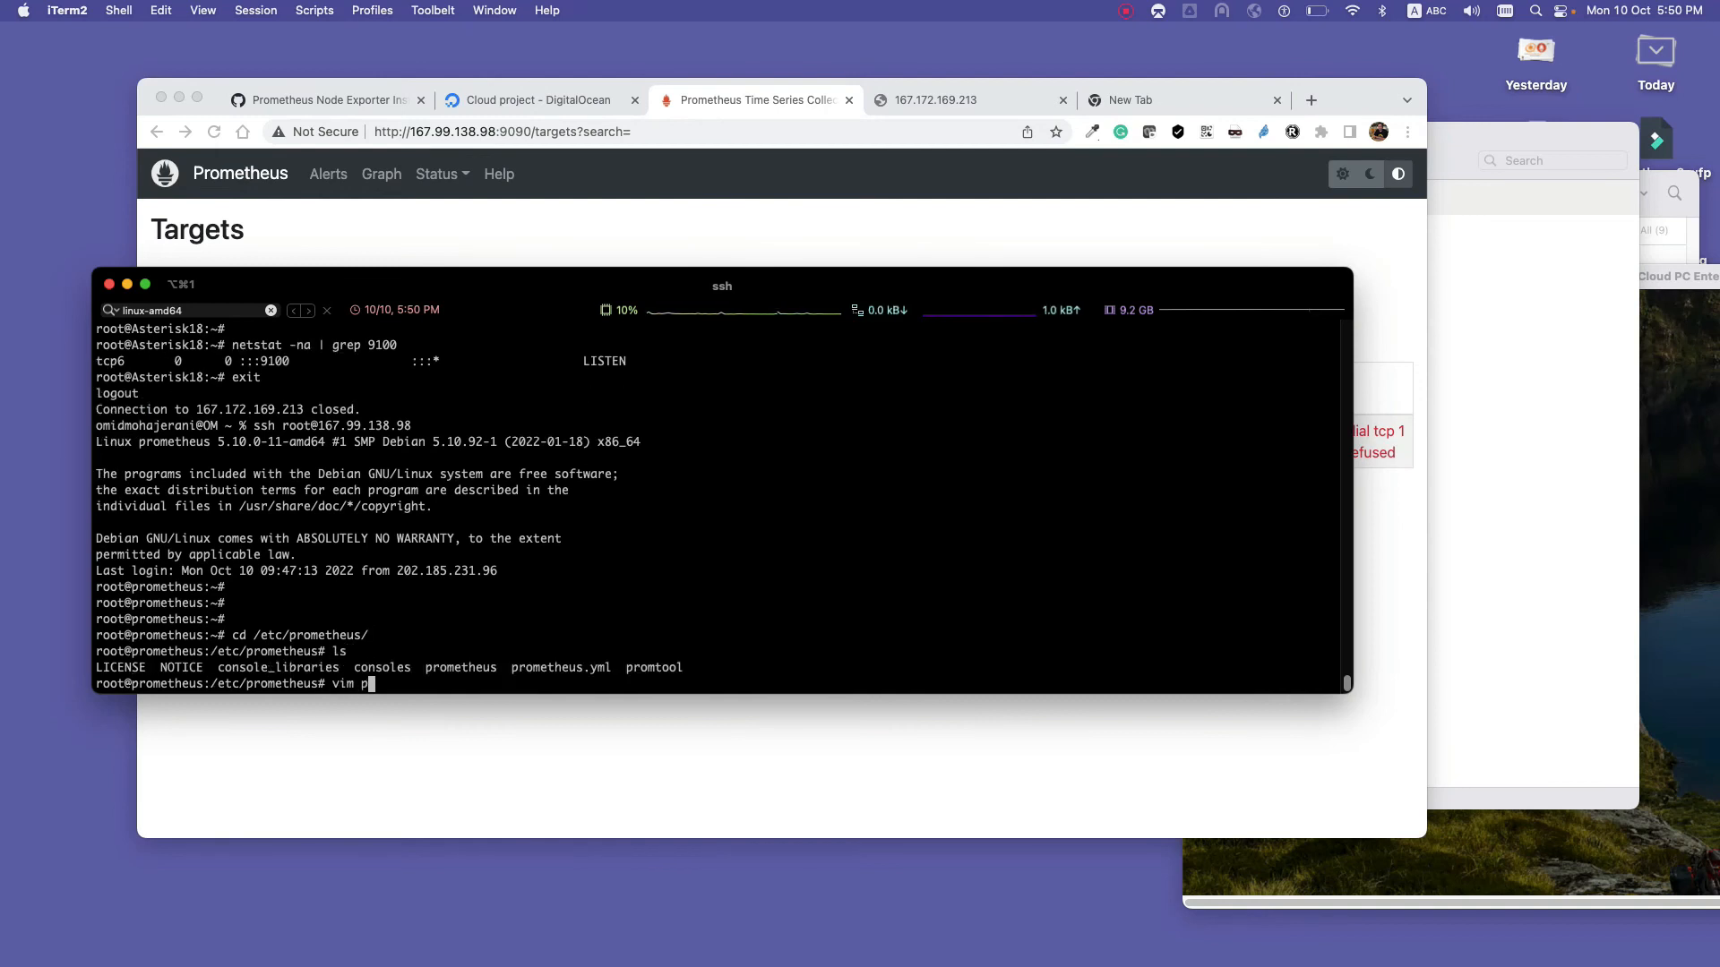
pyautogui.write('rom')
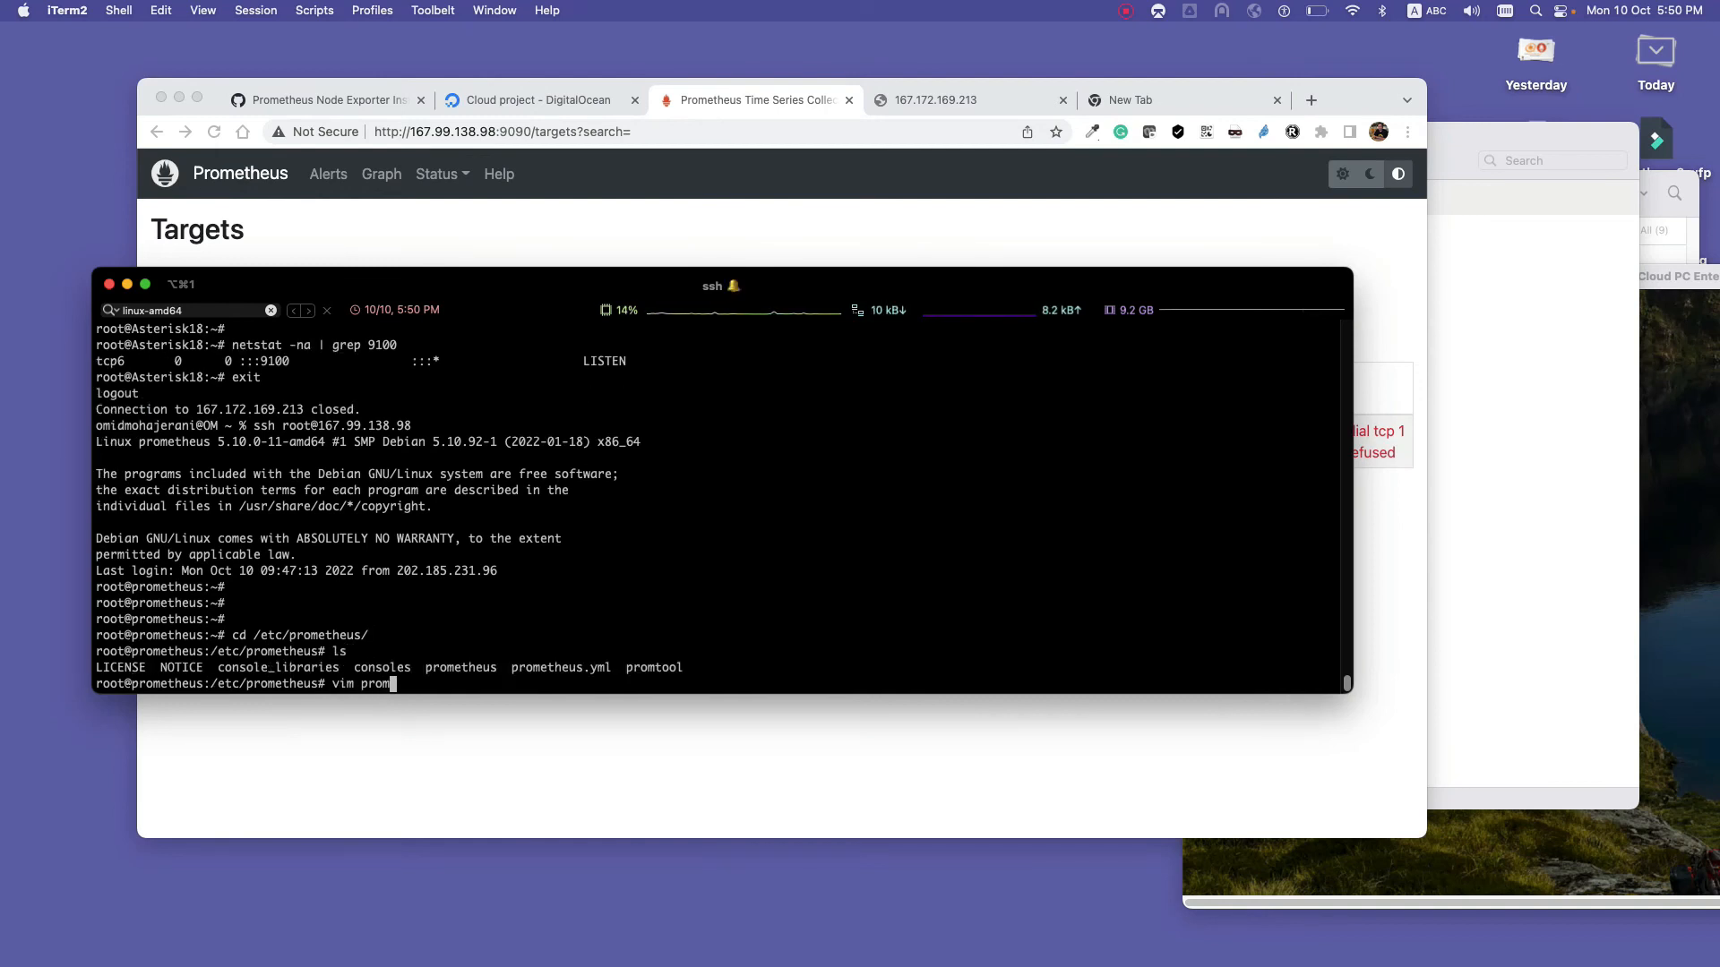
pyautogui.write('etheus.yml')
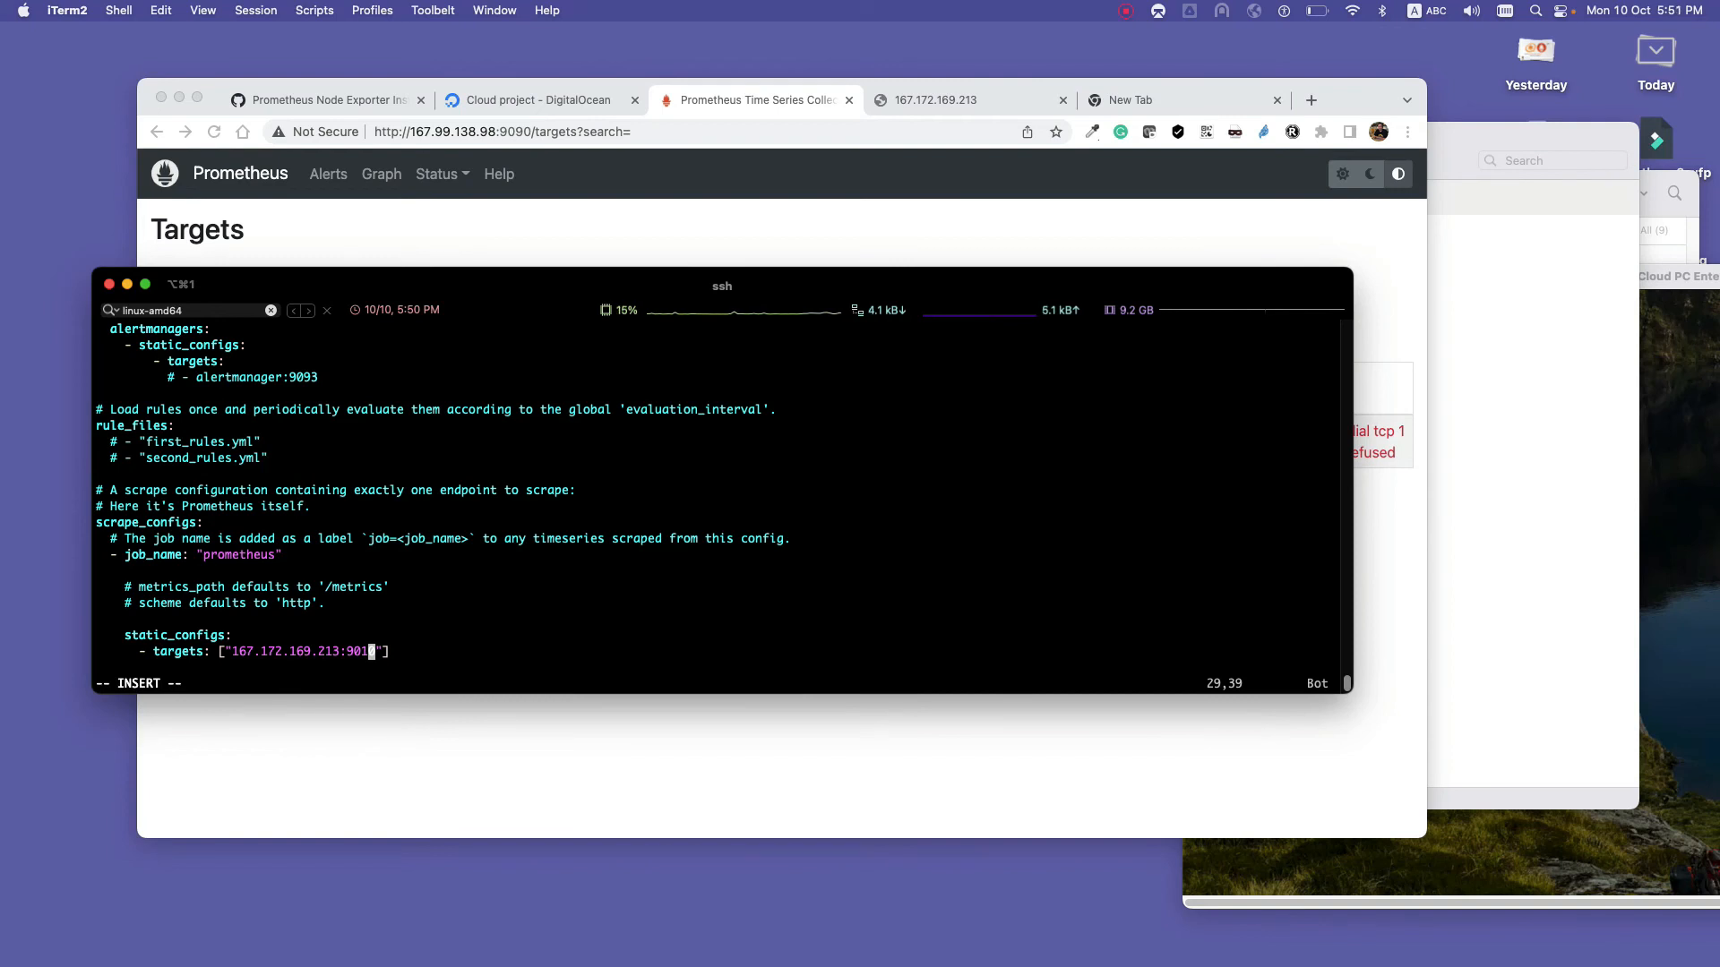
pyautogui.moveTo(327, 710)
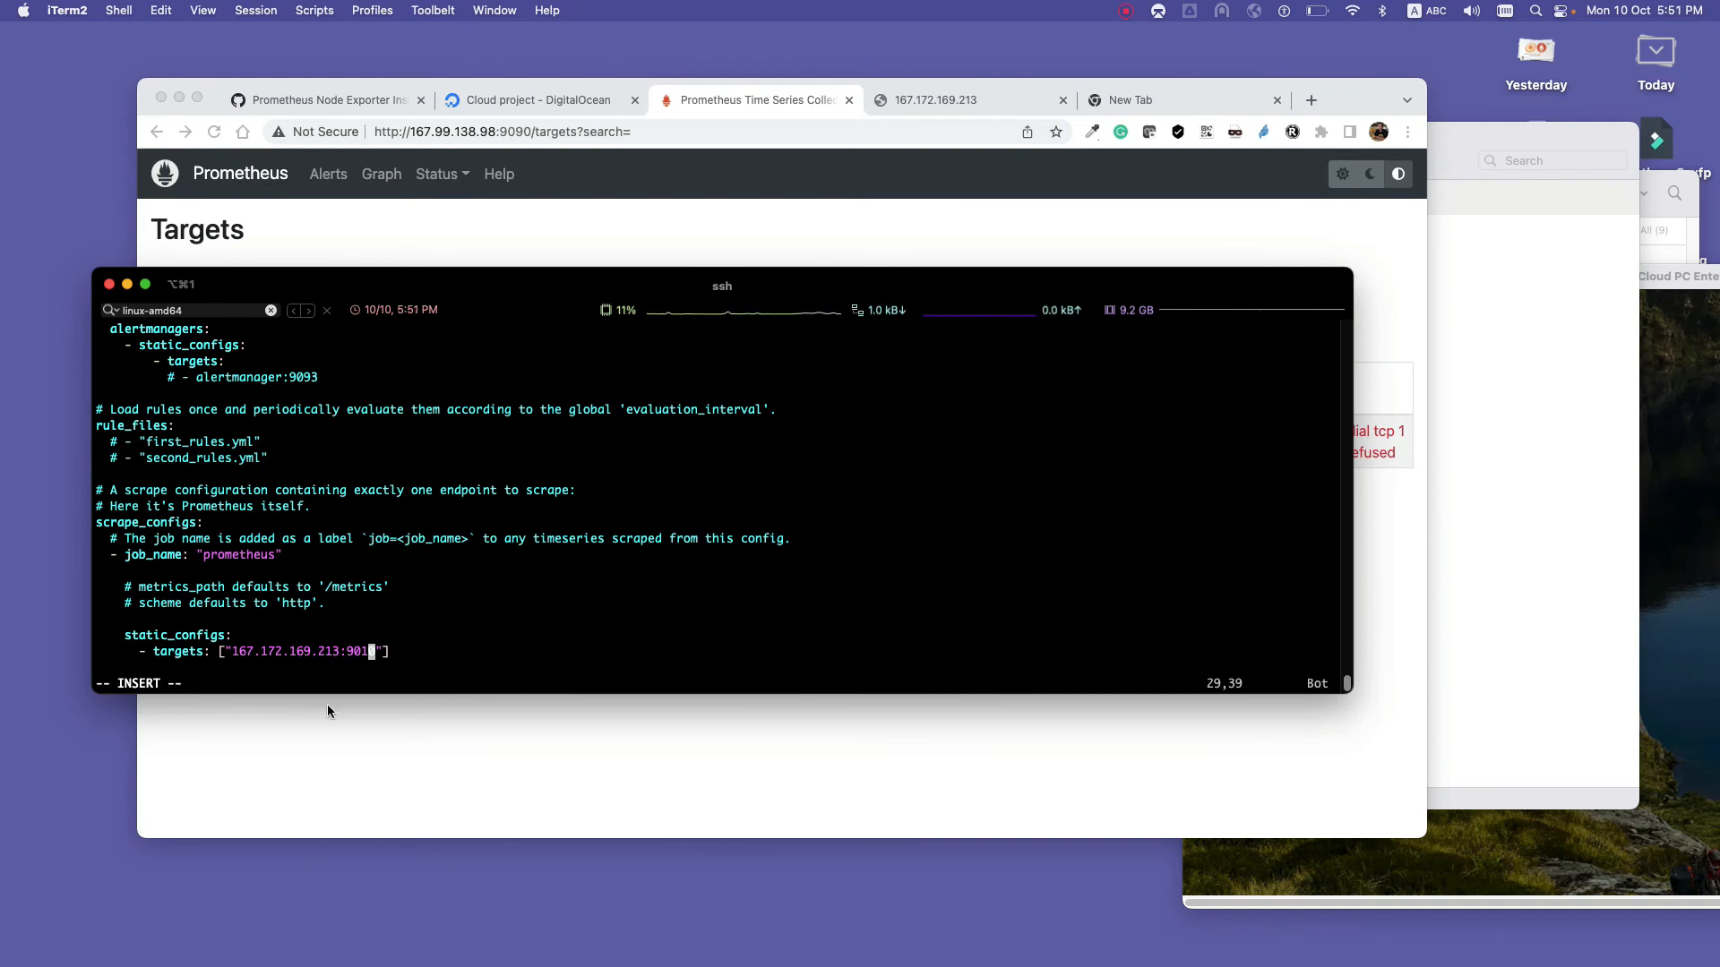
# - Set the scrape target port to 9100, save the file, and run sudo systemctl restart prometheus
pyautogui.click(324, 99)
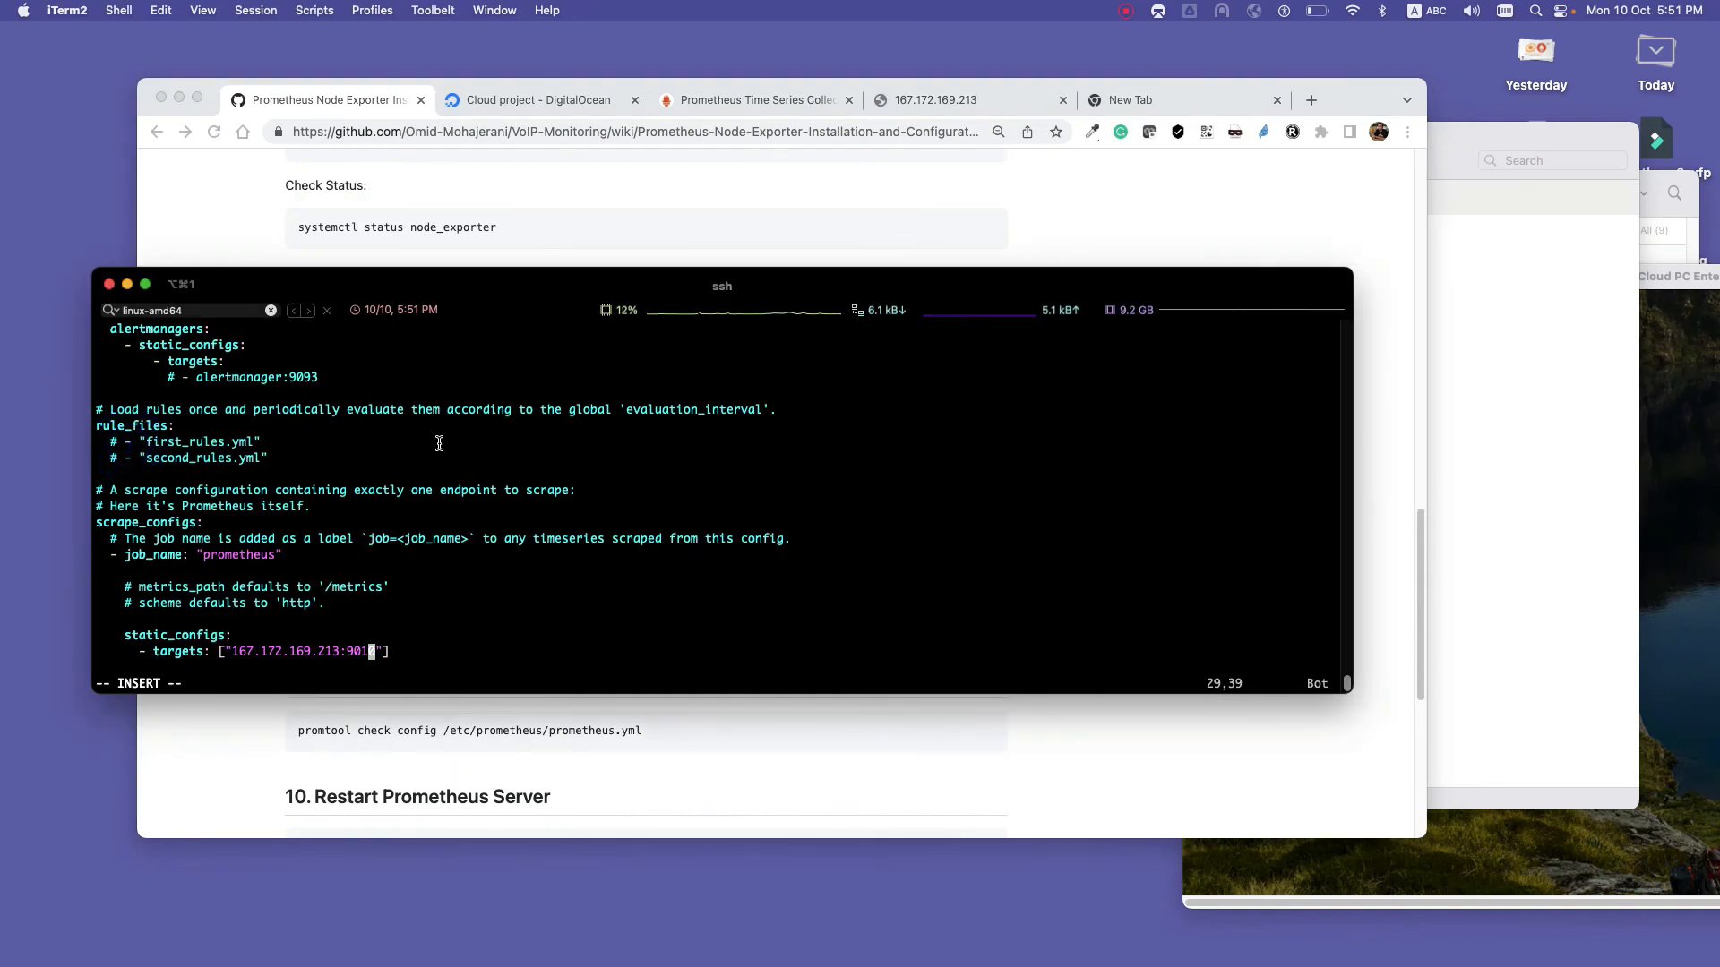
pyautogui.press('Backspace')
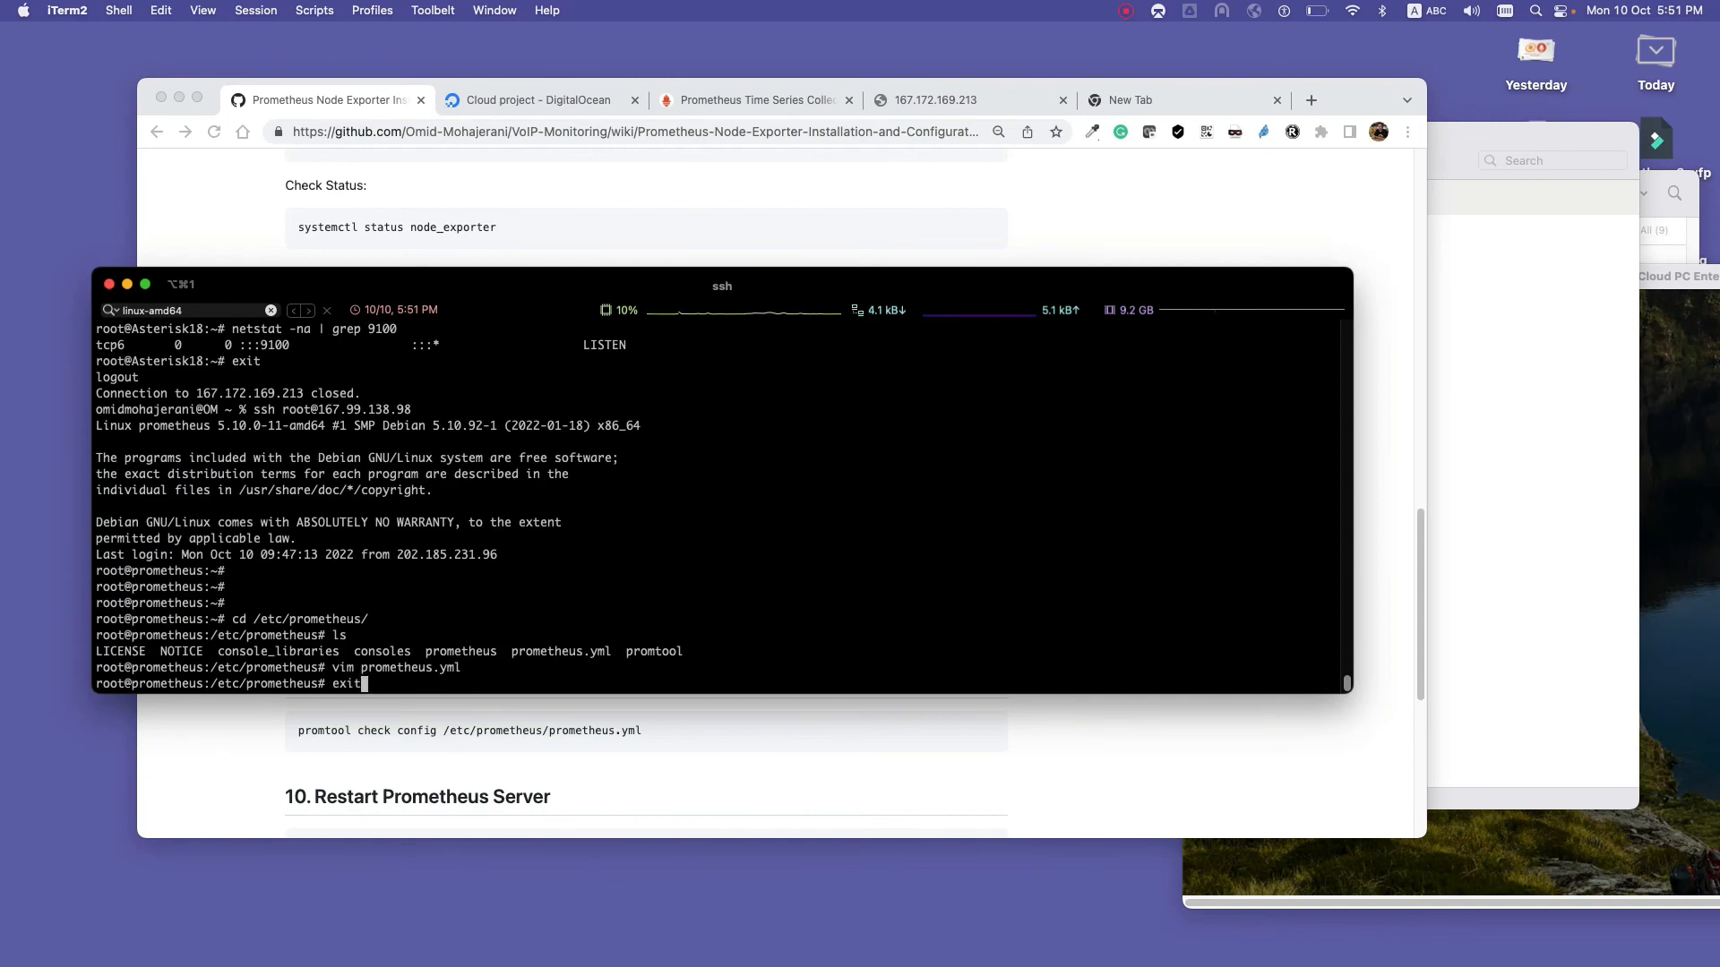
pyautogui.write('sudo systemctl restart prometheus')
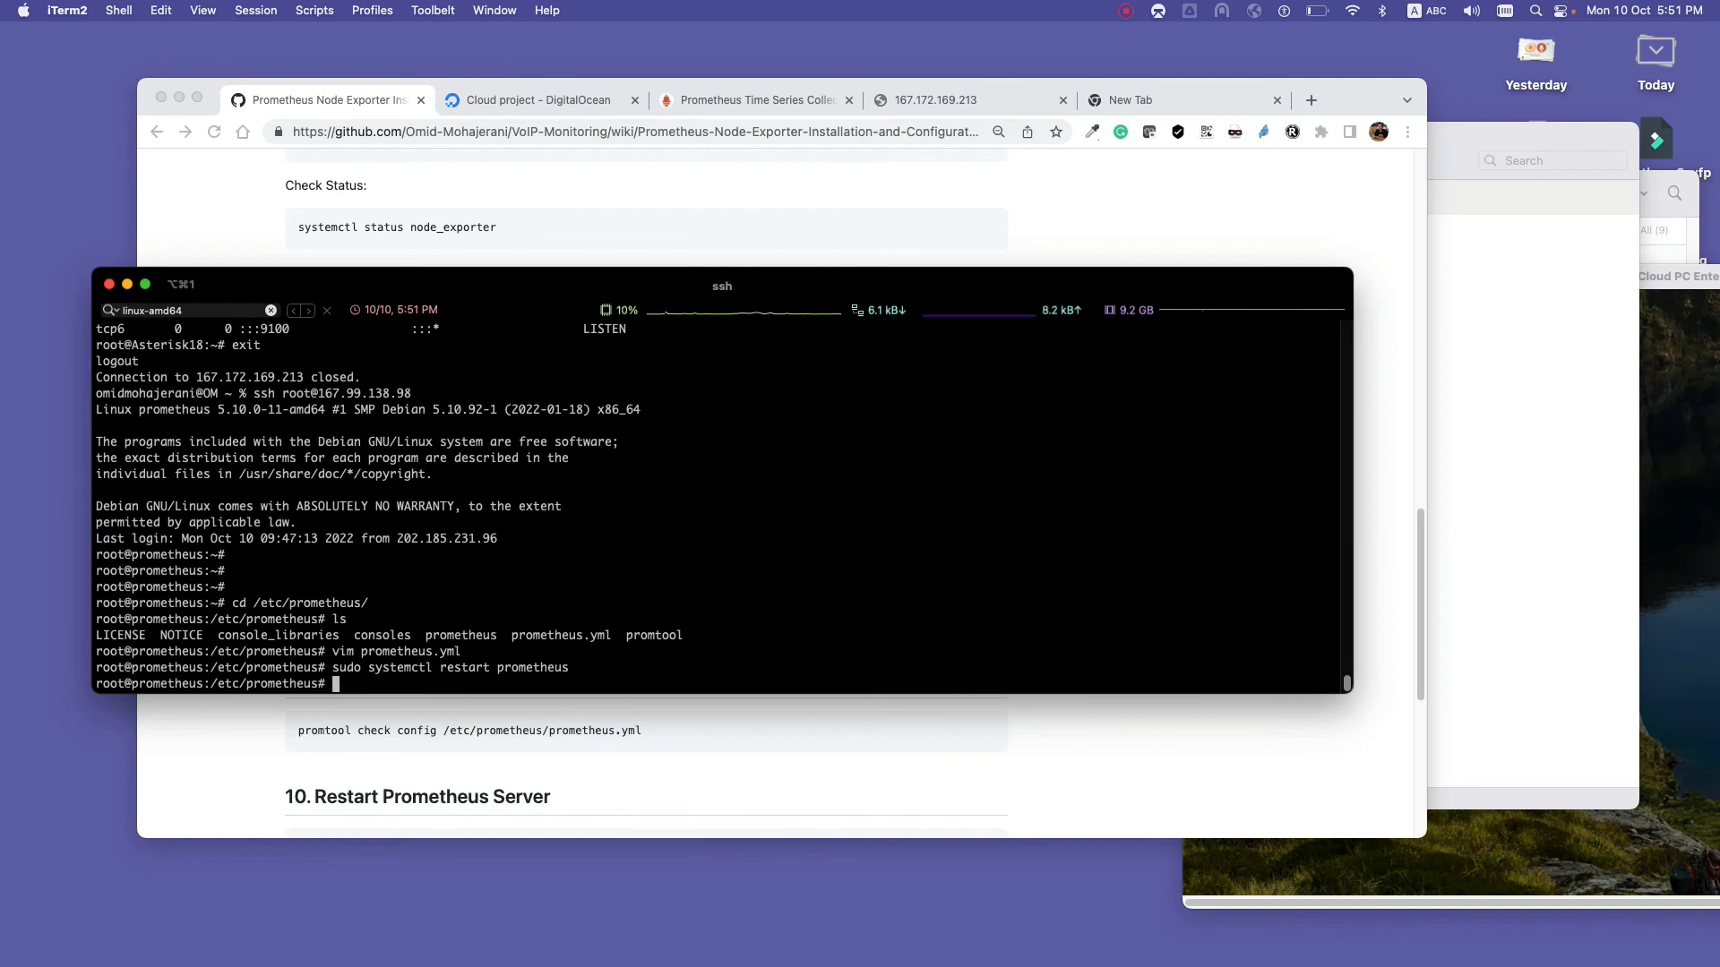
pyautogui.moveTo(502, 201)
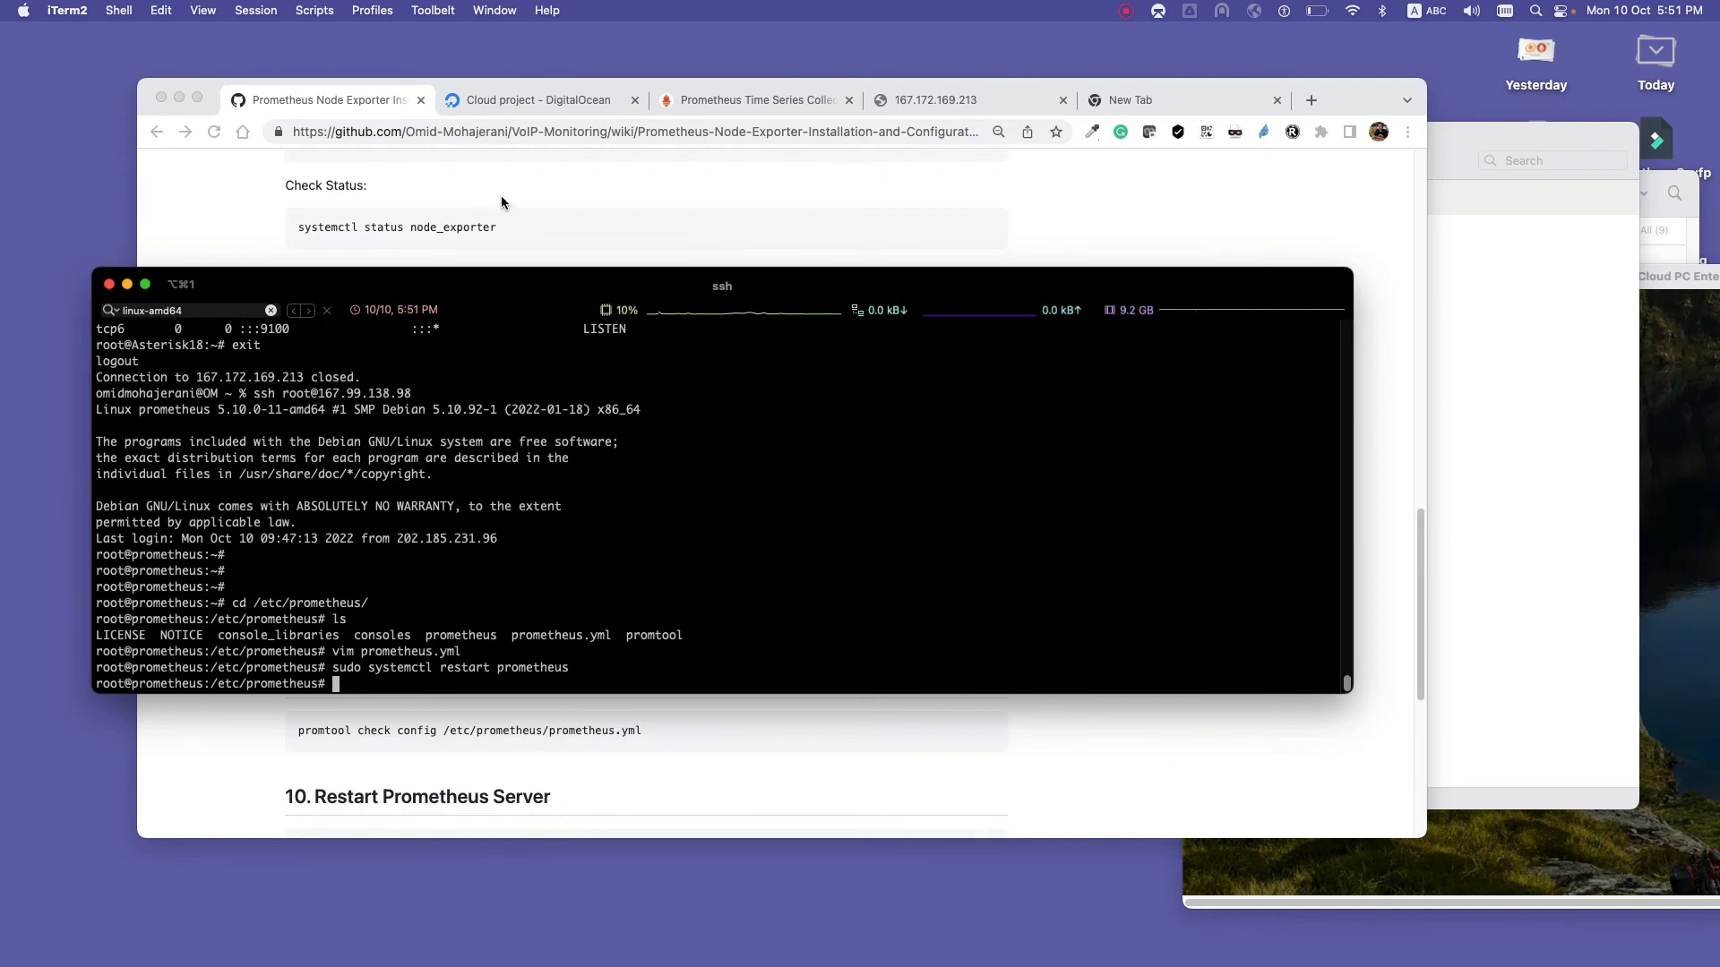
# - Open the 167.172.169.213:9100 endpoint's metrics in a new tab, scroll the Node Exporter CPU metrics, and return to Targets
pyautogui.click(757, 100)
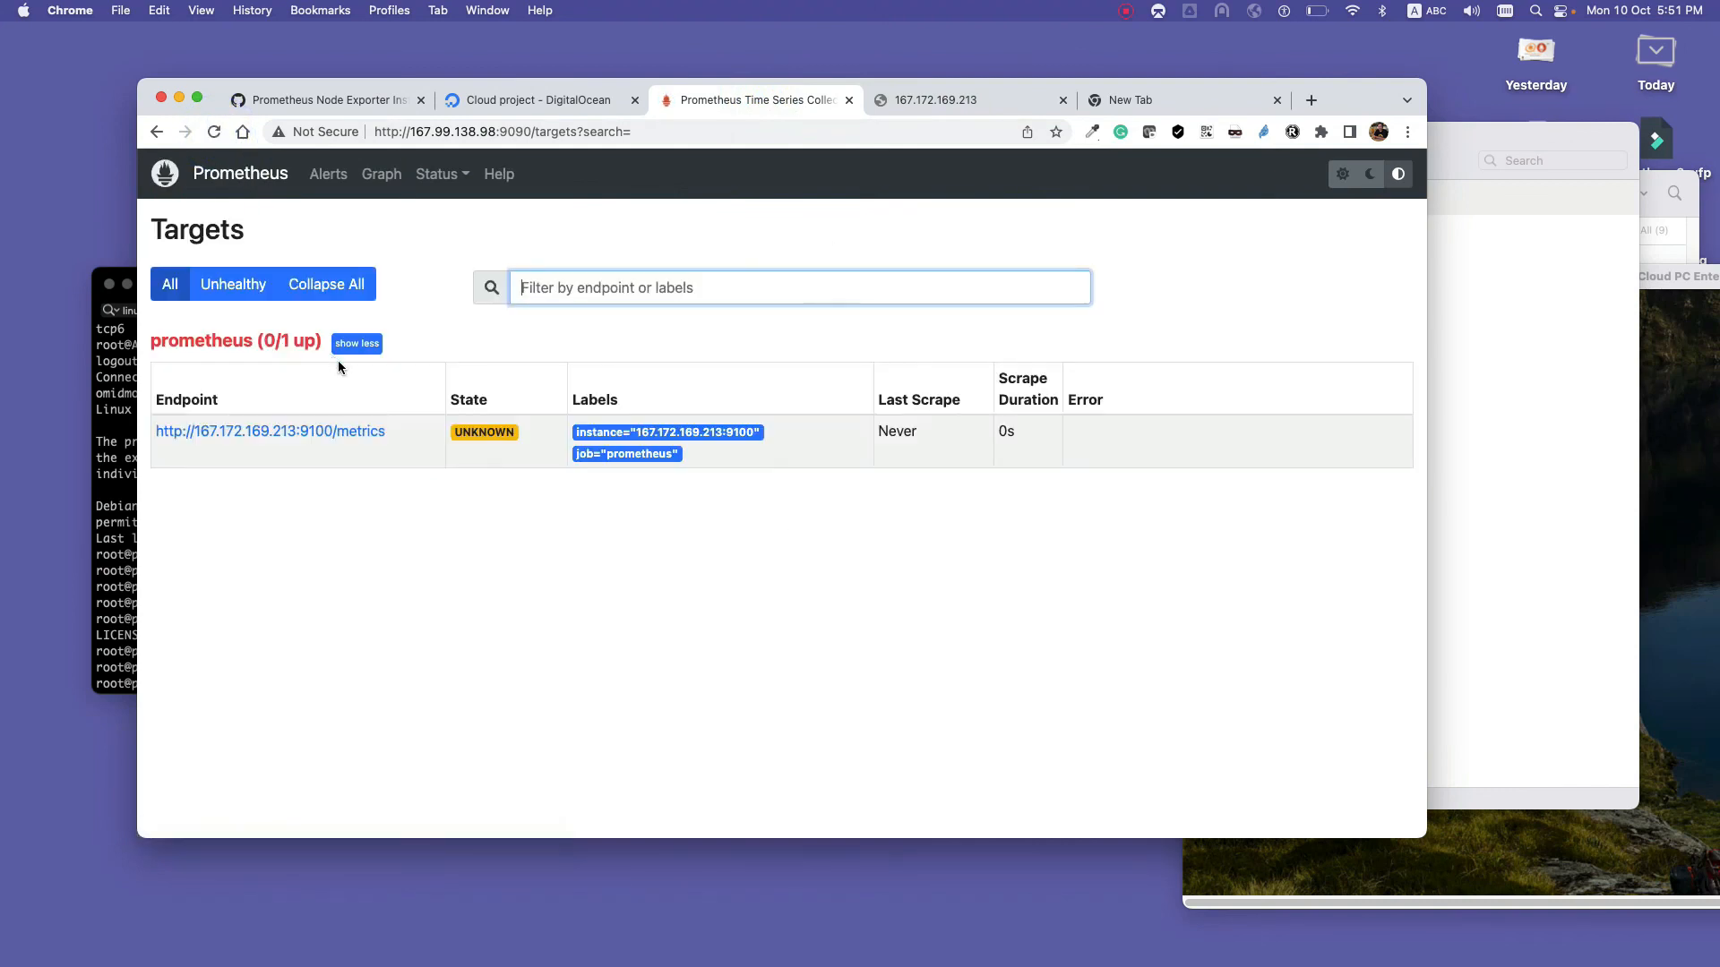
pyautogui.moveTo(425, 545)
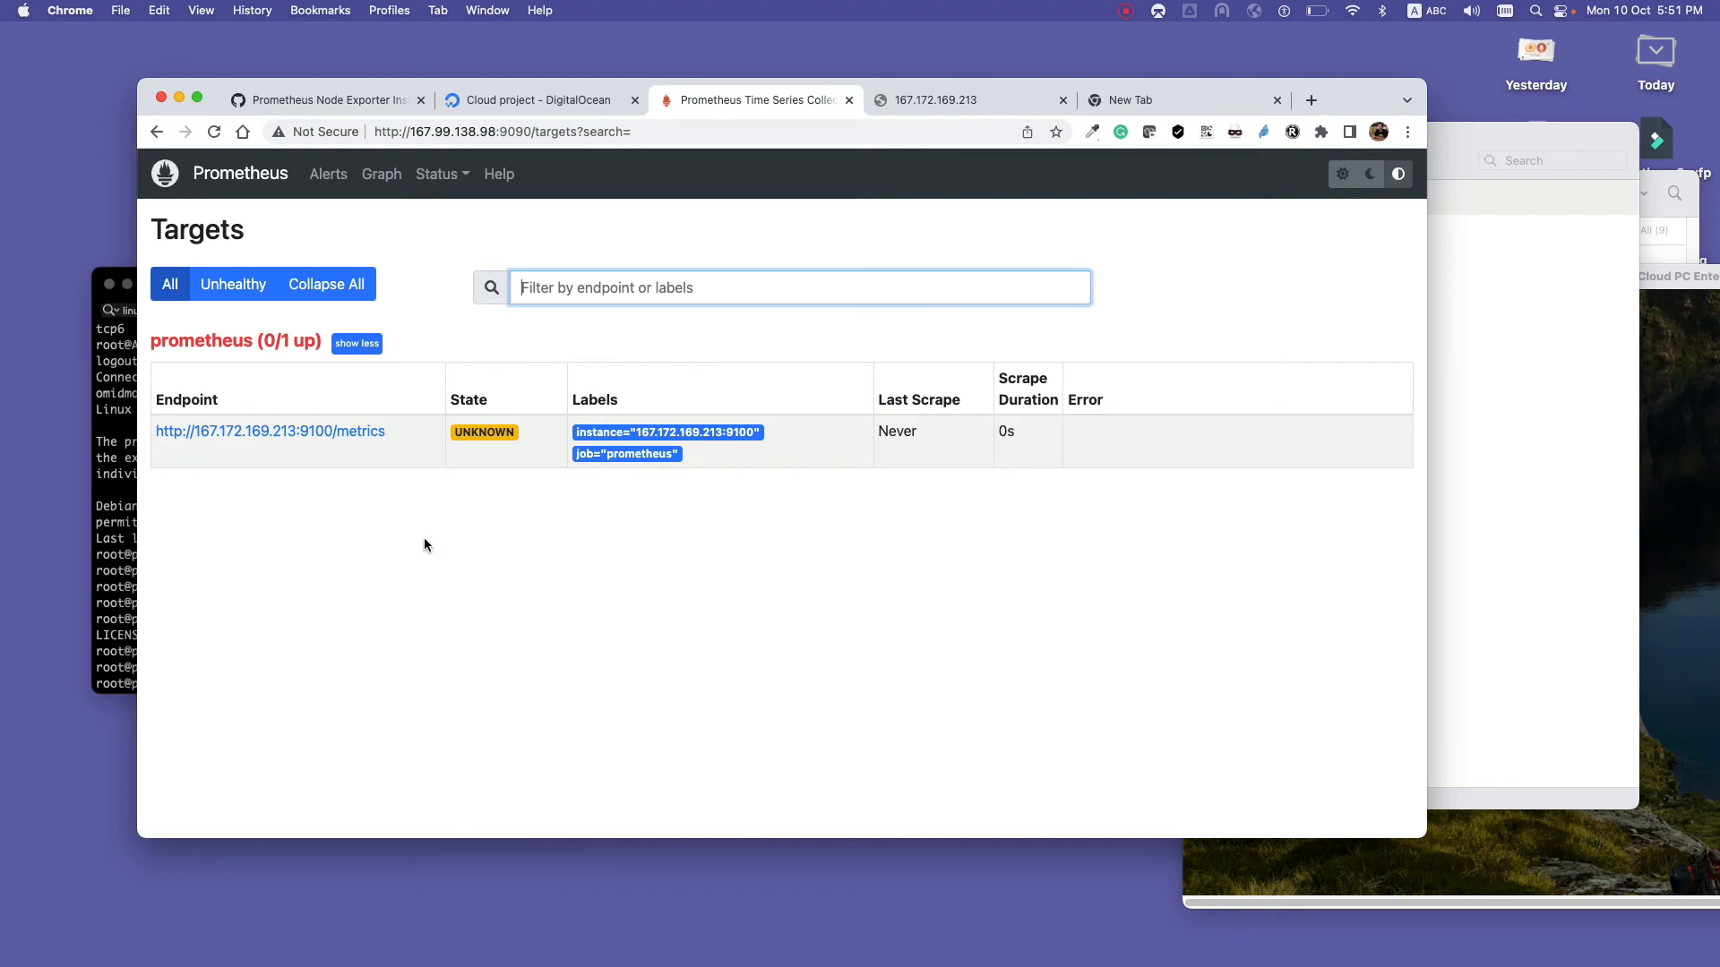
pyautogui.rightClick(269, 430)
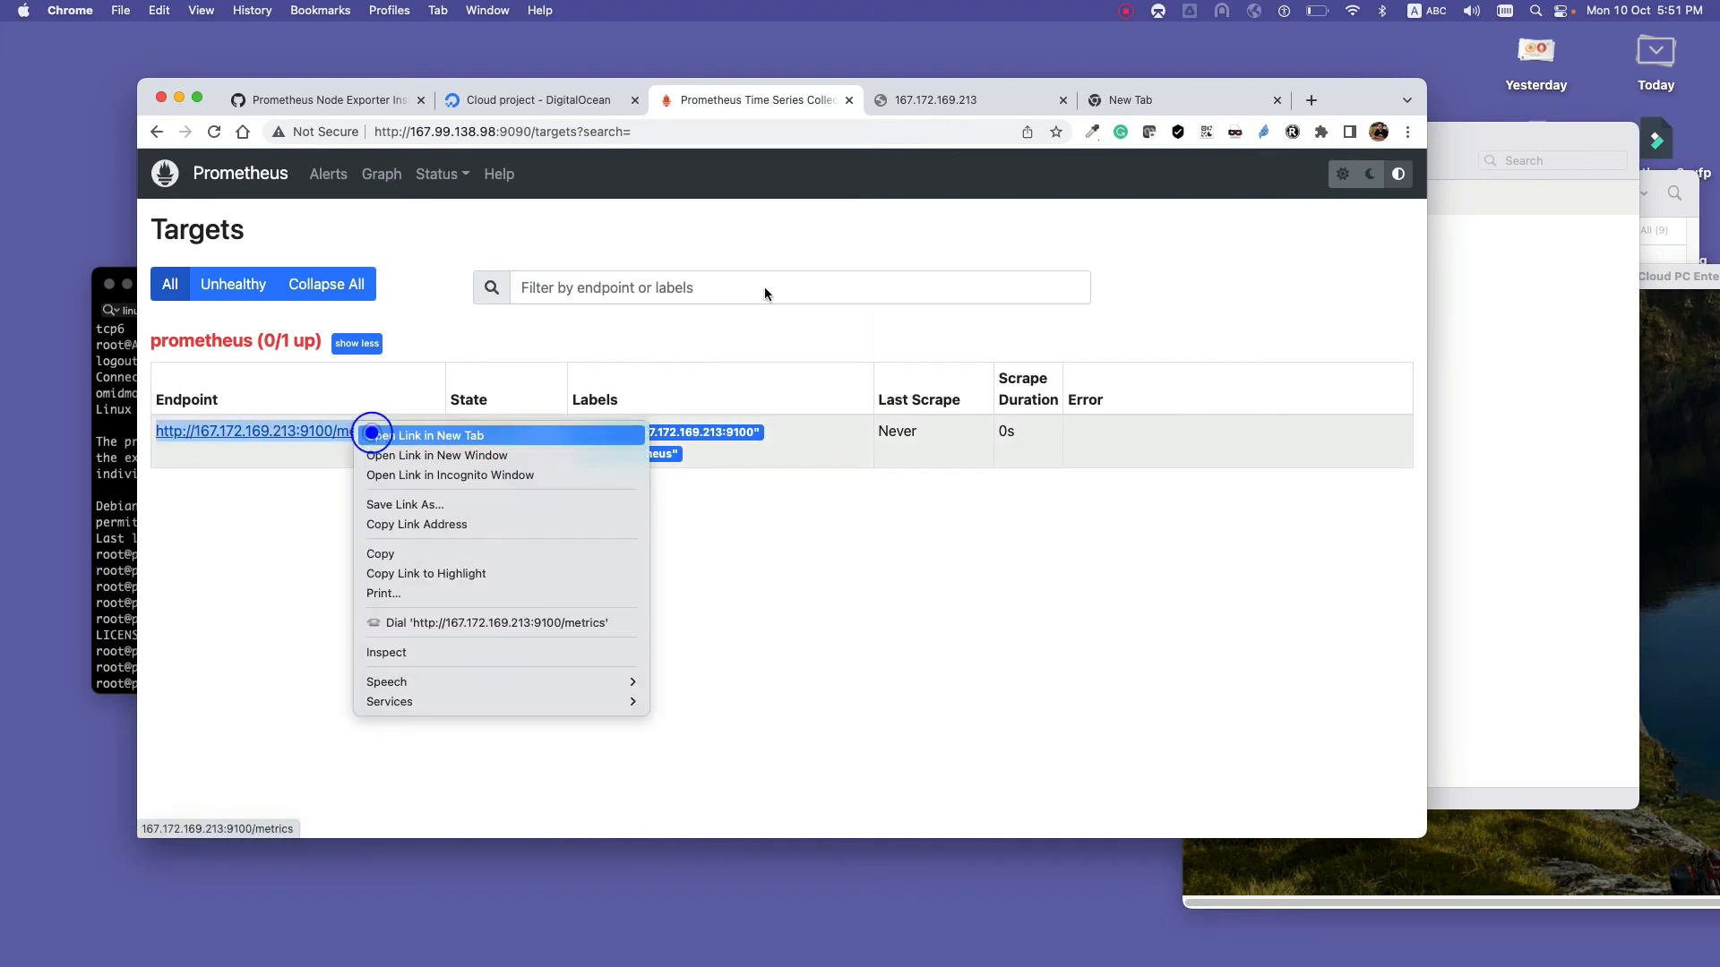
pyautogui.click(440, 435)
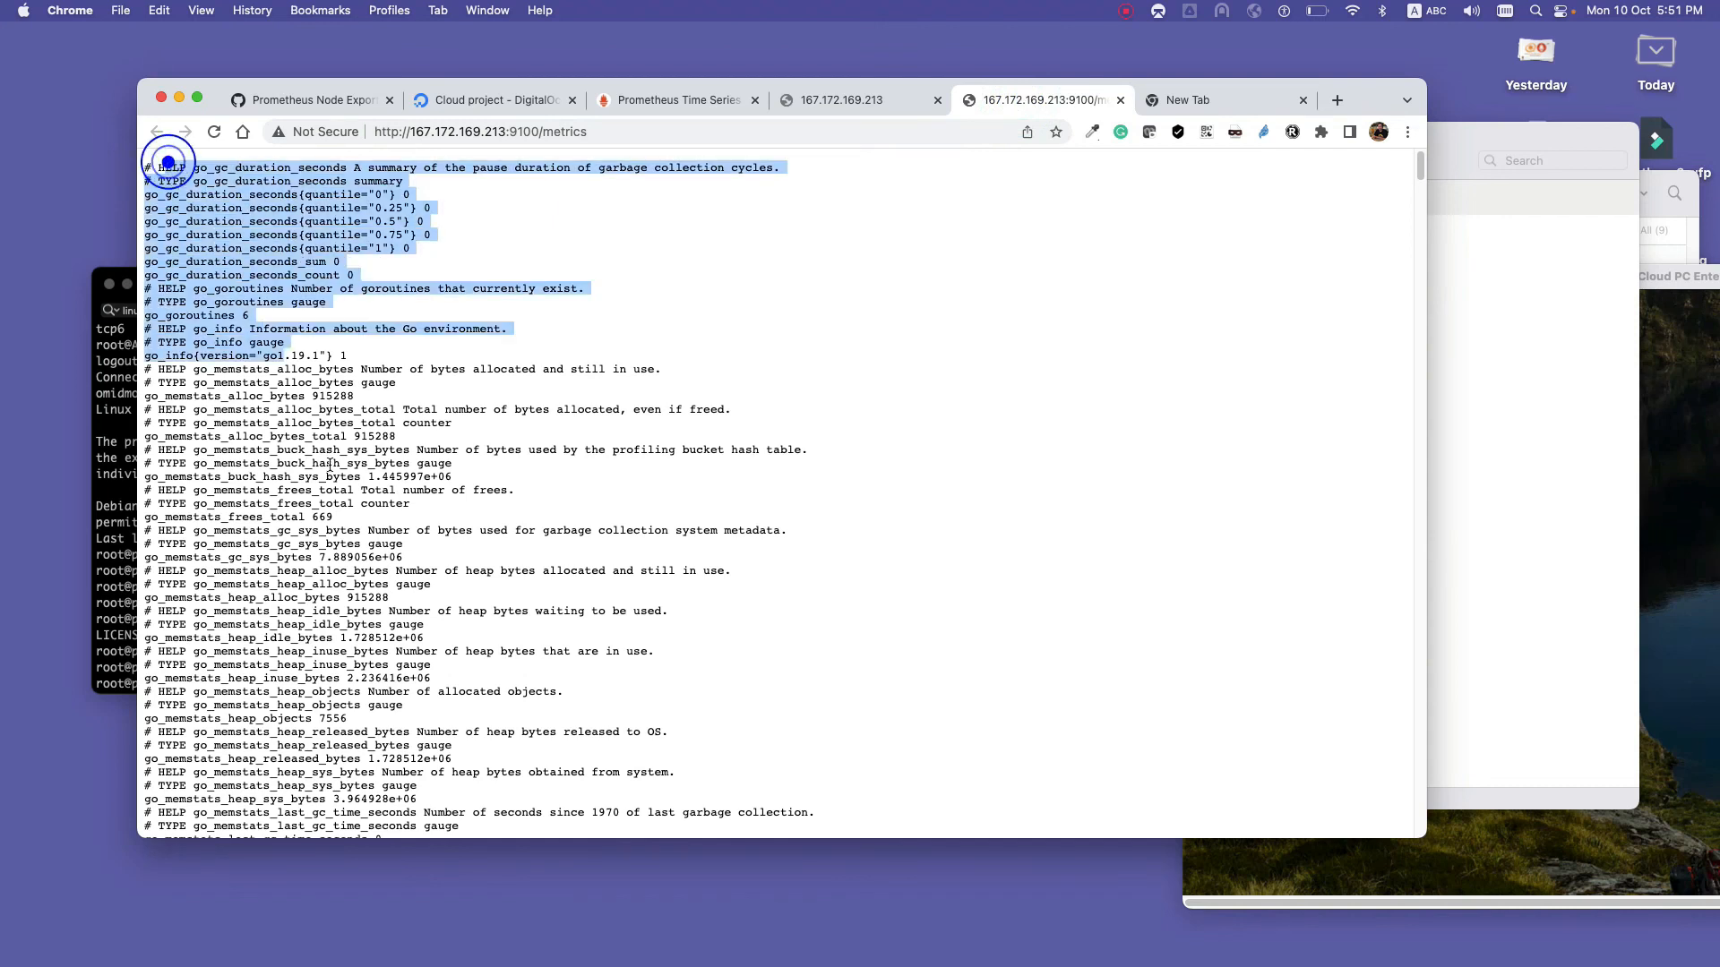
pyautogui.scroll(-3)
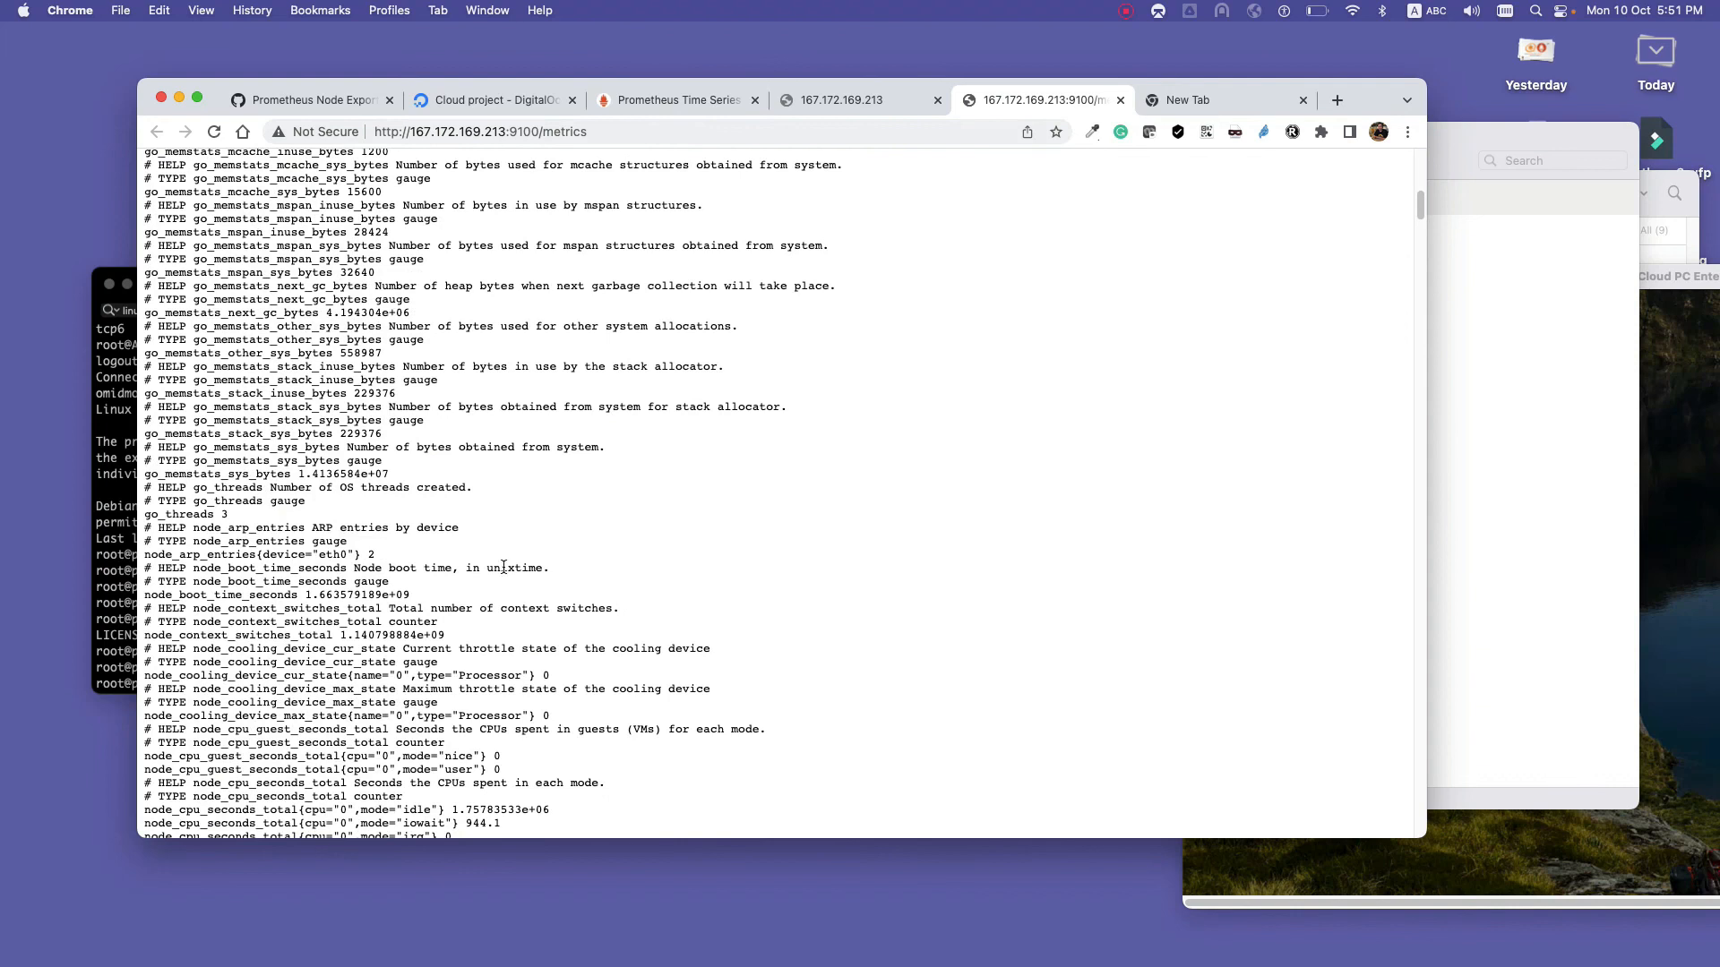
pyautogui.scroll(-3)
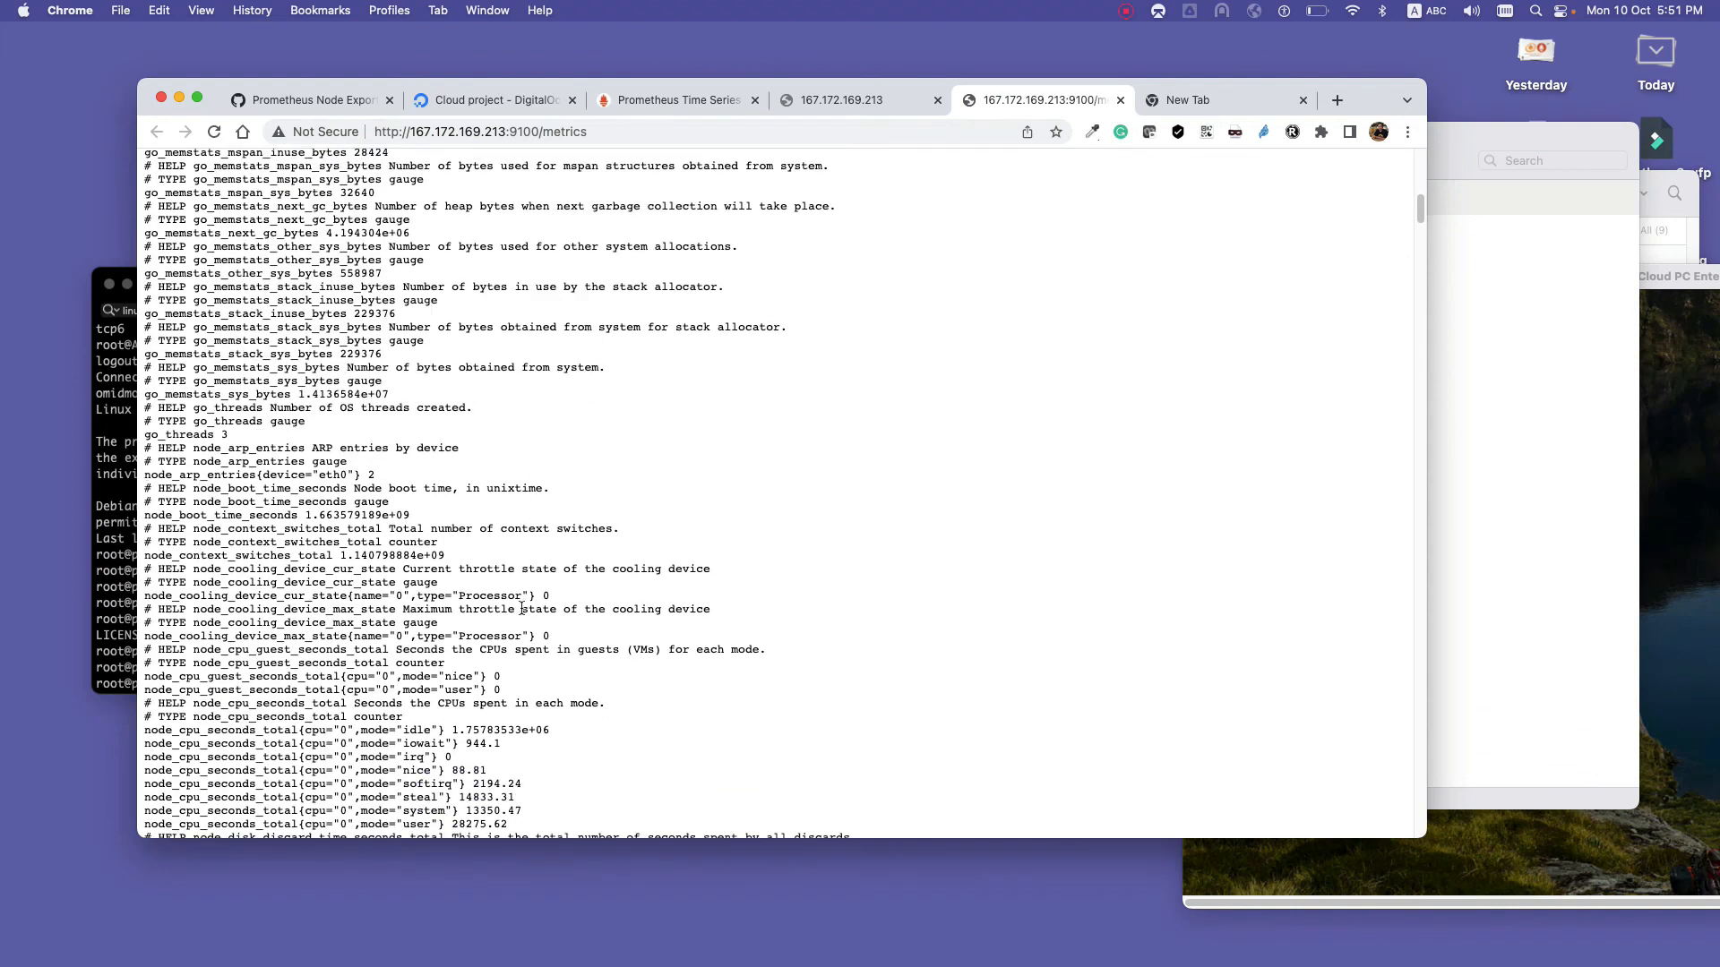
pyautogui.moveTo(405, 649); pyautogui.dragTo(509, 649)
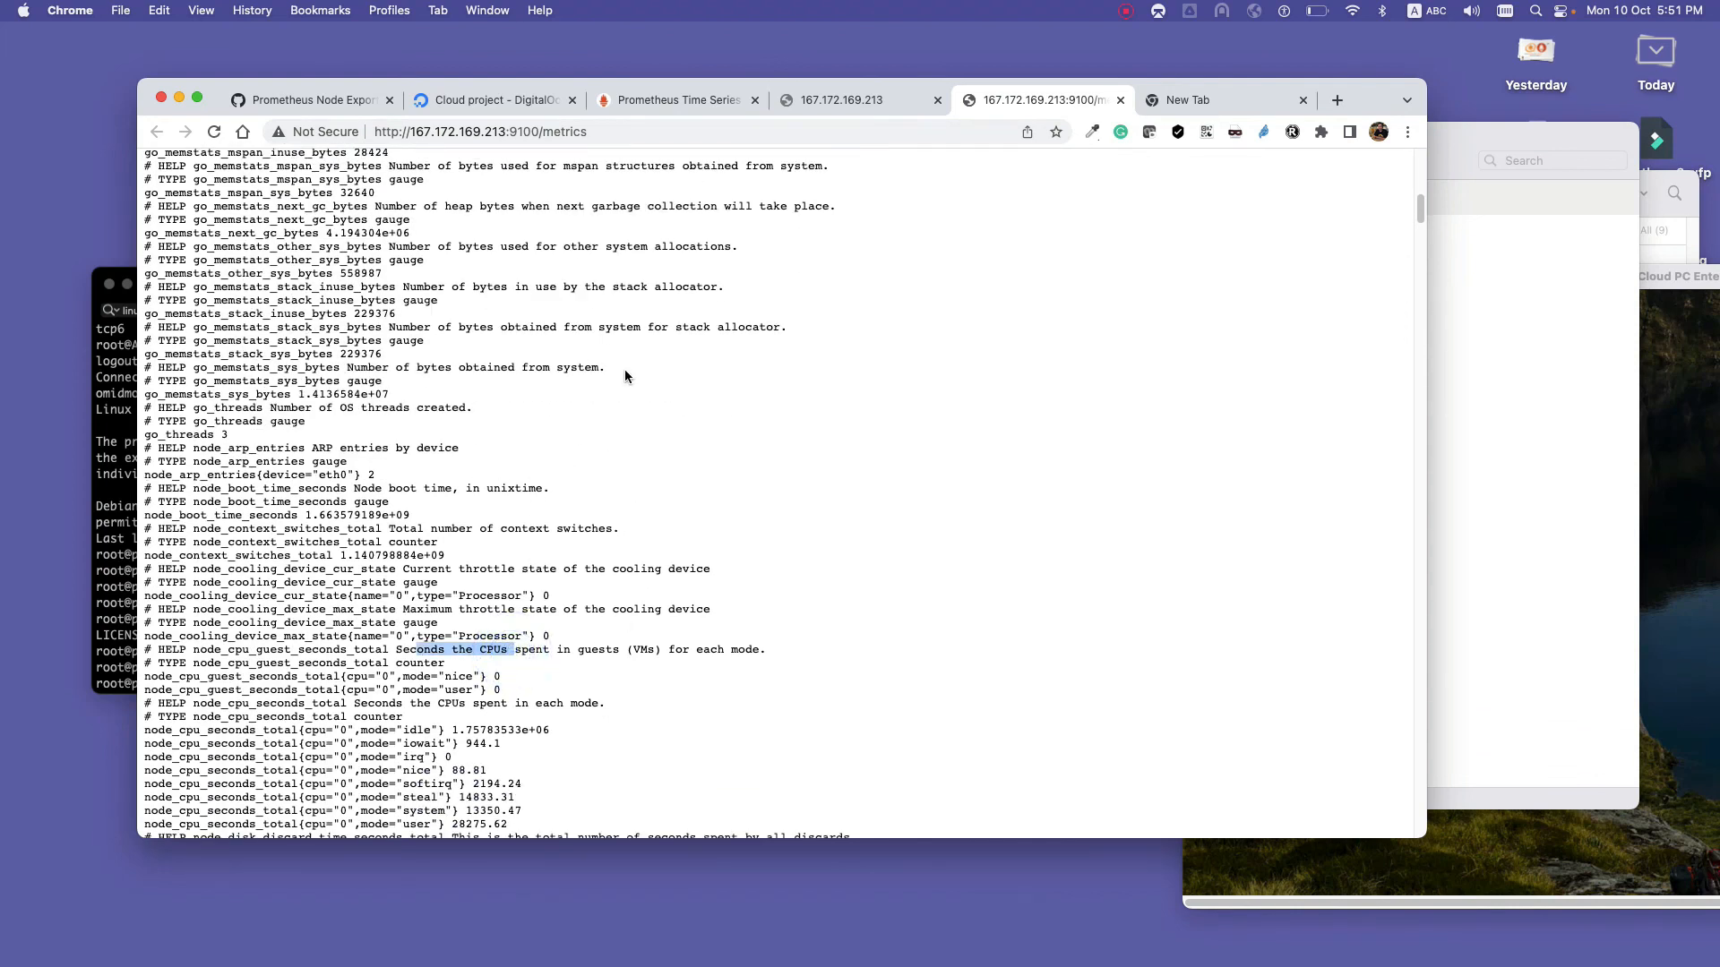
pyautogui.click(673, 99)
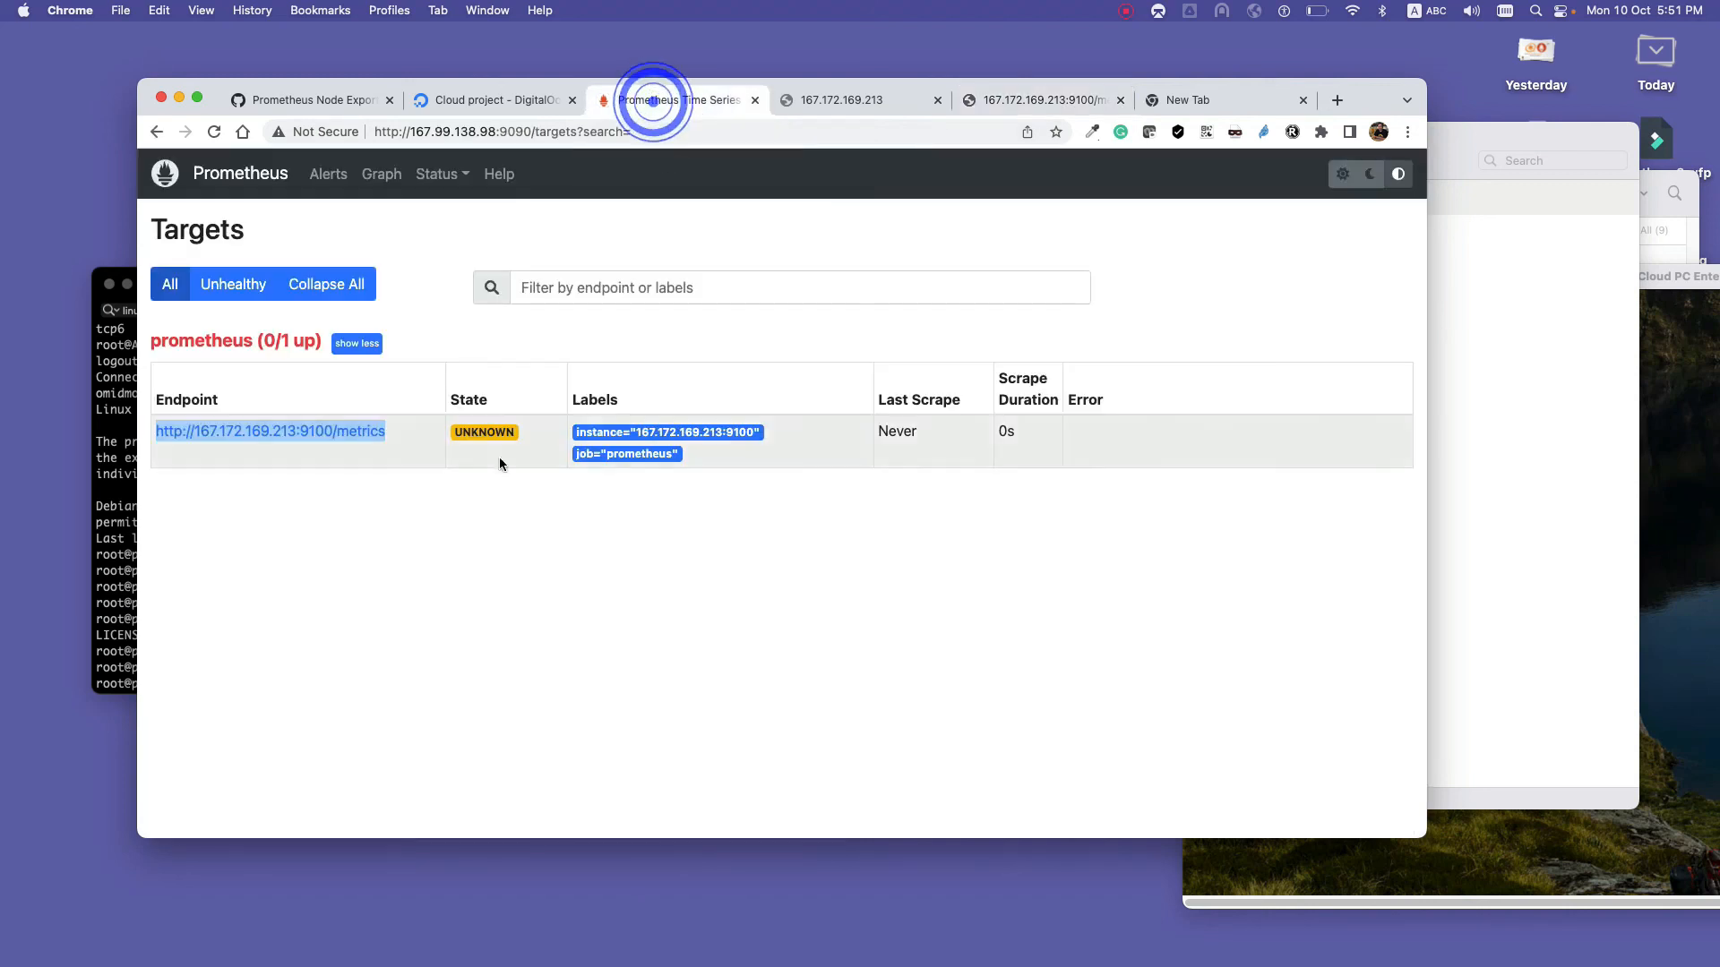
# - Refresh Targets so 167.172.169.213:9100 shows UP, 1/1
pyautogui.click(674, 99)
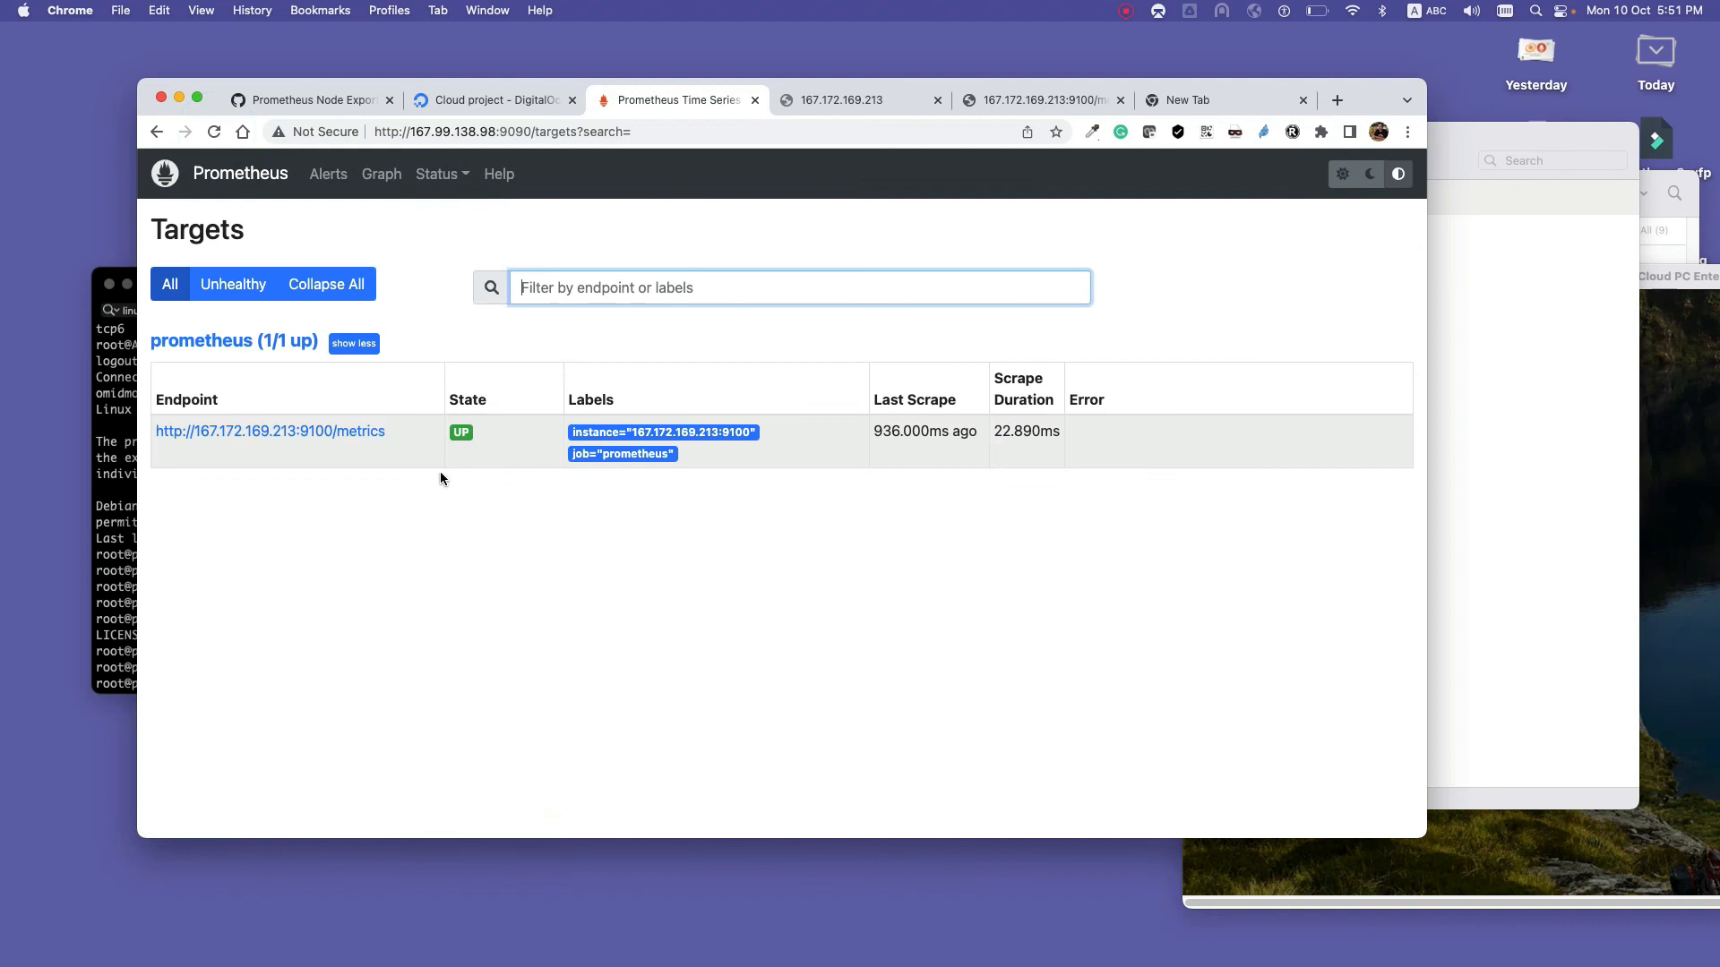
pyautogui.moveTo(1009, 373)
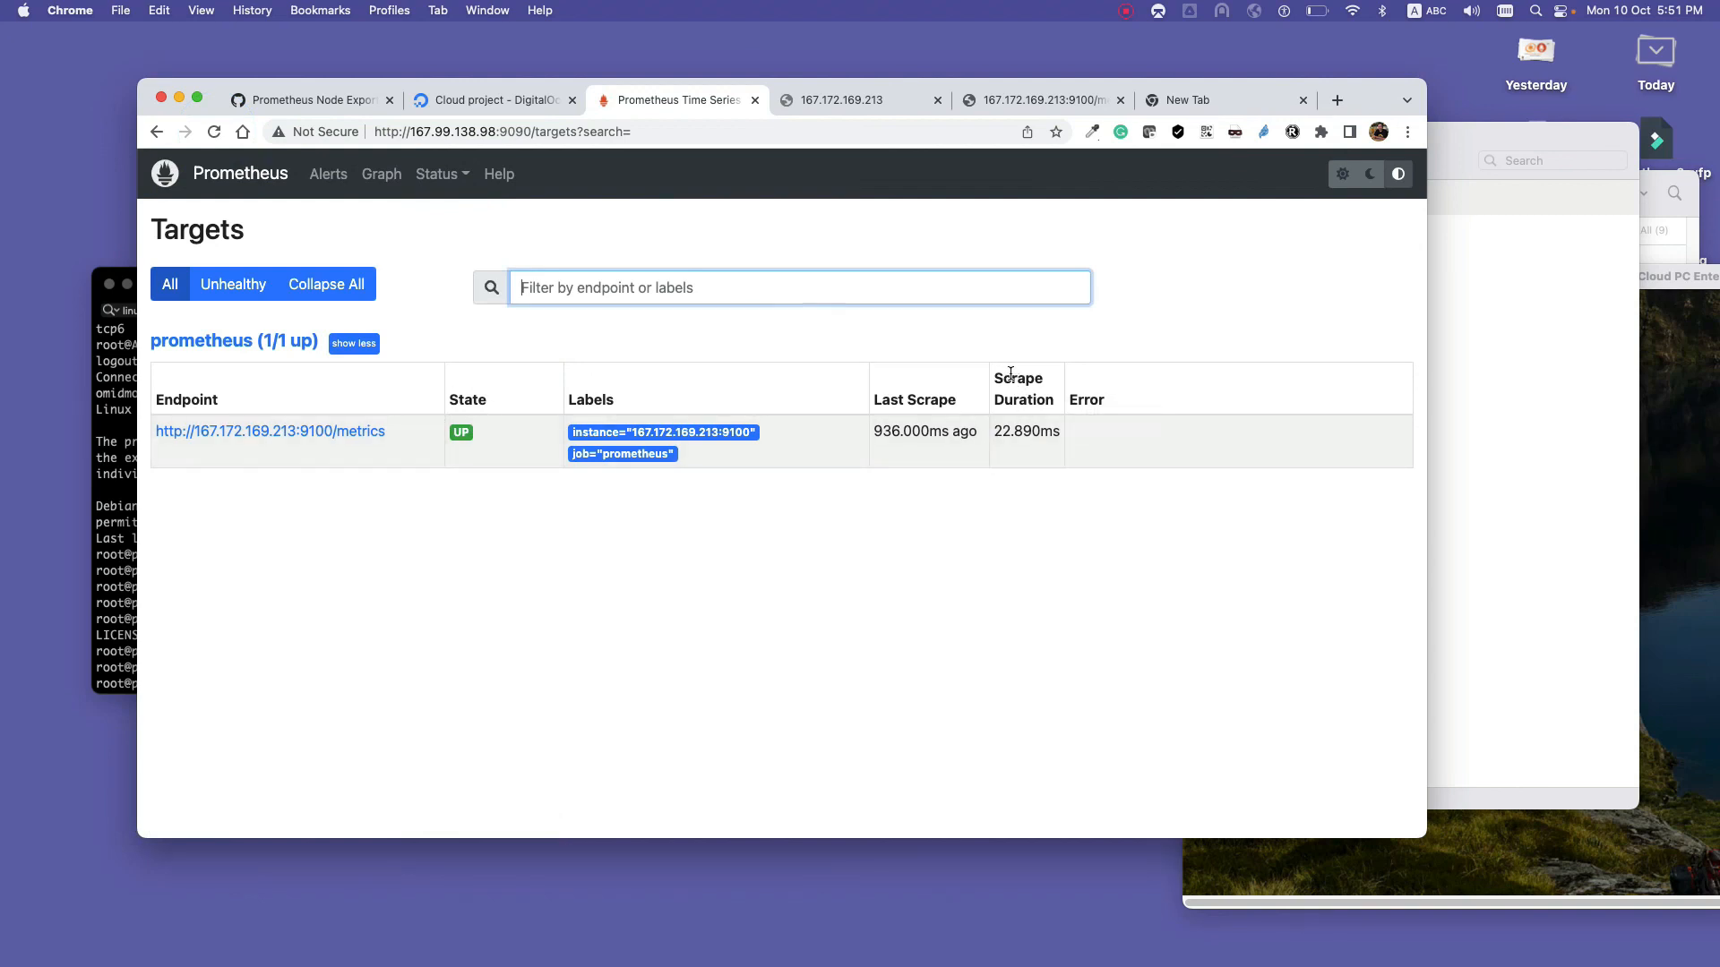
pyautogui.moveTo(1009, 446)
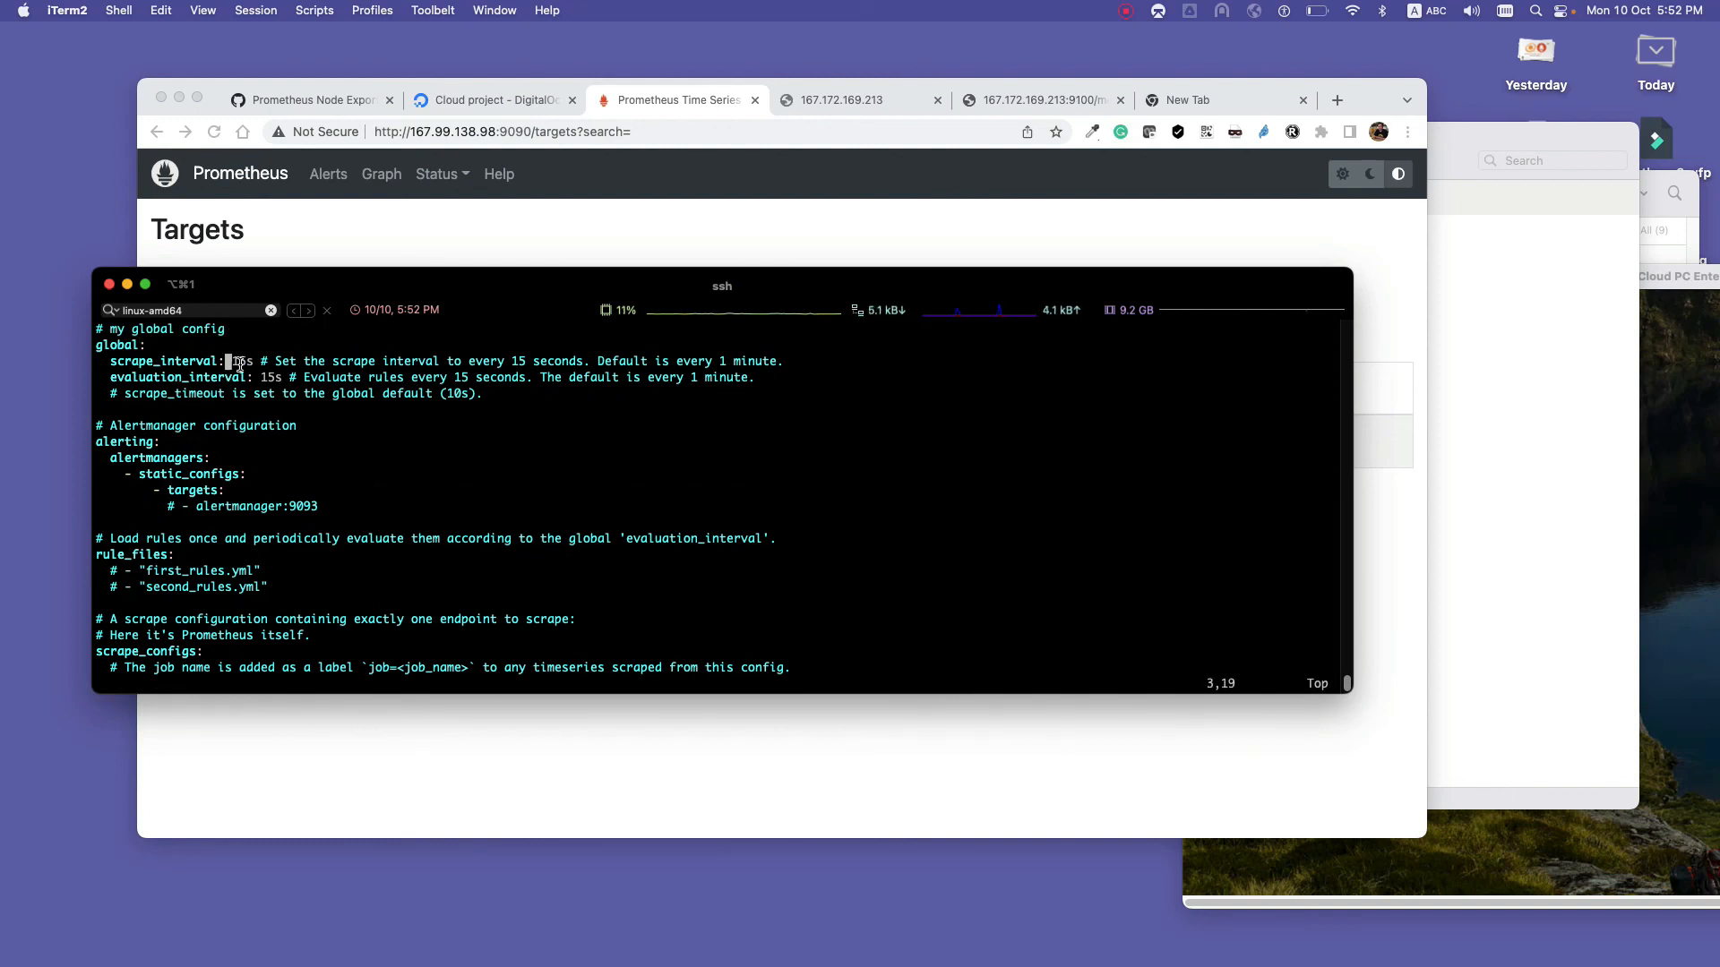
# - Select the 15s scrape_interval value in prometheus.yml opened in vim
pyautogui.doubleClick(238, 360)
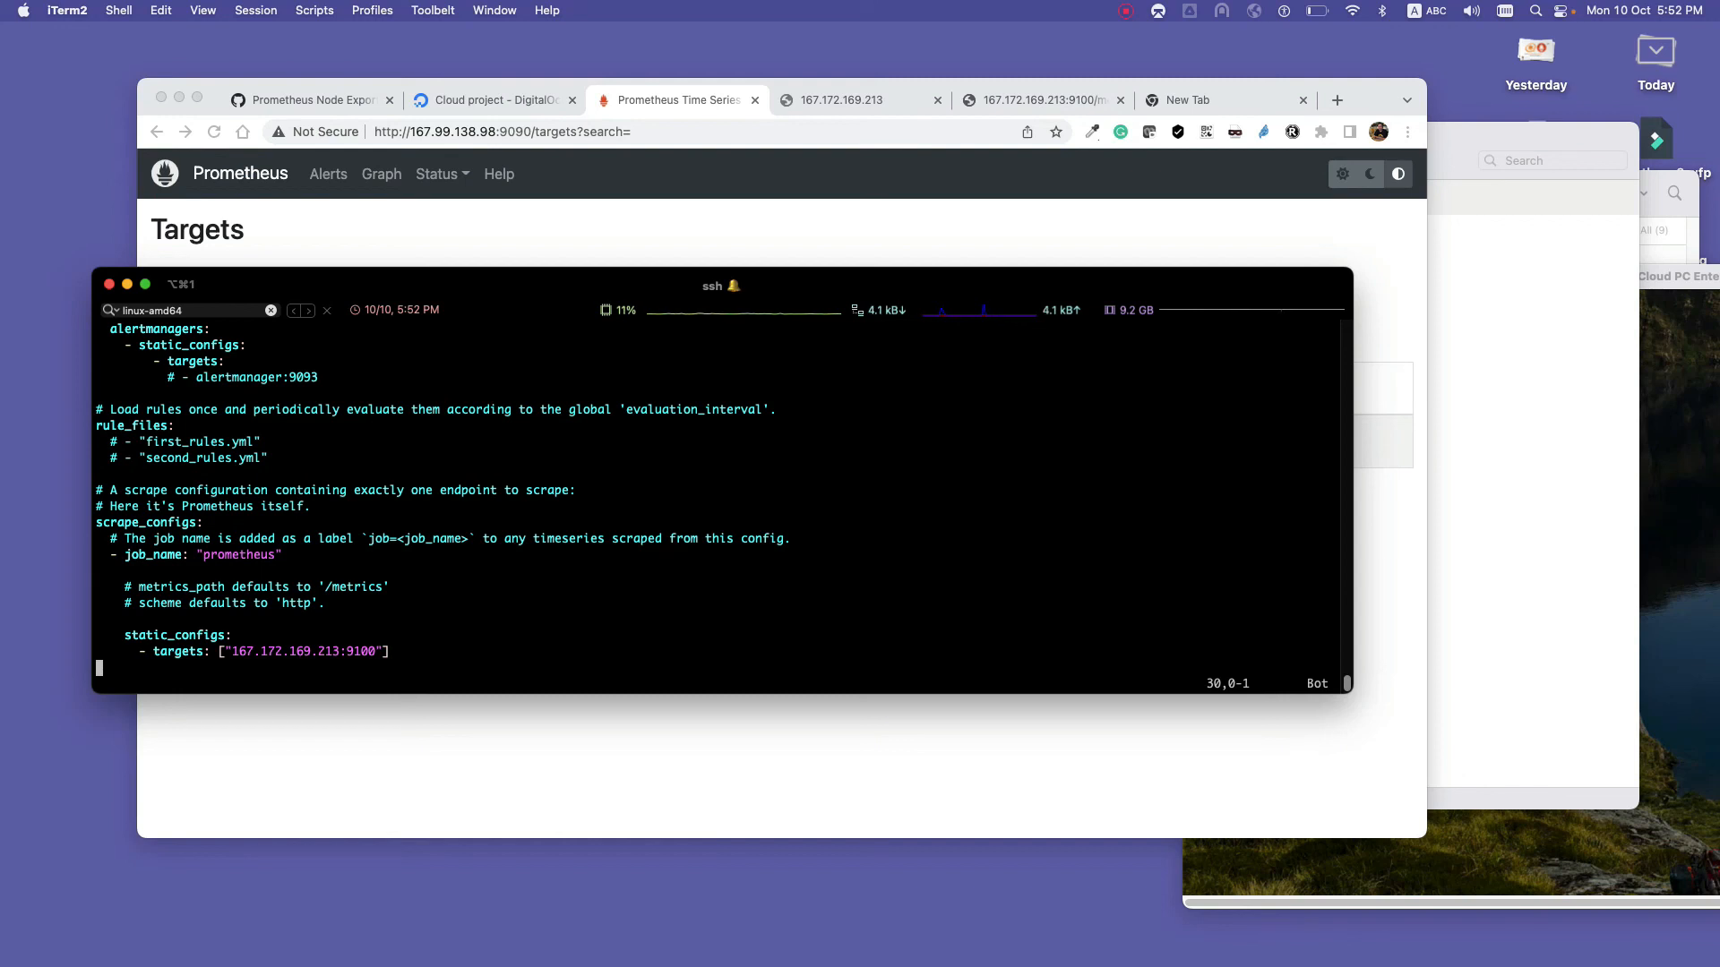
pyautogui.moveTo(705, 292)
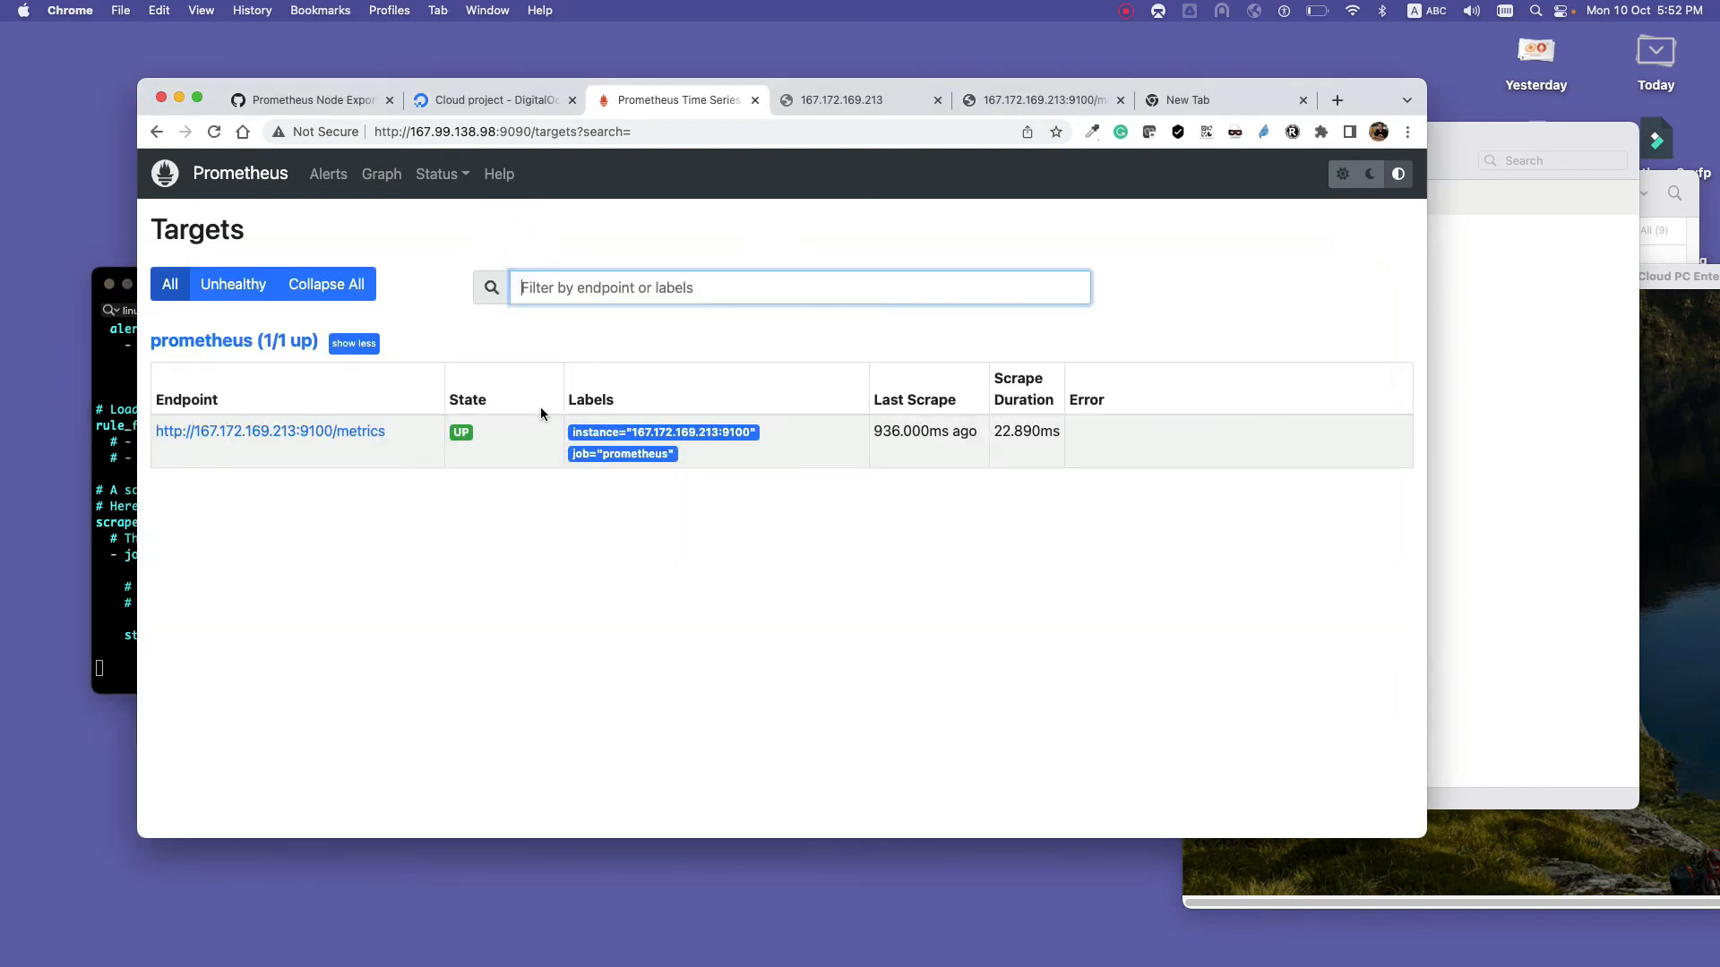
pyautogui.moveTo(303, 395)
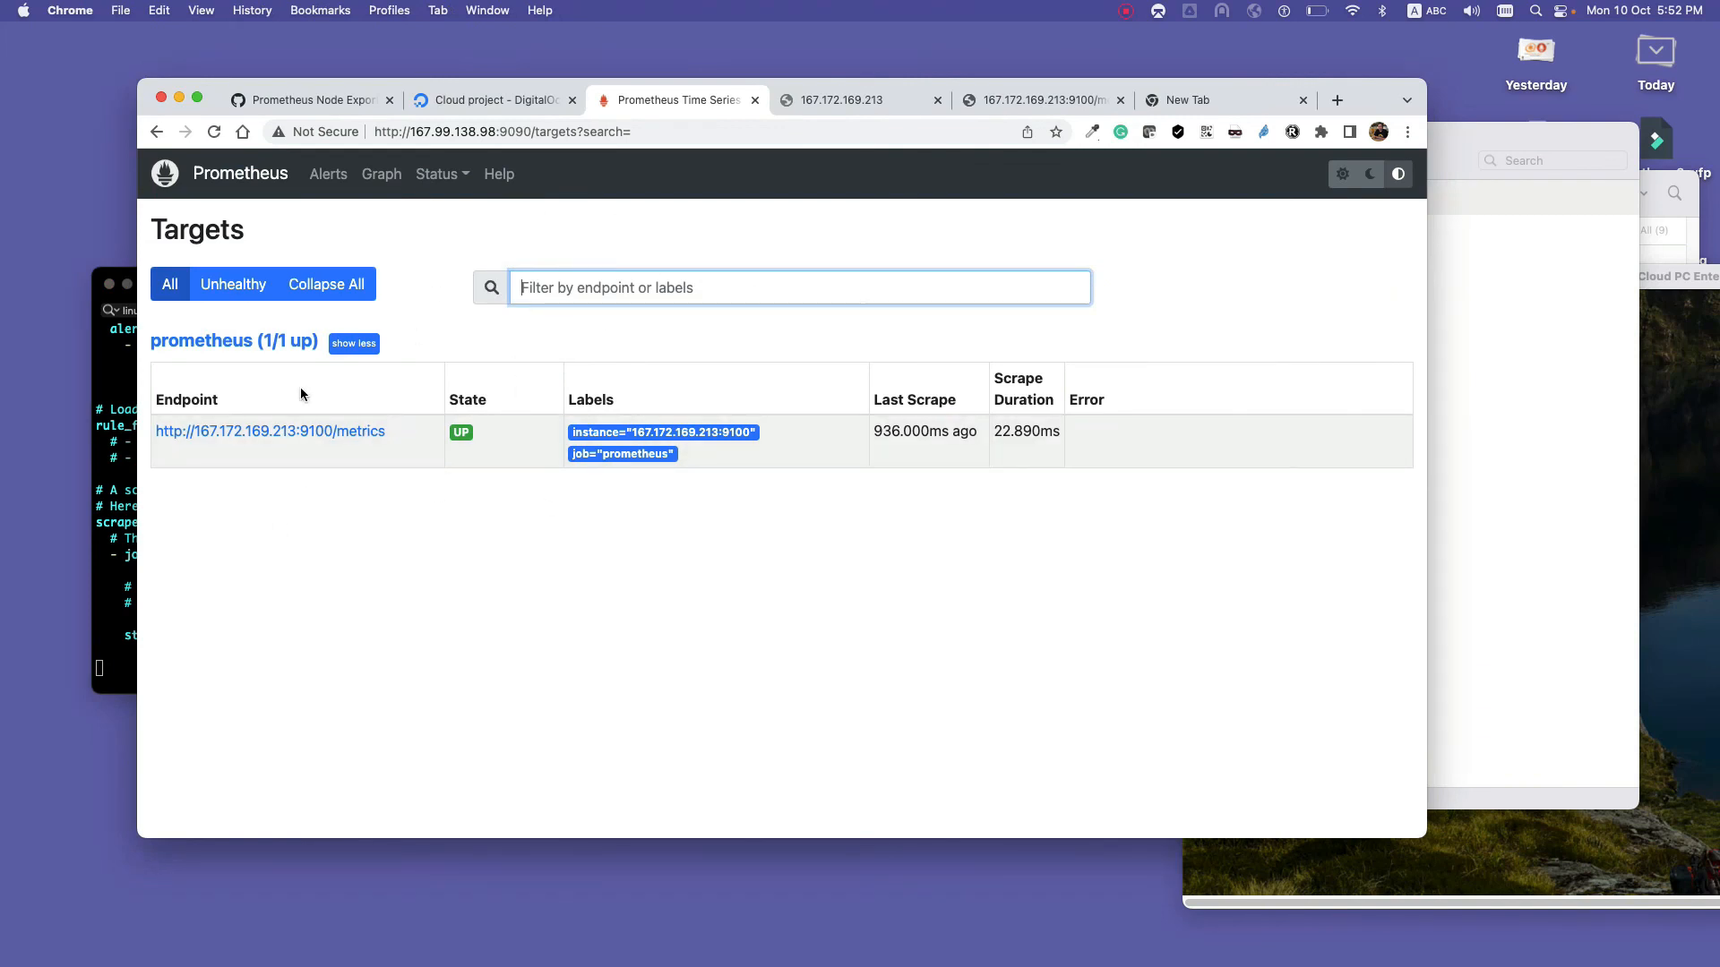
pyautogui.moveTo(337, 398)
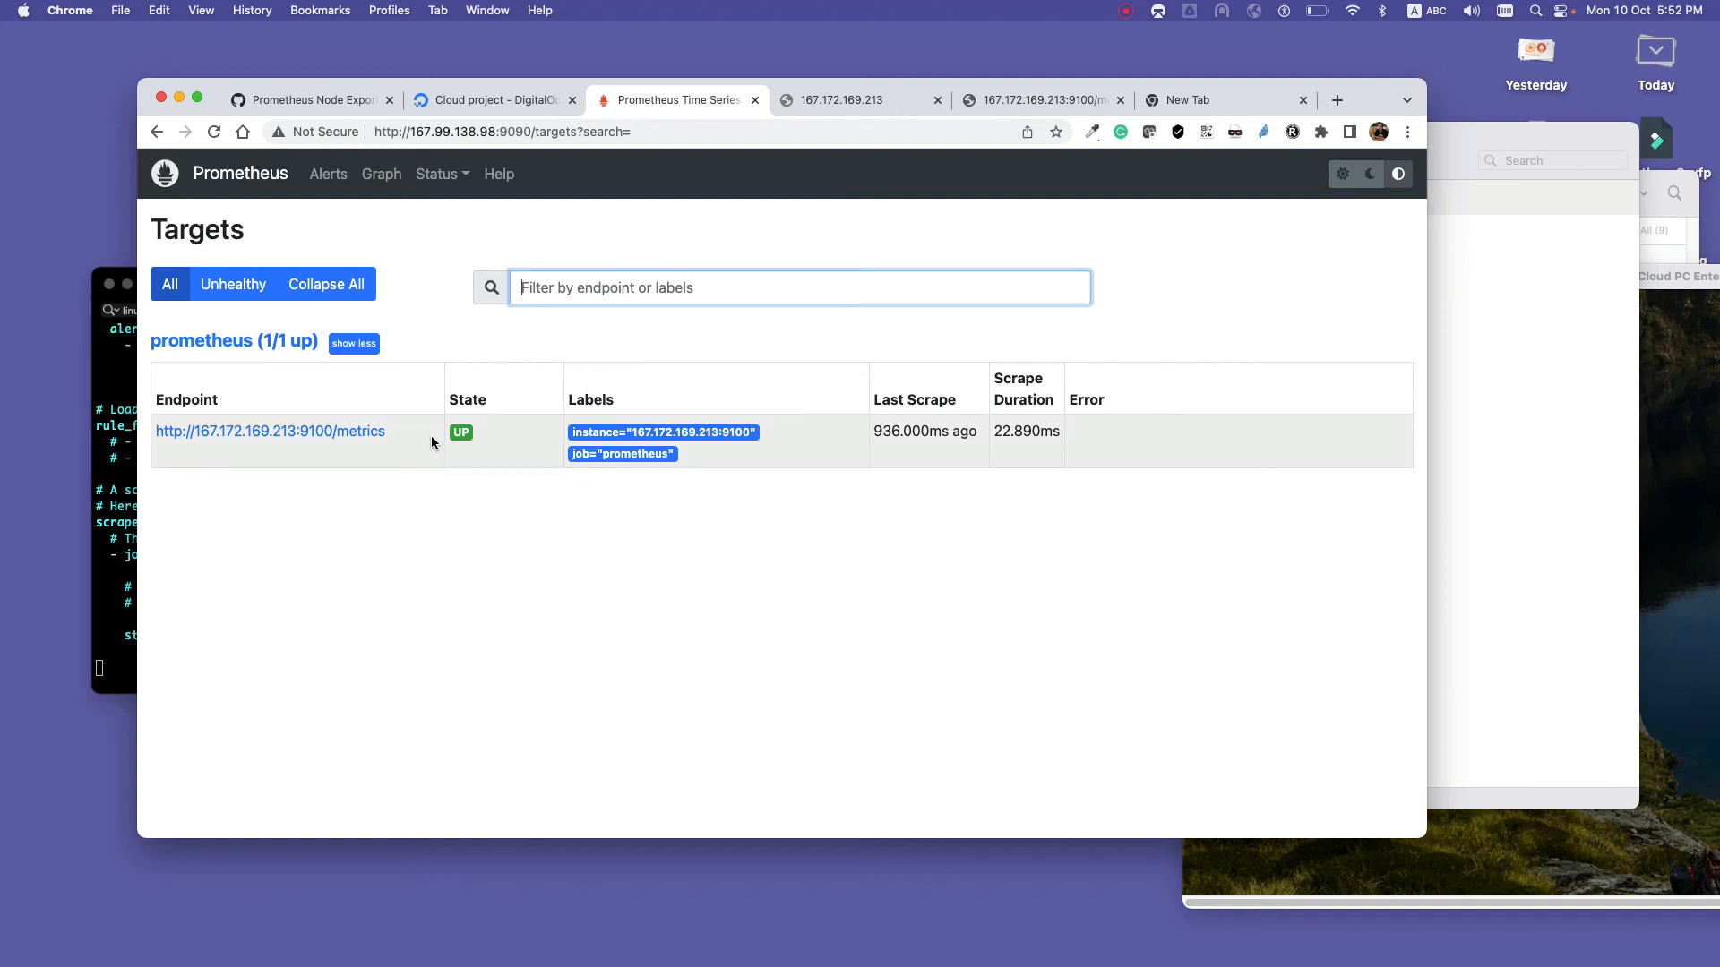
pyautogui.moveTo(437, 477)
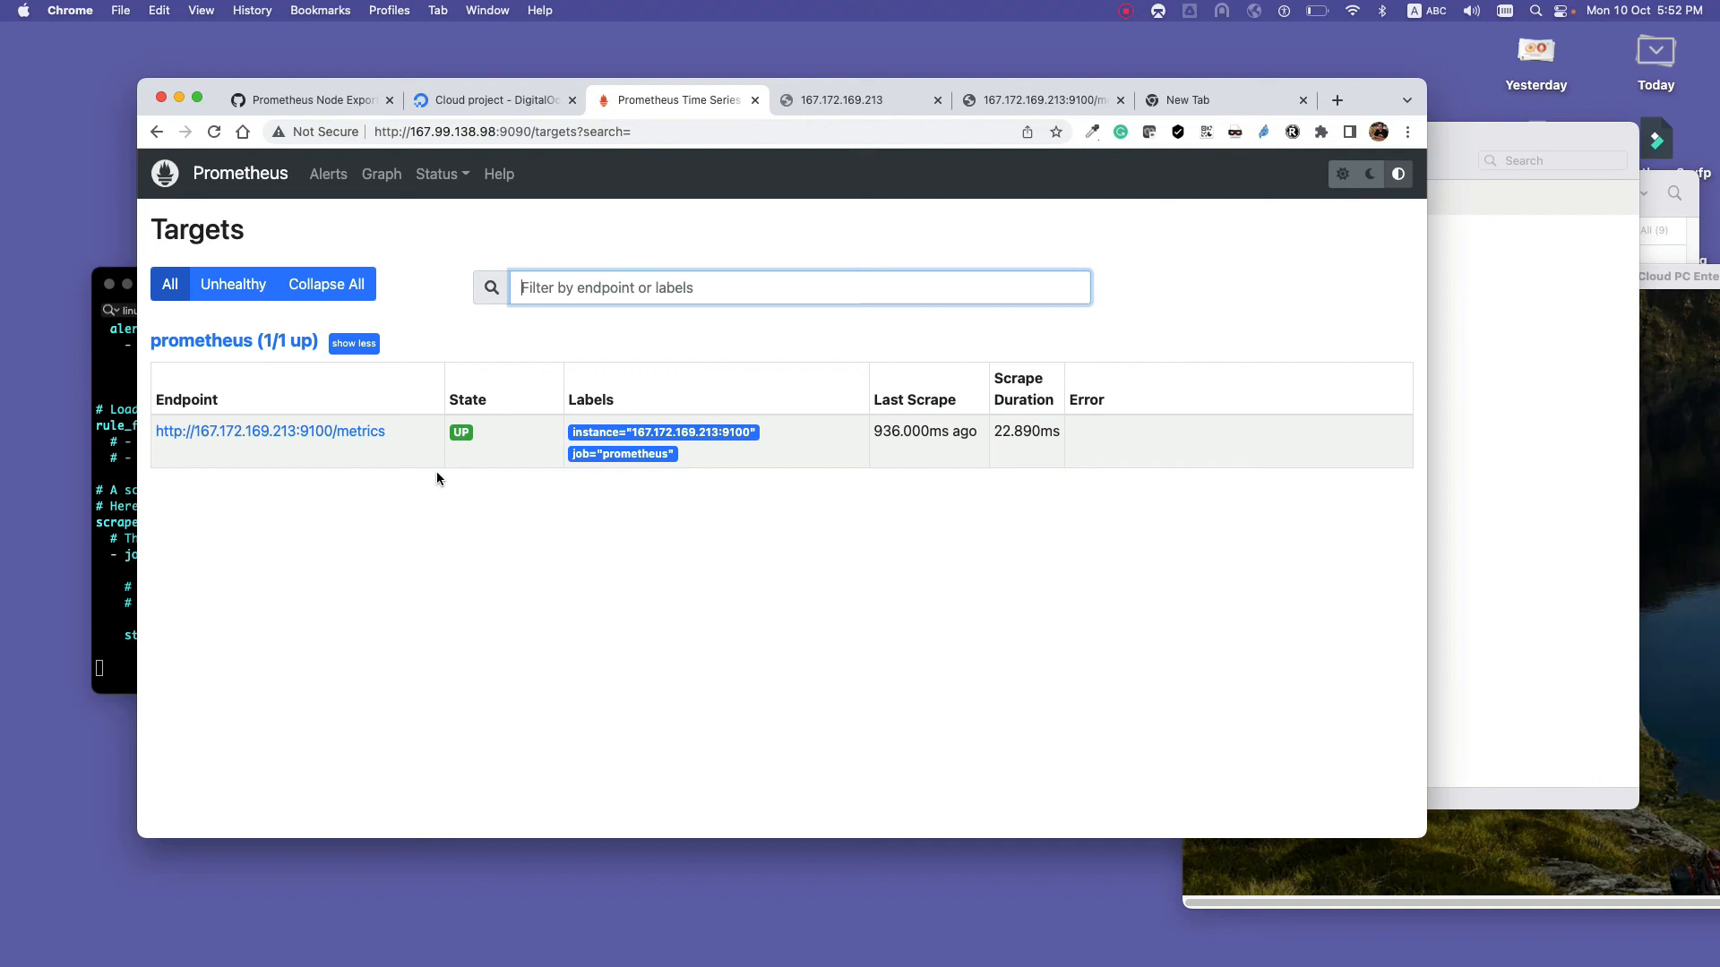
pyautogui.moveTo(600, 562)
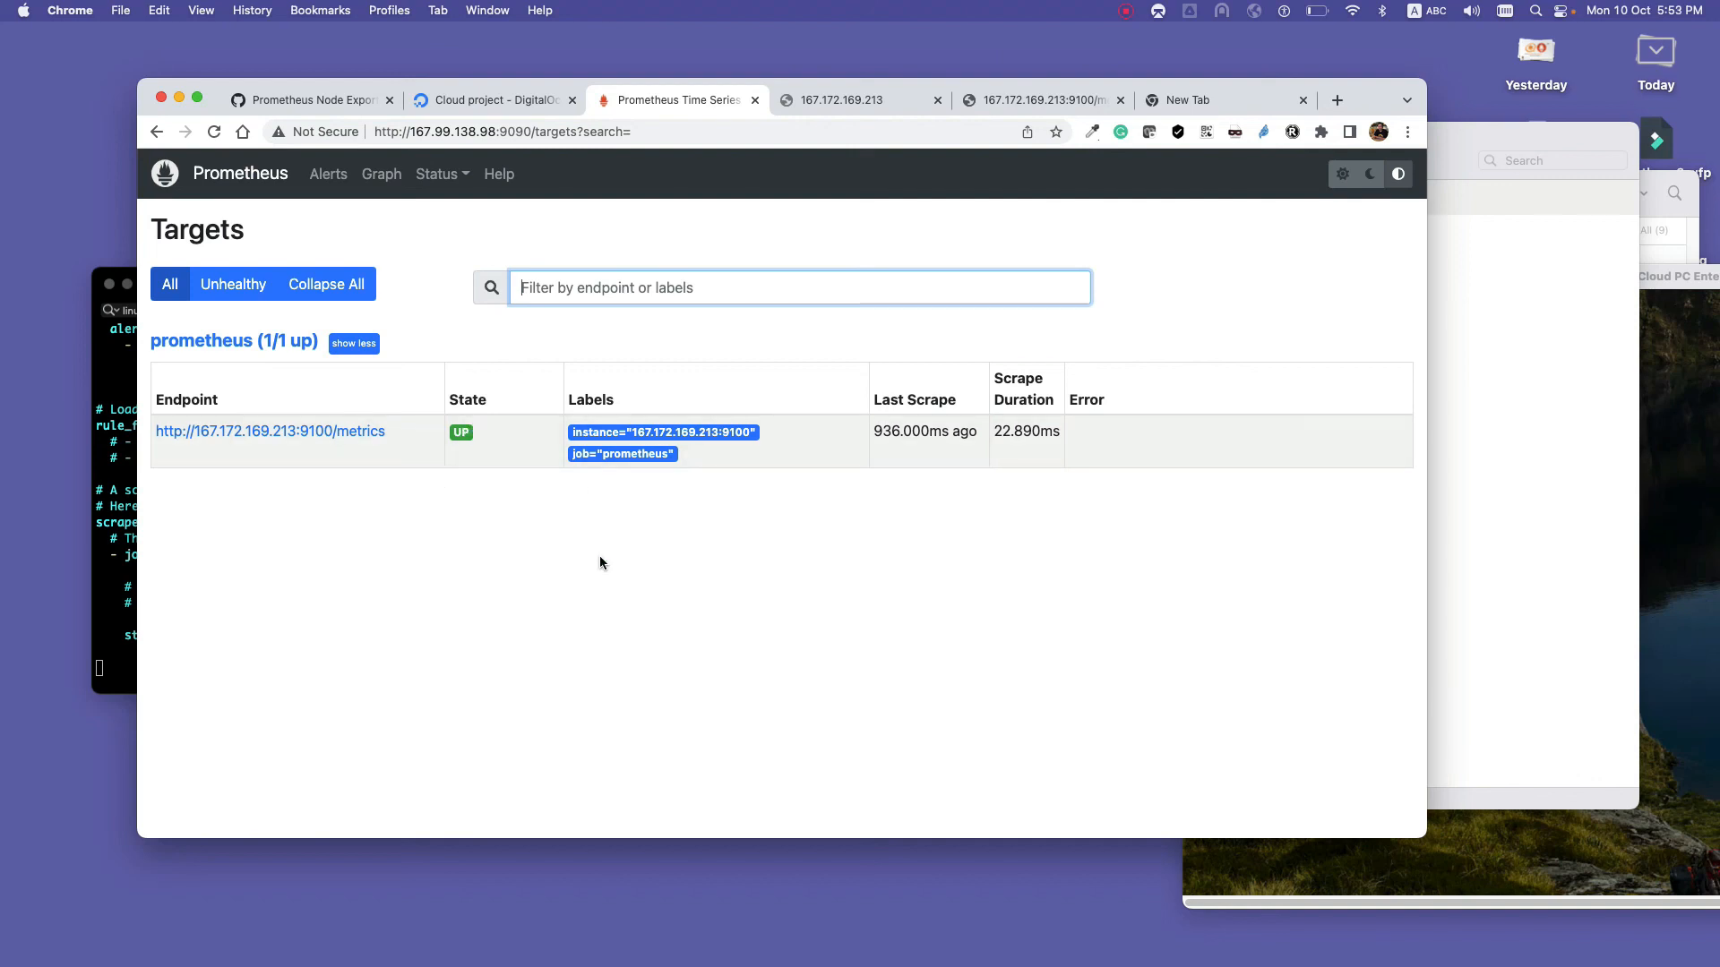
pyautogui.moveTo(677, 634)
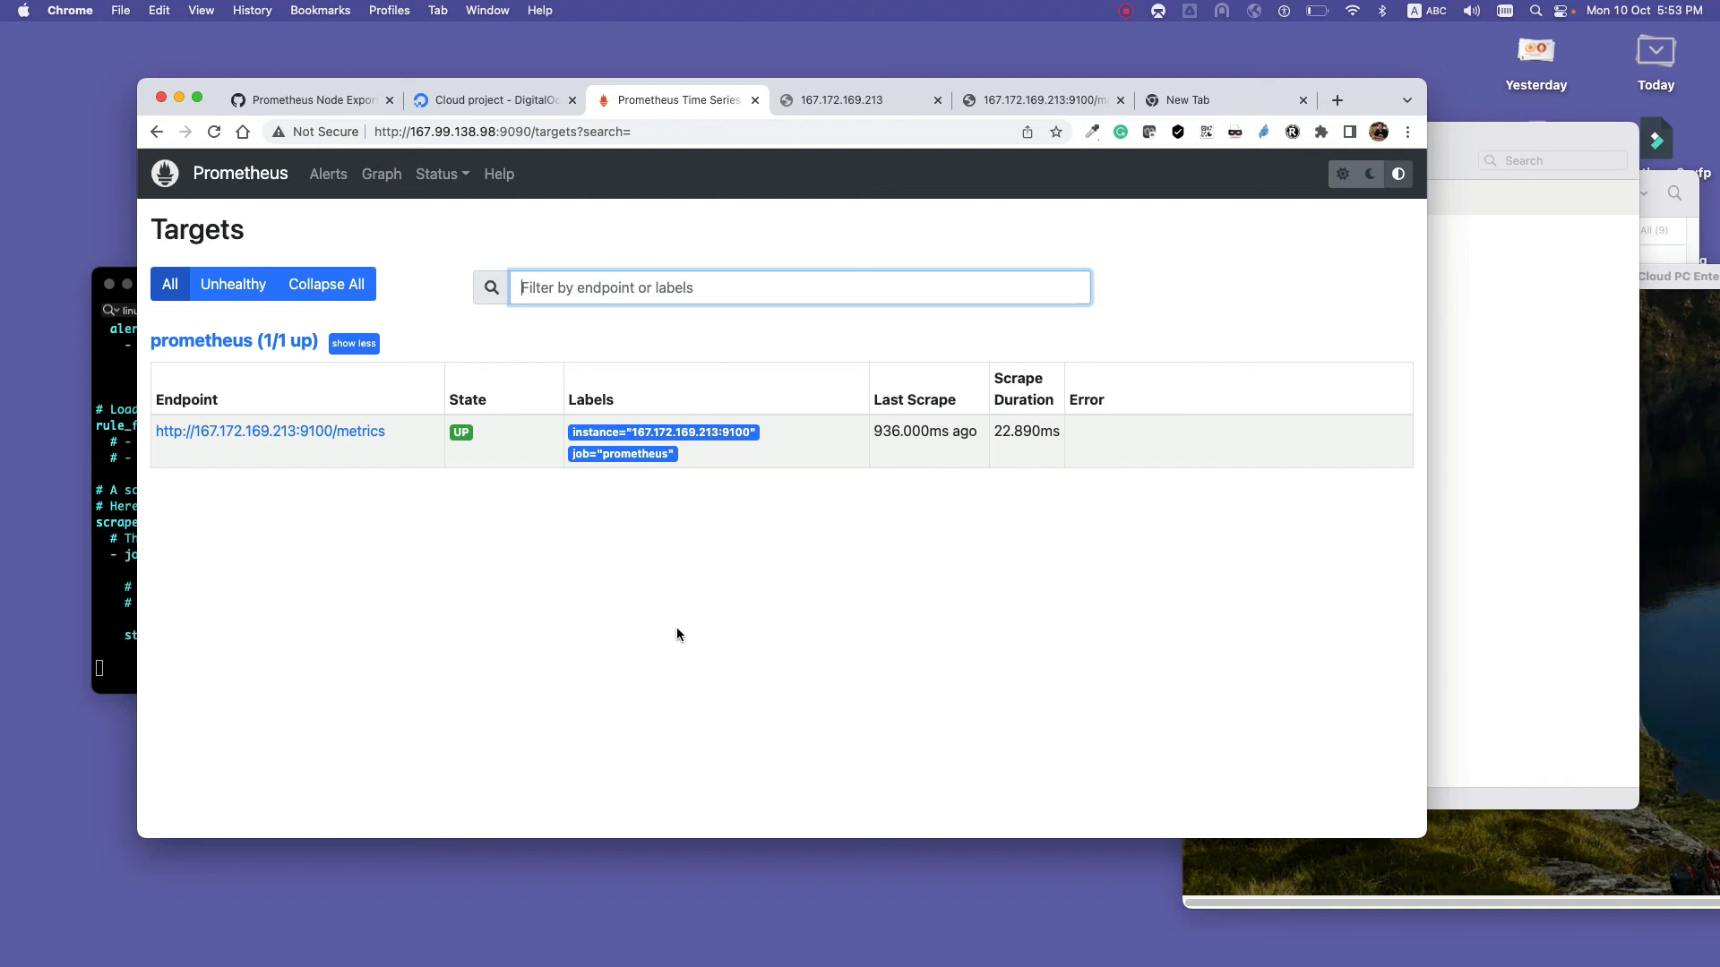